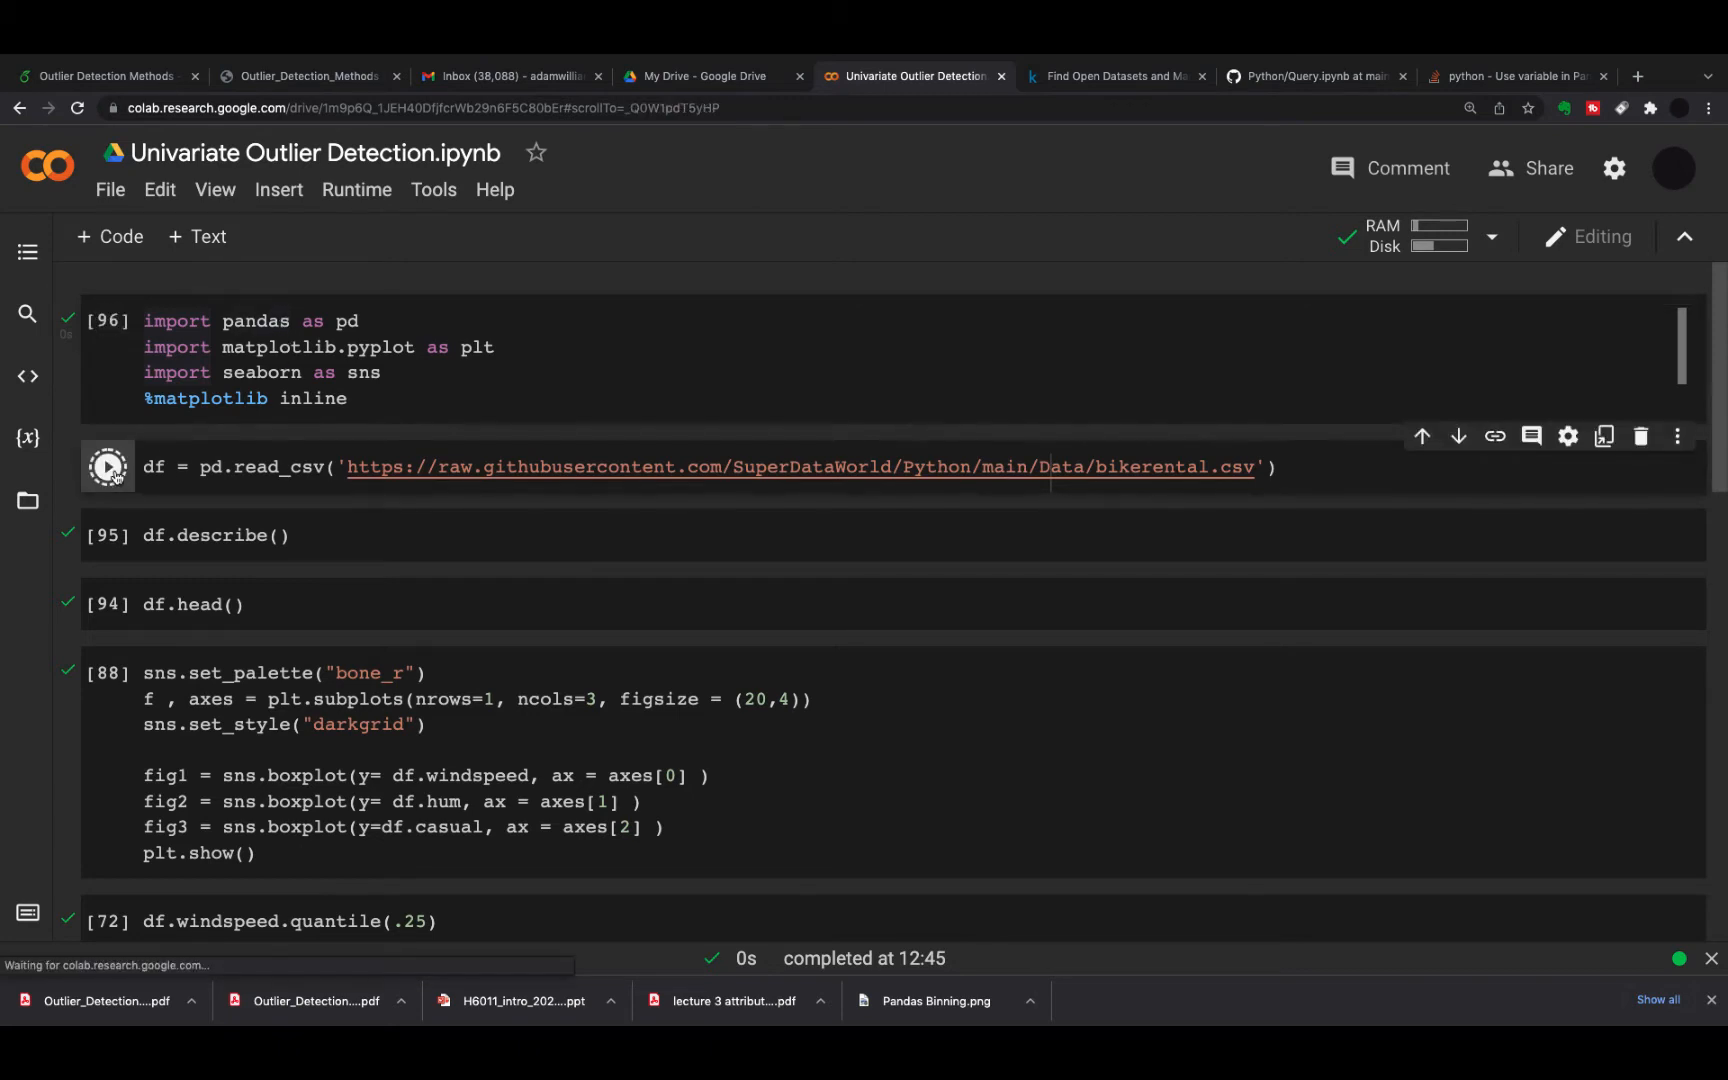
Reload the bike rental CSV into df and preview its first rows with df.head()
{"action": "left_click", "coordinate": [106, 466]}
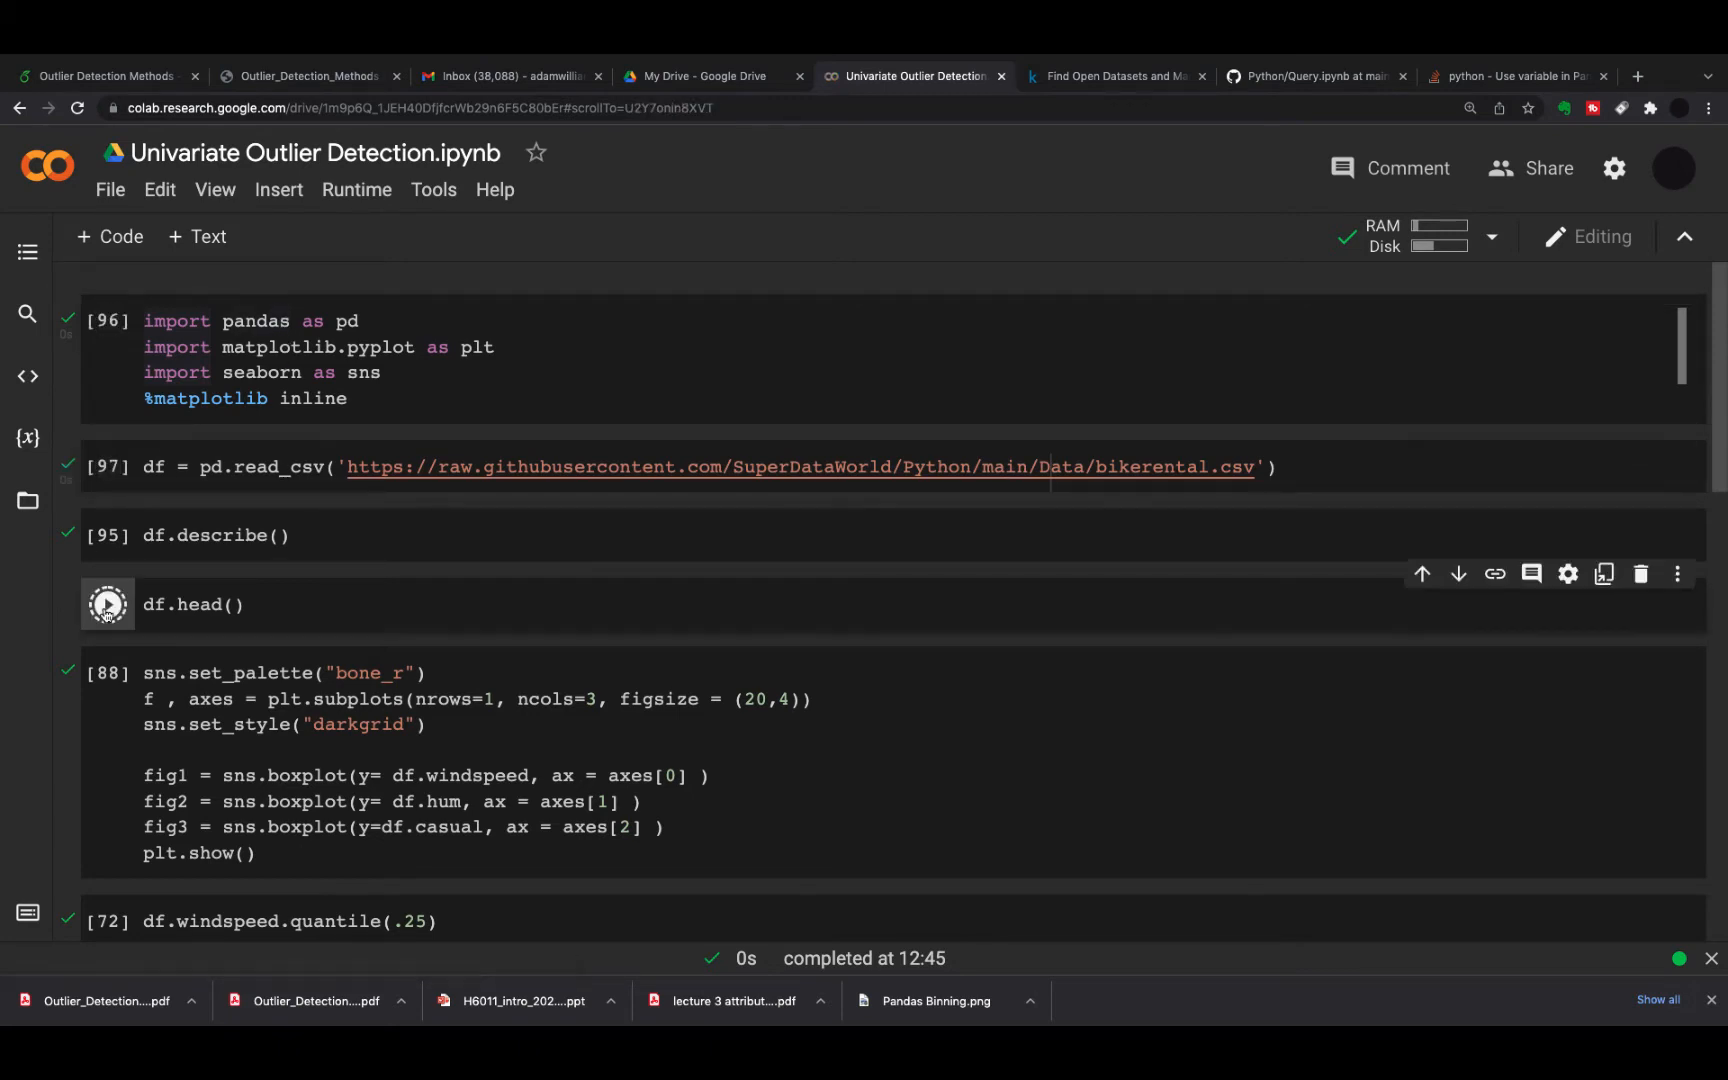
{"action": "left_click", "coordinate": [106, 604]}
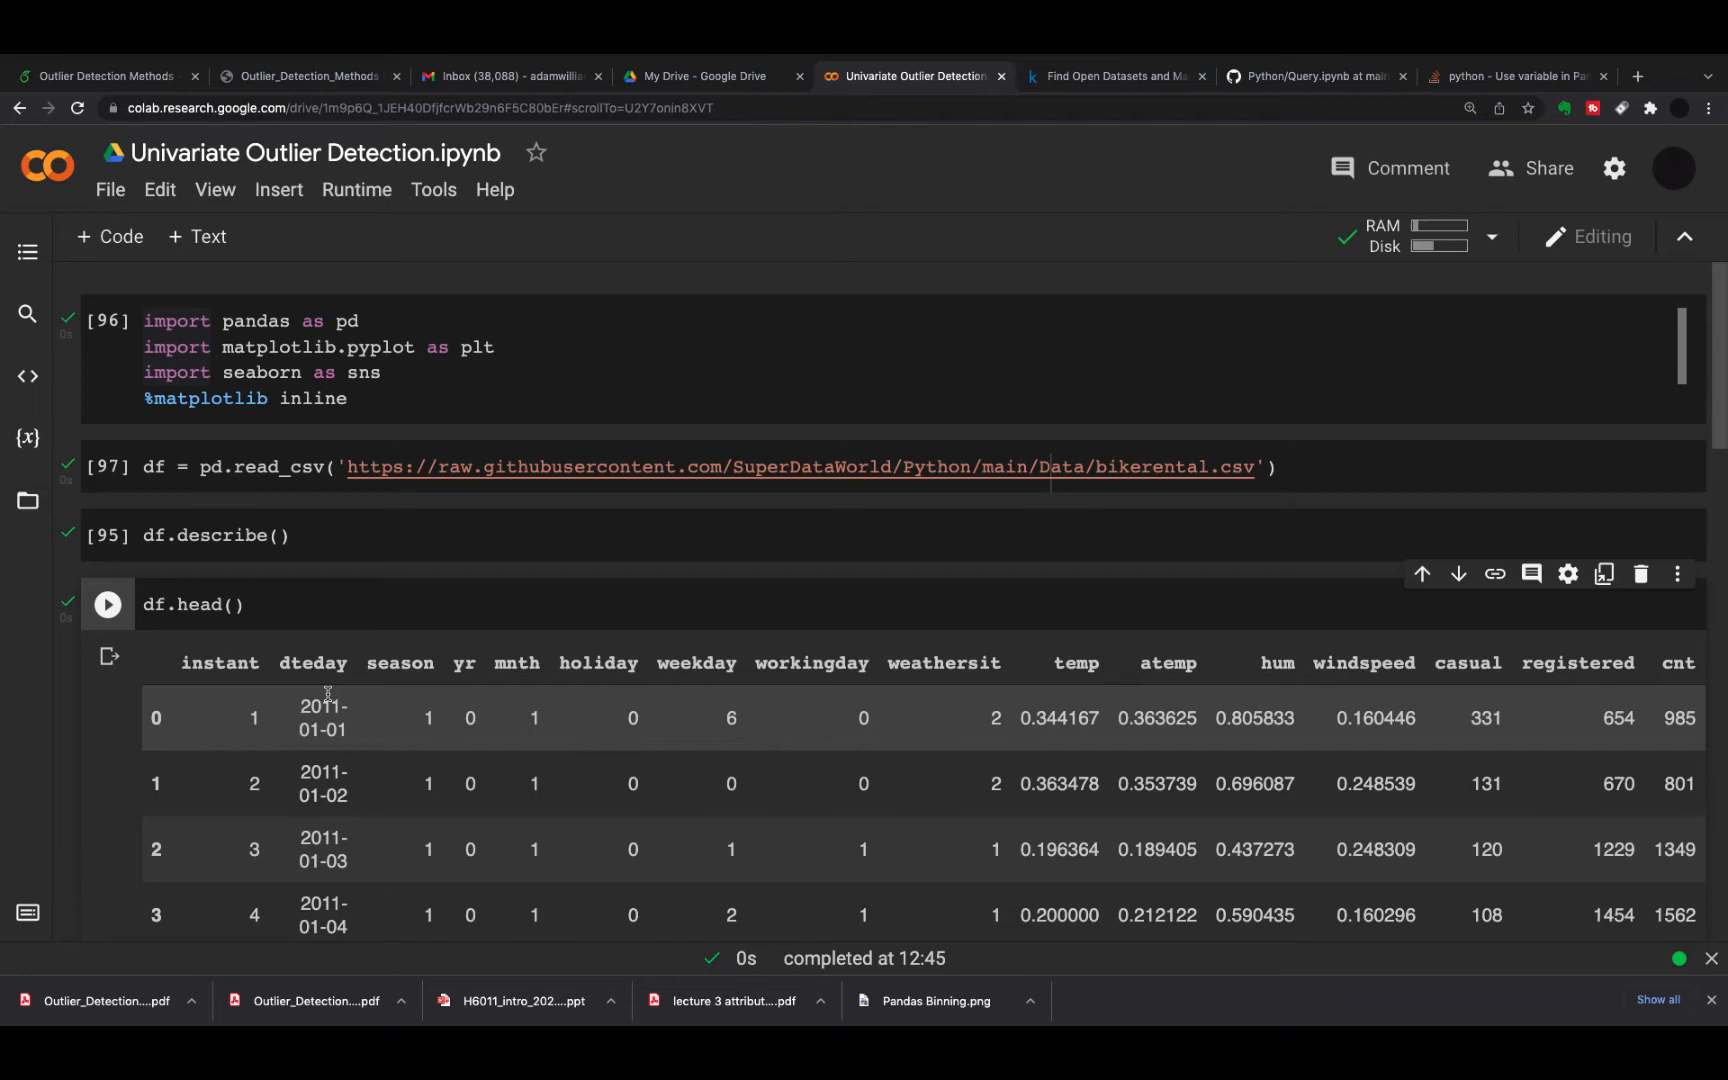
{"action": "mouse_move", "coordinate": [1486, 740]}
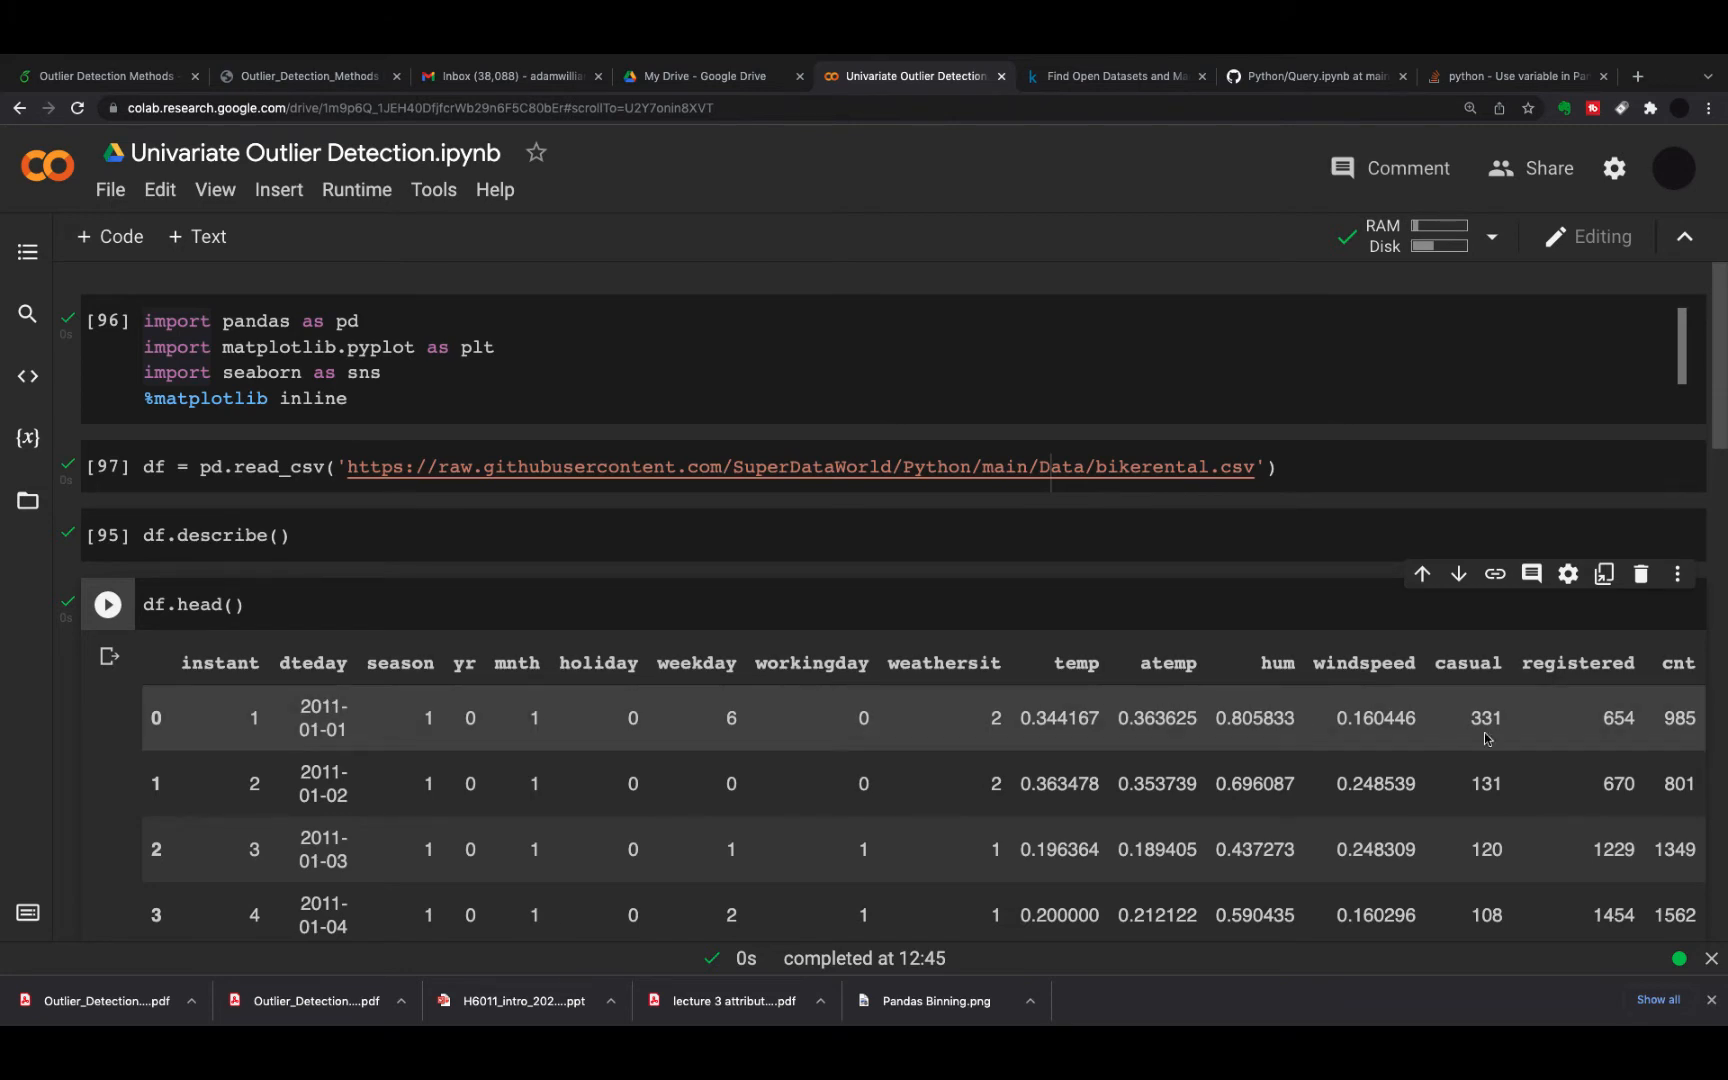
{"action": "mouse_move", "coordinate": [1486, 708]}
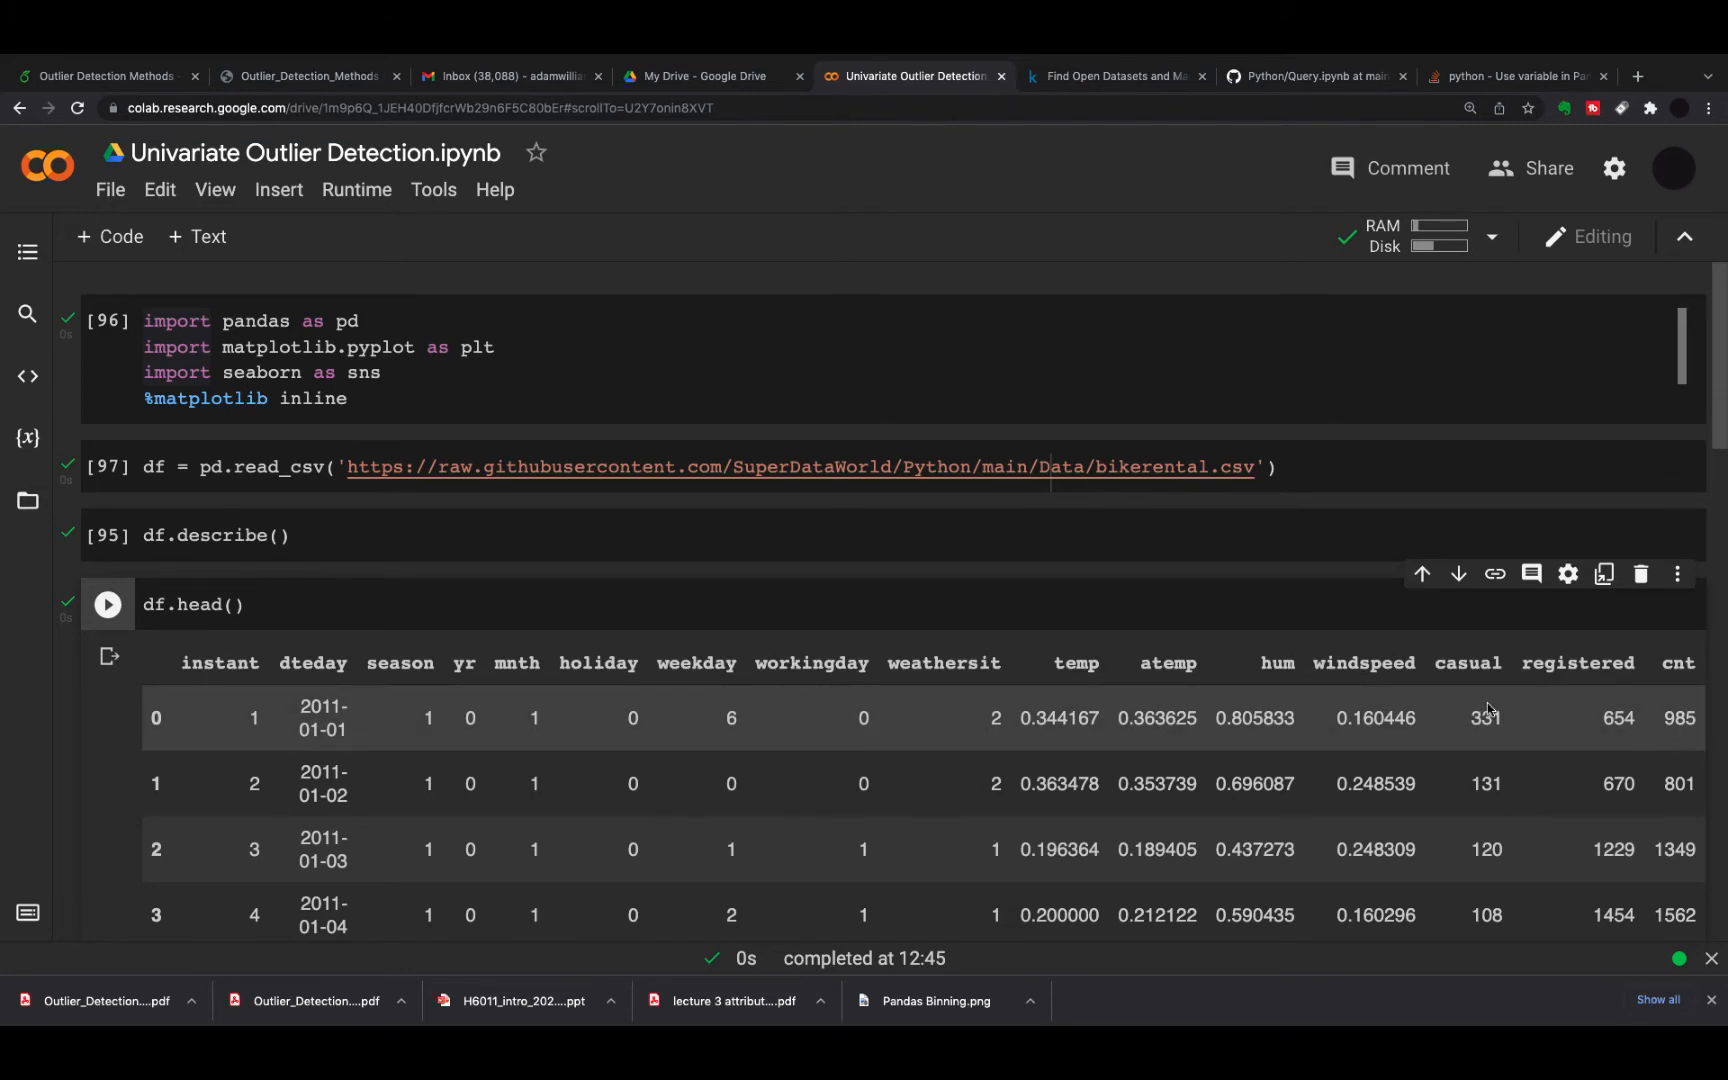
{"action": "mouse_move", "coordinate": [1410, 724]}
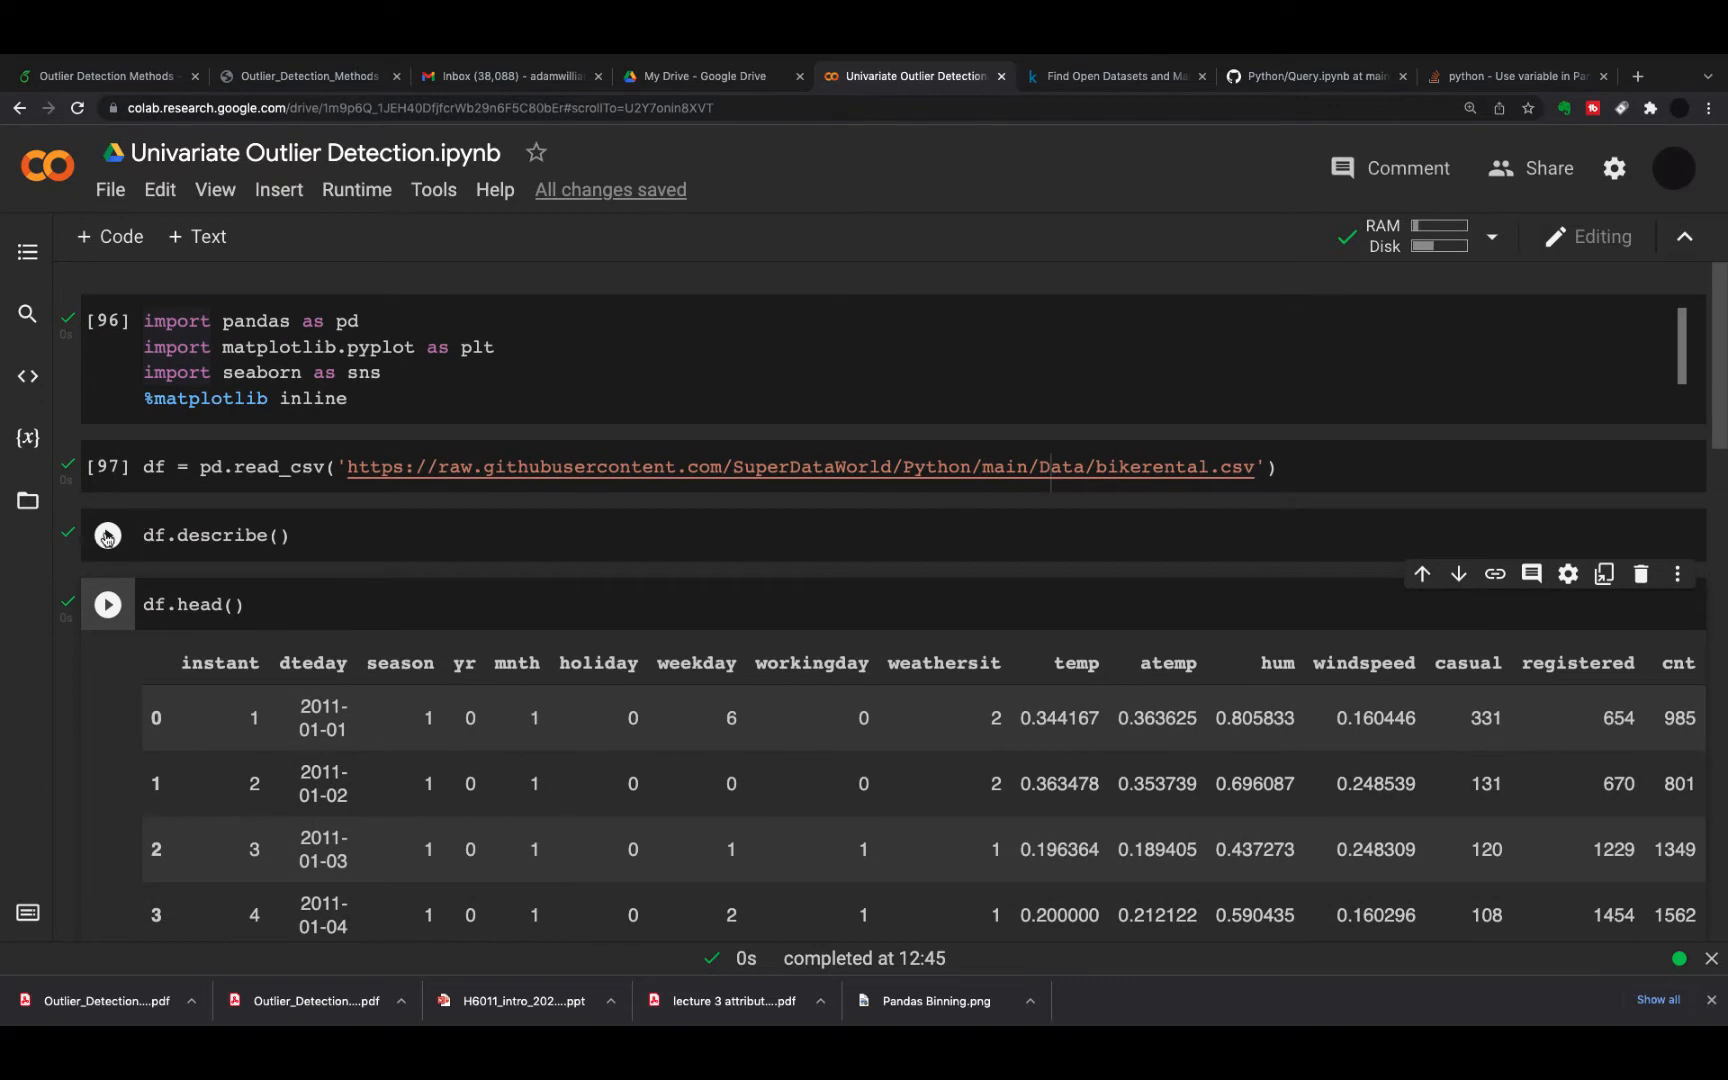
Compute df.describe() statistics for every column and move on to the boxplot cell
{"action": "left_click", "coordinate": [106, 534]}
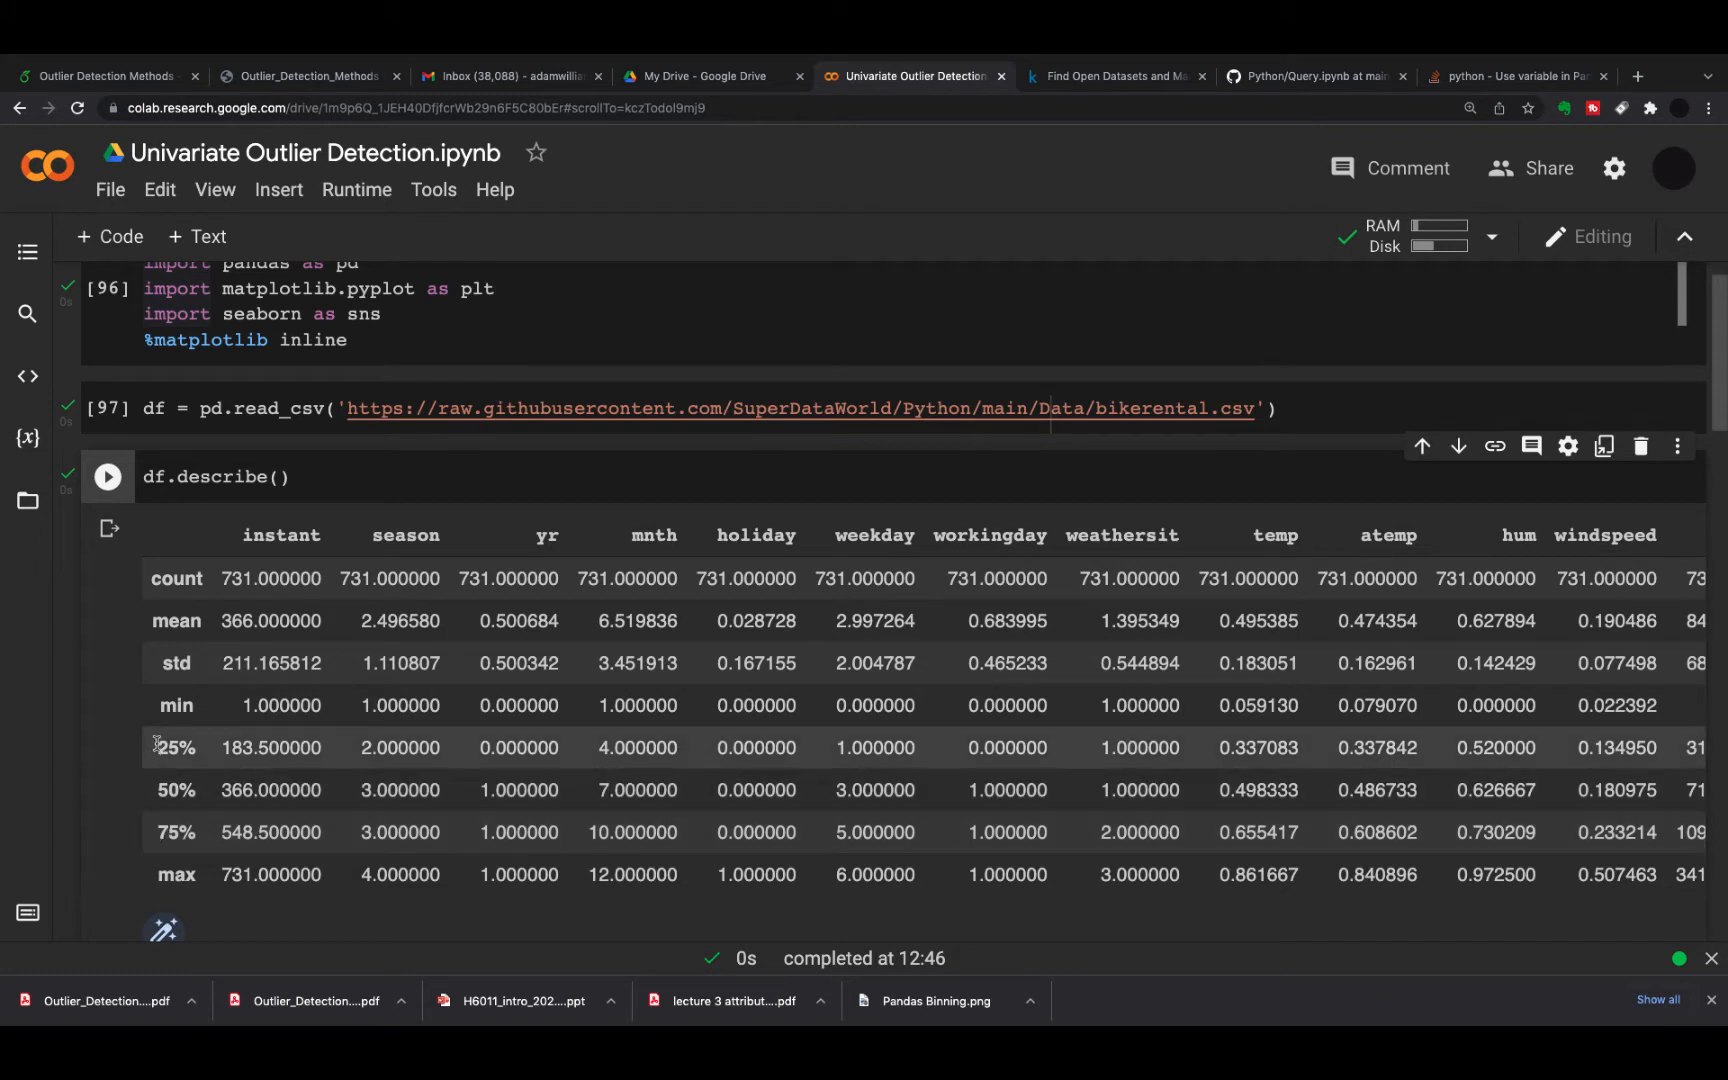
{"action": "mouse_move", "coordinate": [1114, 812]}
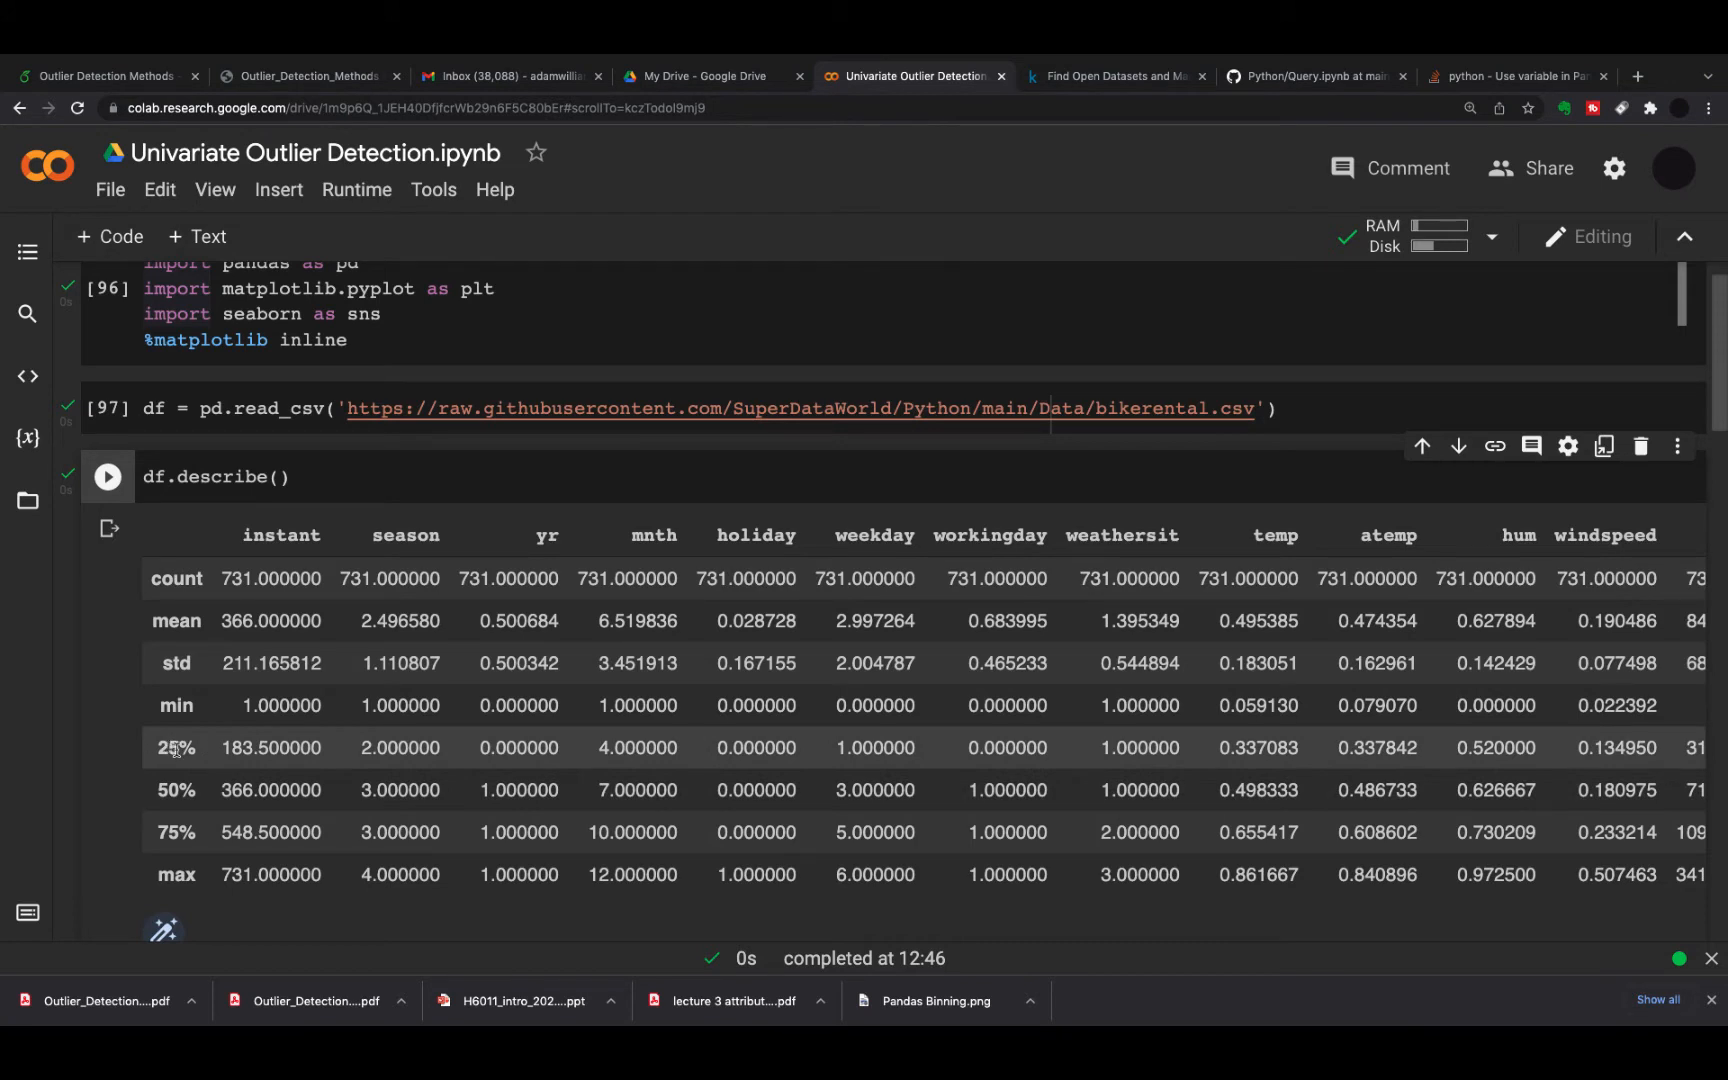
{"action": "mouse_move", "coordinate": [1328, 768]}
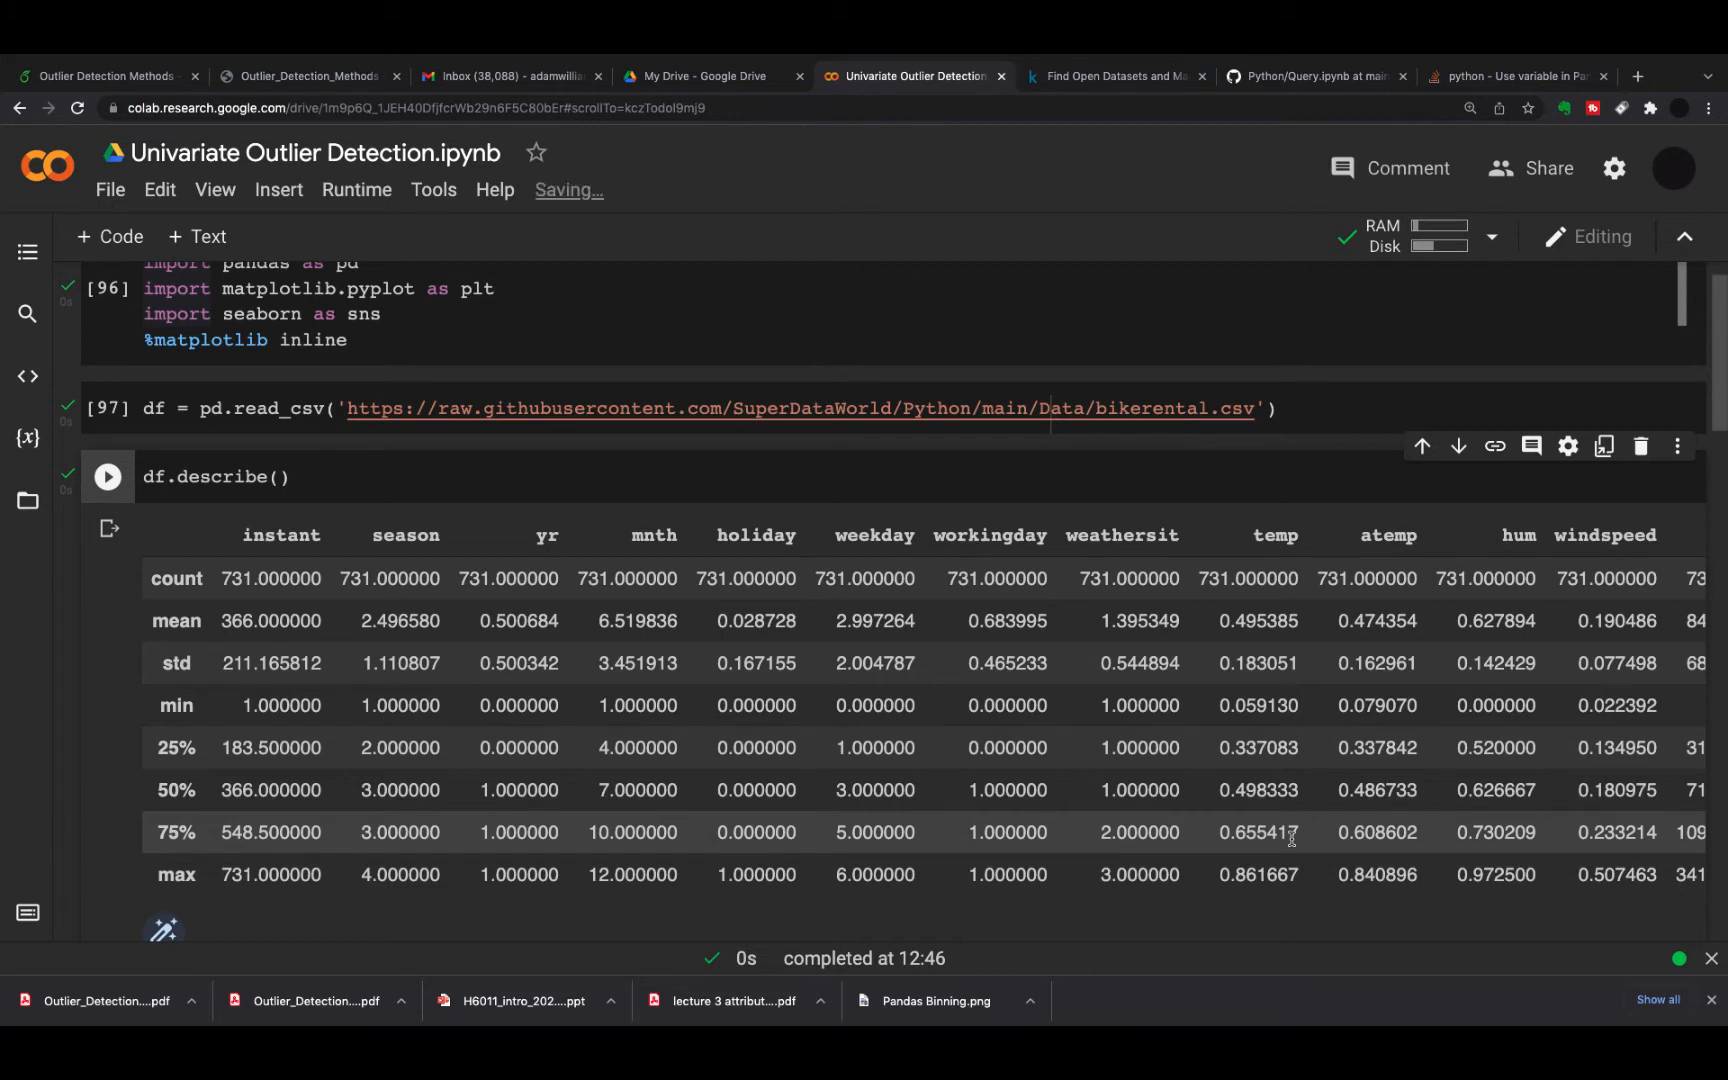
{"action": "scroll", "scroll_direction": "down", "scroll_amount": 3}
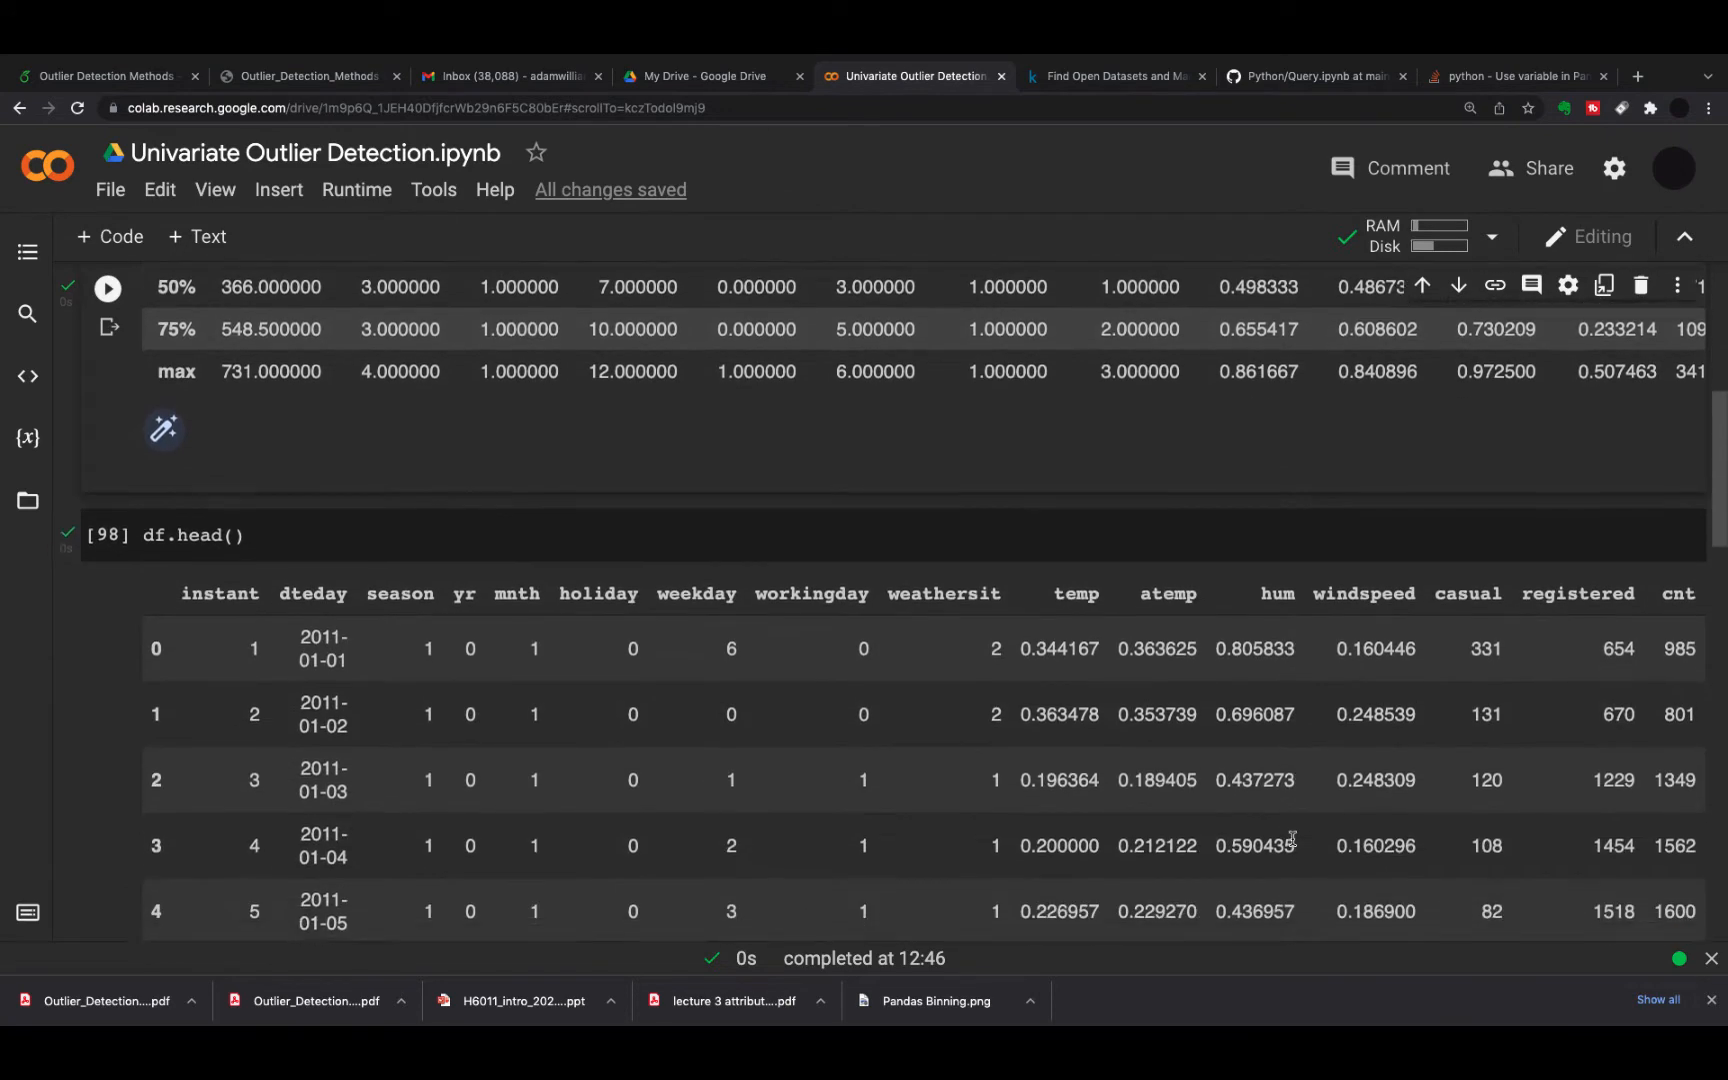
{"action": "scroll", "scroll_direction": "down", "scroll_amount": 3}
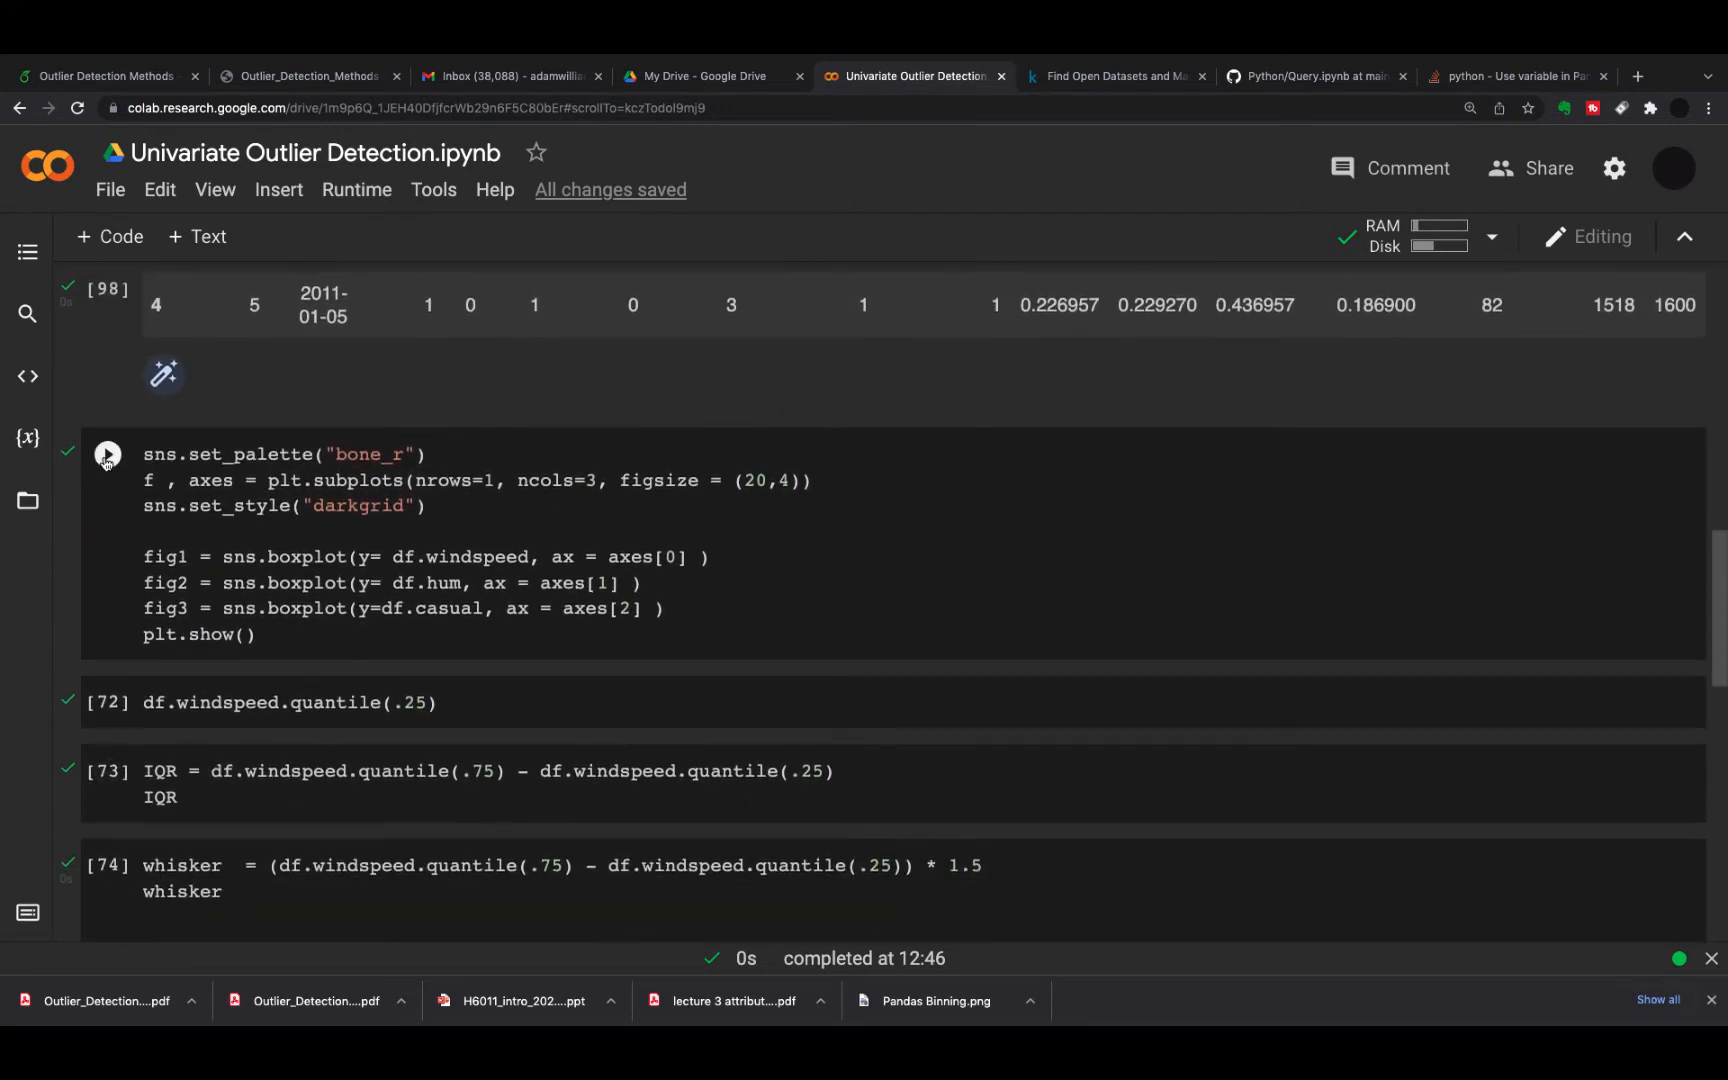
Draw seaborn boxplots of windspeed, hum and casual and reach the quantile cells
{"action": "left_click", "coordinate": [106, 452]}
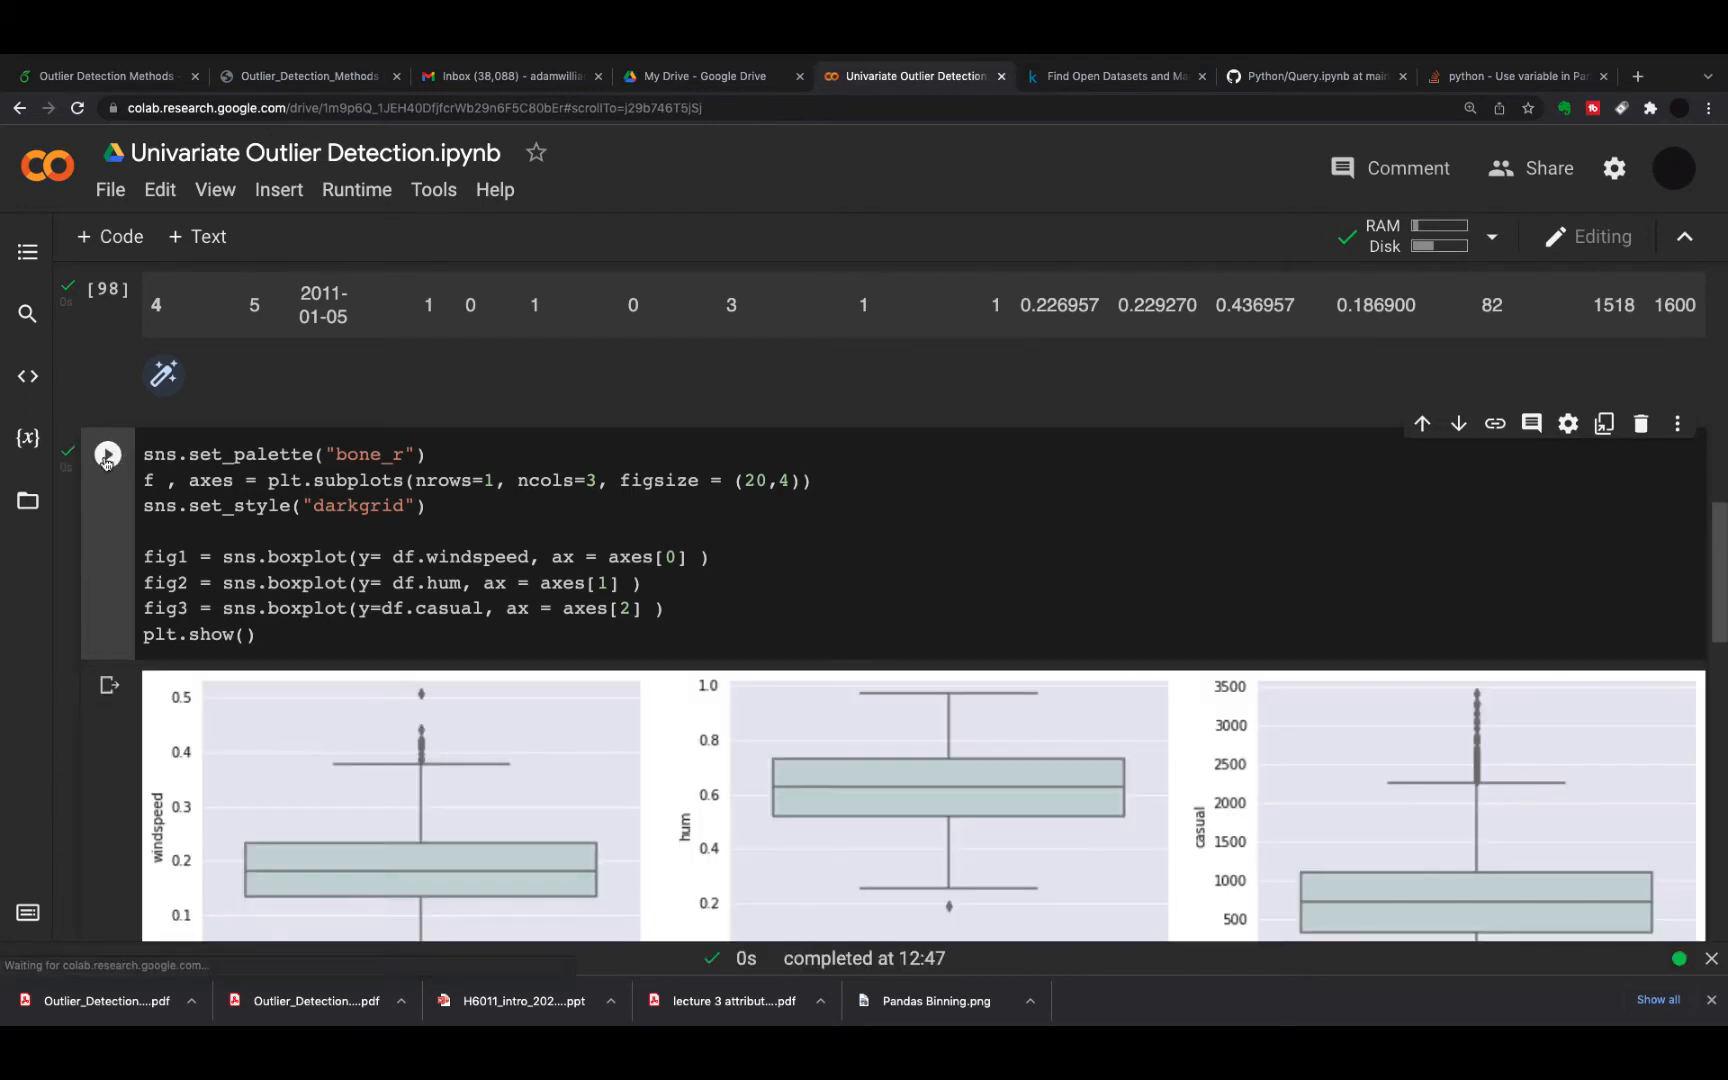
{"action": "scroll", "scroll_direction": "down", "scroll_amount": 3}
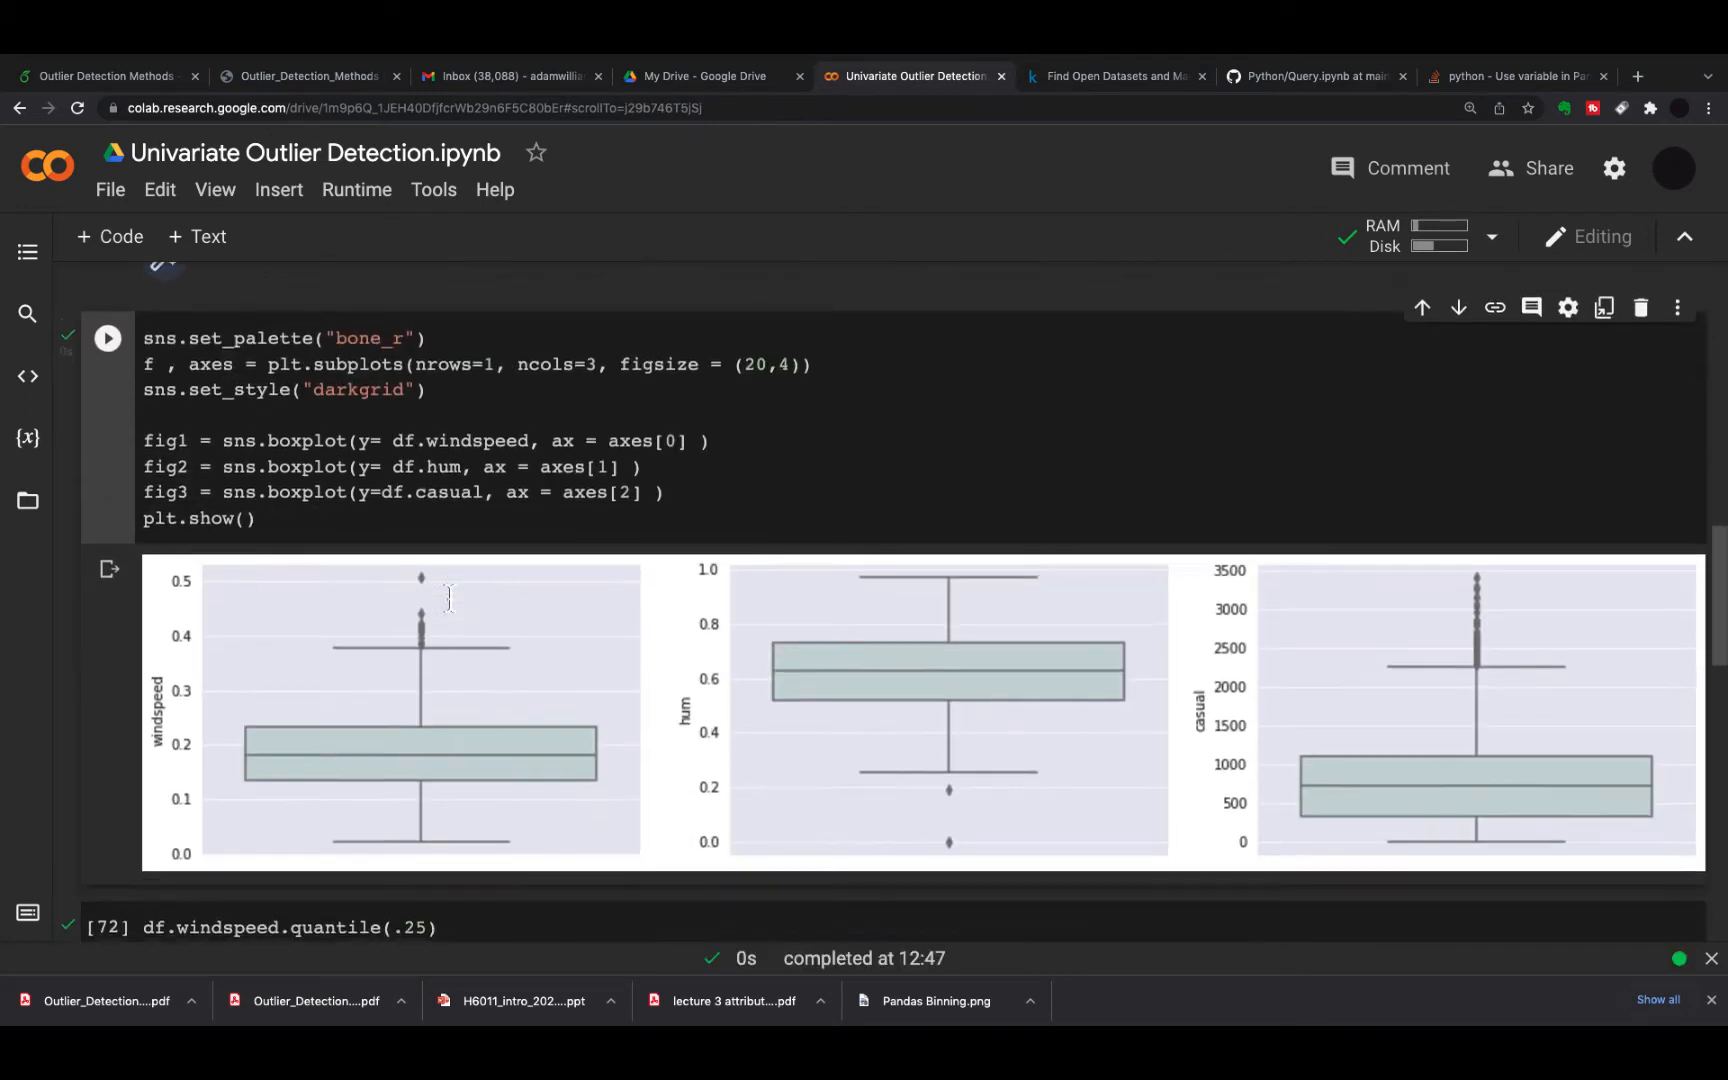
{"action": "scroll", "scroll_direction": "down", "scroll_amount": 3}
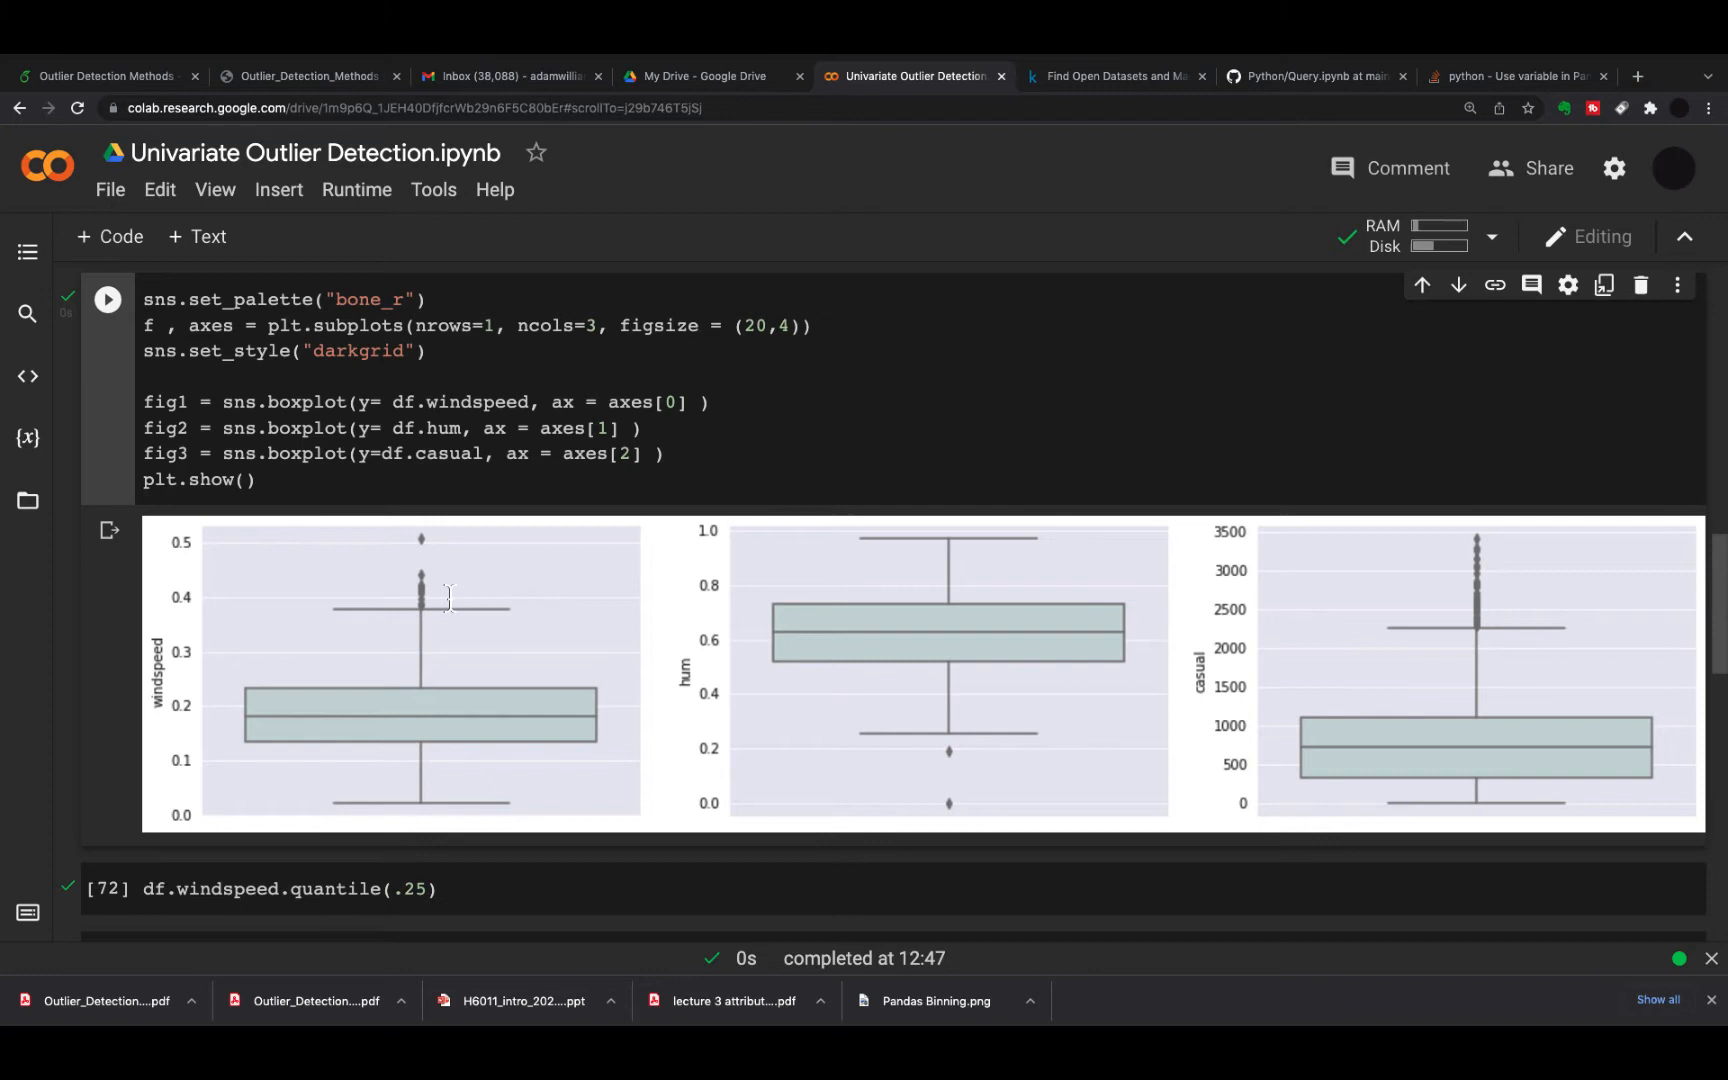
{"action": "mouse_move", "coordinate": [438, 810]}
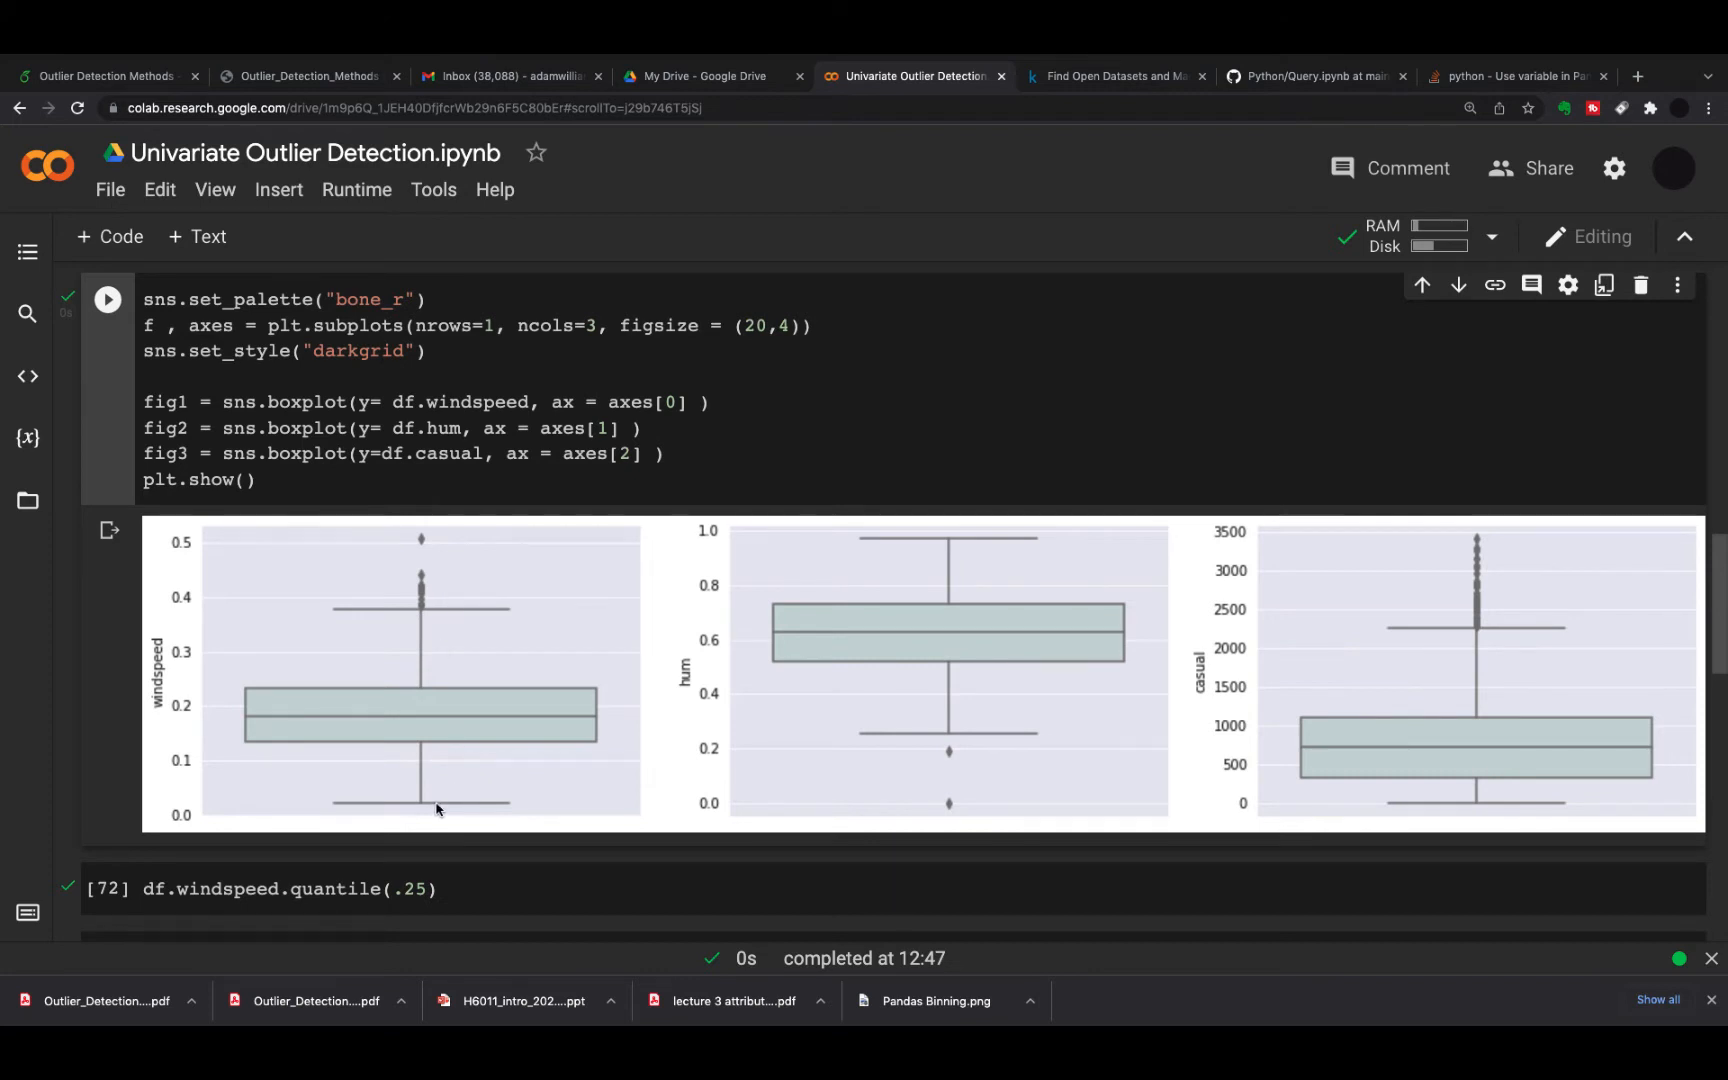
{"action": "mouse_move", "coordinate": [420, 750]}
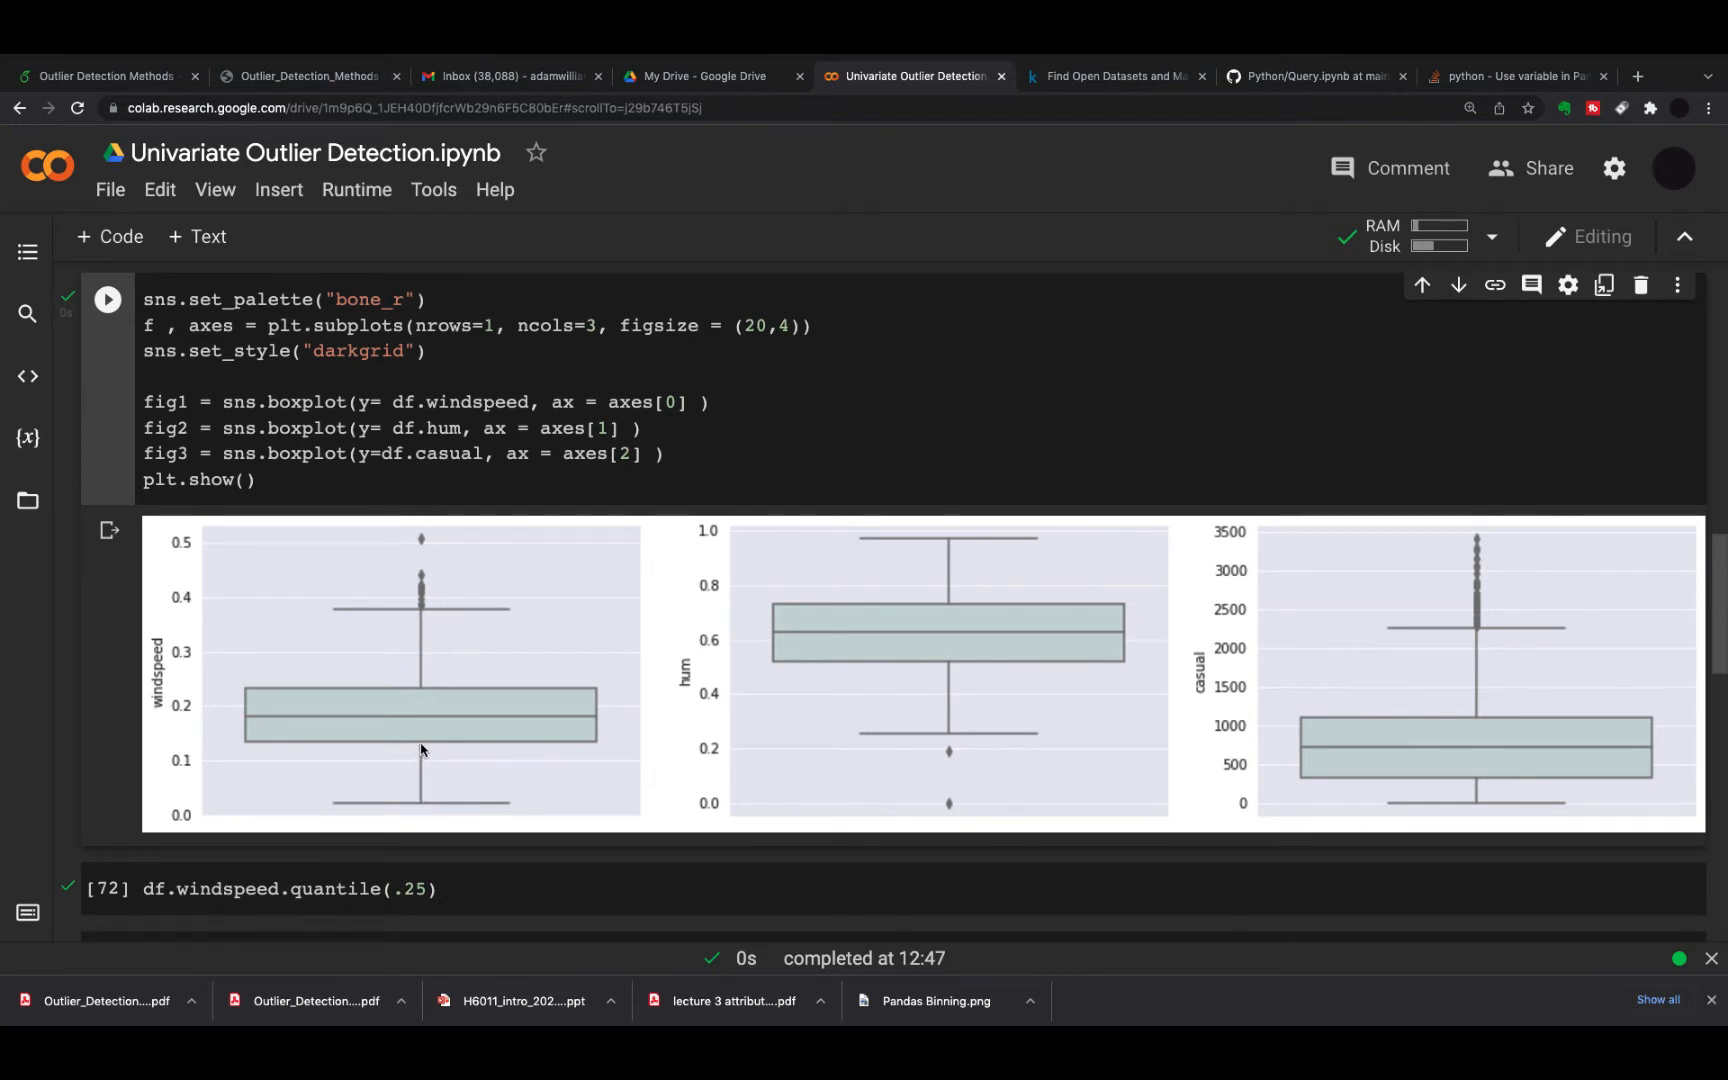
{"action": "mouse_move", "coordinate": [432, 750]}
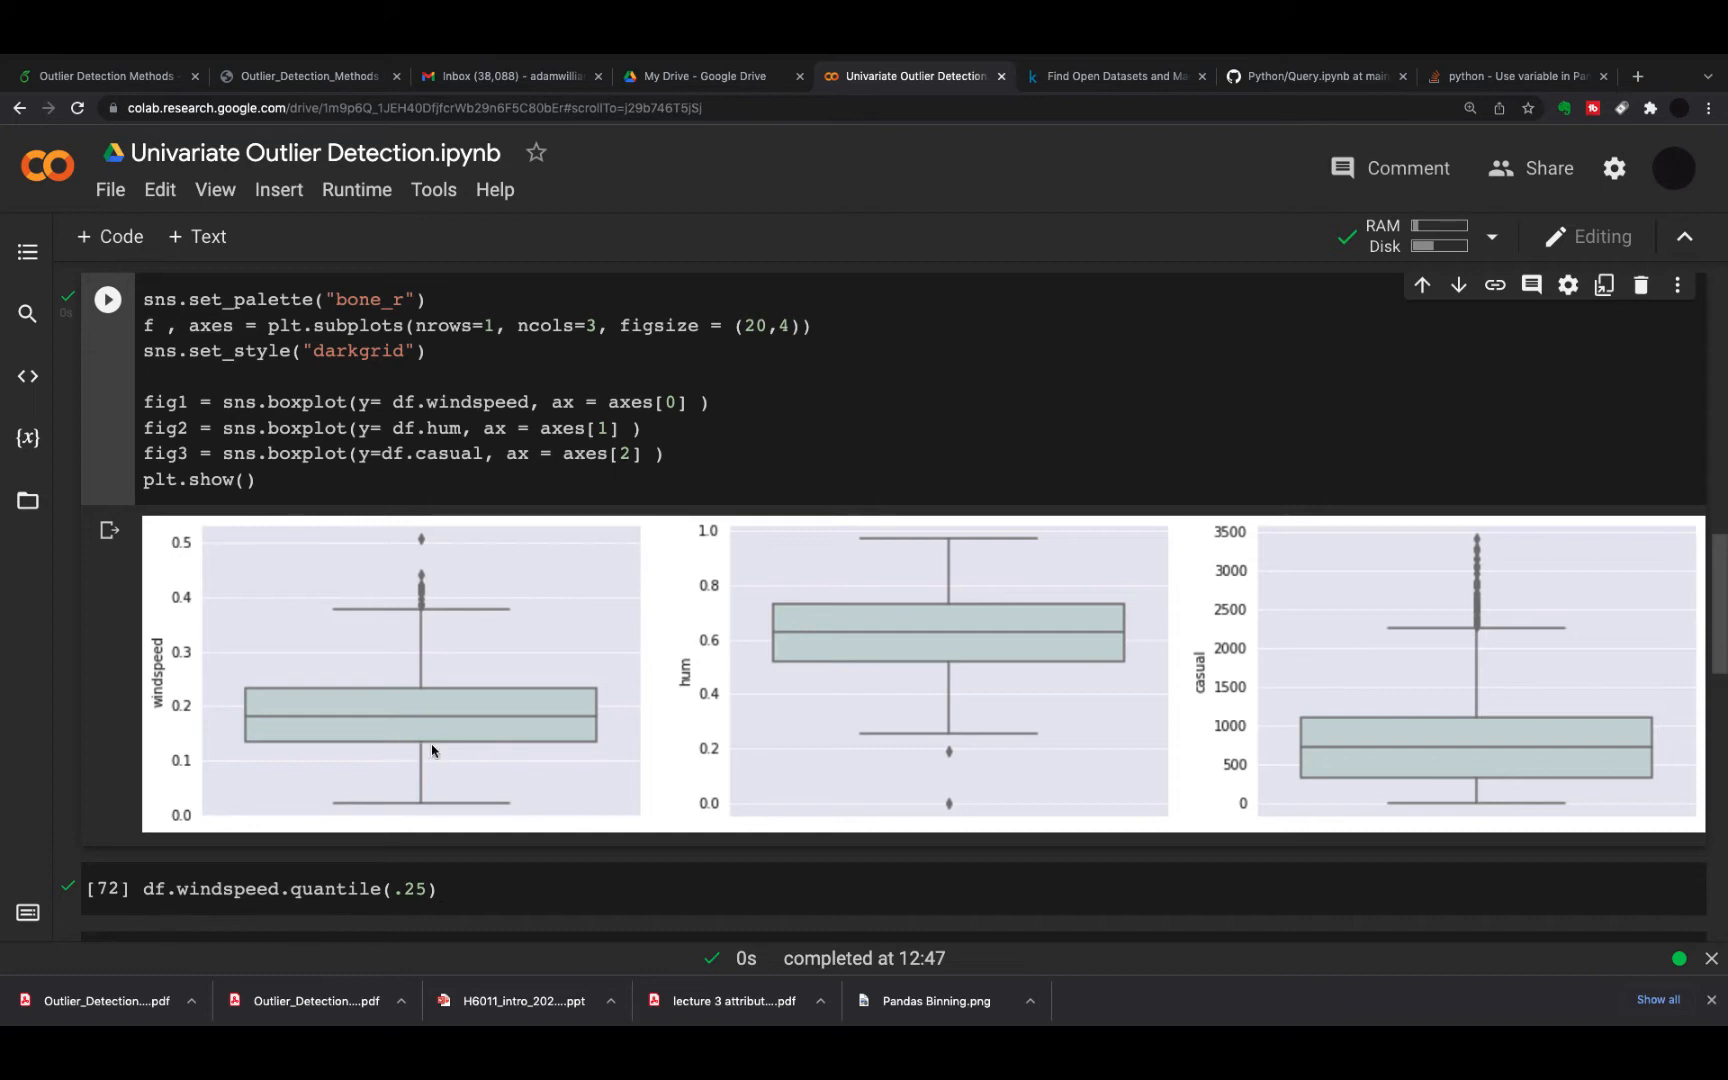
{"action": "mouse_move", "coordinate": [418, 698]}
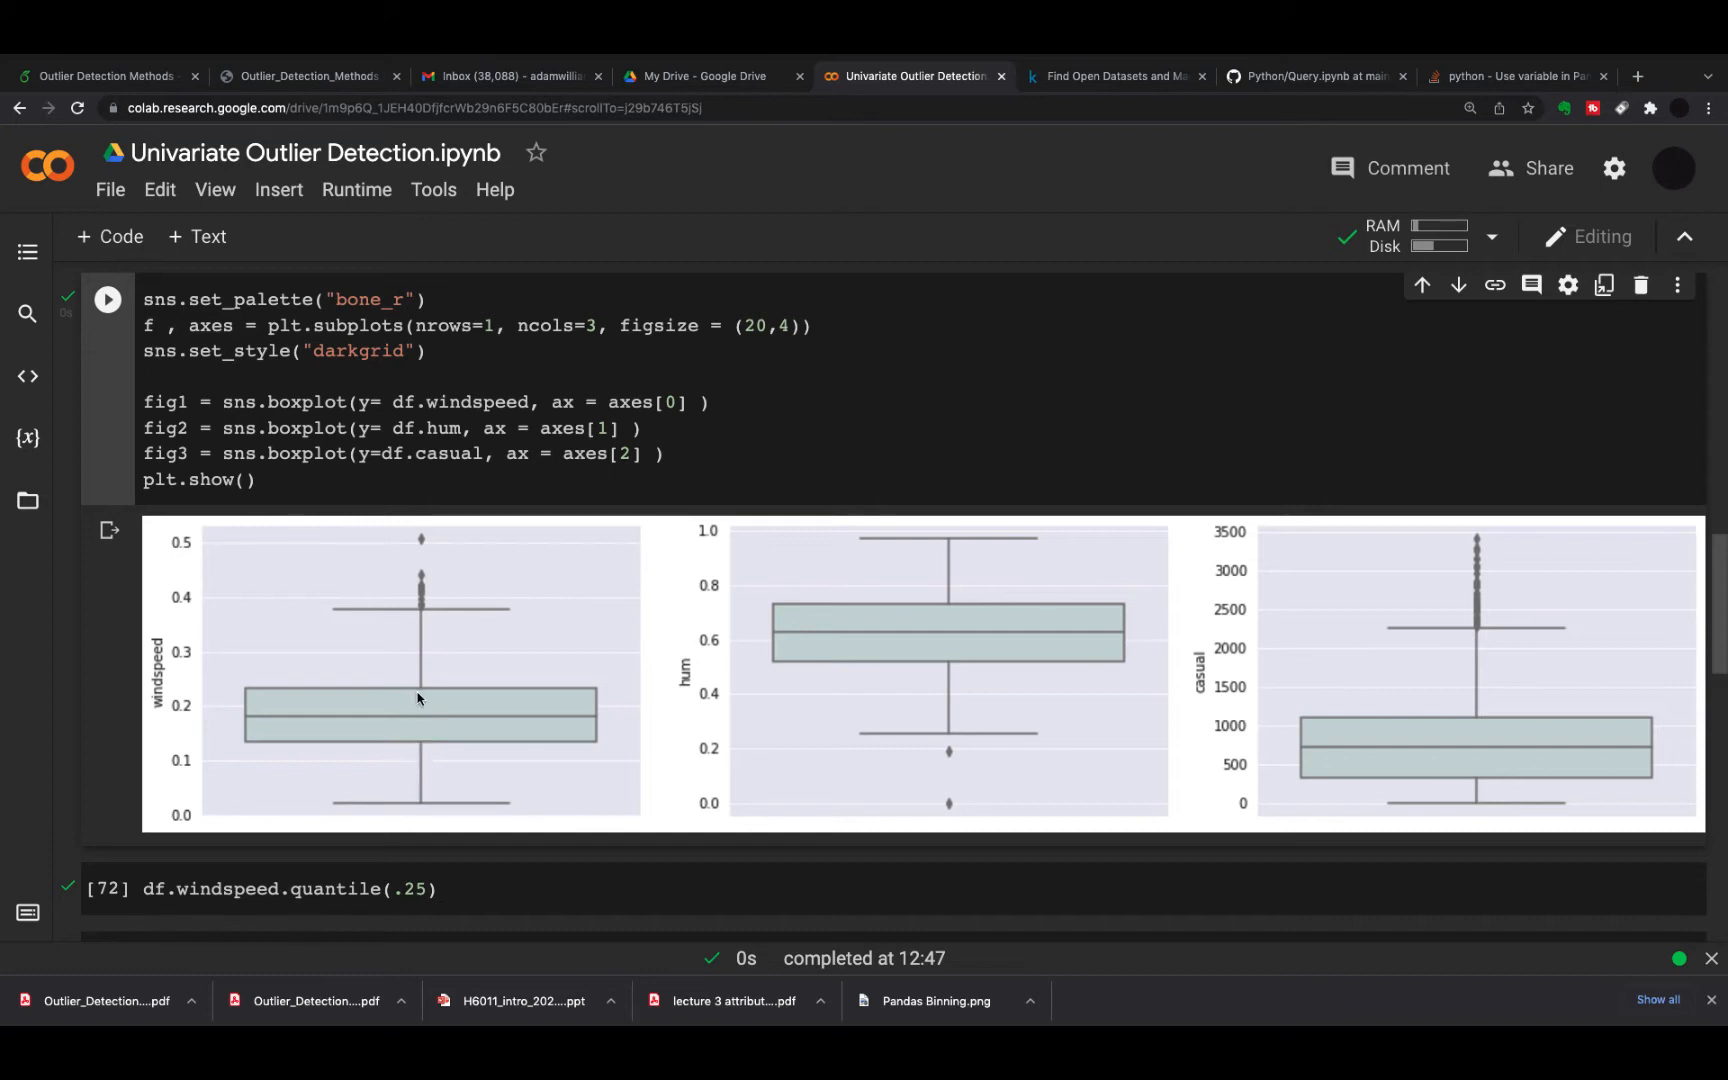
{"action": "mouse_move", "coordinate": [424, 728]}
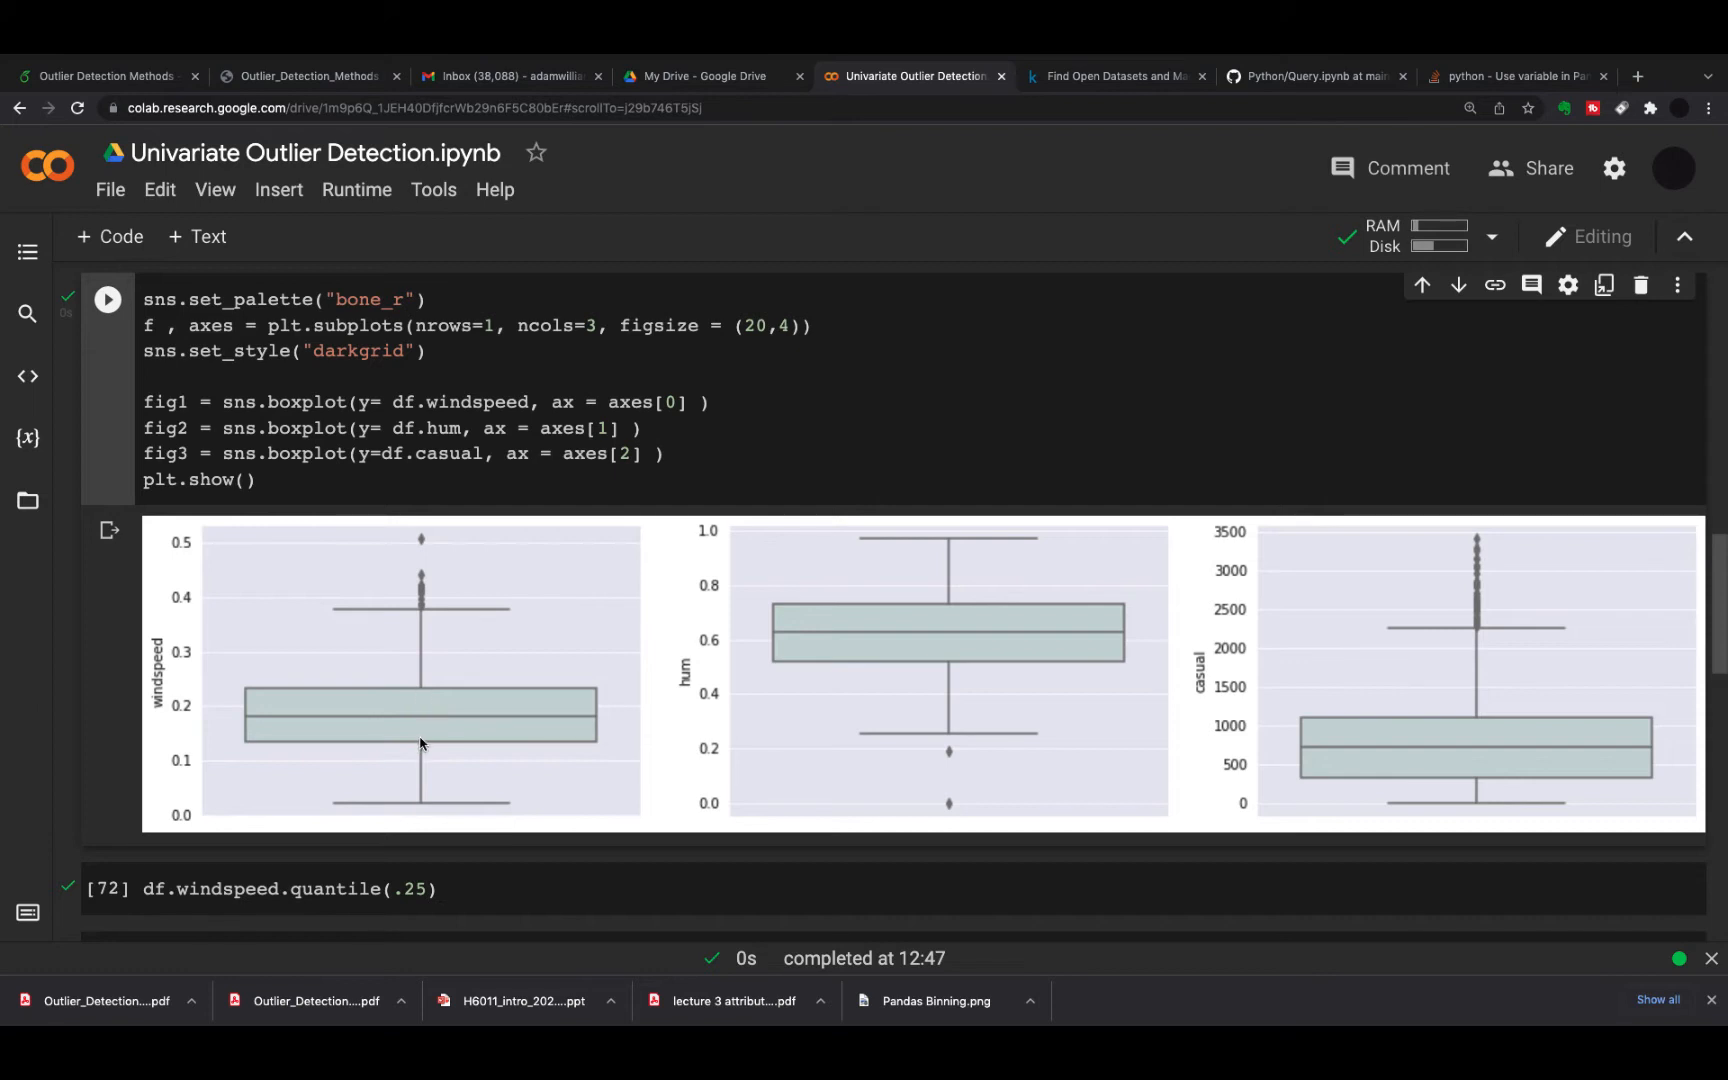
{"action": "mouse_move", "coordinate": [418, 754]}
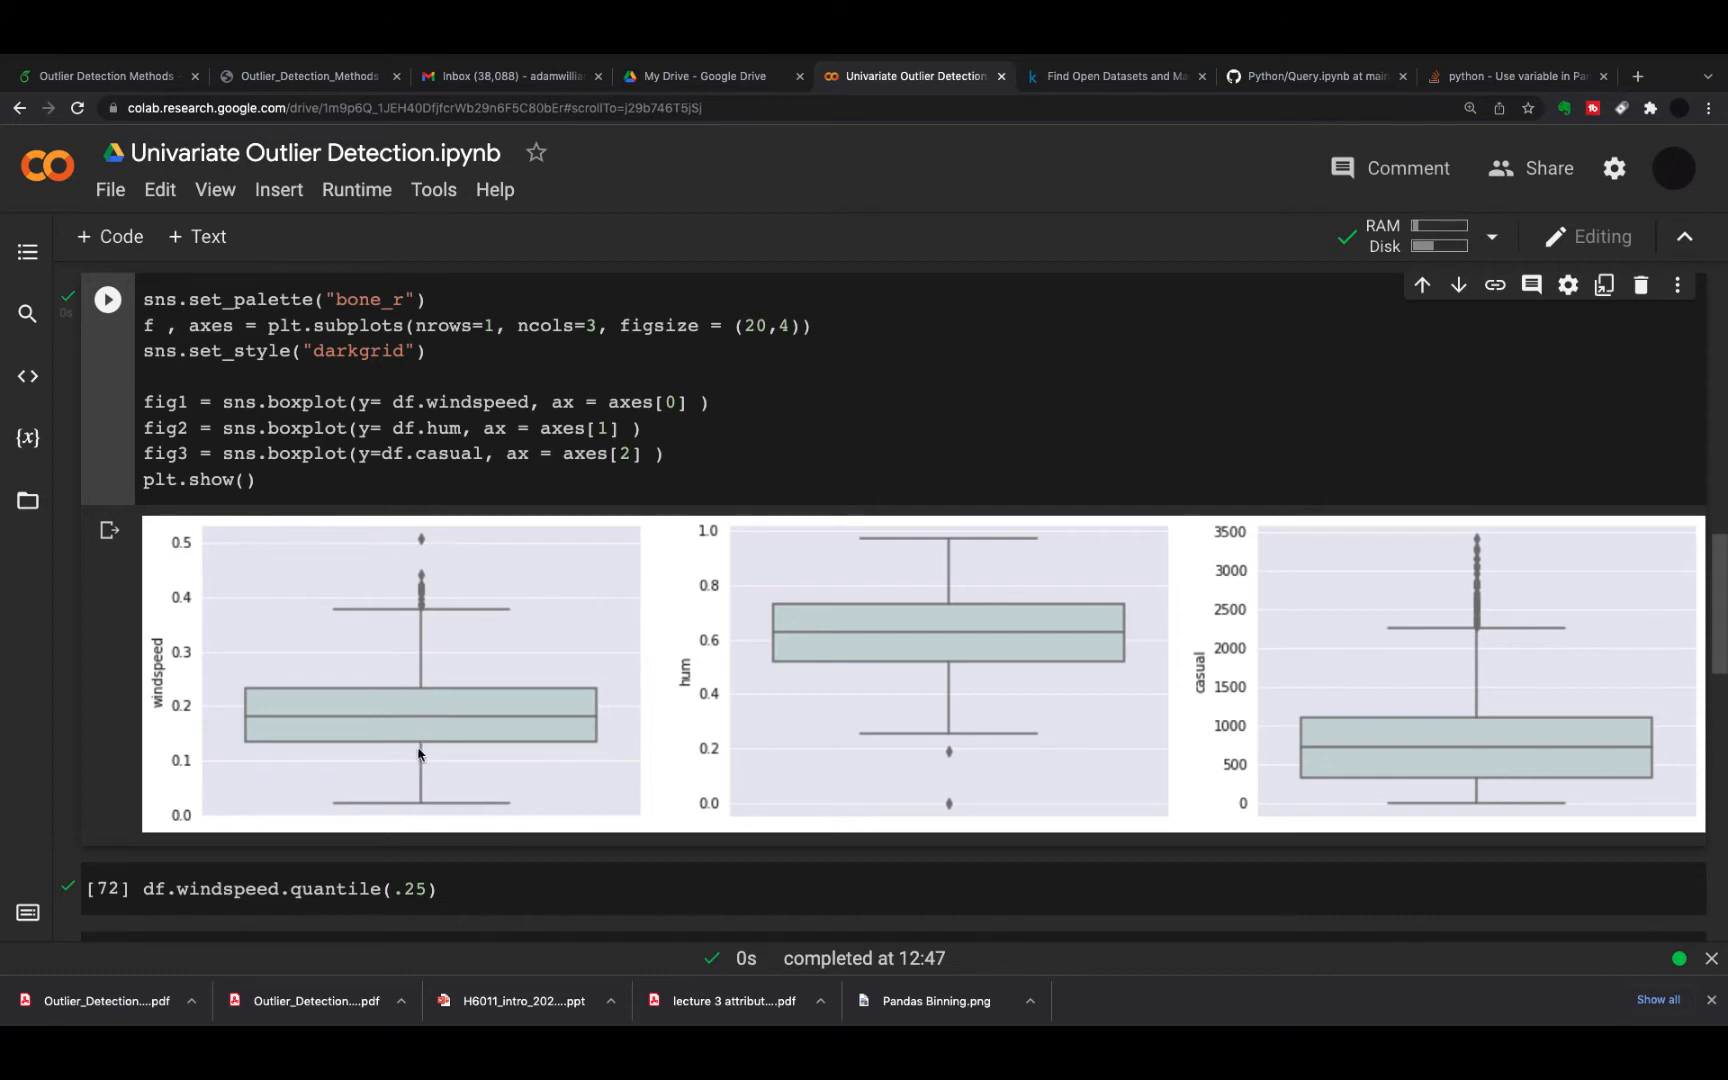
{"action": "mouse_move", "coordinate": [418, 696]}
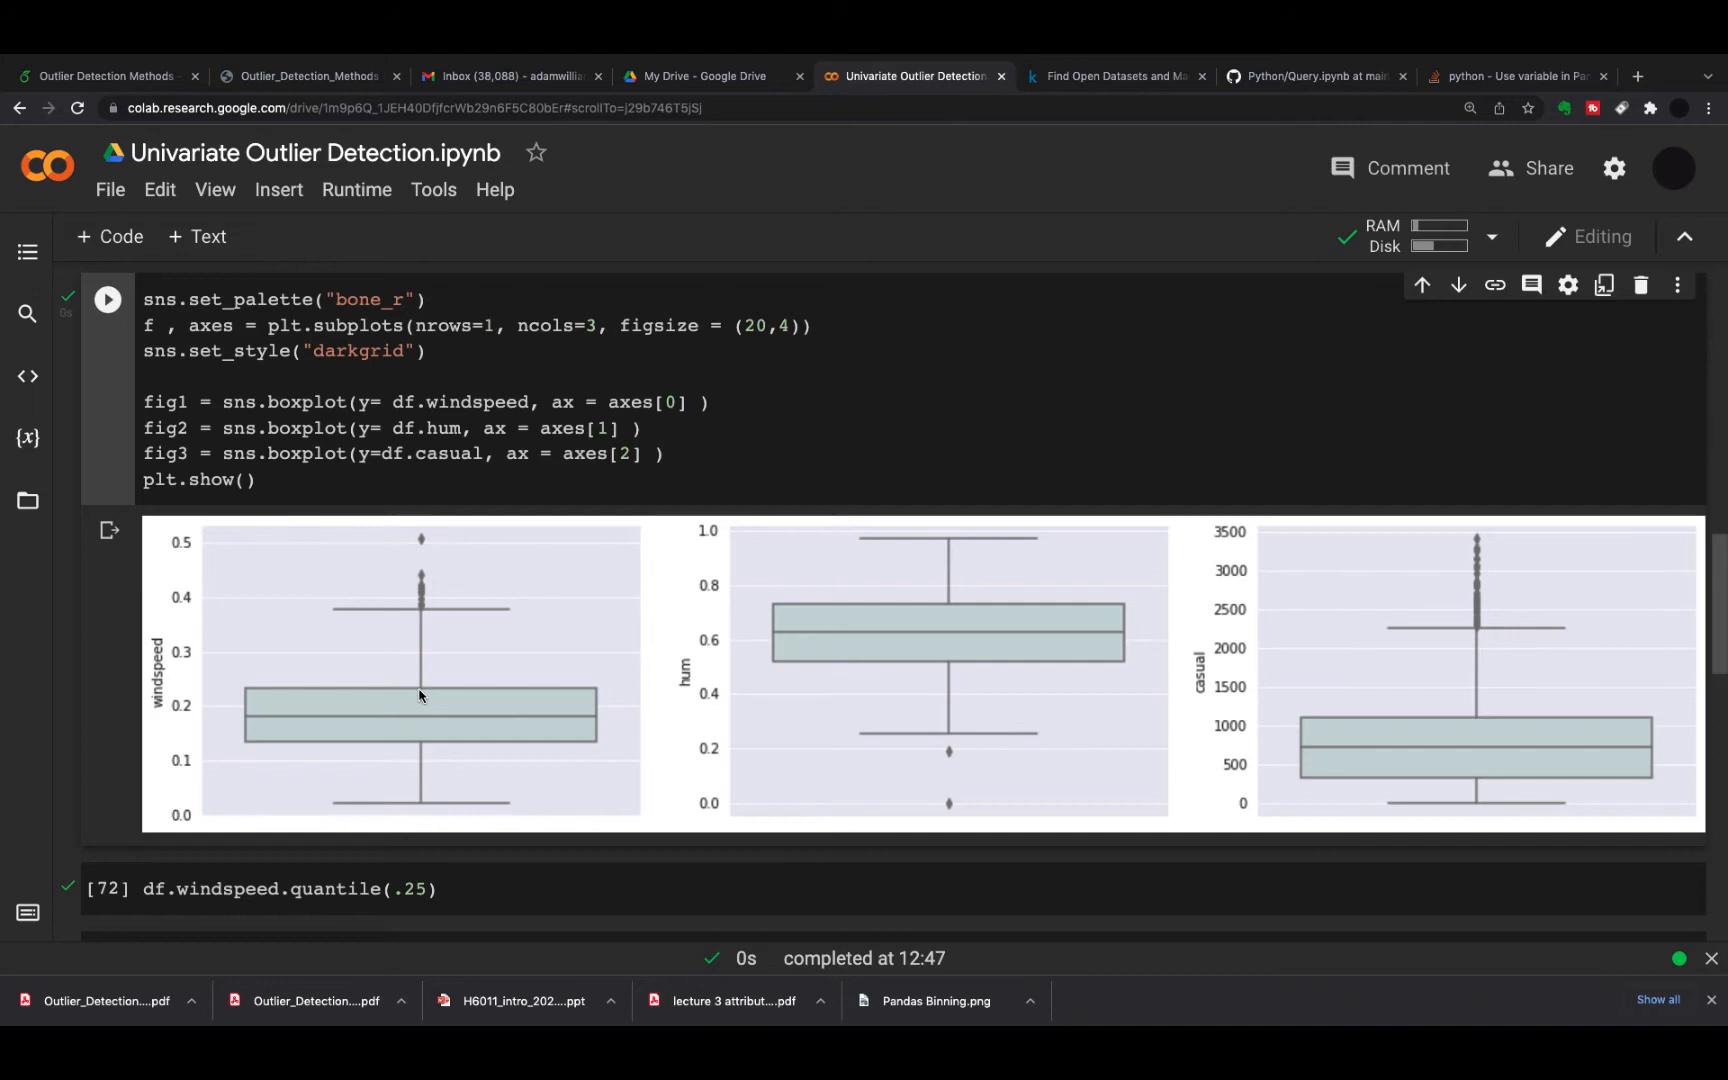
{"action": "mouse_move", "coordinate": [352, 614]}
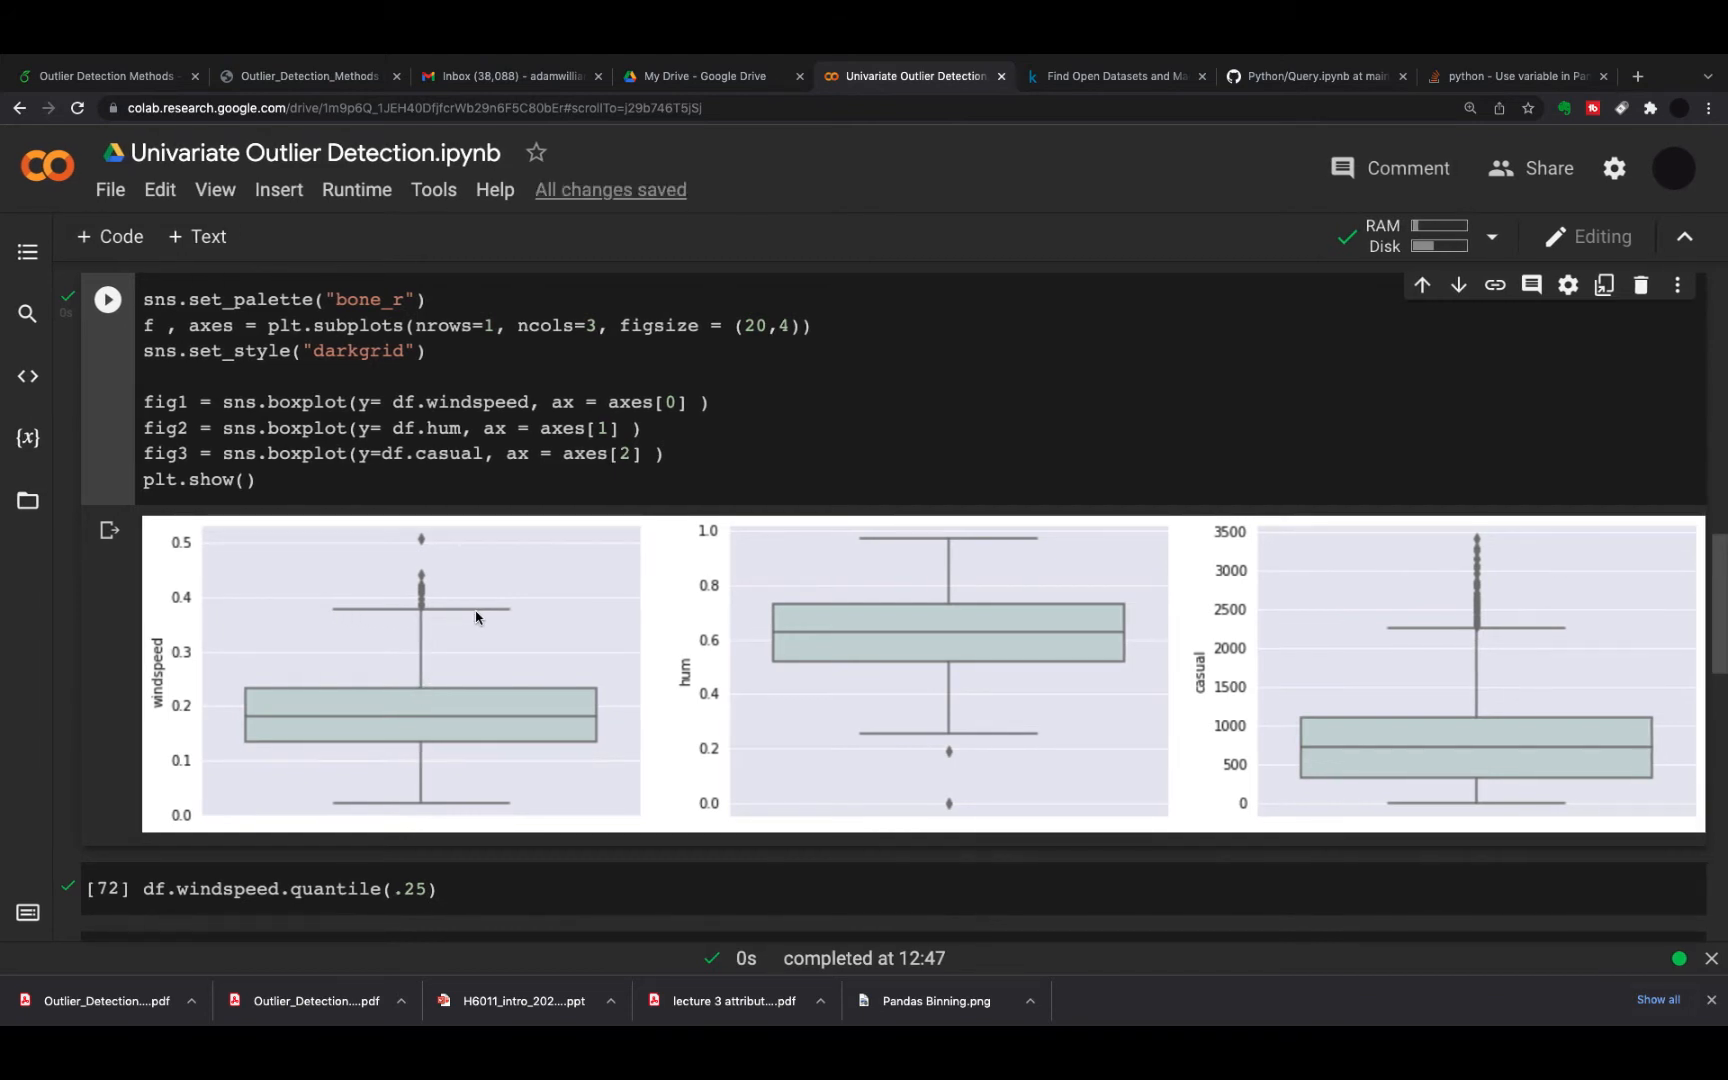
{"action": "mouse_move", "coordinate": [344, 618]}
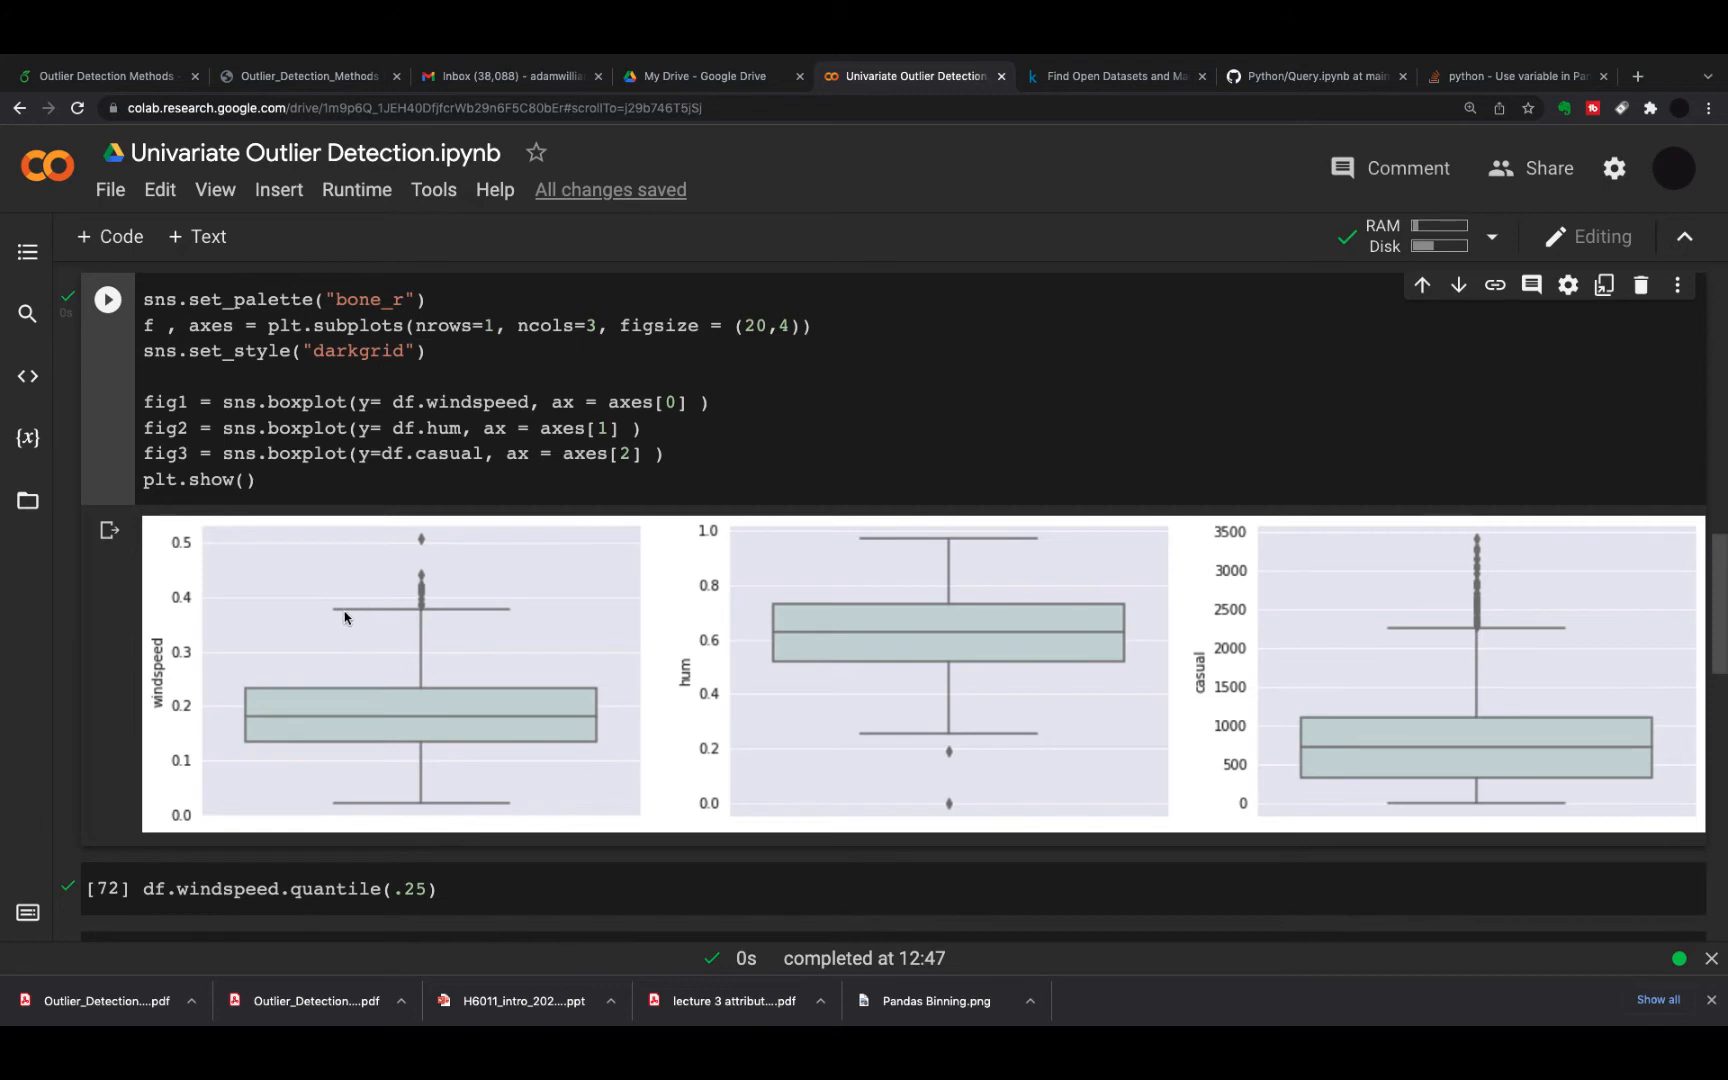
{"action": "mouse_move", "coordinate": [422, 744]}
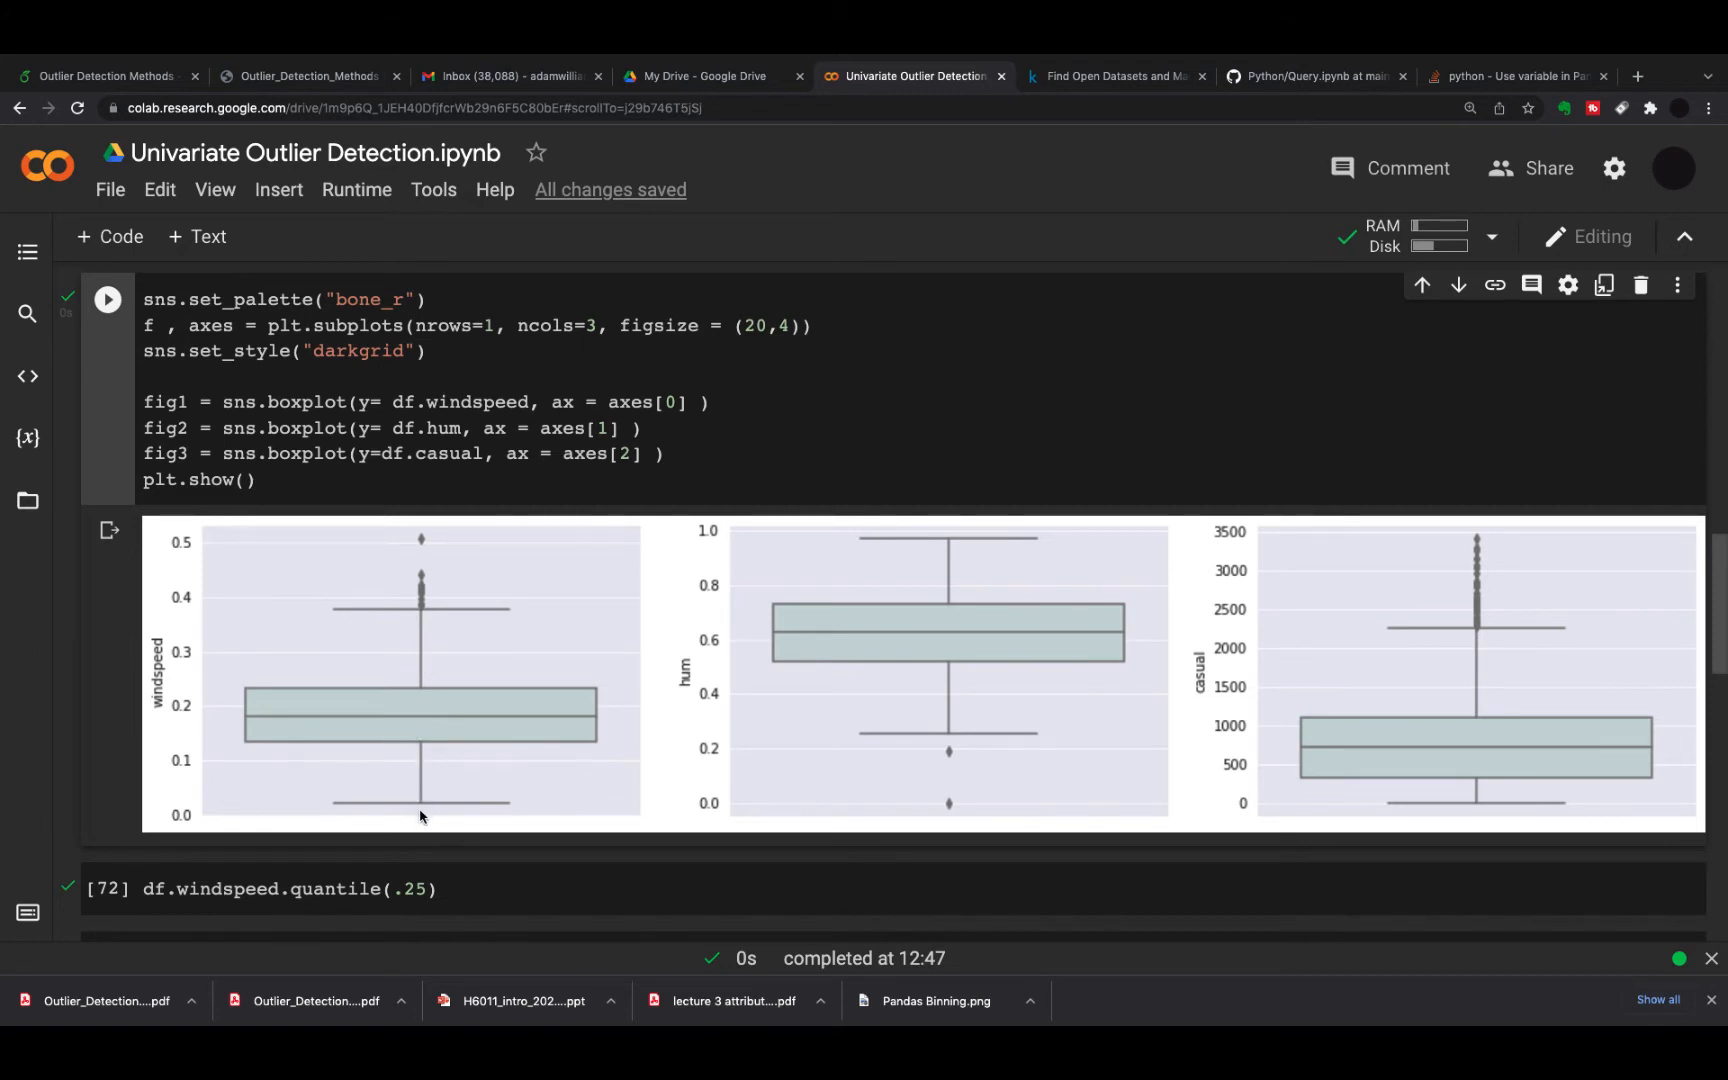
{"action": "mouse_move", "coordinate": [342, 776]}
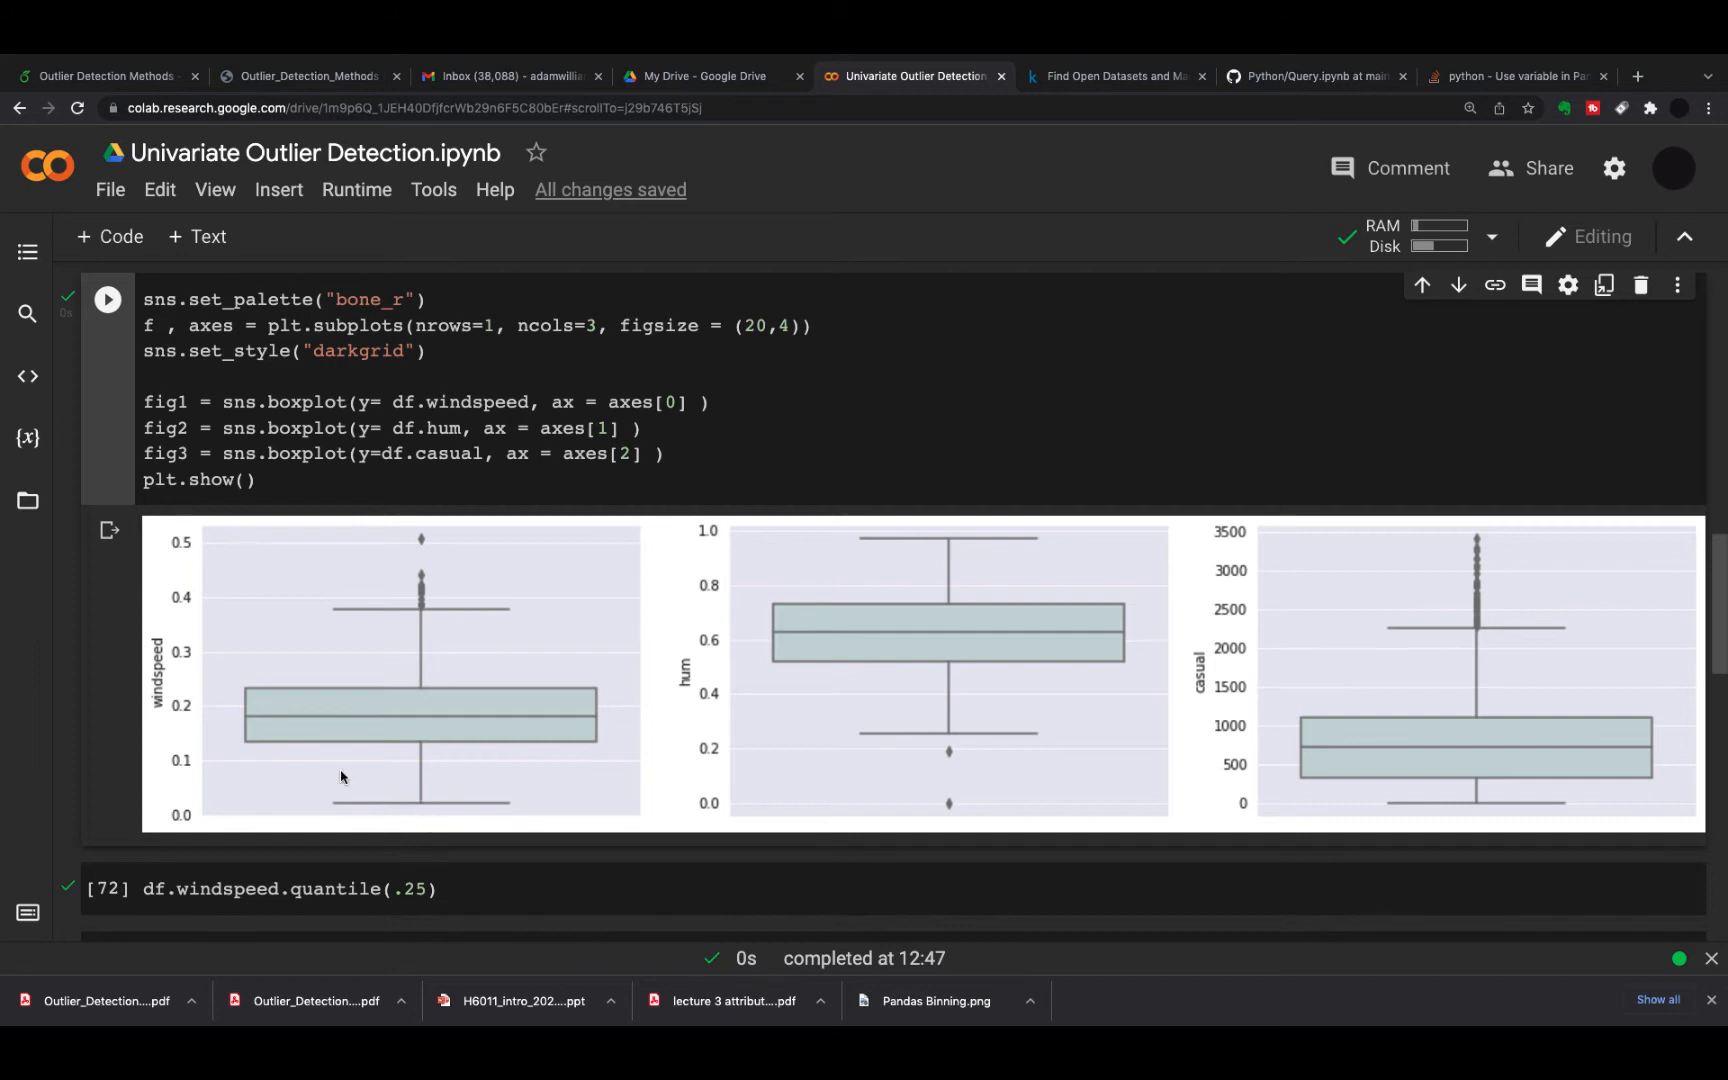
{"action": "mouse_move", "coordinate": [434, 818]}
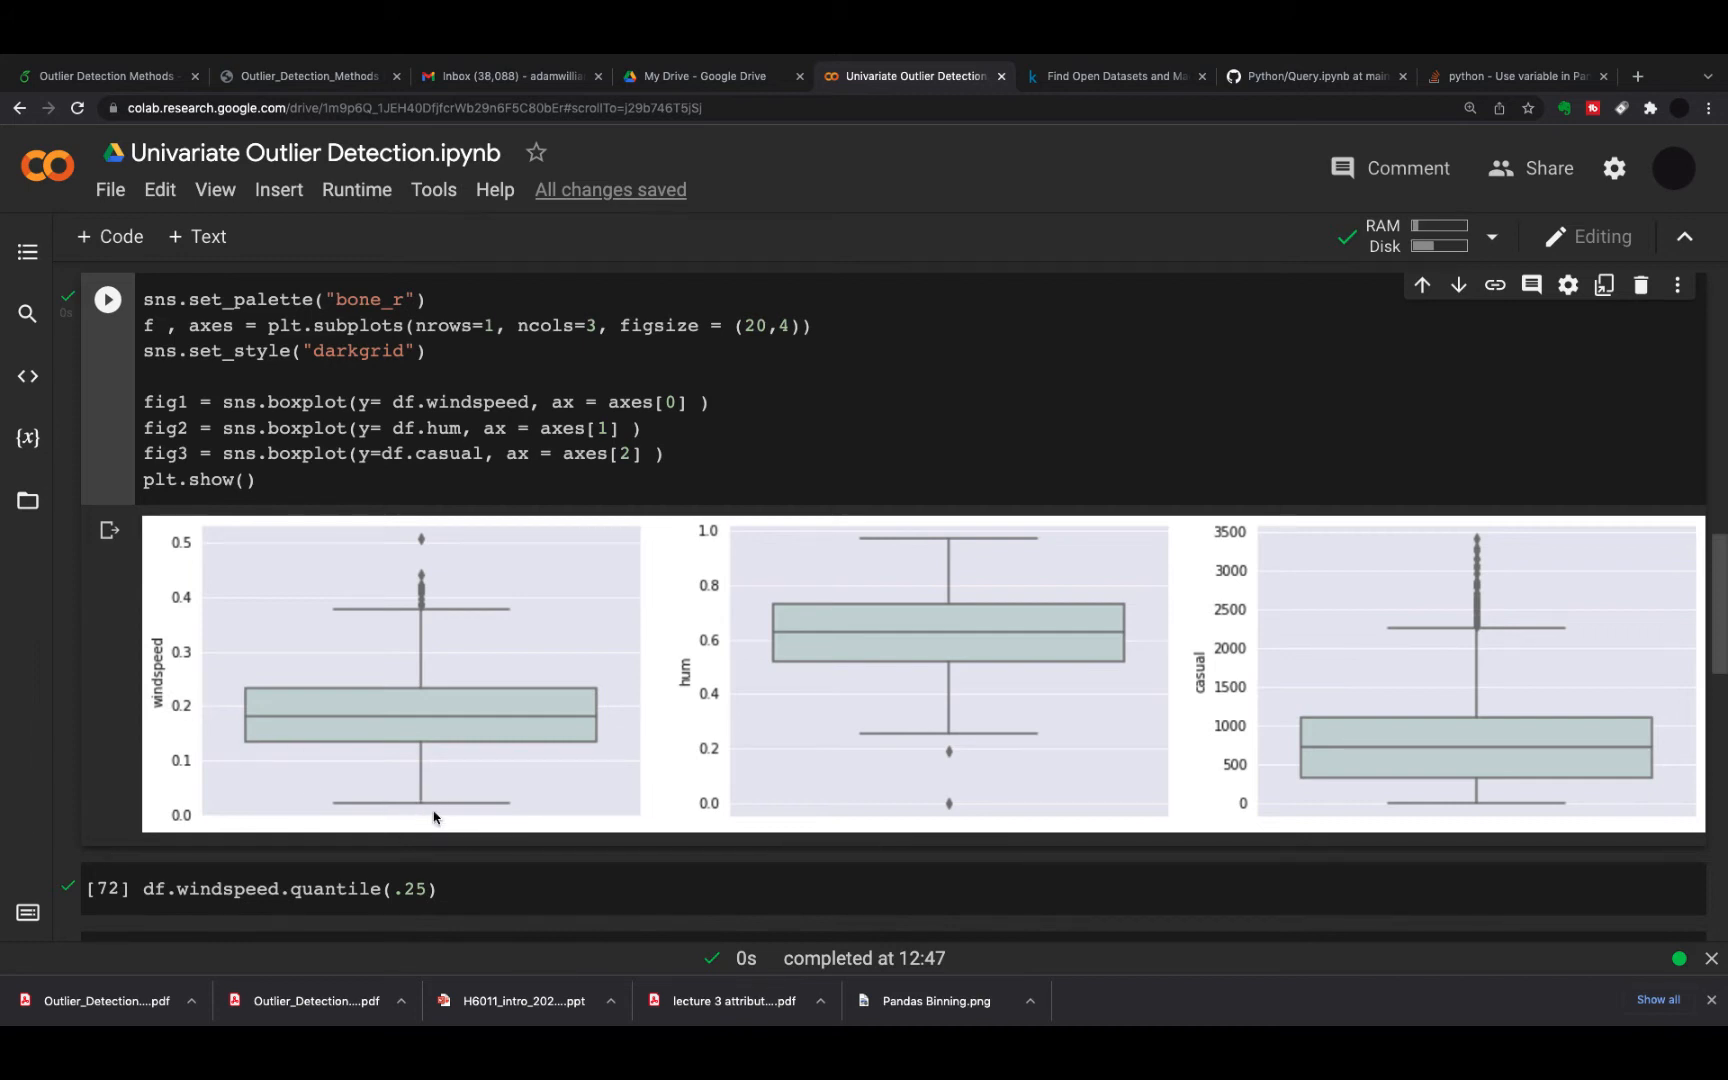
{"action": "mouse_move", "coordinate": [774, 672]}
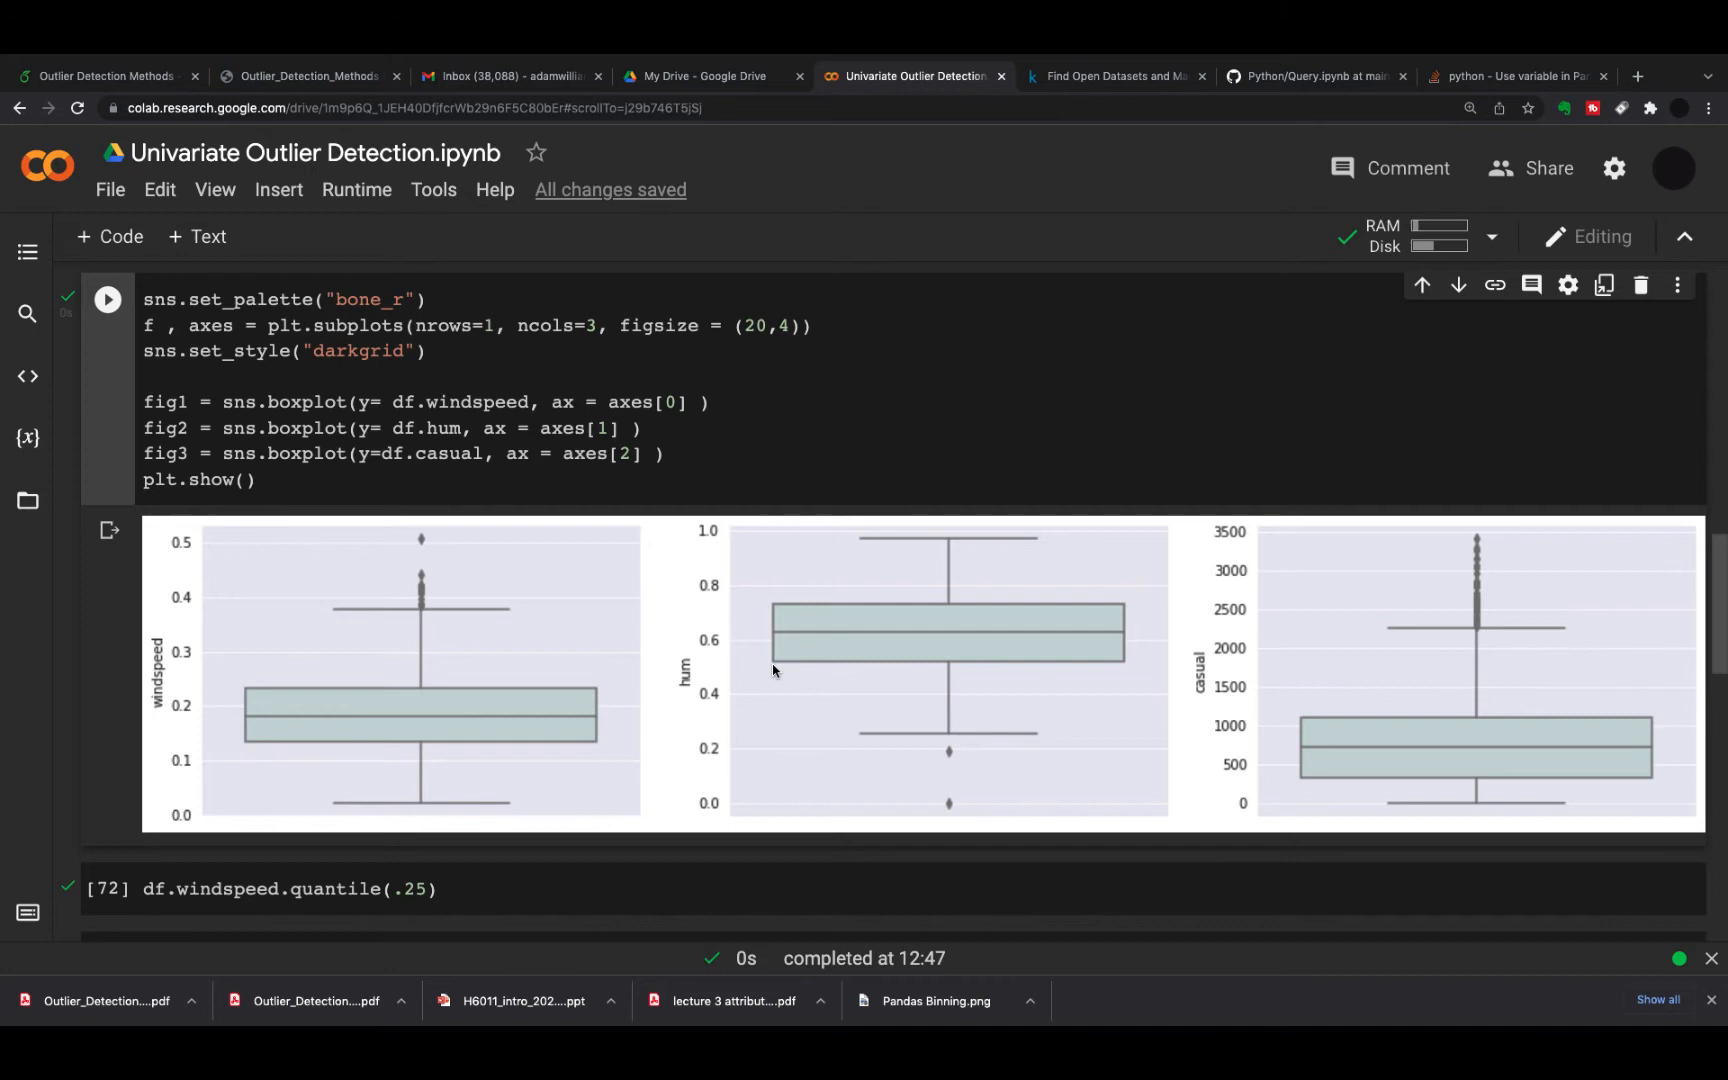
{"action": "mouse_move", "coordinate": [930, 834]}
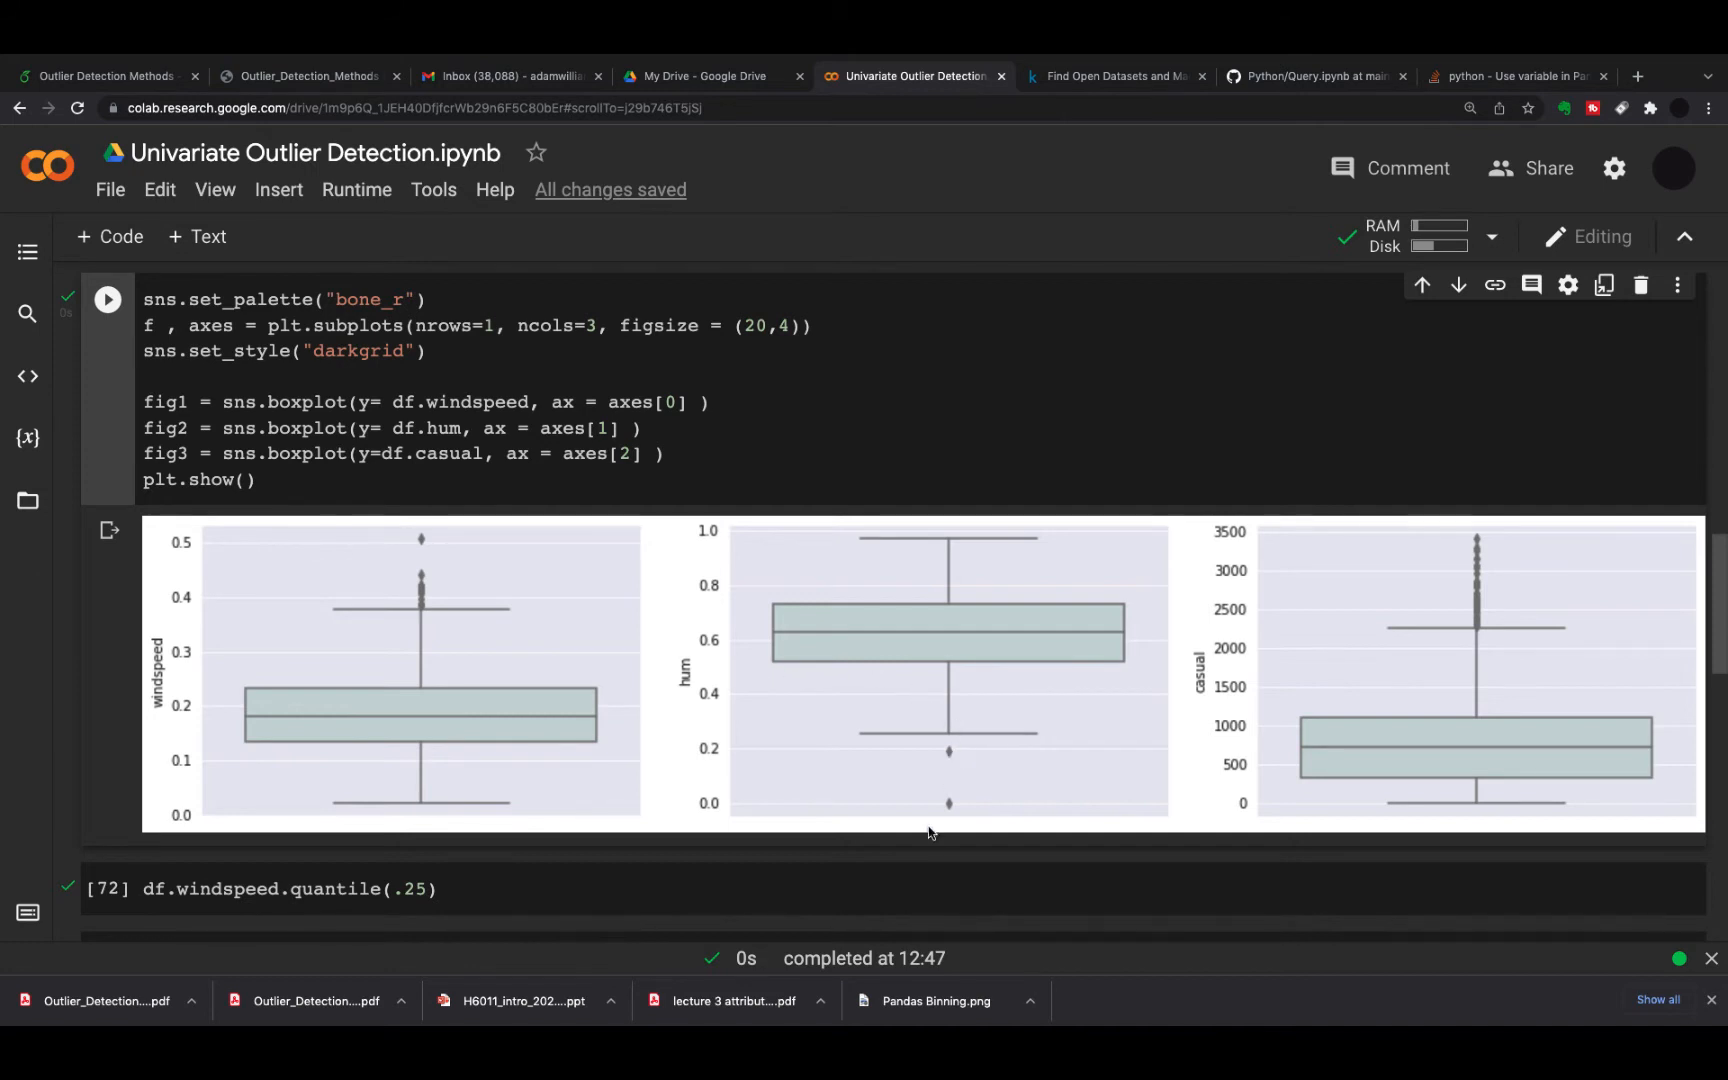
{"action": "mouse_move", "coordinate": [1292, 694]}
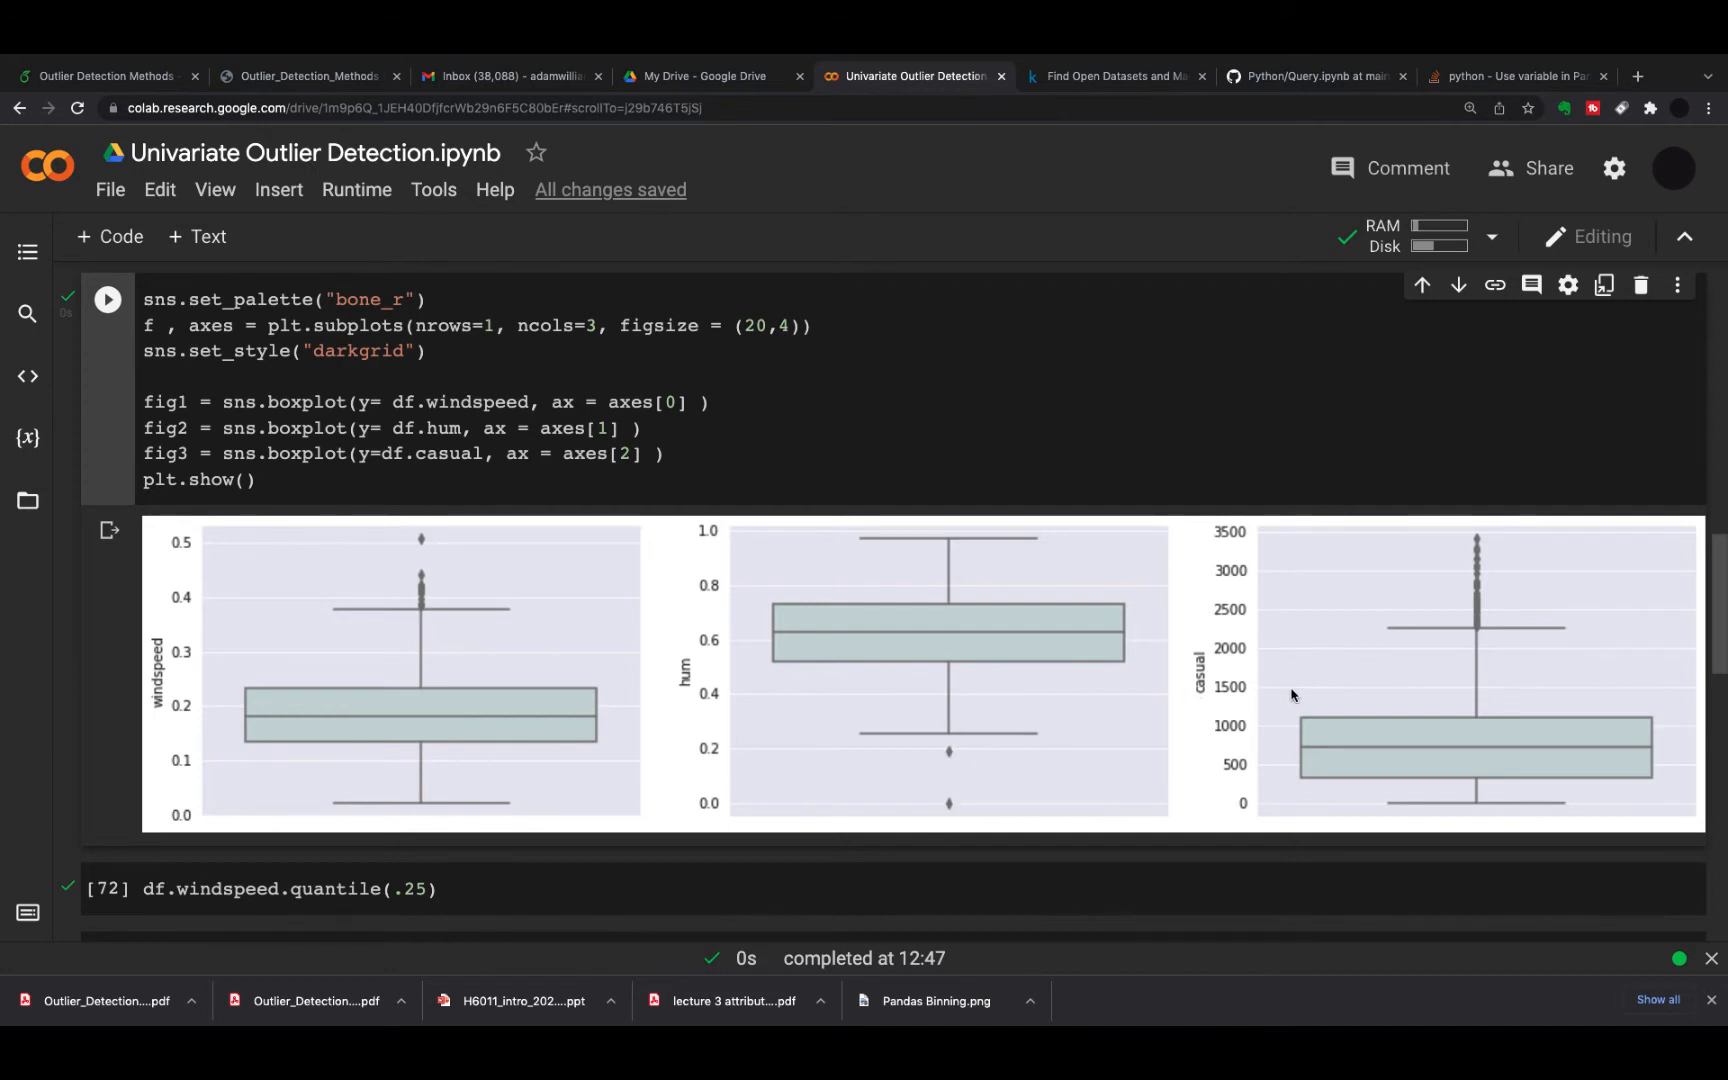
{"action": "mouse_move", "coordinate": [1350, 650]}
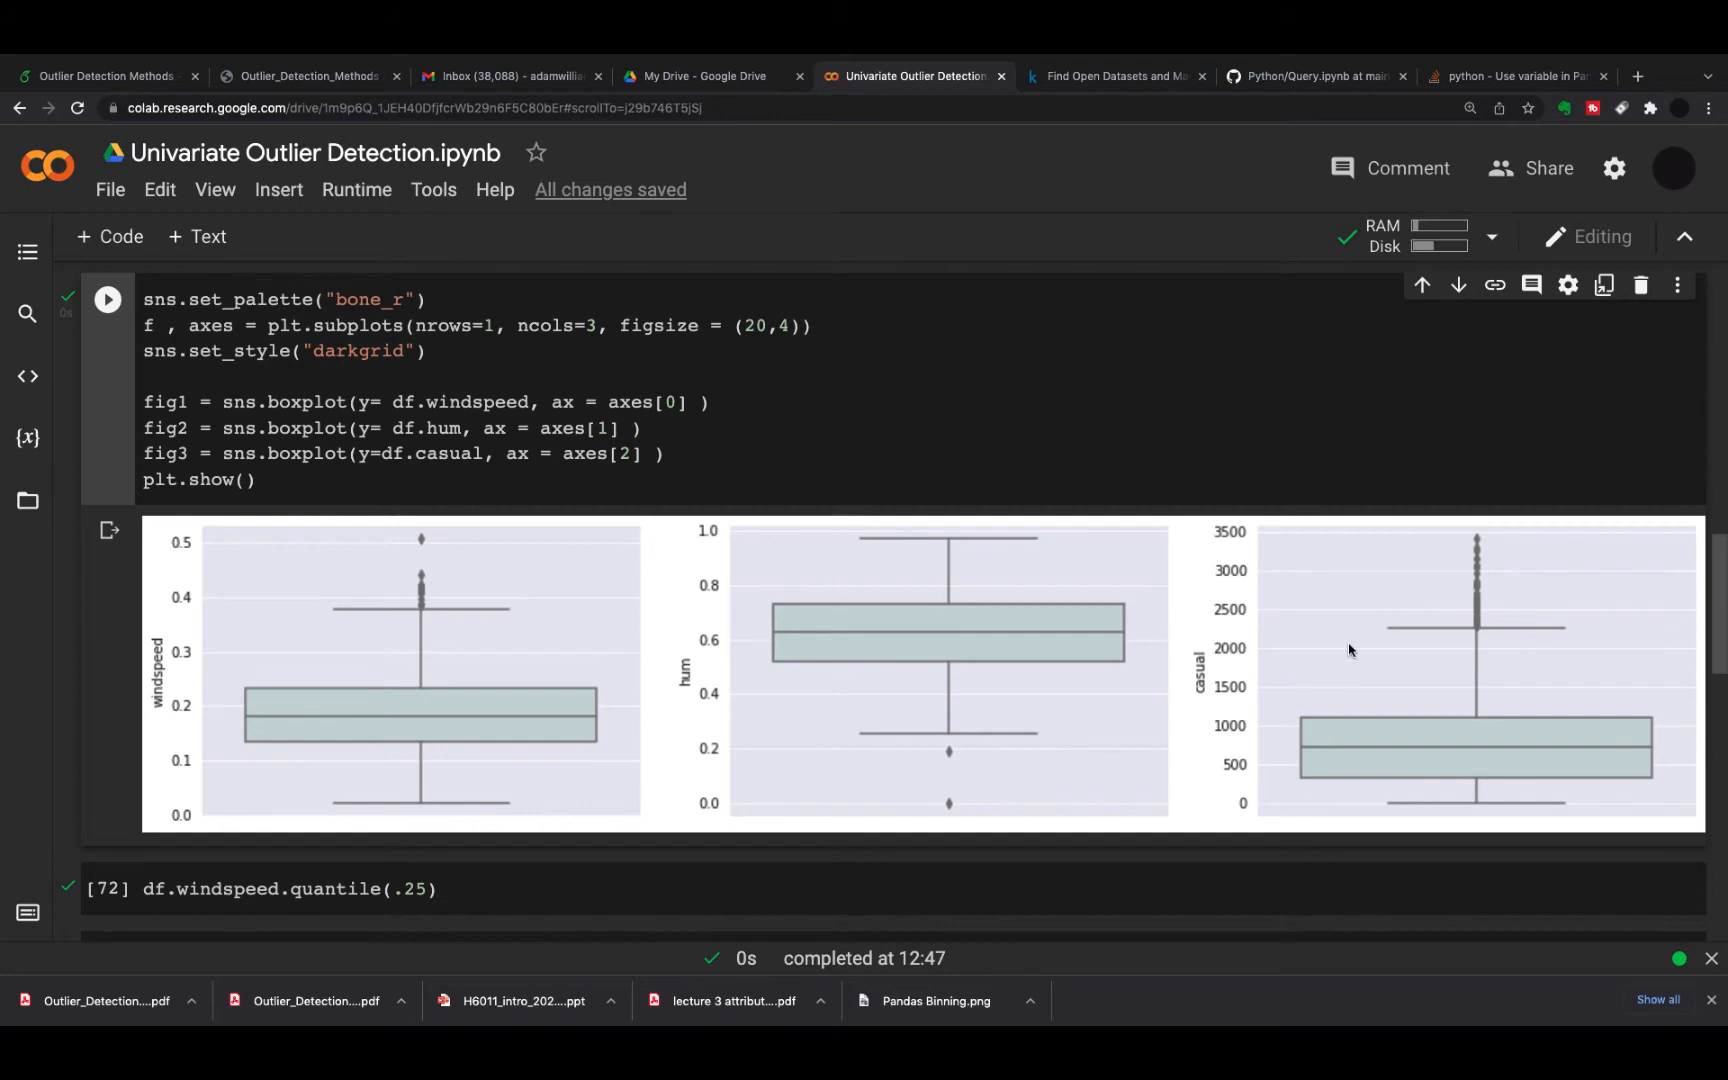
{"action": "mouse_move", "coordinate": [682, 536]}
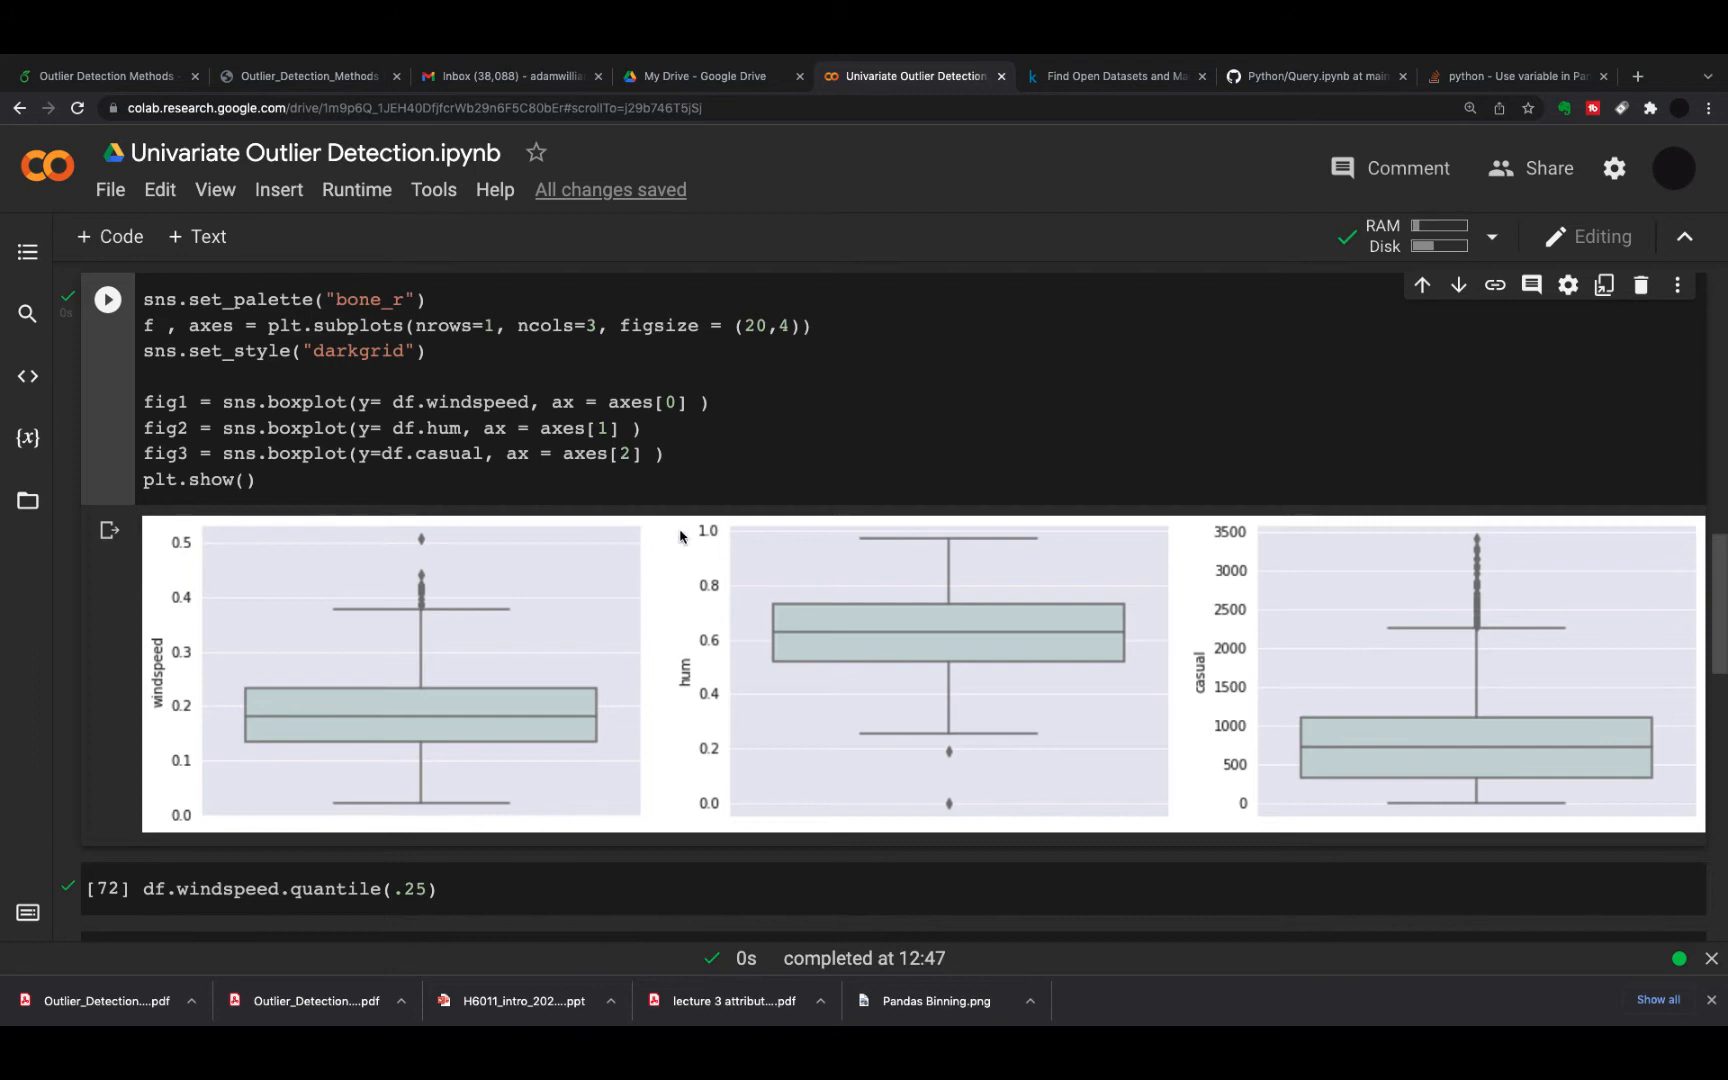
{"action": "scroll", "scroll_direction": "down", "scroll_amount": 3}
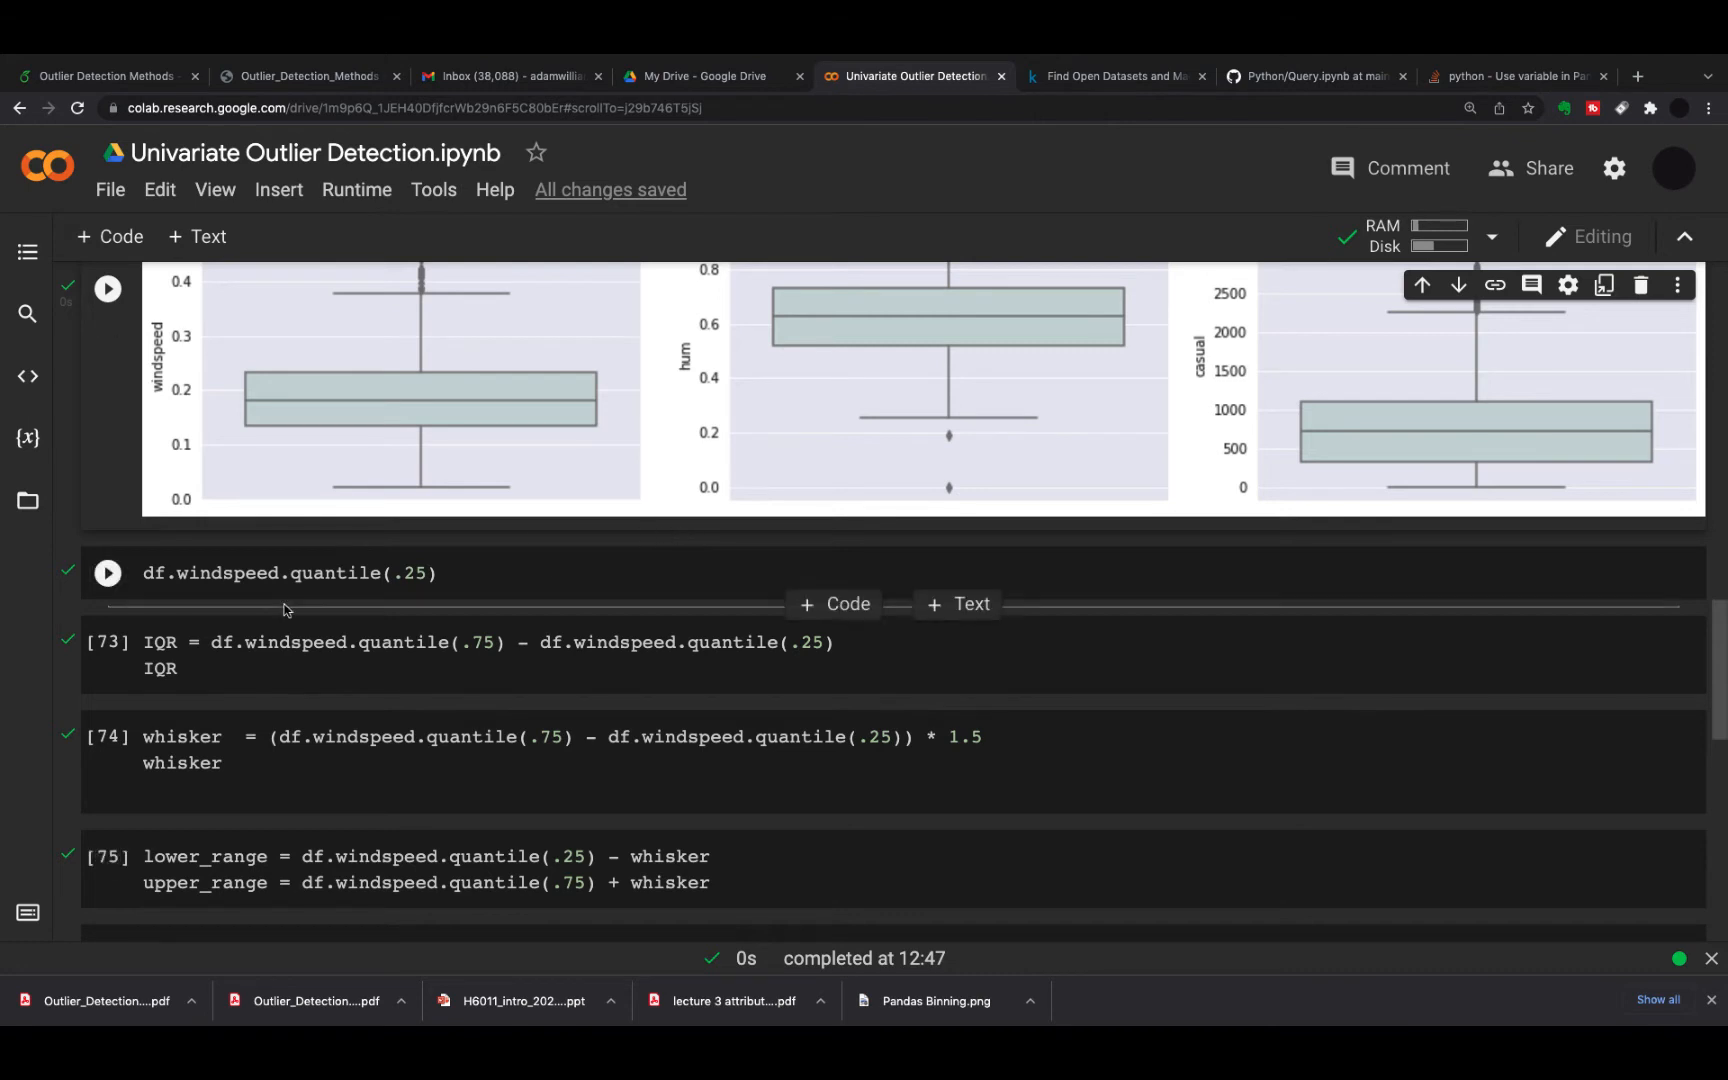
Compute windspeed's 0.25 quantile (0.13495) and its IQR (0.0982645)
{"action": "scroll", "scroll_direction": "down", "scroll_amount": 3}
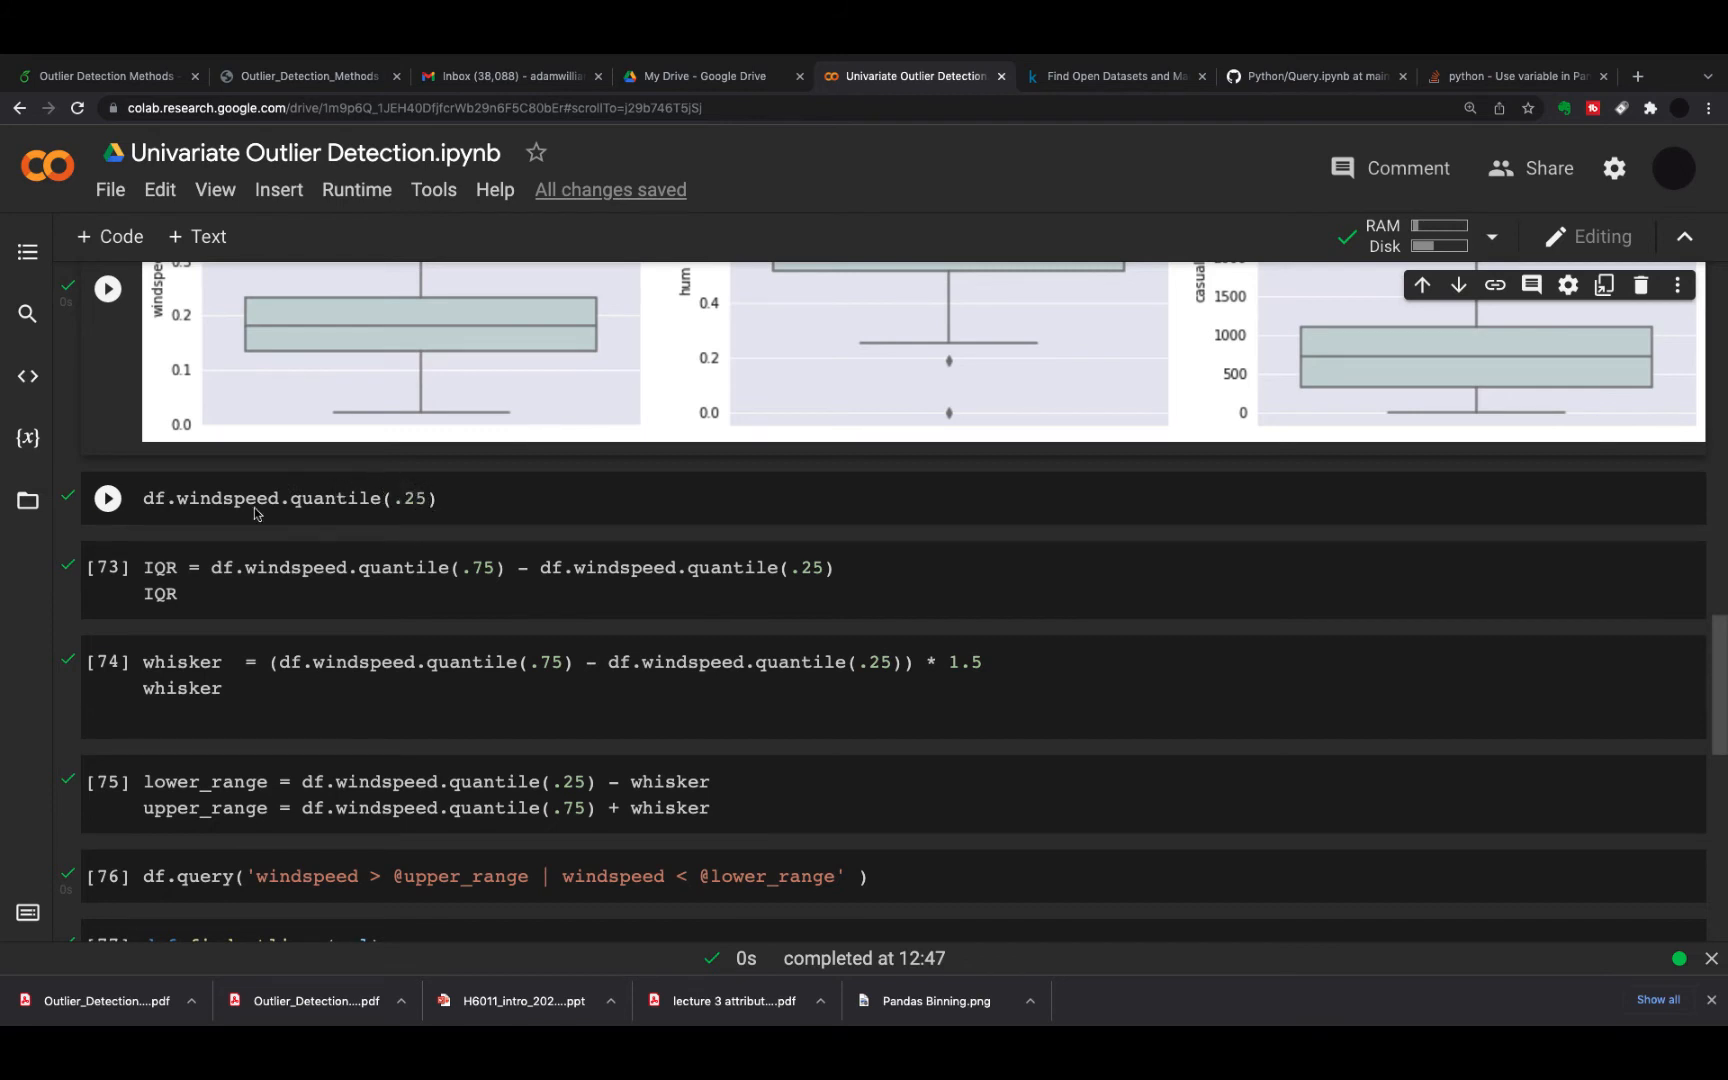
{"action": "left_click", "coordinate": [106, 498]}
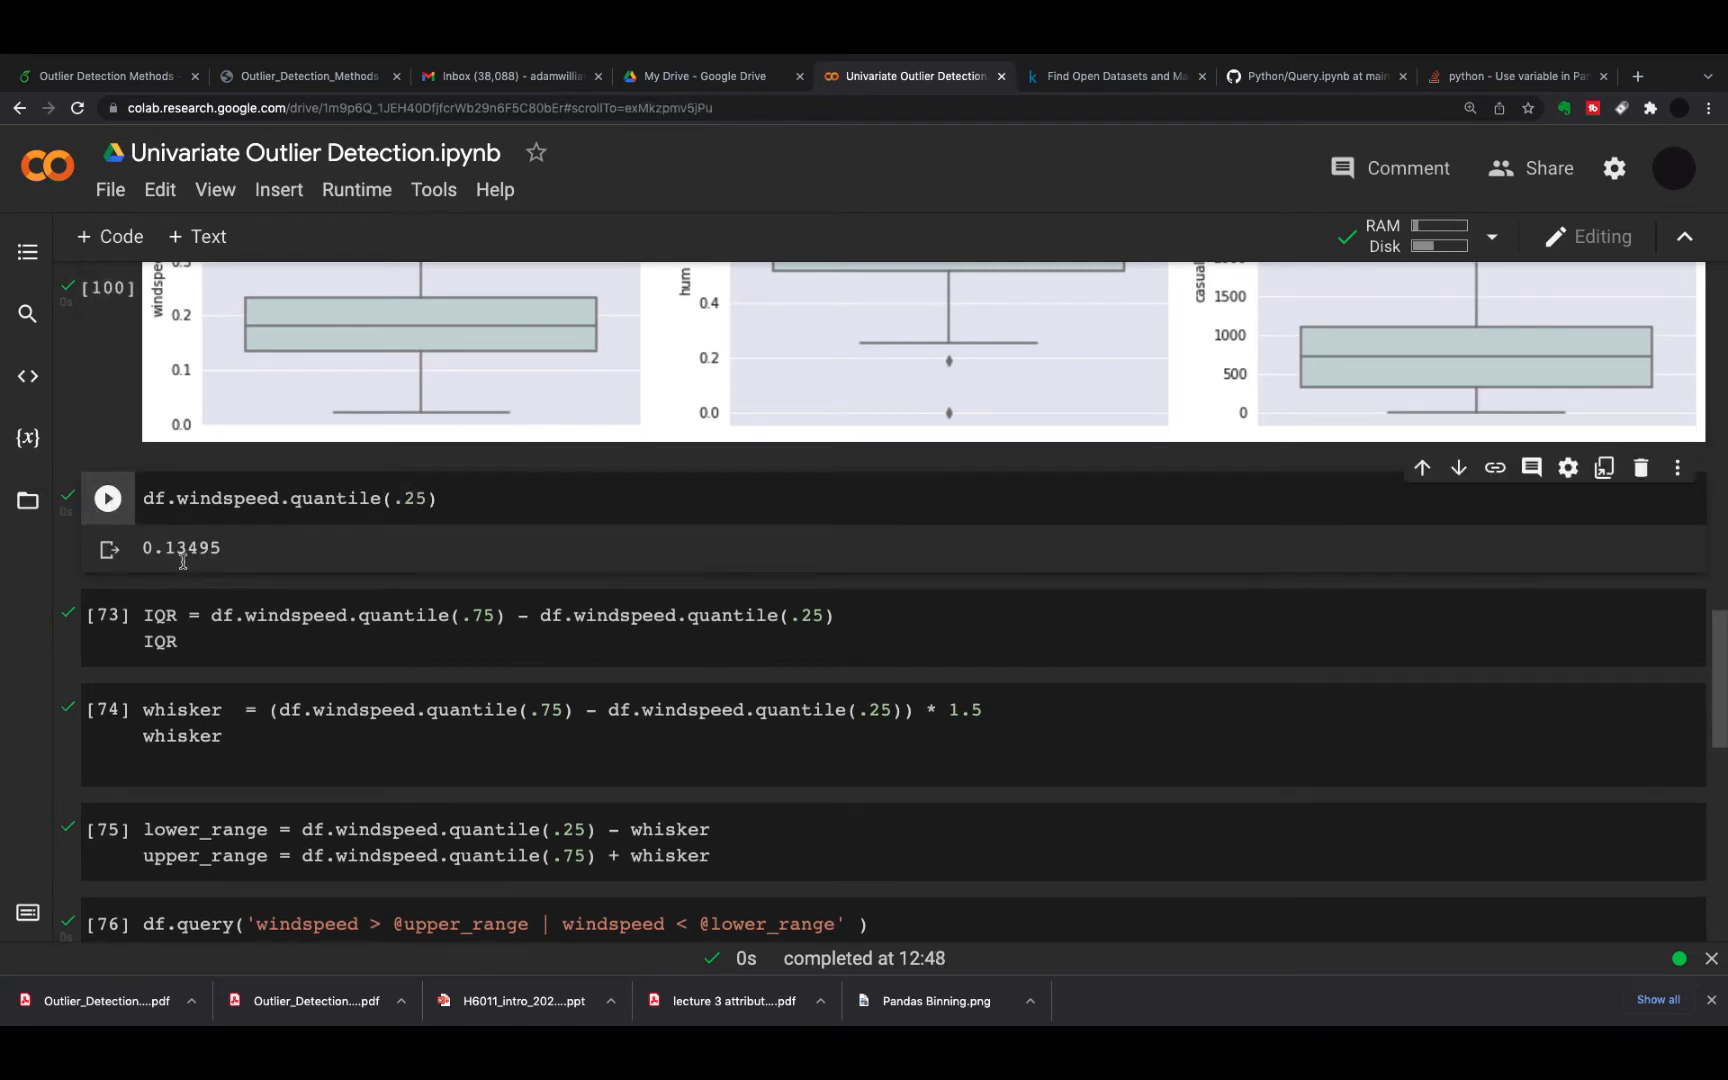
{"action": "scroll", "scroll_direction": "down", "scroll_amount": 3}
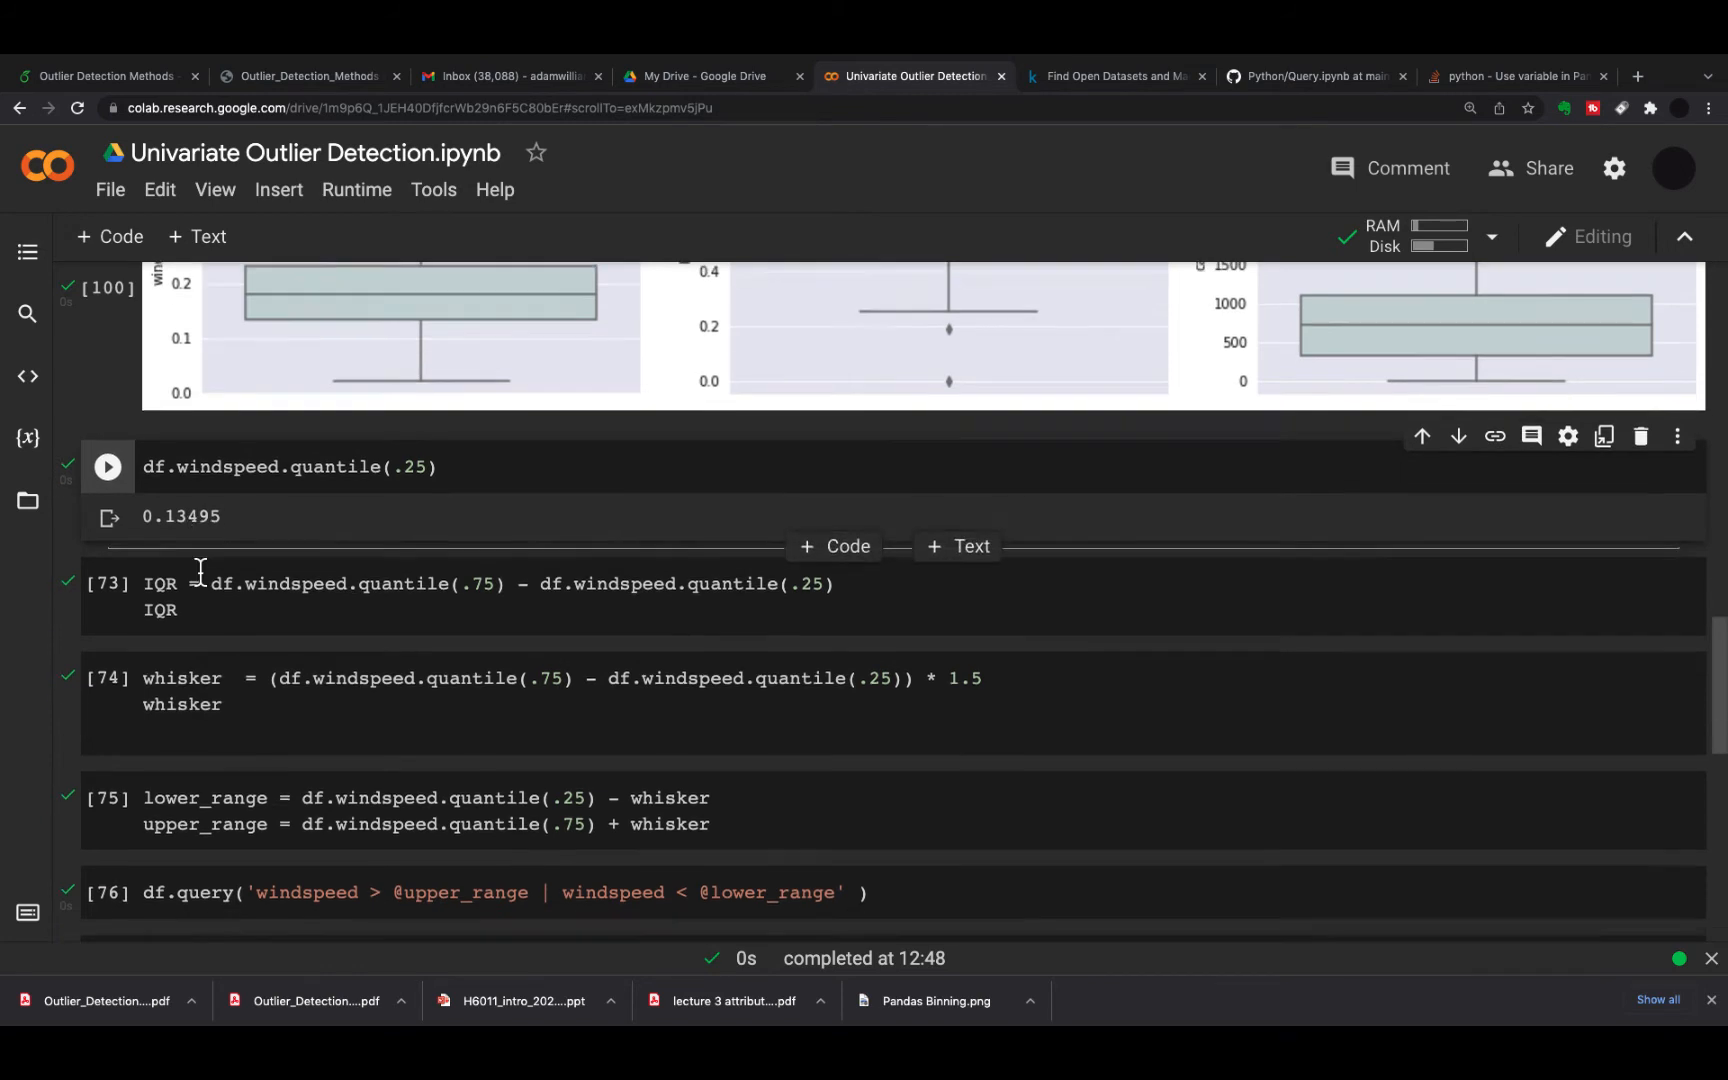
{"action": "scroll", "scroll_direction": "down", "scroll_amount": 3}
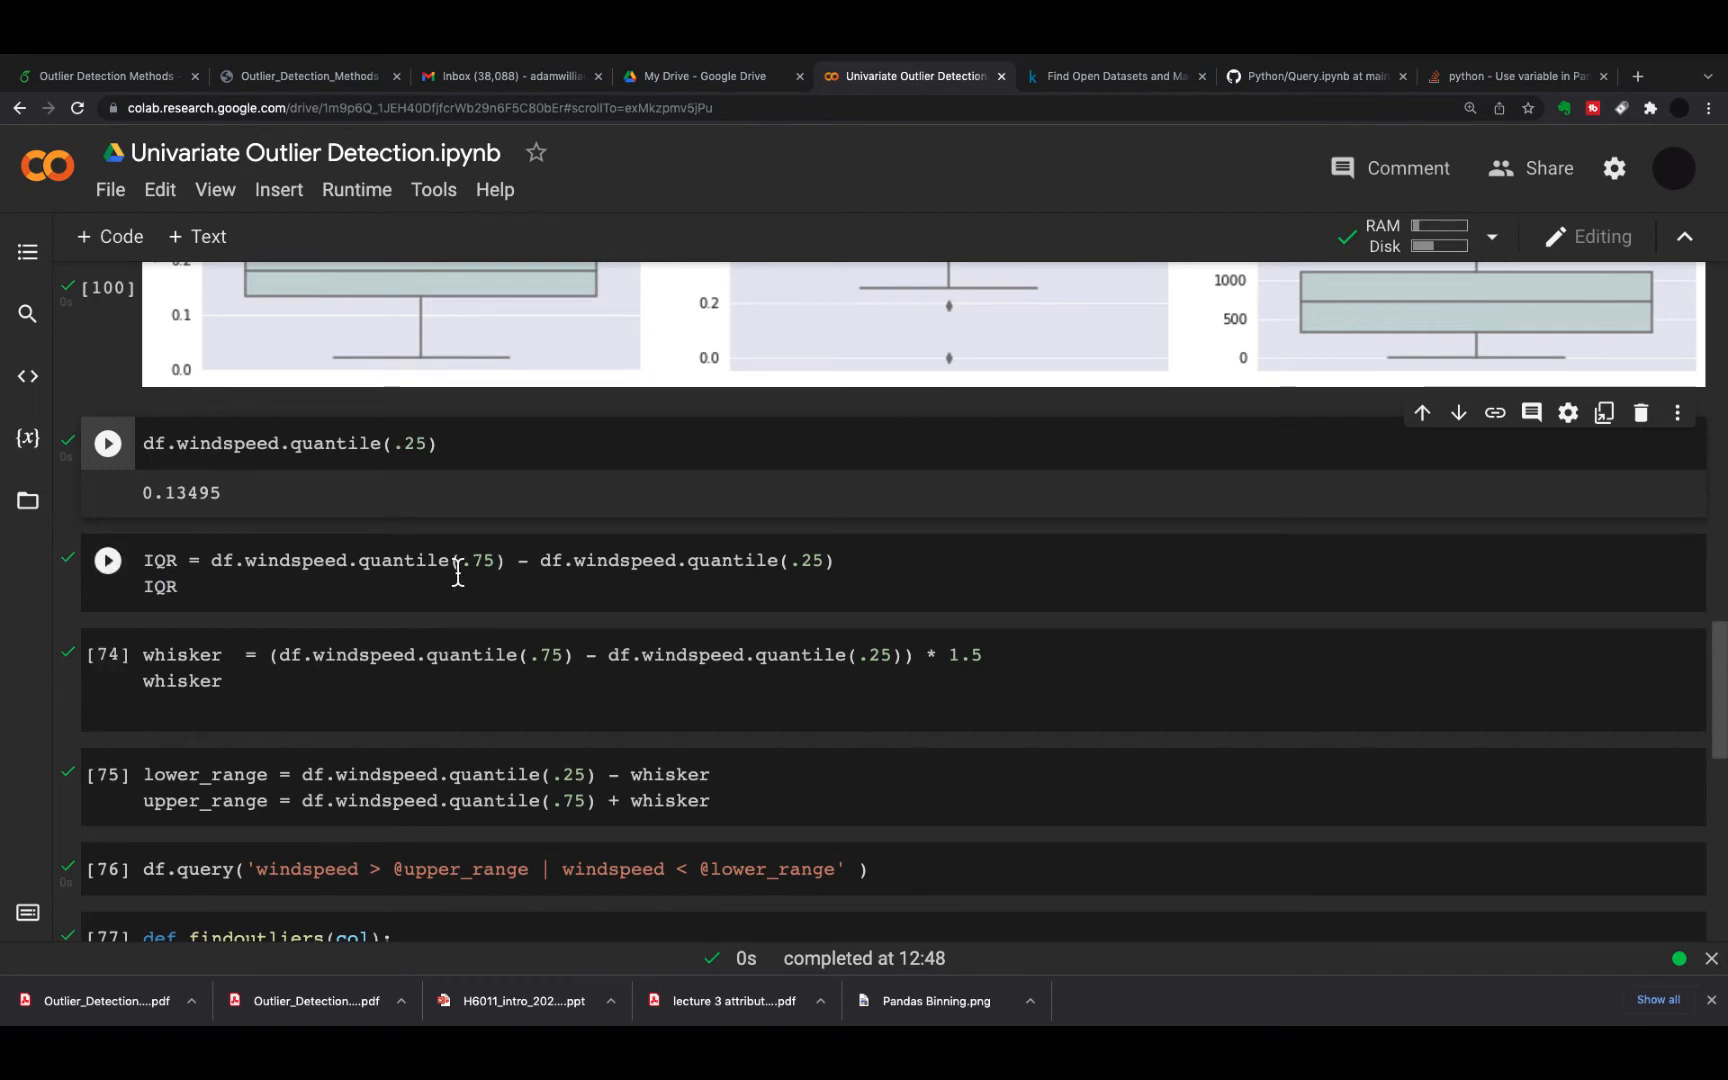
{"action": "mouse_move", "coordinate": [106, 560]}
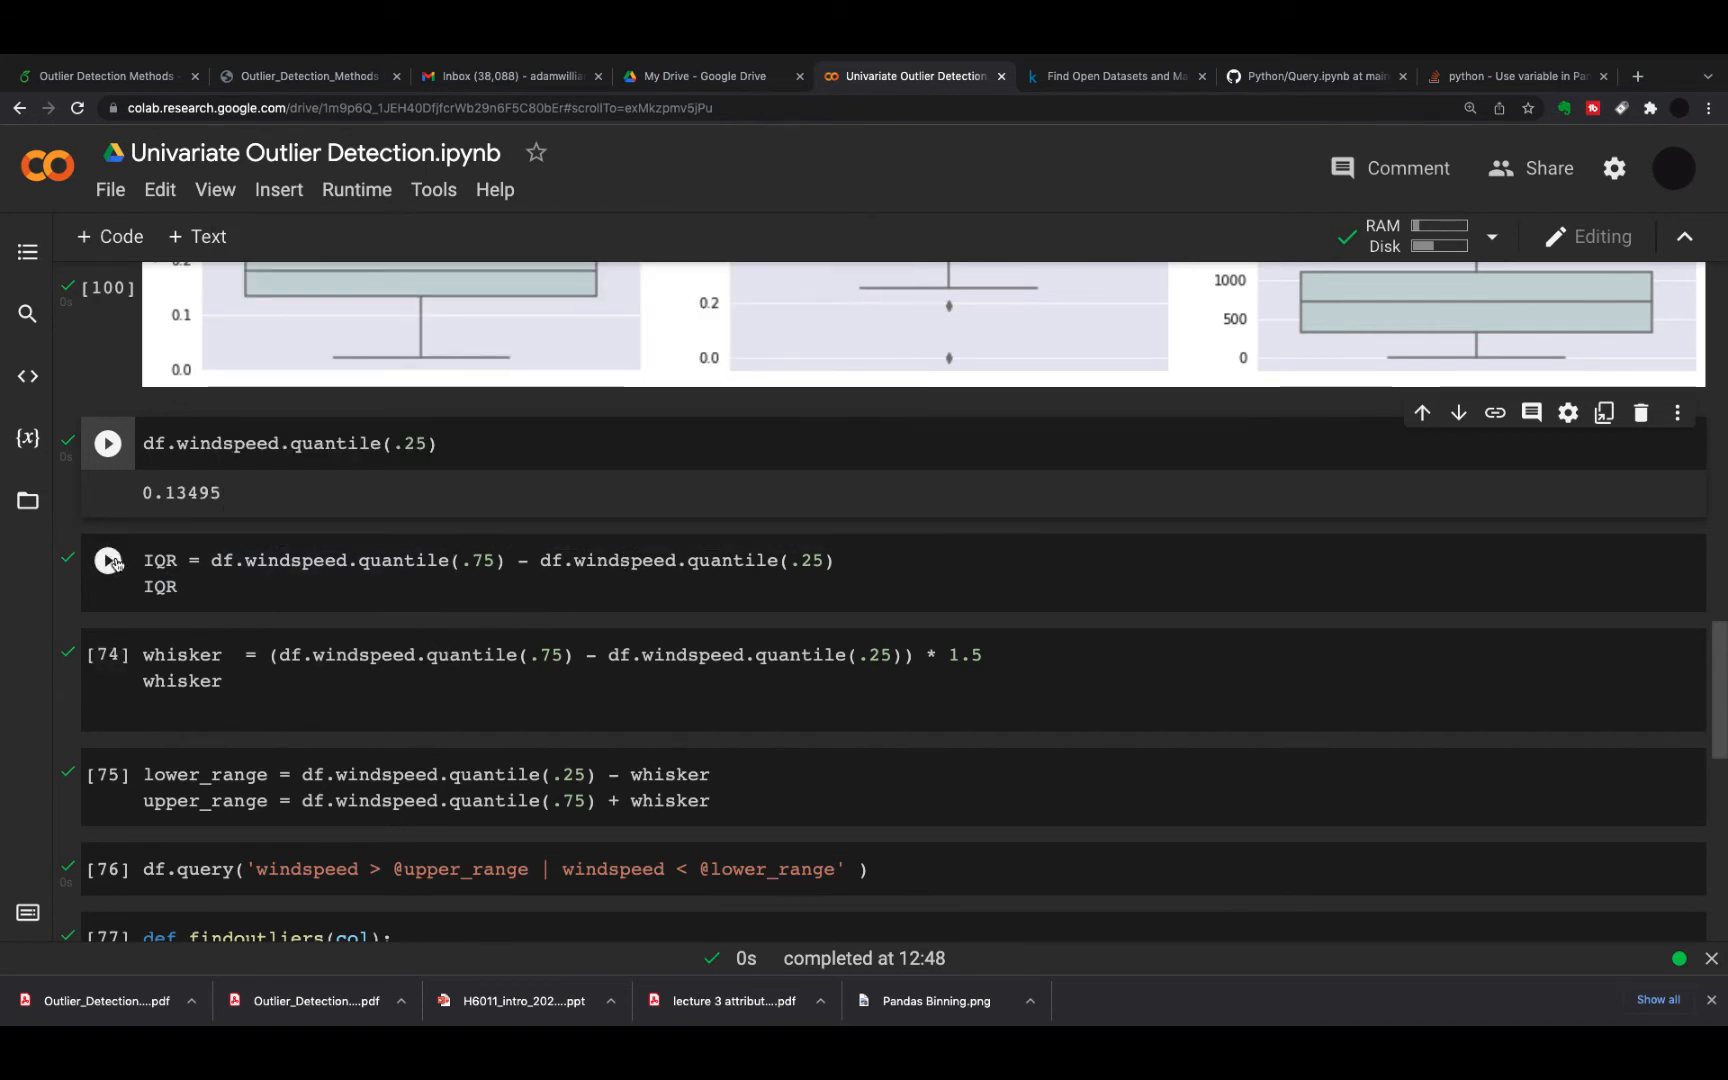
{"action": "left_click", "coordinate": [106, 560]}
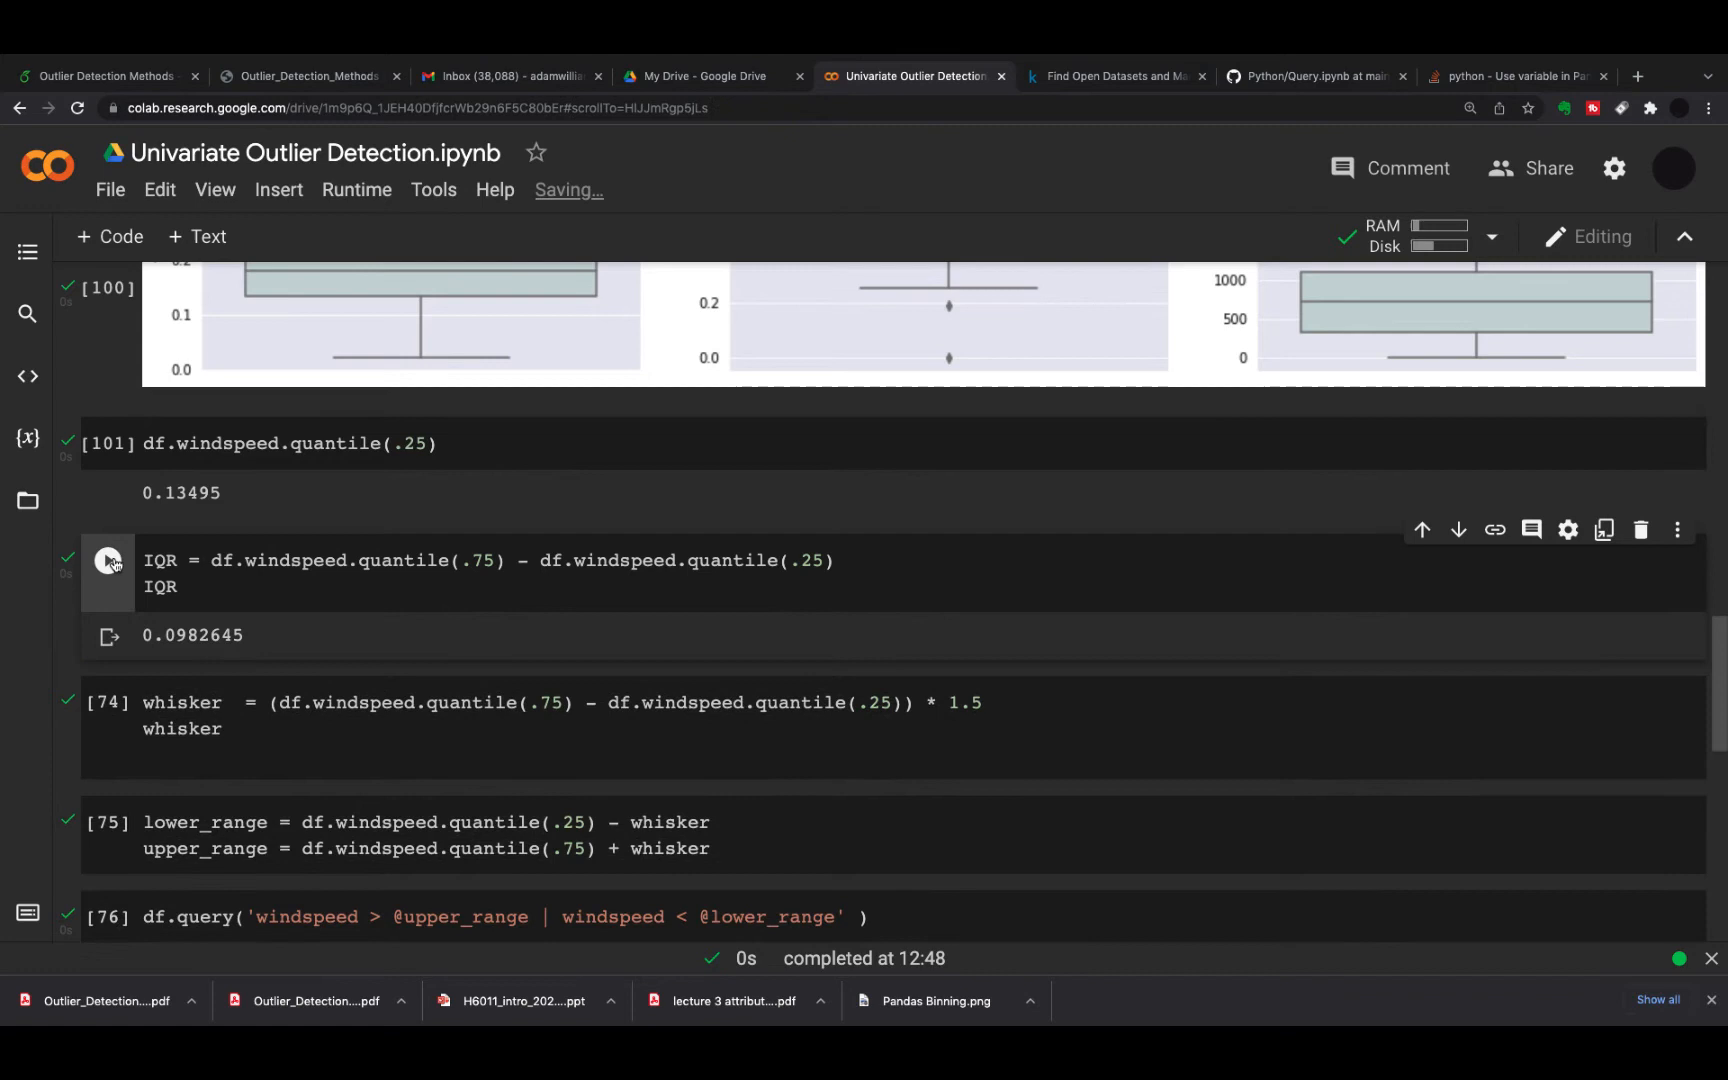
{"action": "mouse_move", "coordinate": [186, 652]}
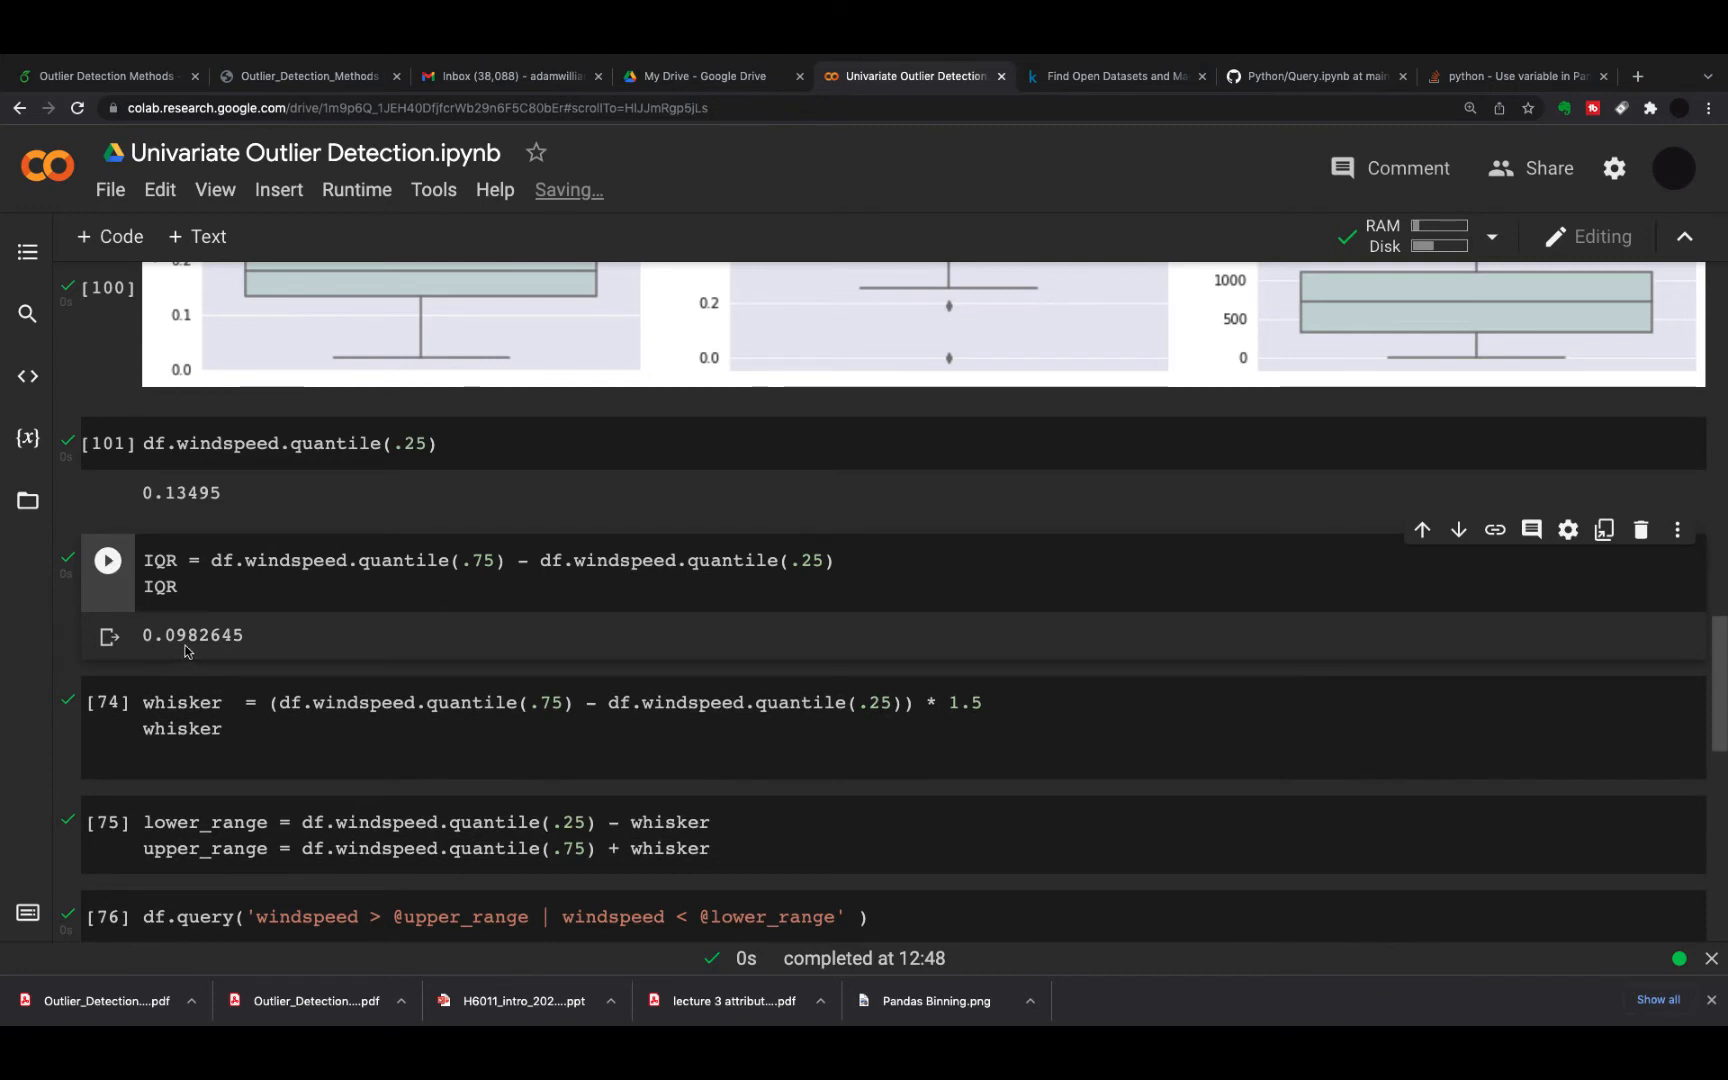
{"action": "scroll", "scroll_direction": "down", "scroll_amount": 3}
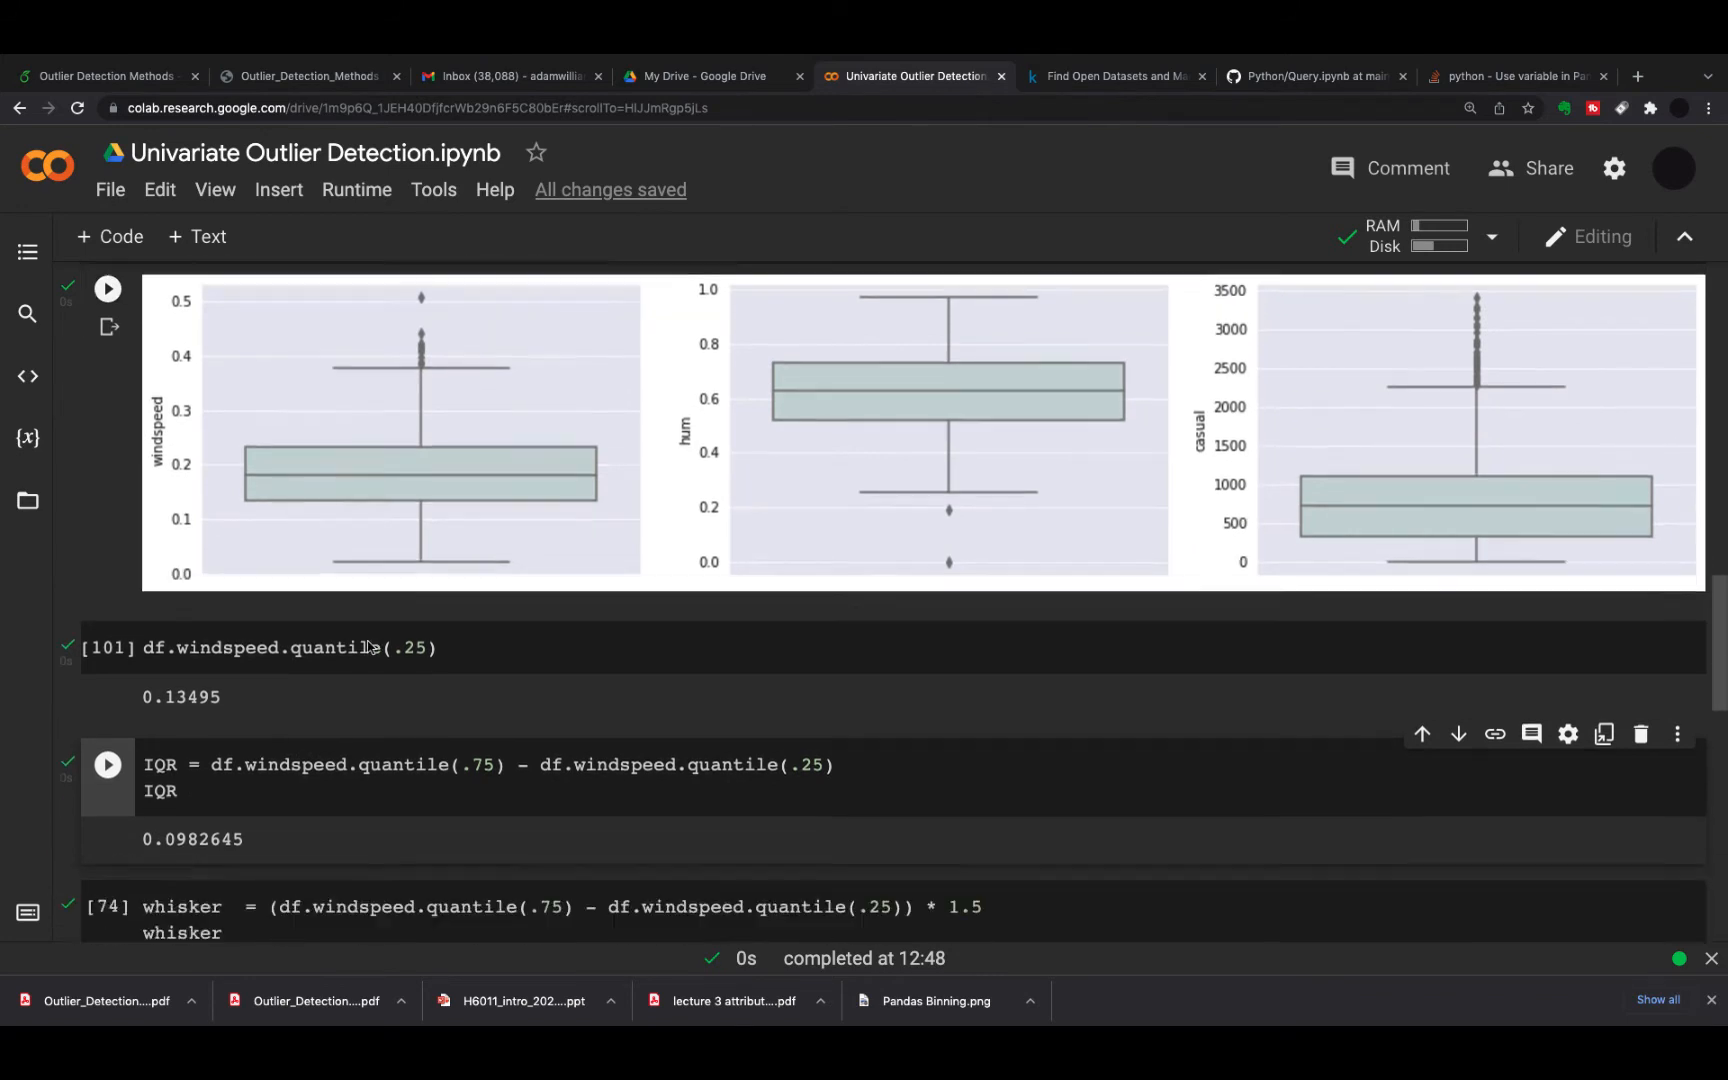
Compute the windspeed whisker as 1.5 × IQR, about 0.1474
{"action": "scroll", "scroll_direction": "down", "scroll_amount": 3}
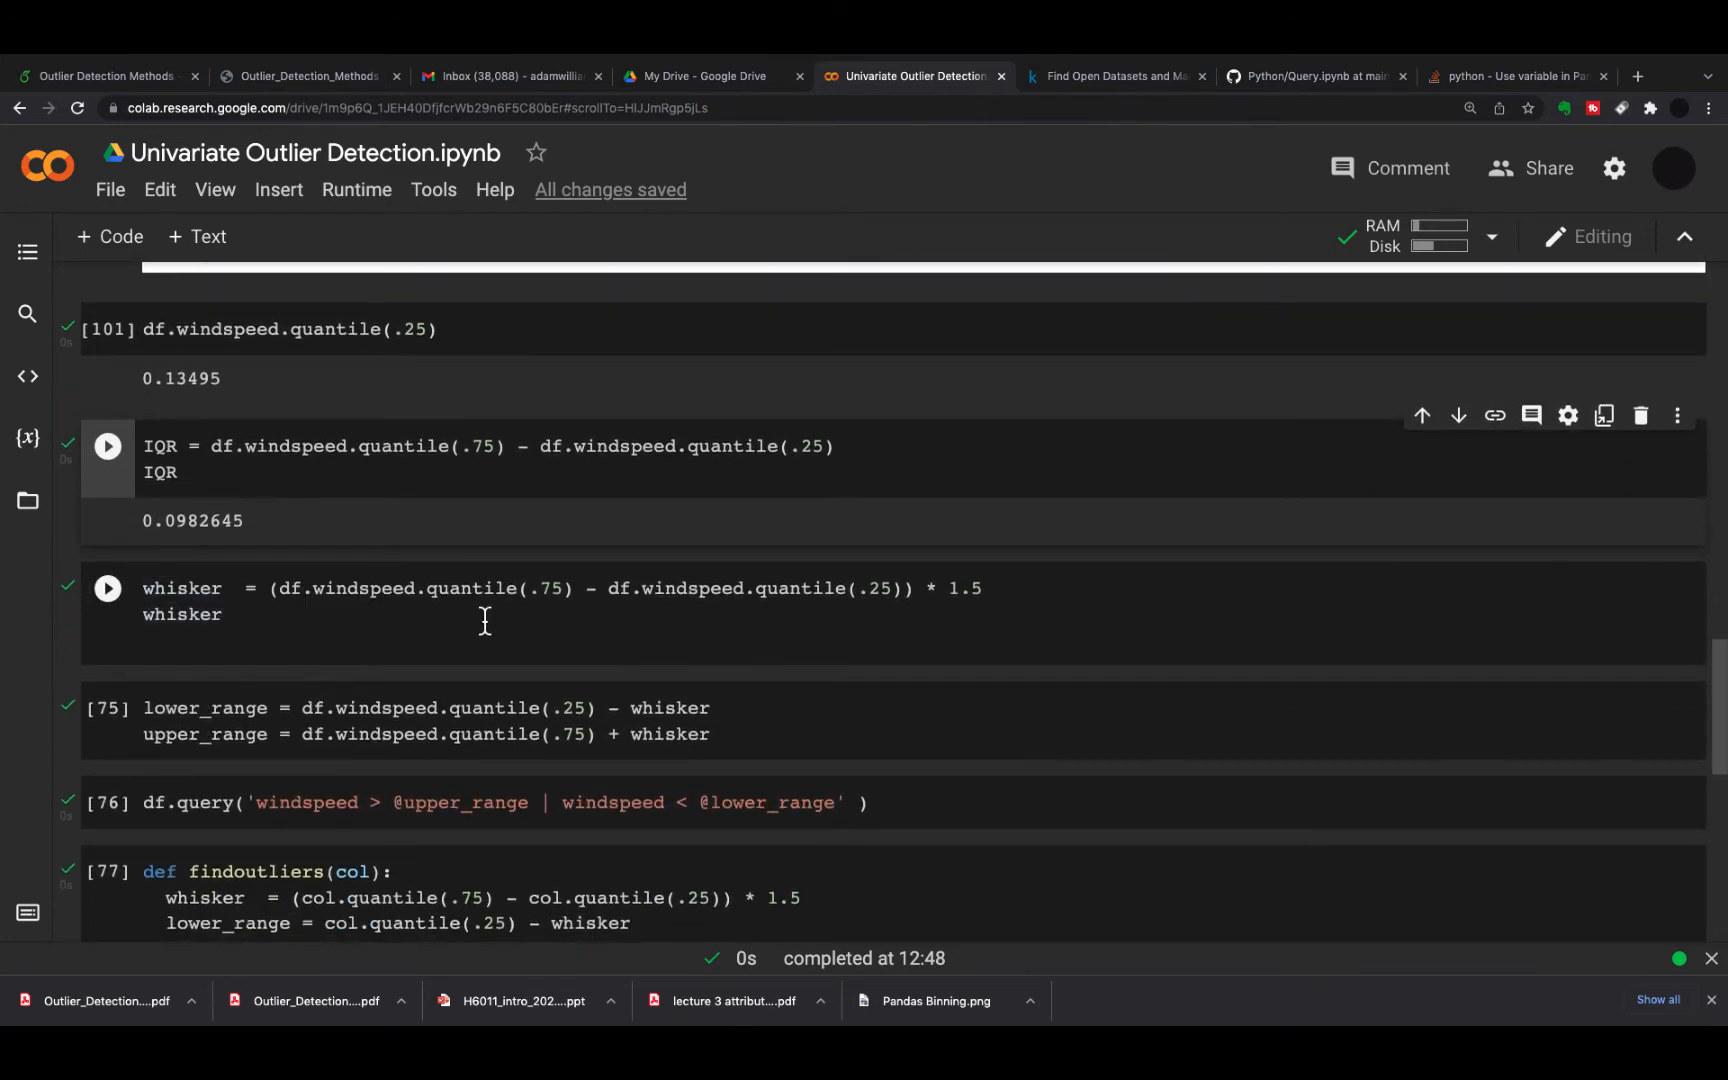
{"action": "mouse_move", "coordinate": [624, 632]}
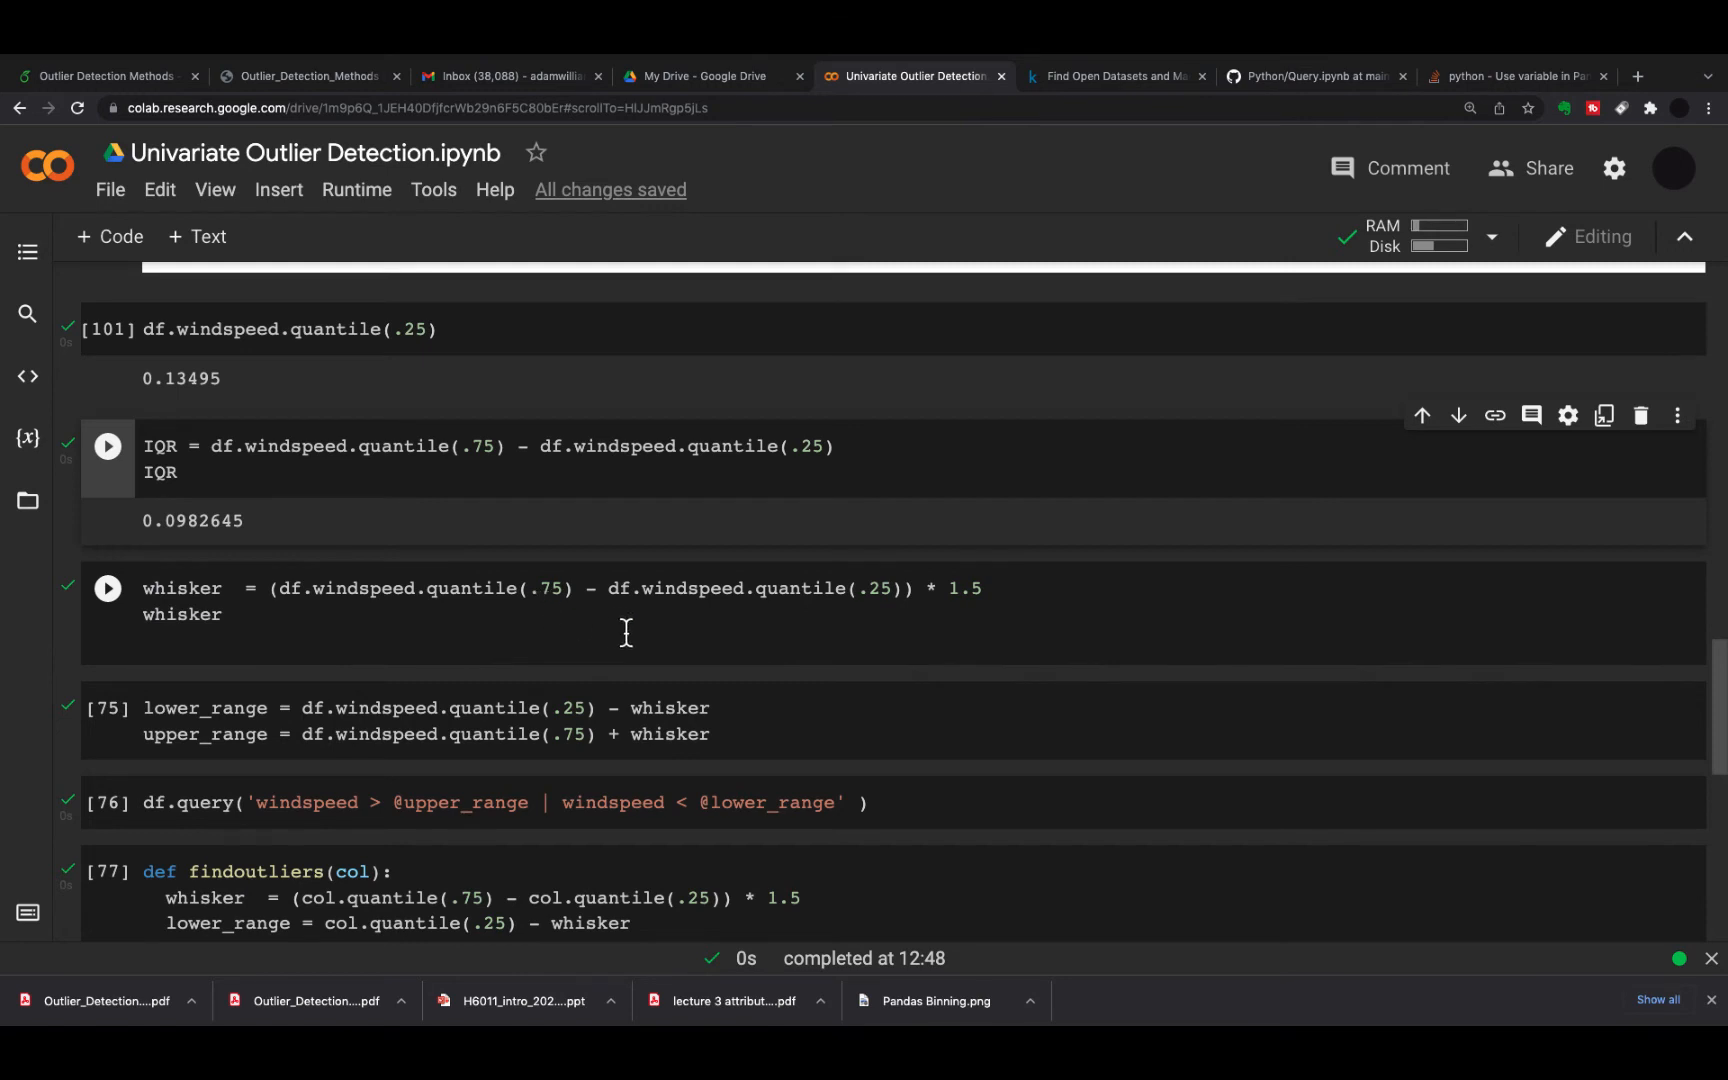
{"action": "mouse_move", "coordinate": [934, 598]}
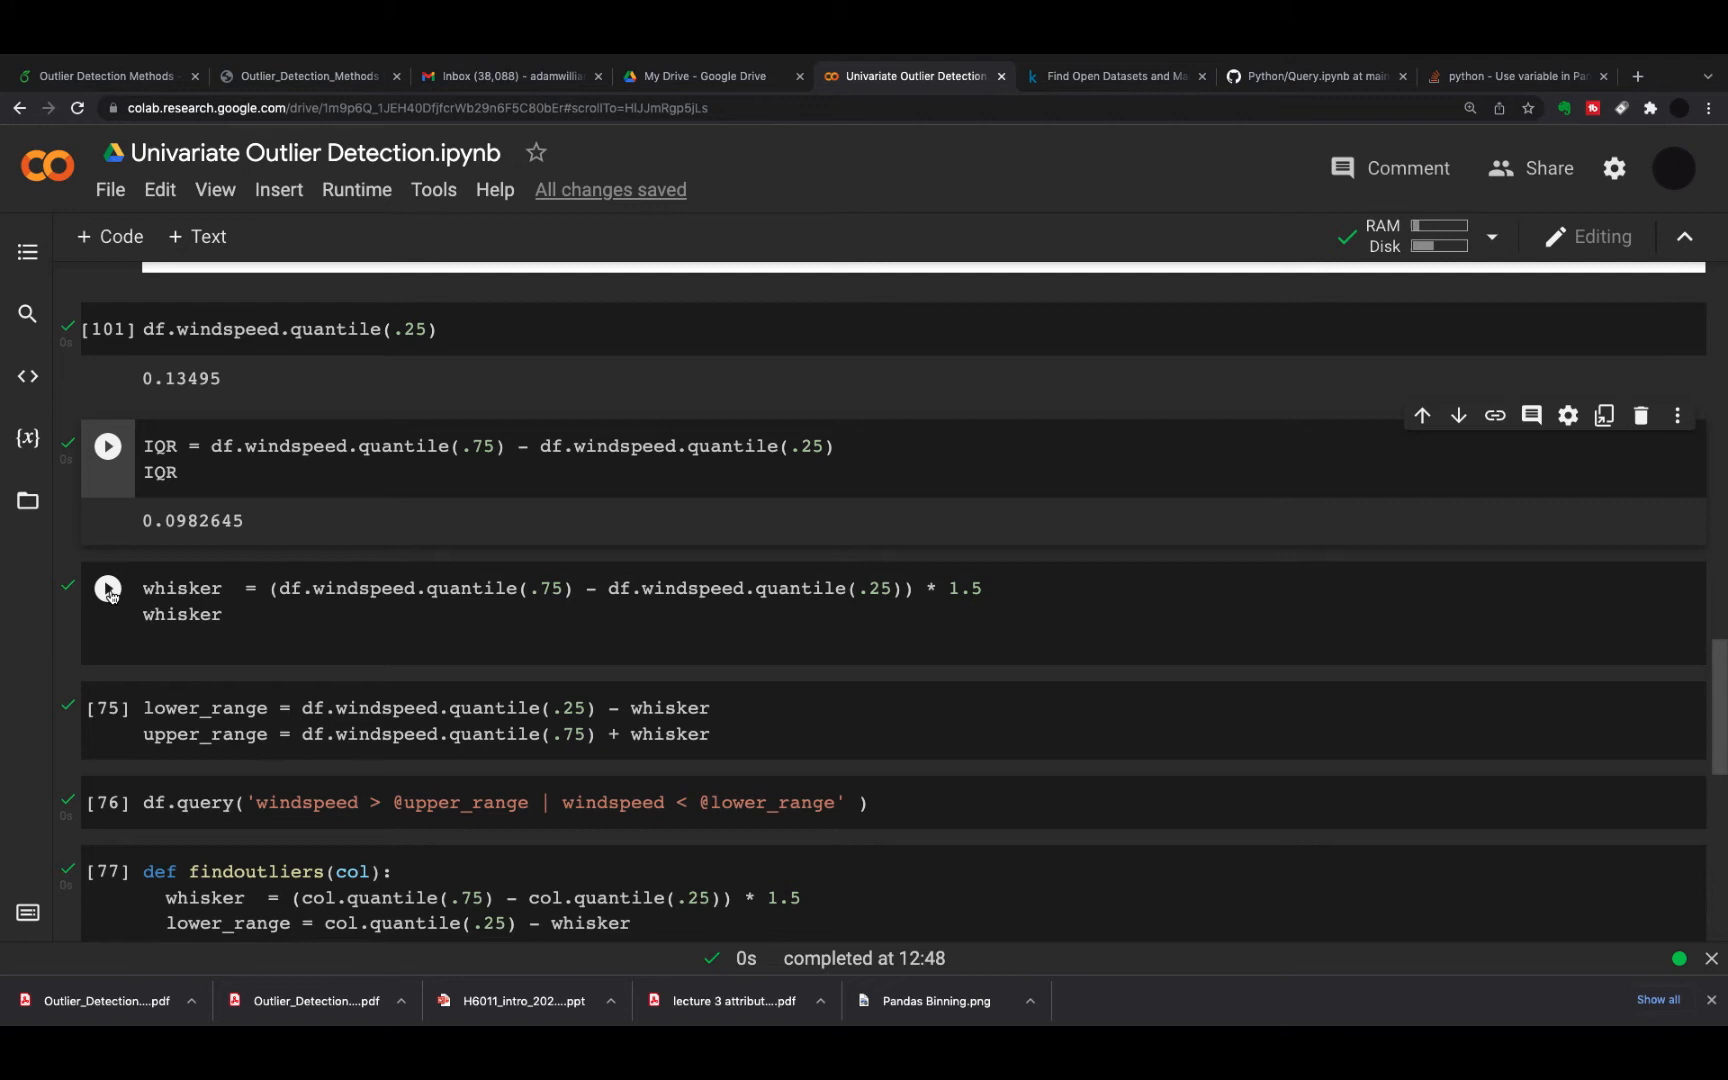
{"action": "left_click", "coordinate": [106, 588]}
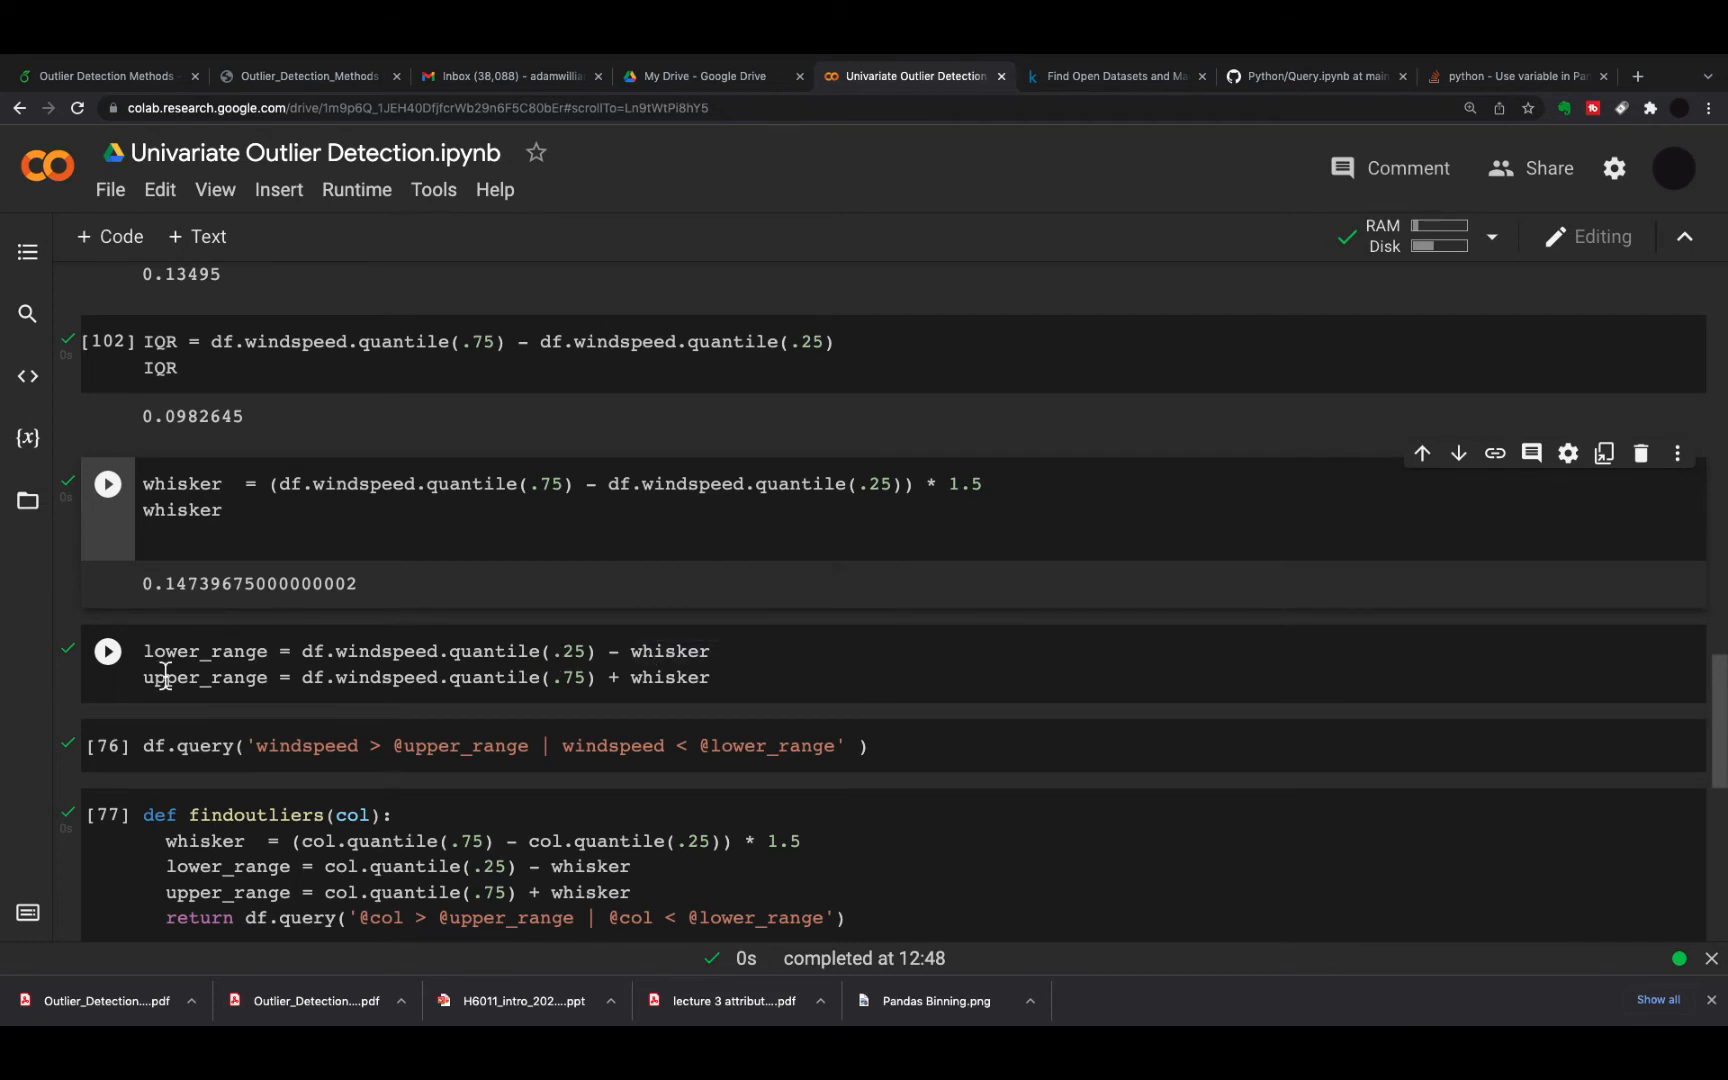
{"action": "mouse_move", "coordinate": [106, 652]}
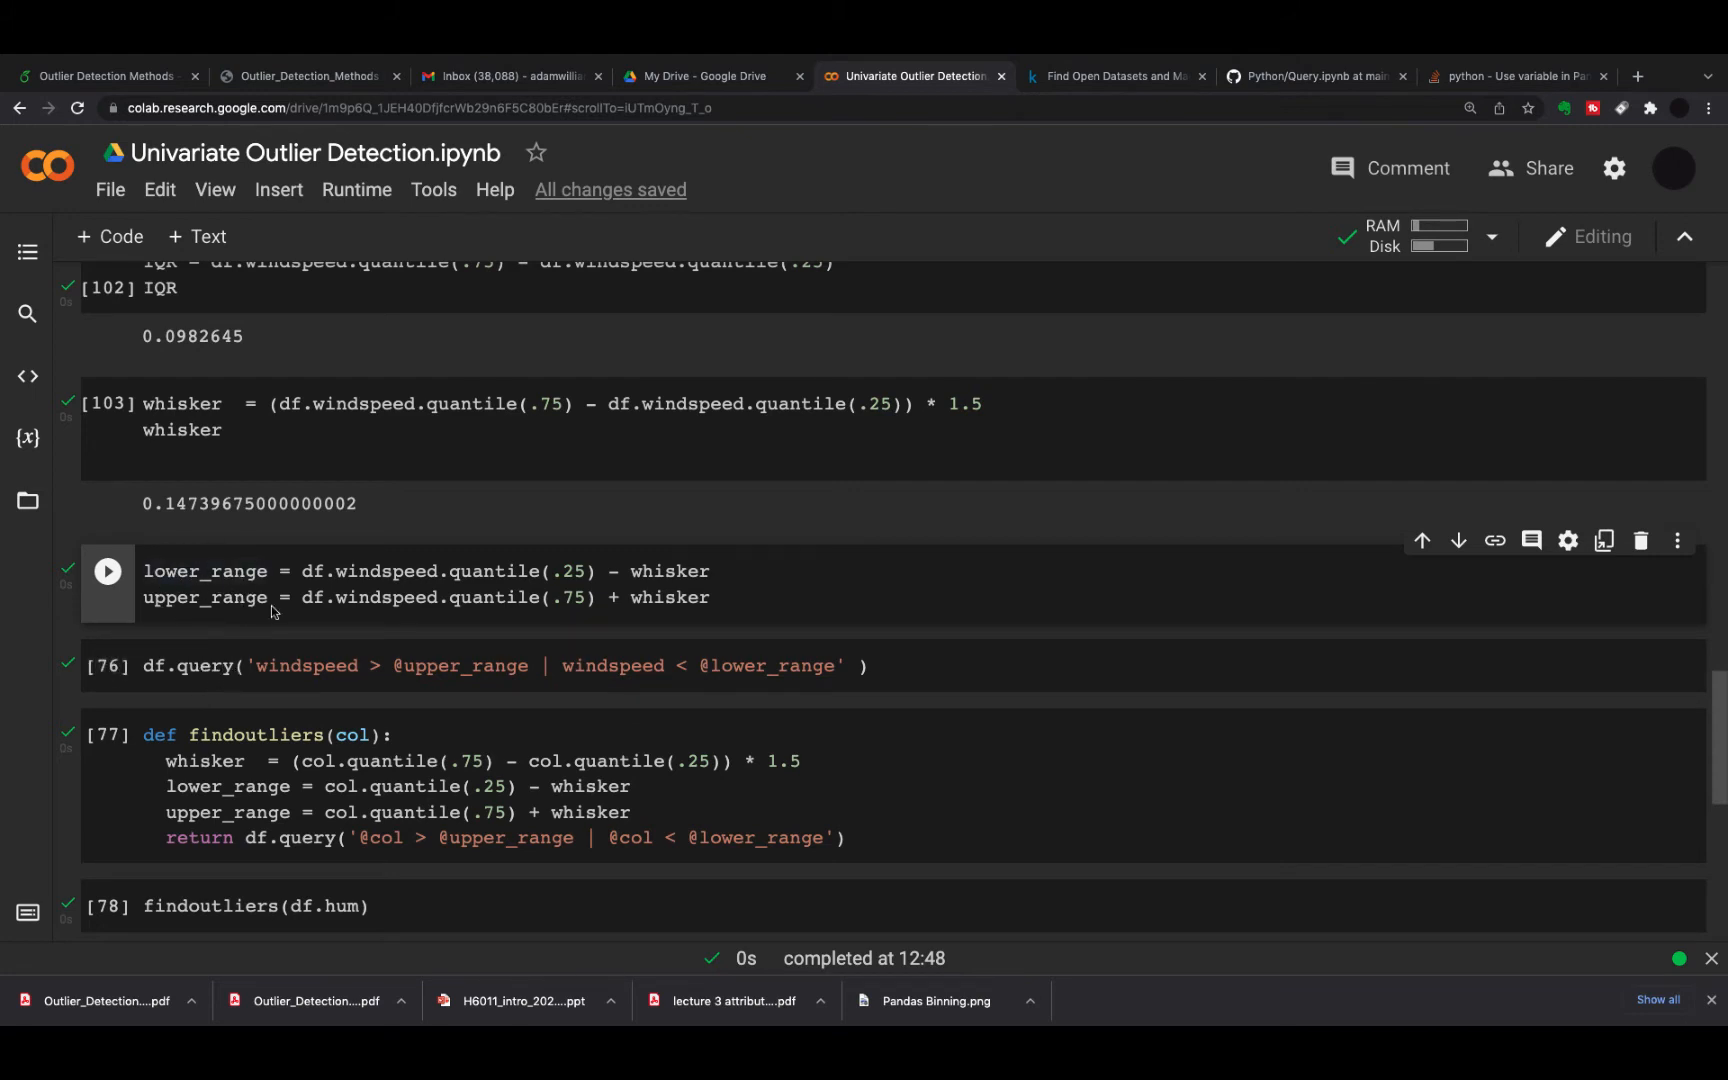
Compute lower_range and upper_range for windspeed and query the rows outside them (44, 49, 93)
{"action": "left_click", "coordinate": [458, 666]}
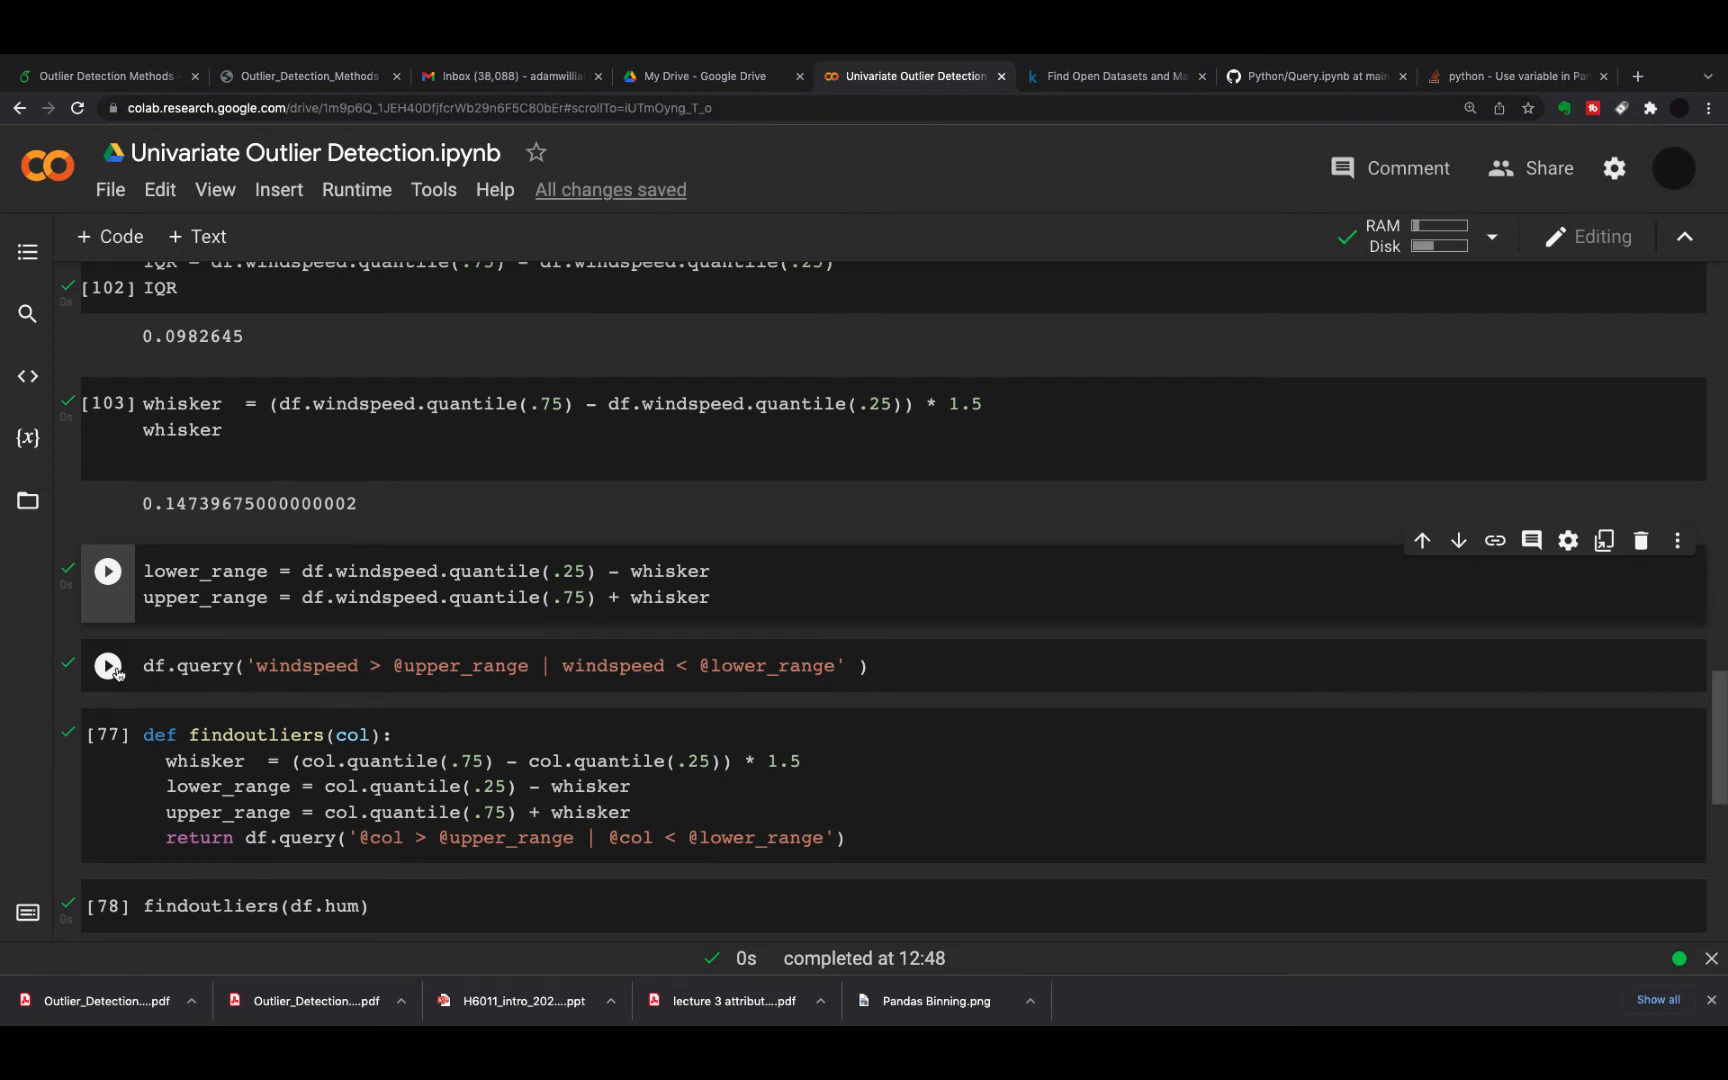
{"action": "left_click", "coordinate": [106, 664]}
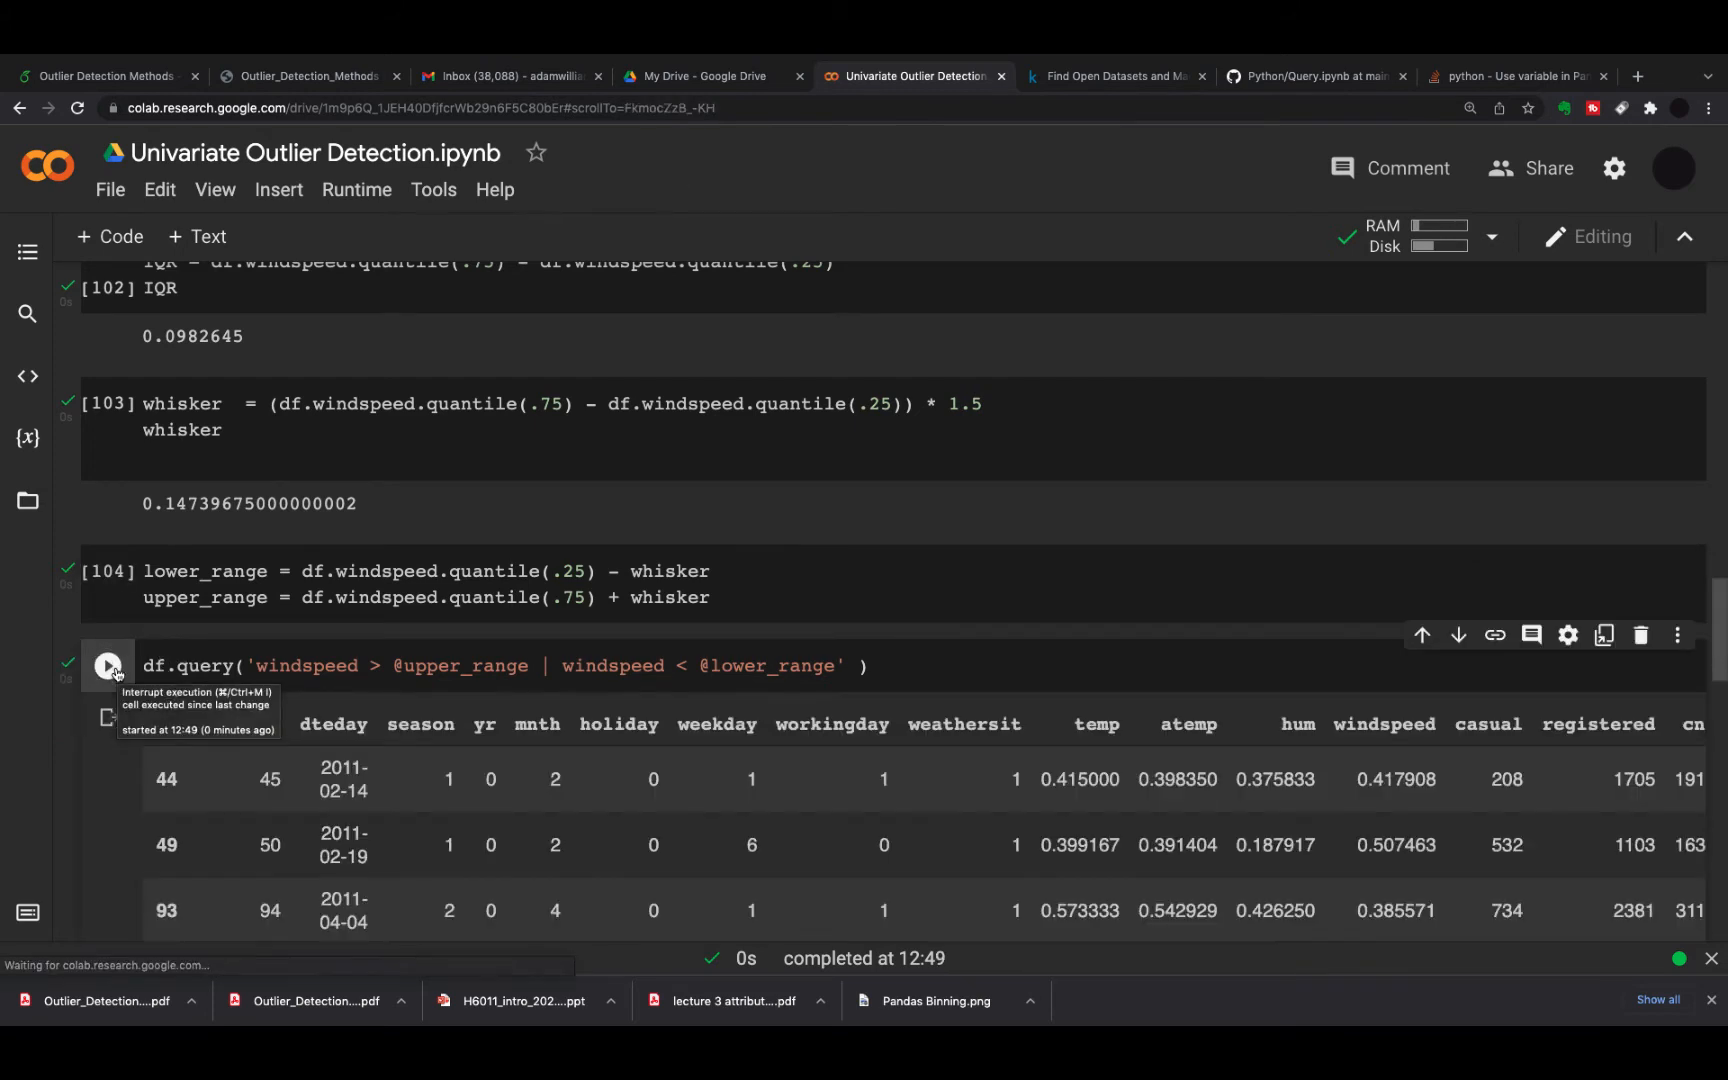
{"action": "scroll", "scroll_direction": "down", "scroll_amount": 3}
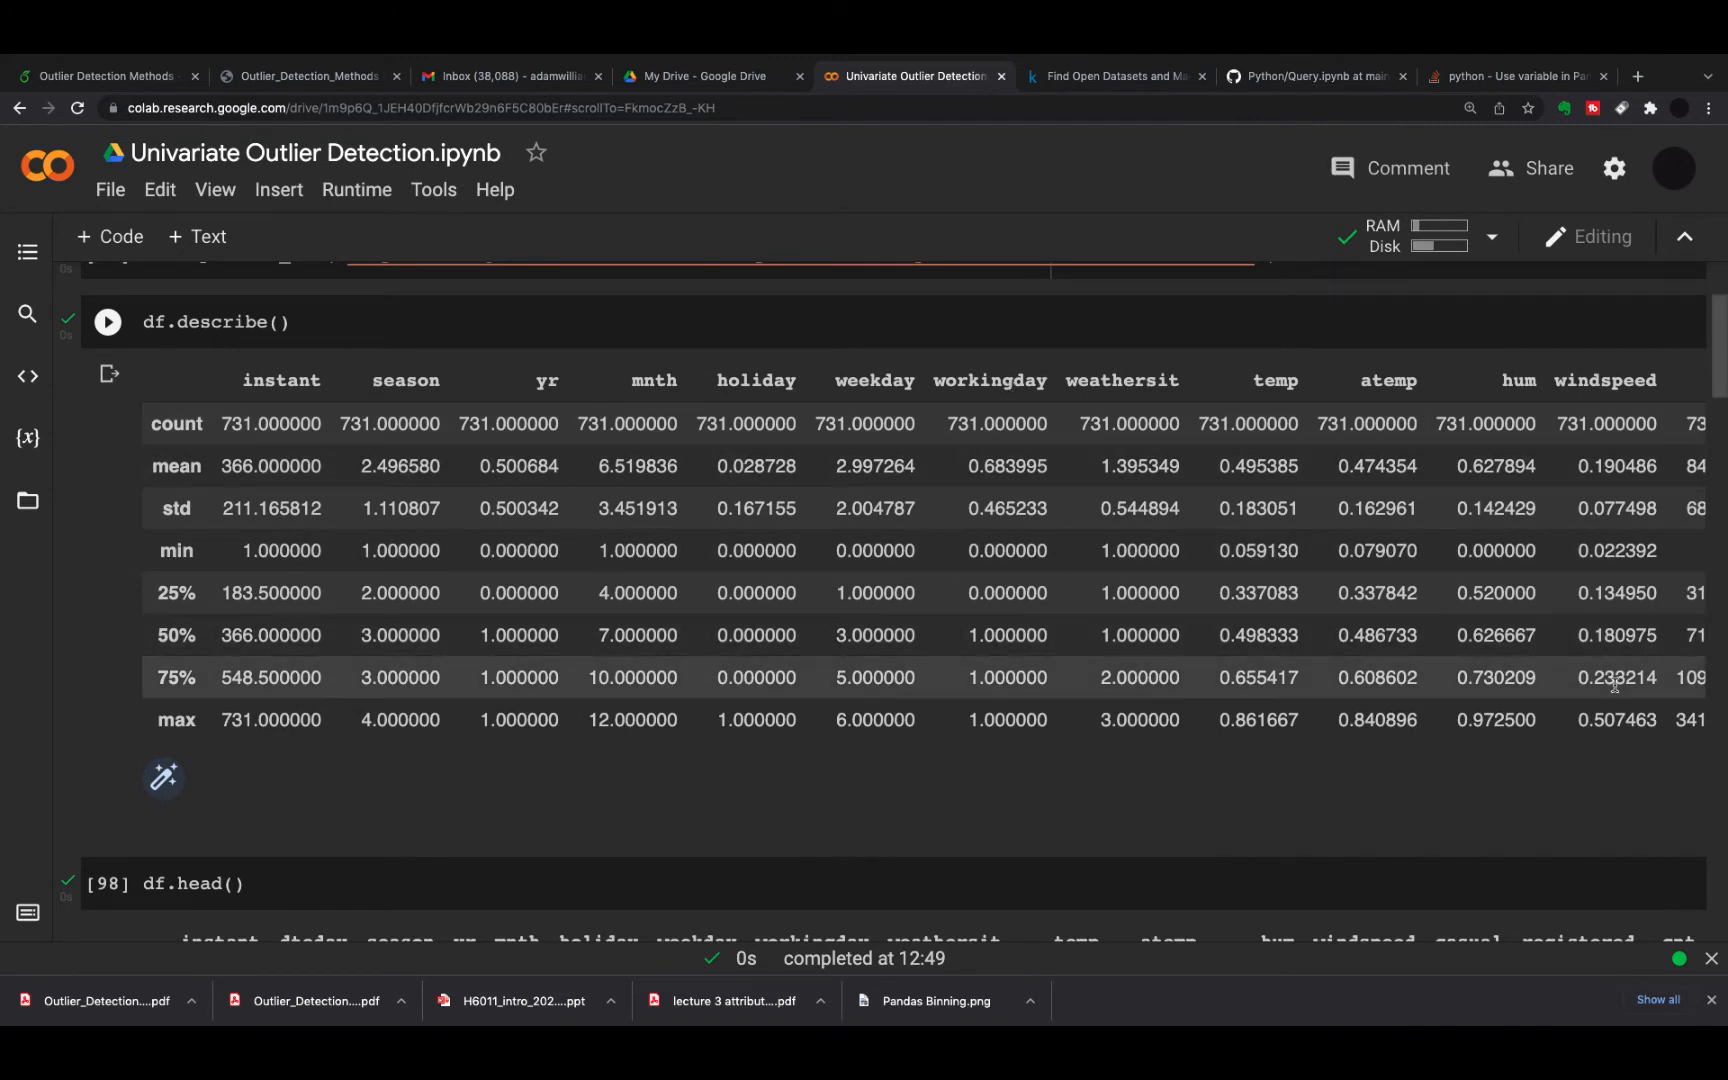
{"action": "mouse_move", "coordinate": [1620, 678]}
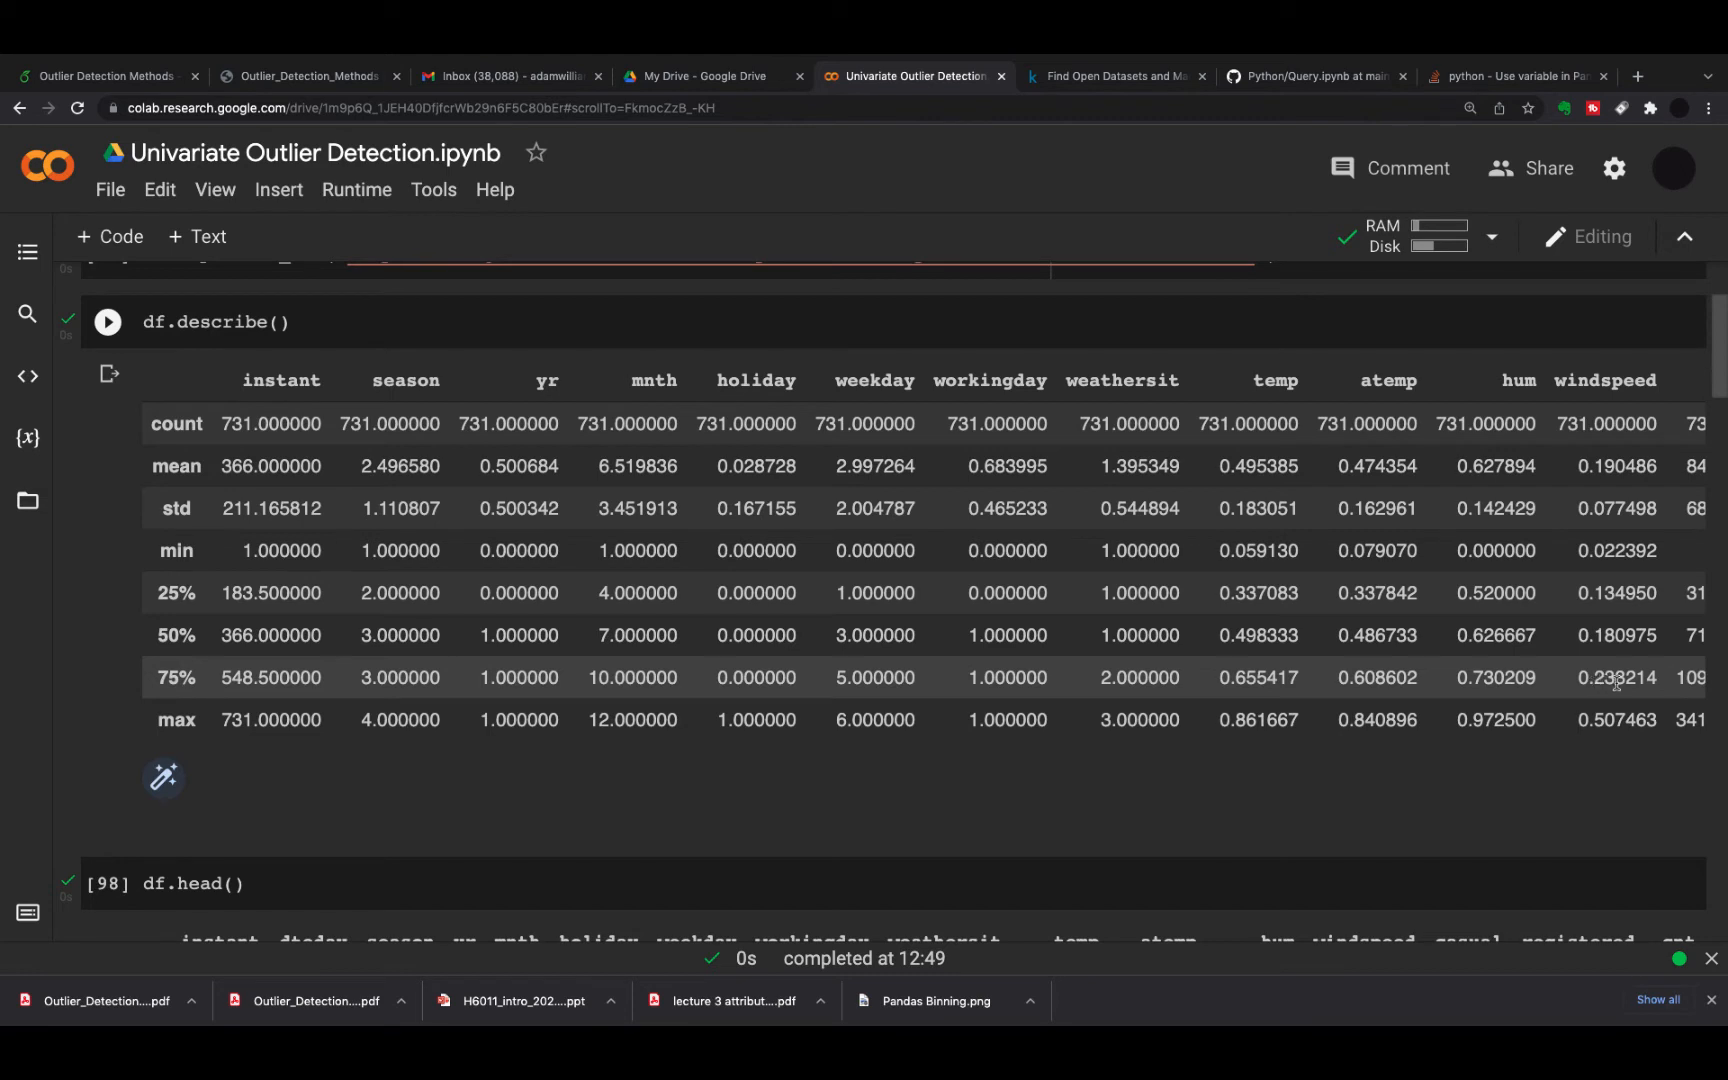
{"action": "mouse_move", "coordinate": [1614, 574]}
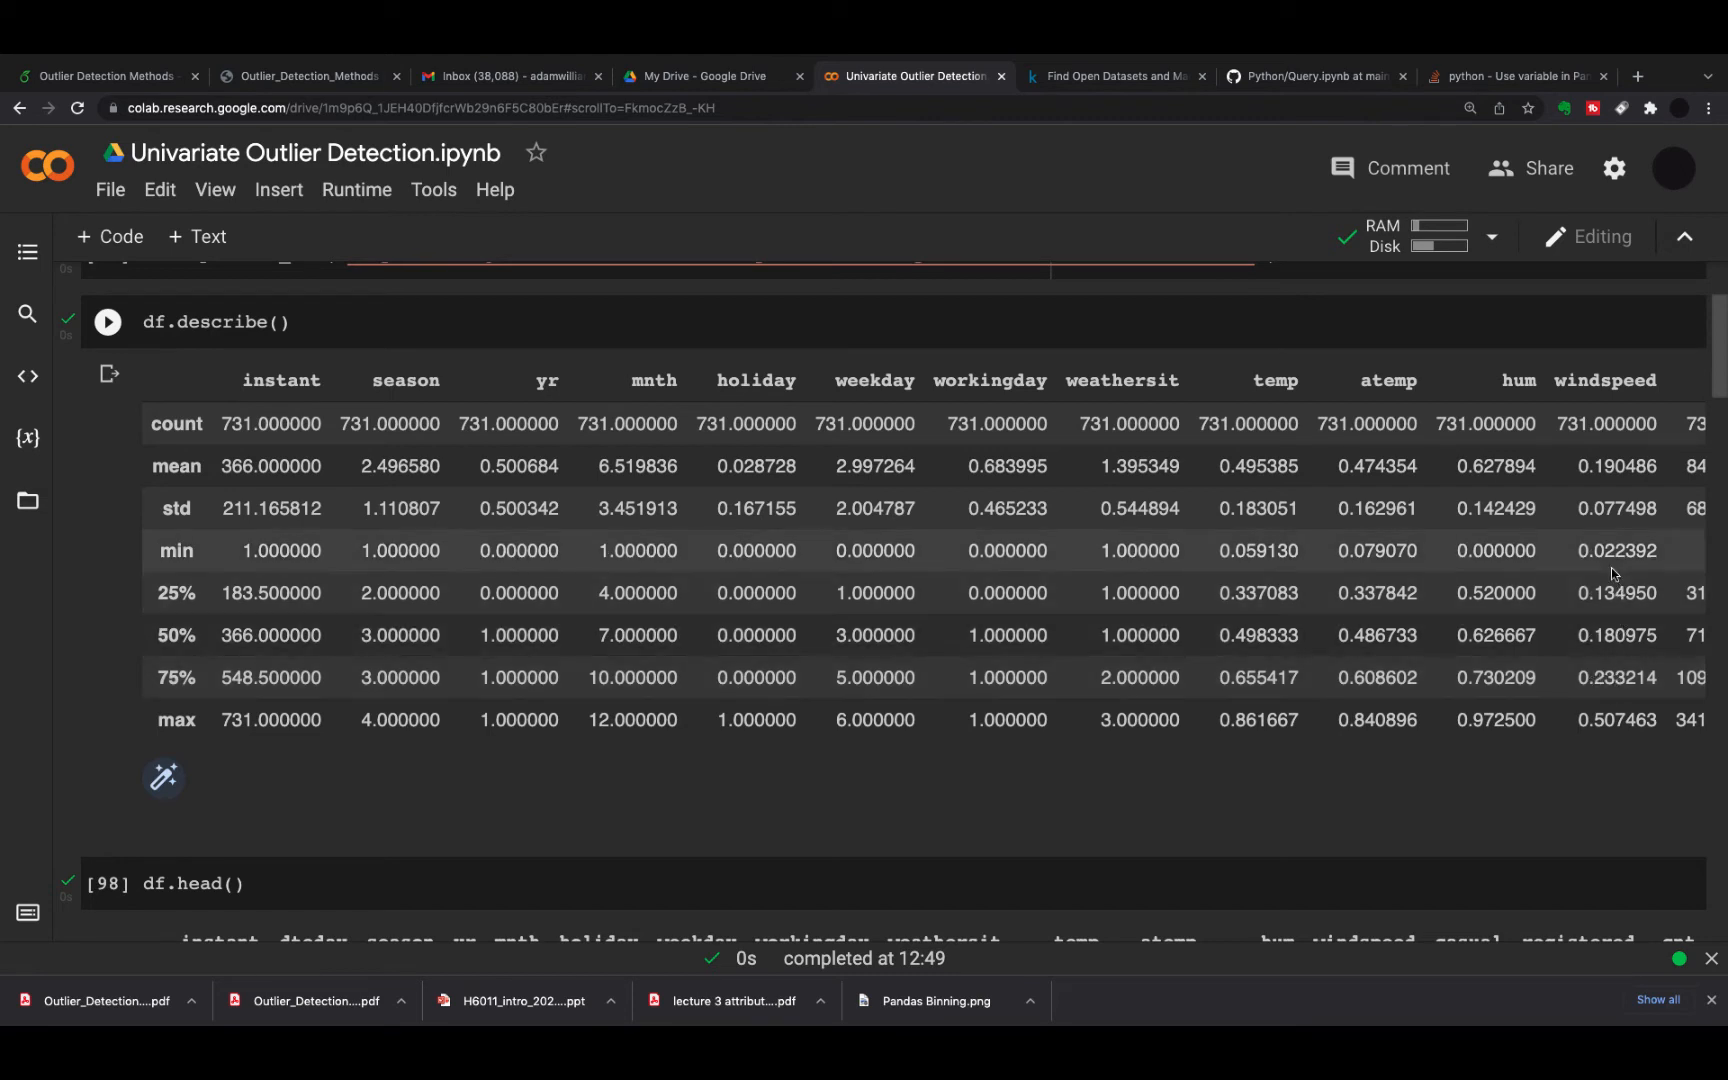
{"action": "mouse_move", "coordinate": [1624, 668]}
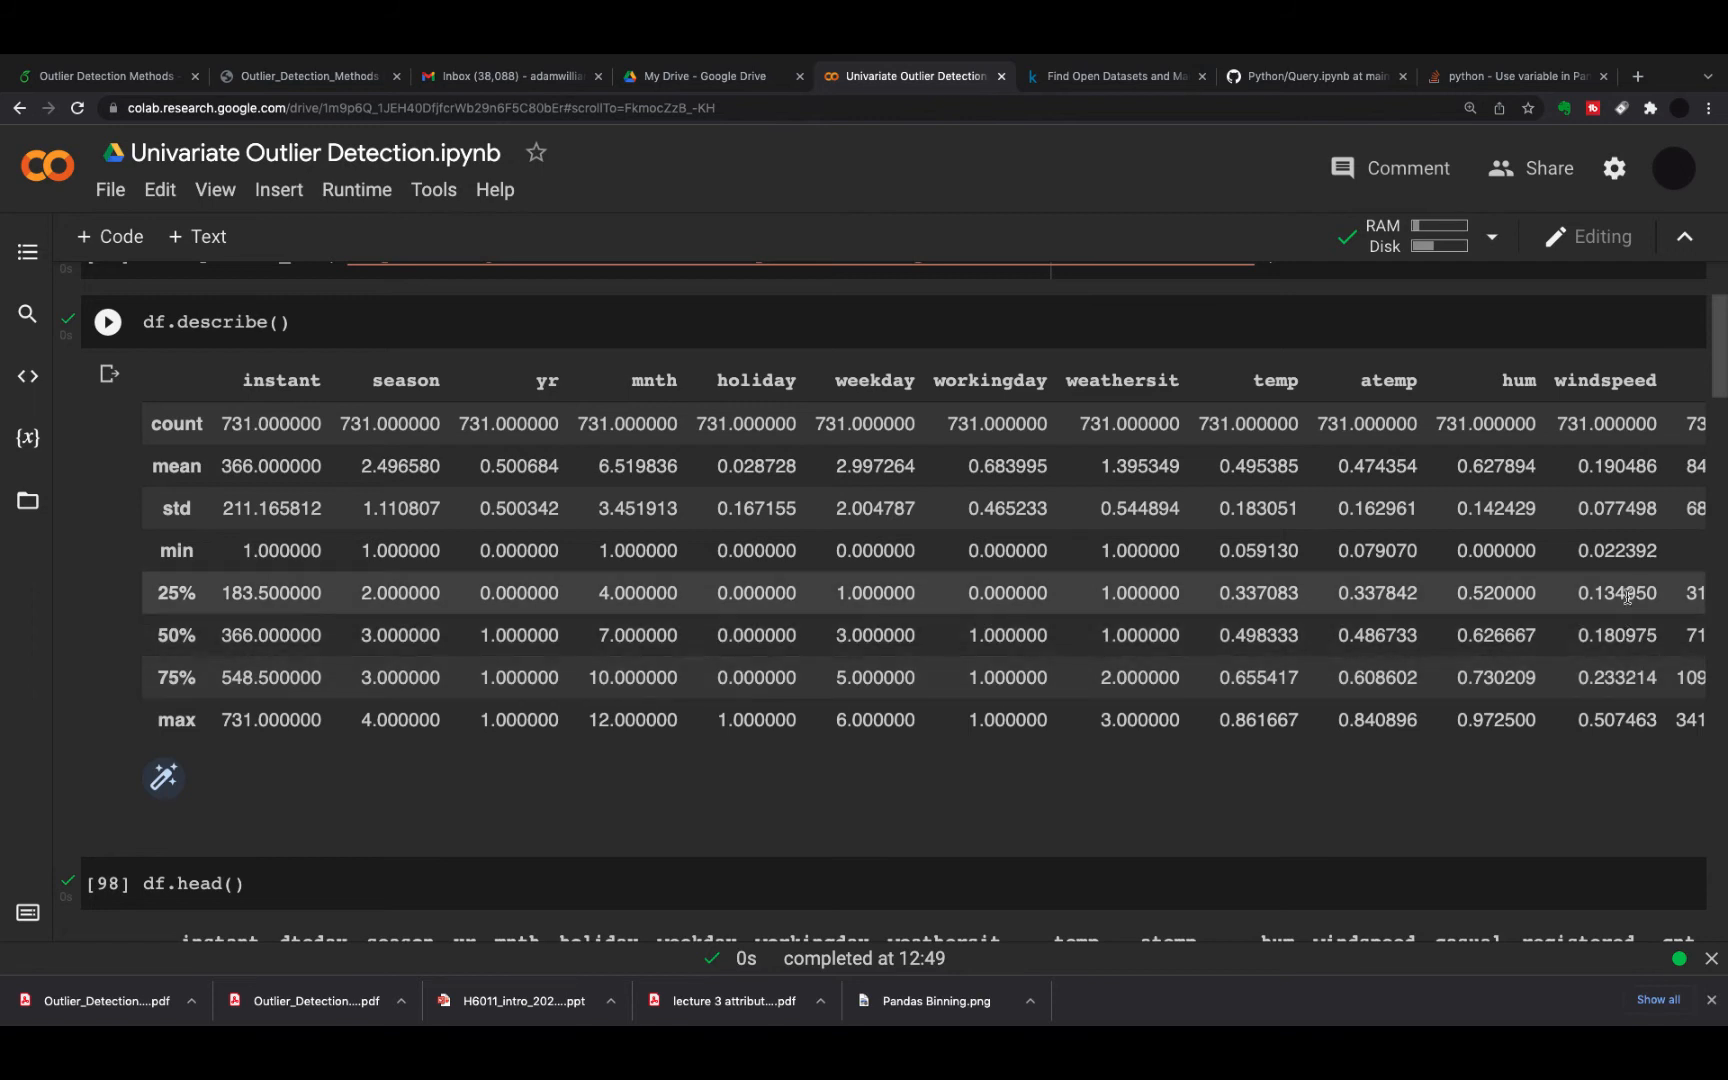
{"action": "mouse_move", "coordinate": [1620, 596]}
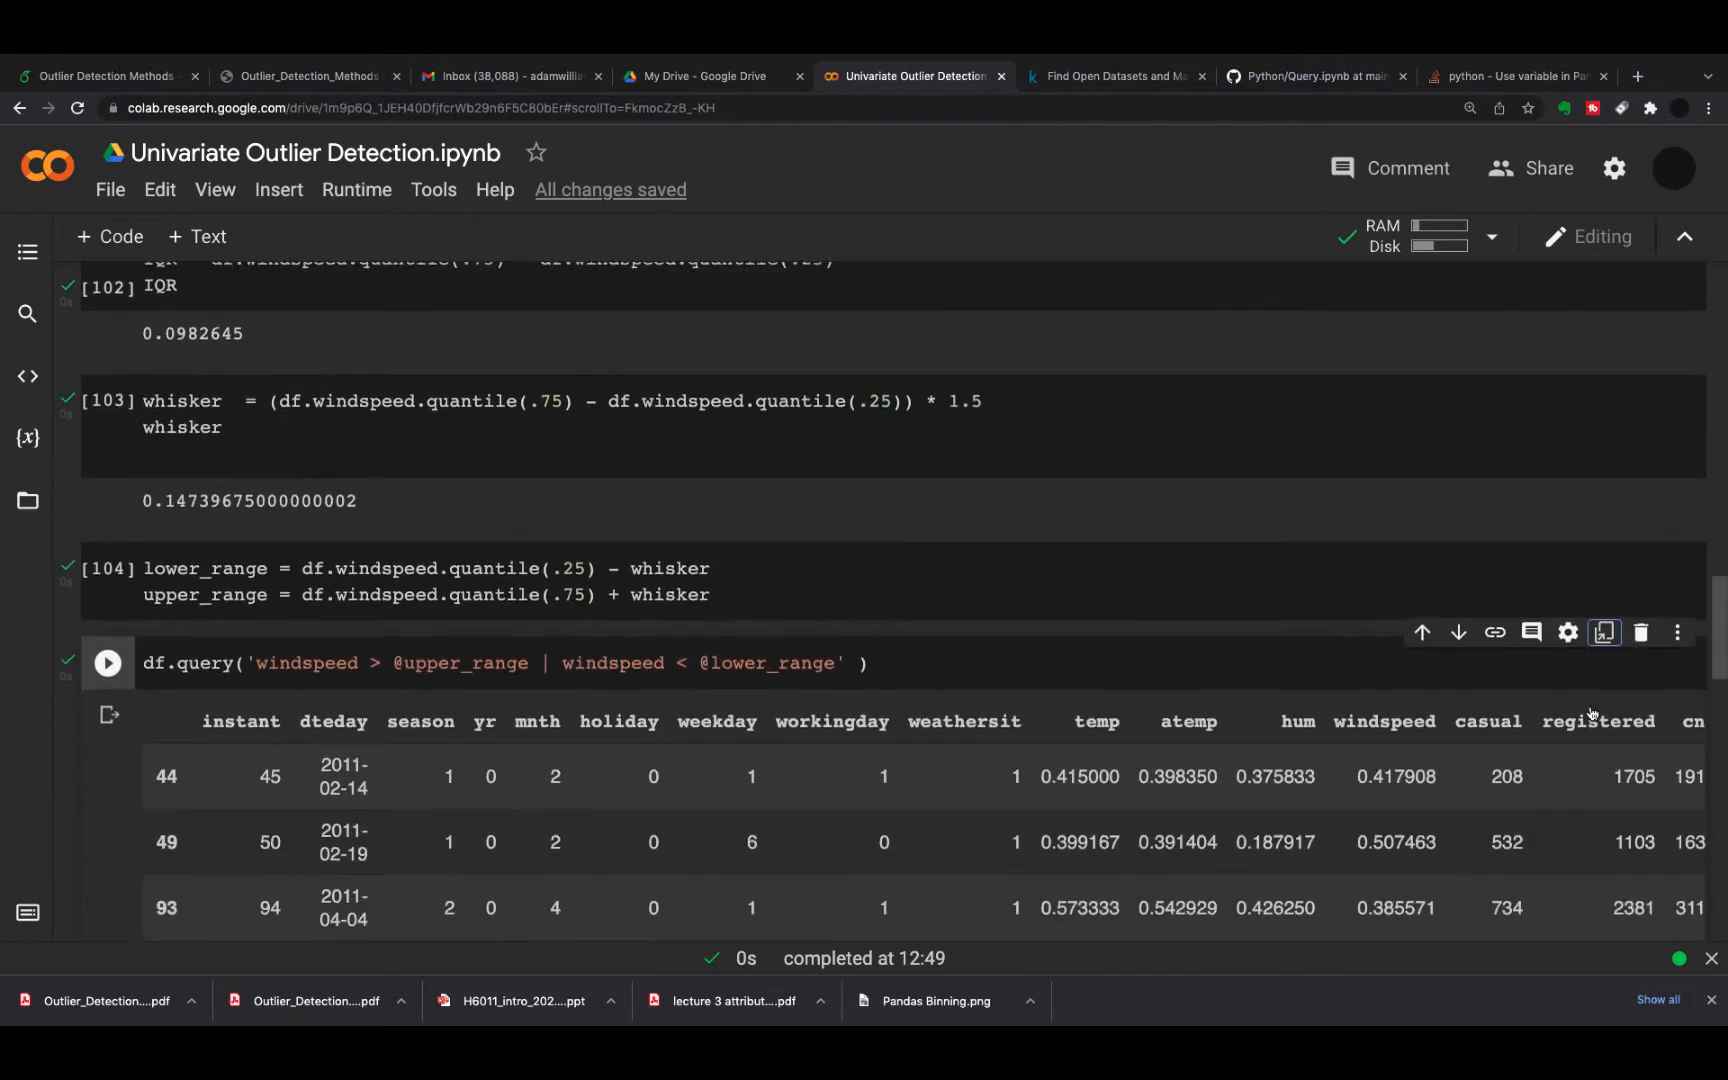
{"action": "scroll", "scroll_direction": "down", "scroll_amount": 3}
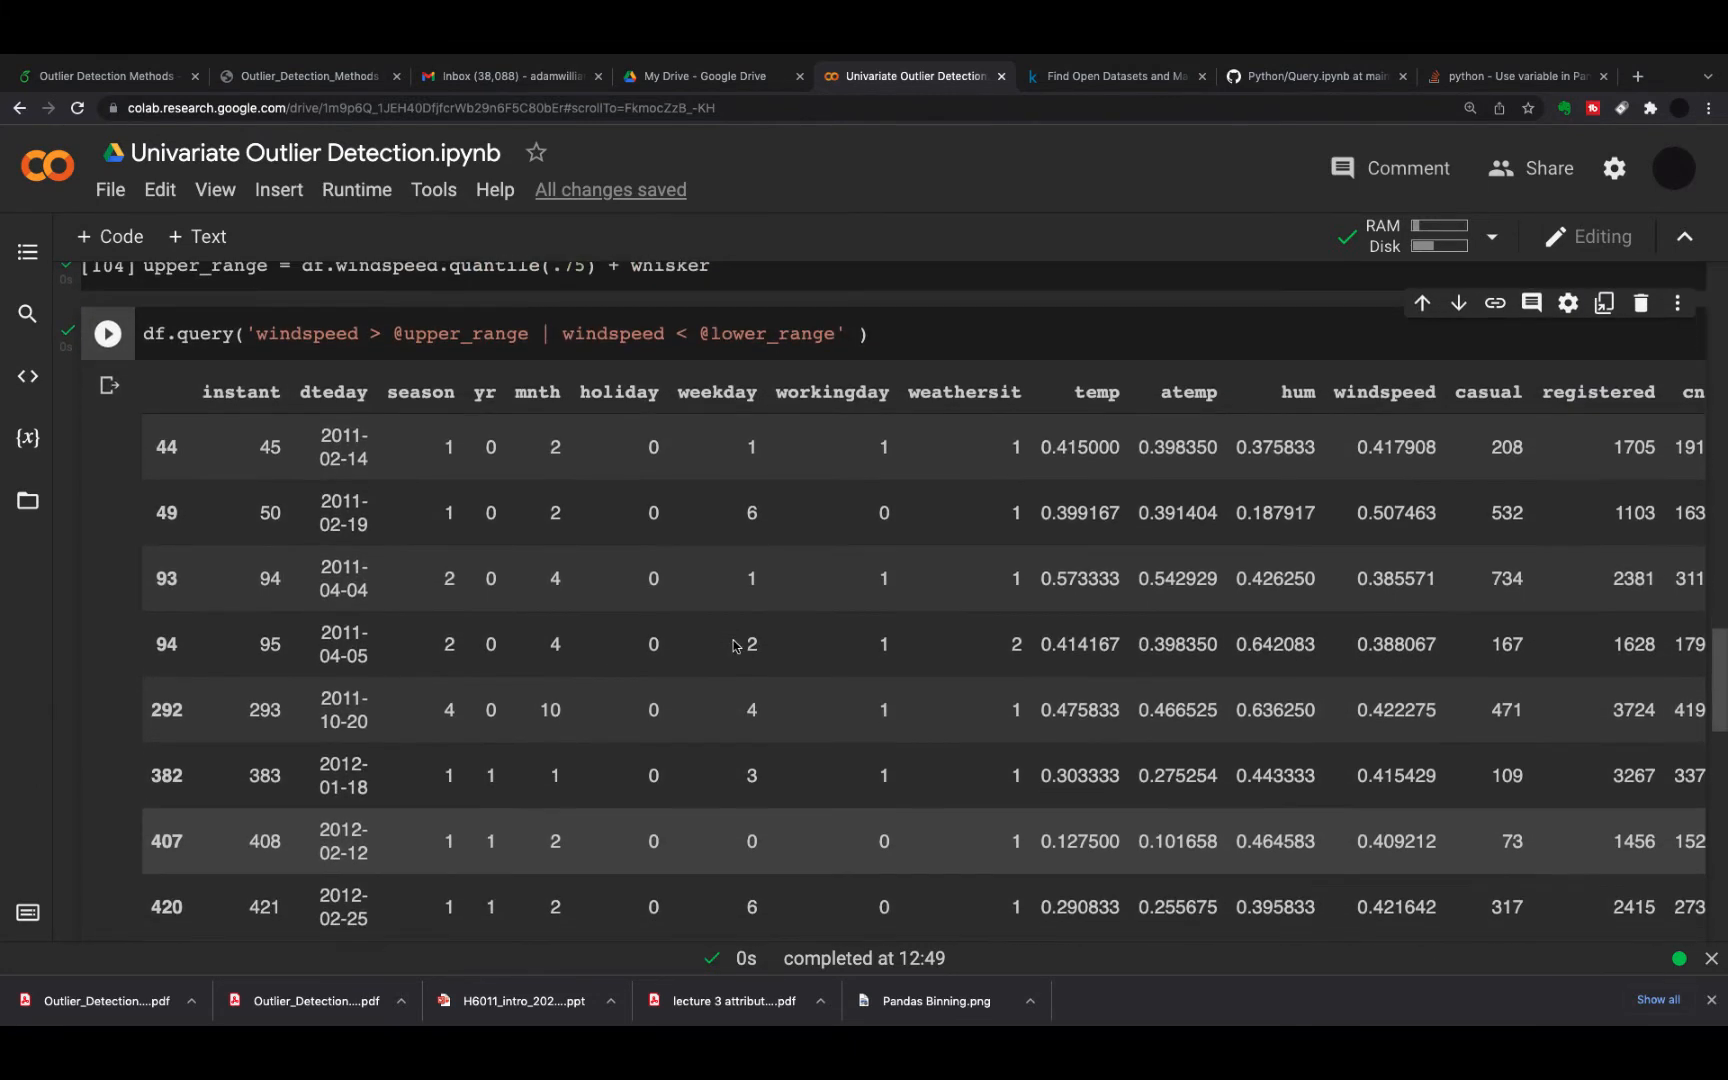
{"action": "scroll", "scroll_direction": "down", "scroll_amount": 3}
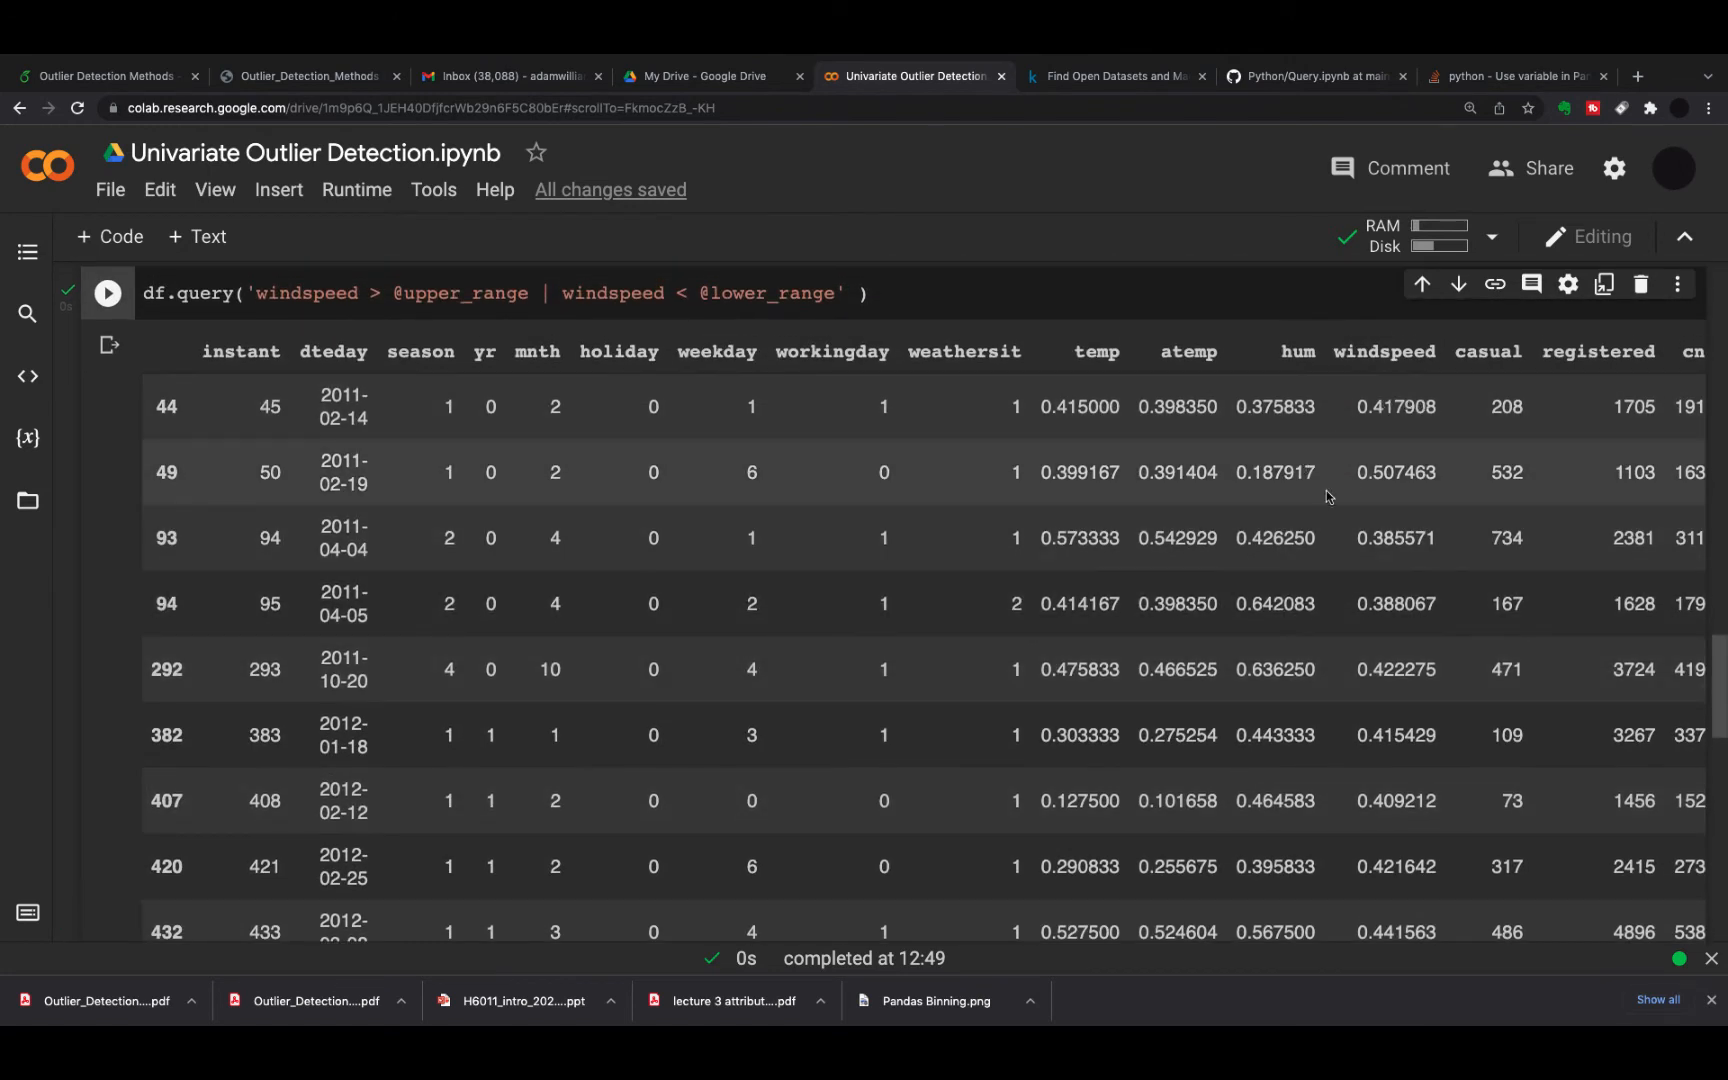
{"action": "scroll", "scroll_direction": "down", "scroll_amount": 3}
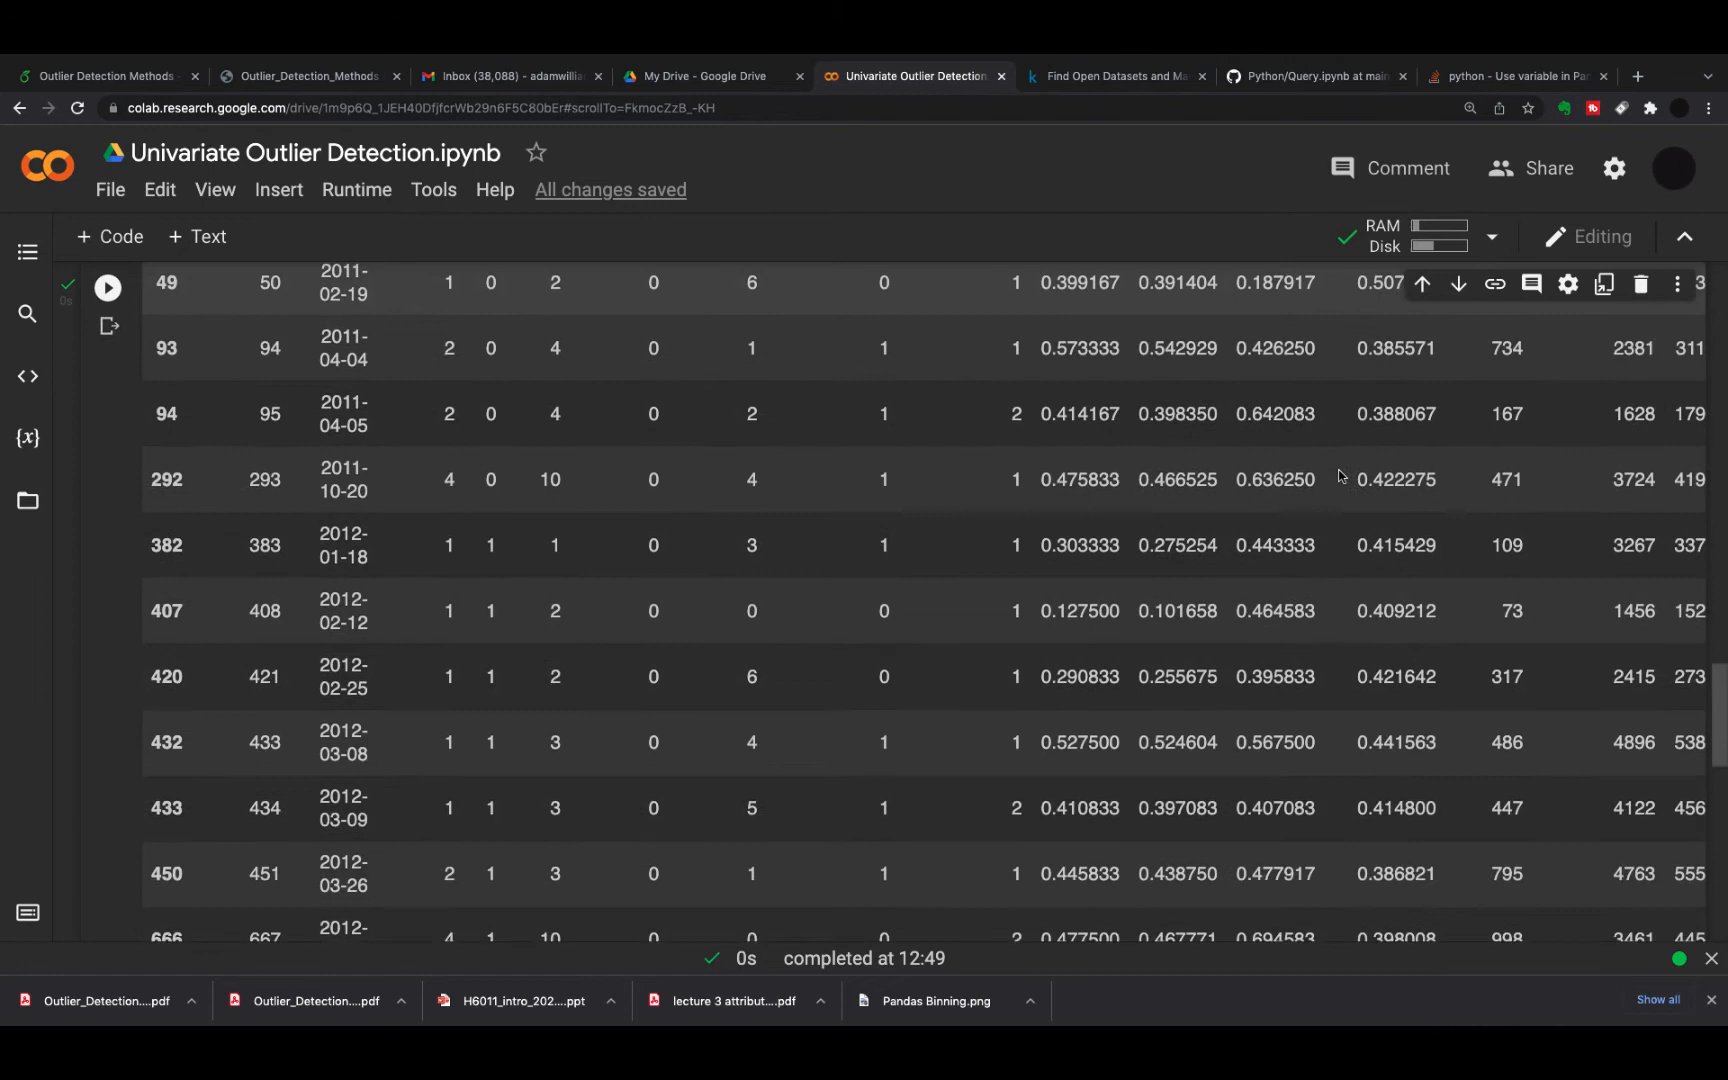
{"action": "scroll", "scroll_direction": "down", "scroll_amount": 3}
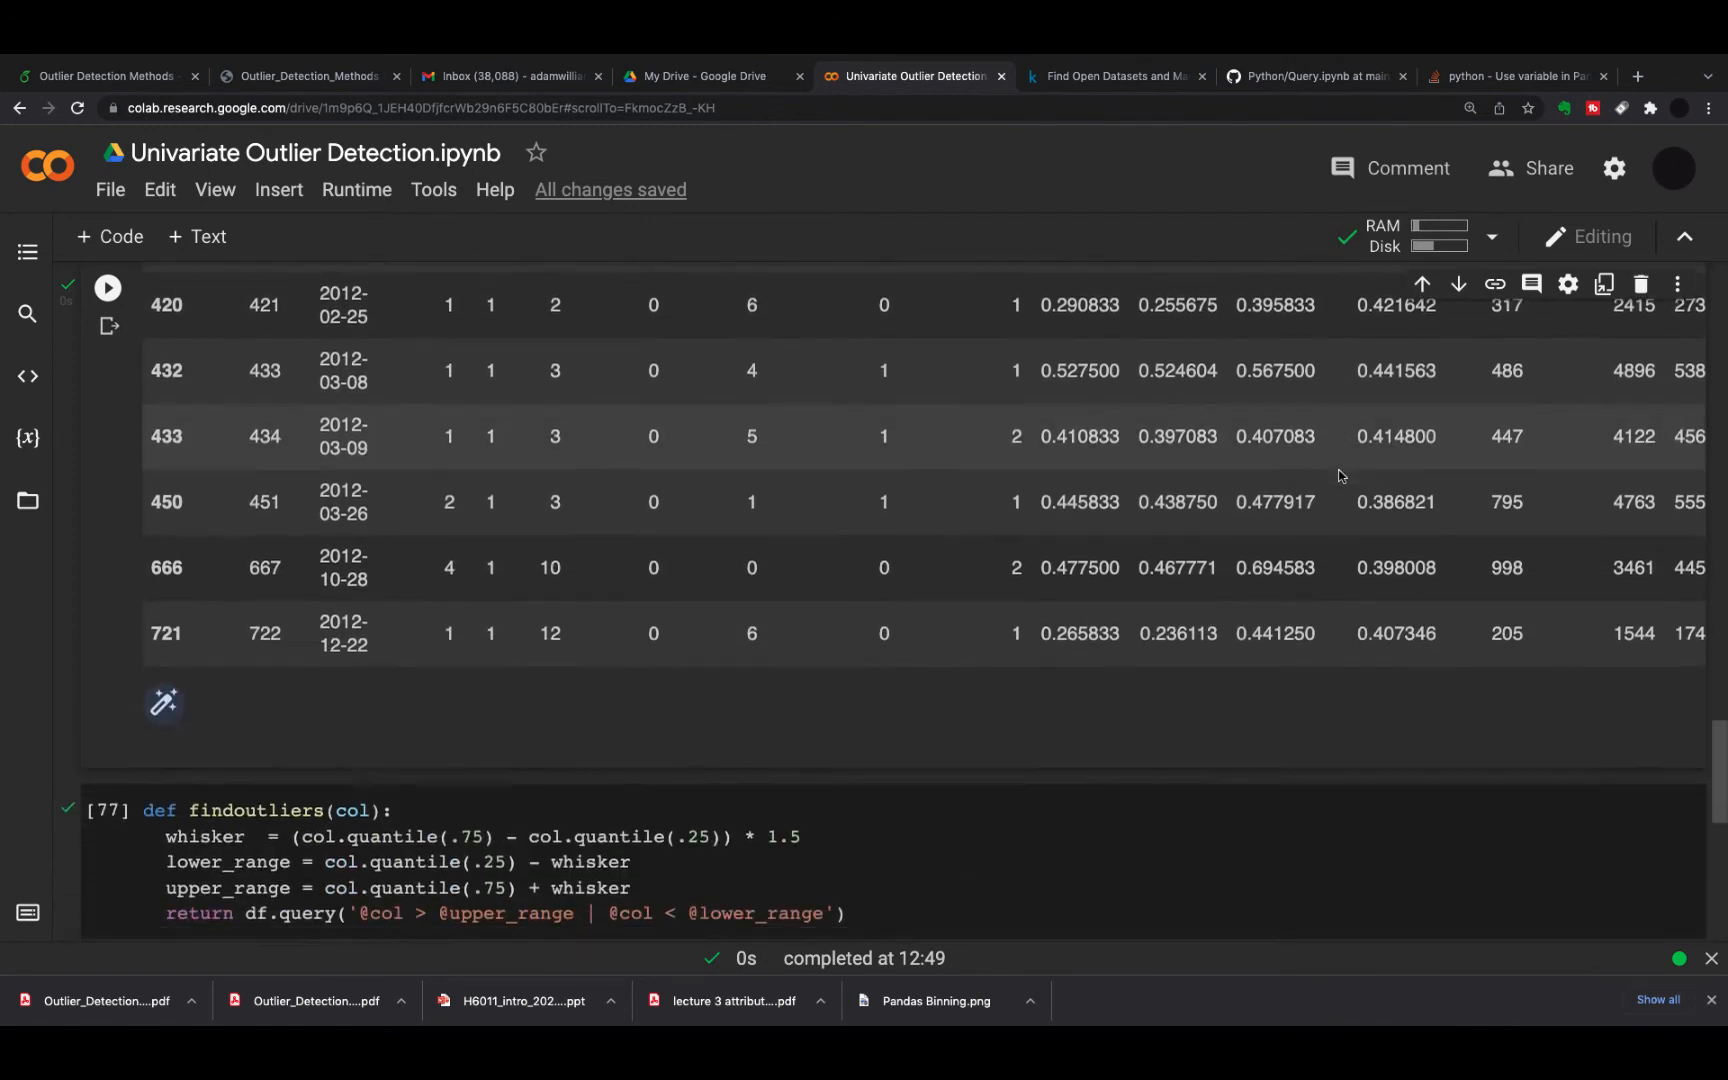
{"action": "scroll", "scroll_direction": "down", "scroll_amount": 3}
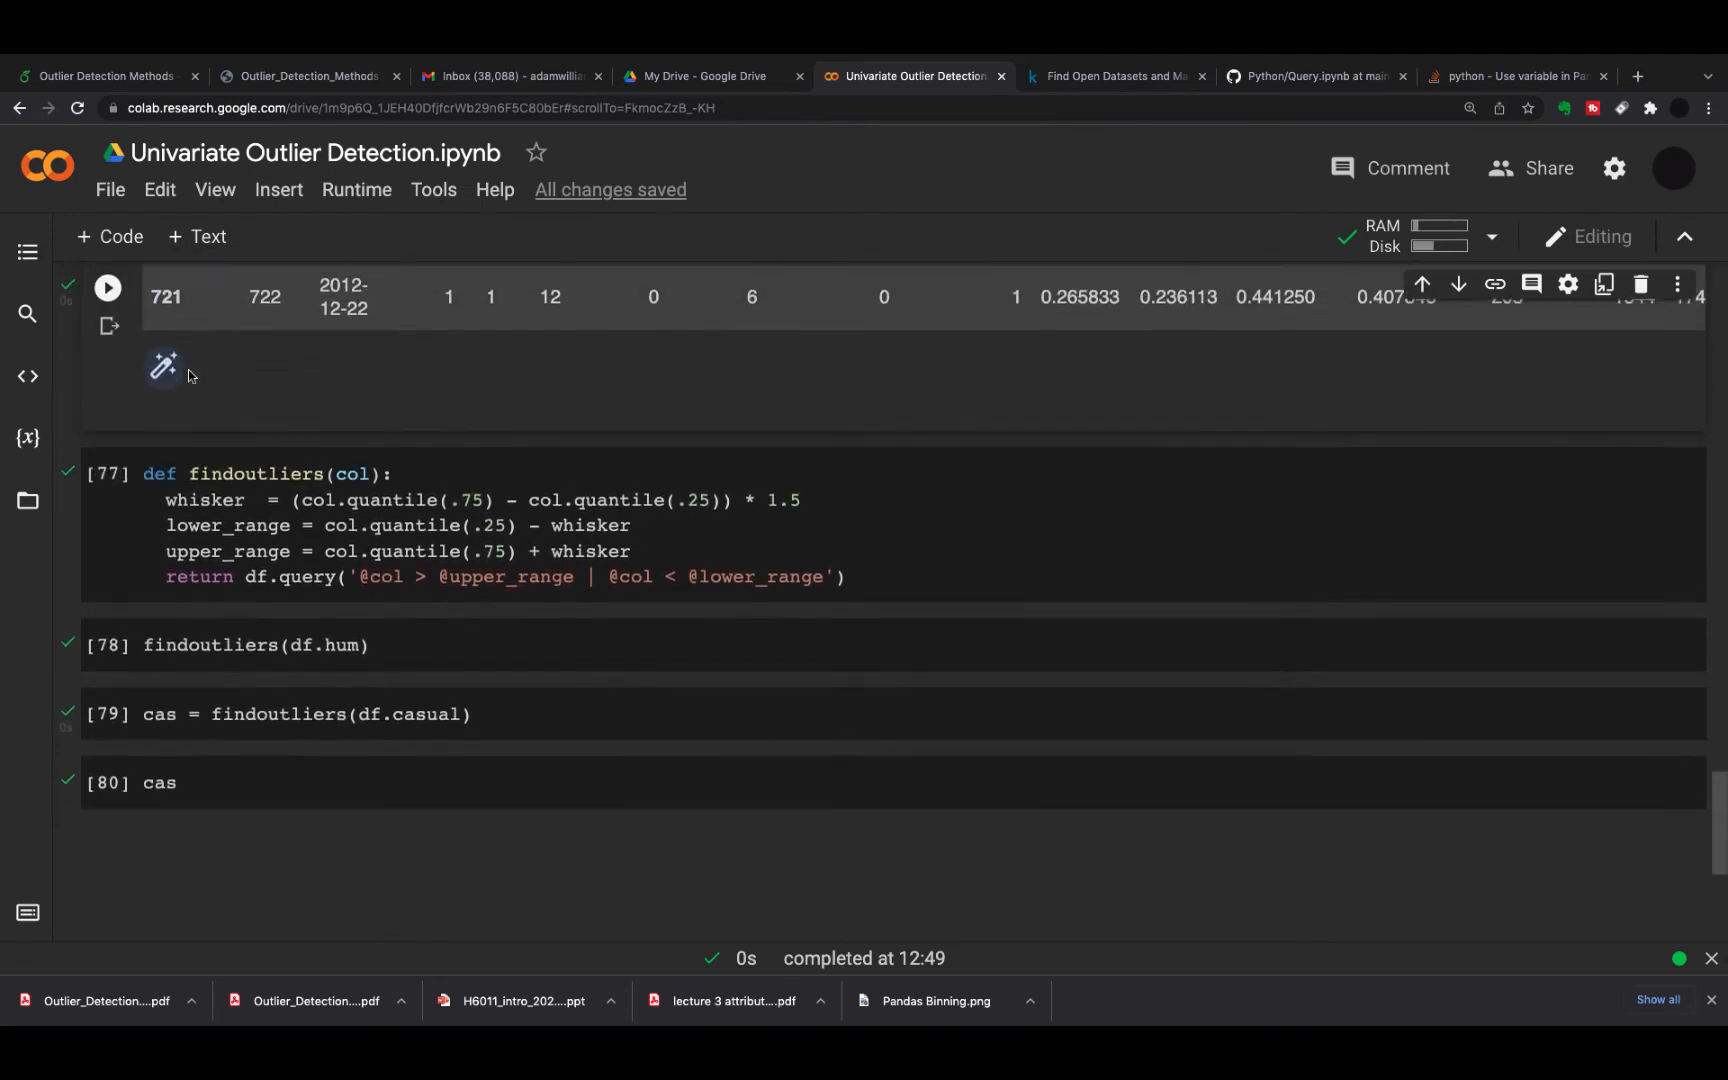
{"action": "scroll", "scroll_direction": "down", "scroll_amount": 3}
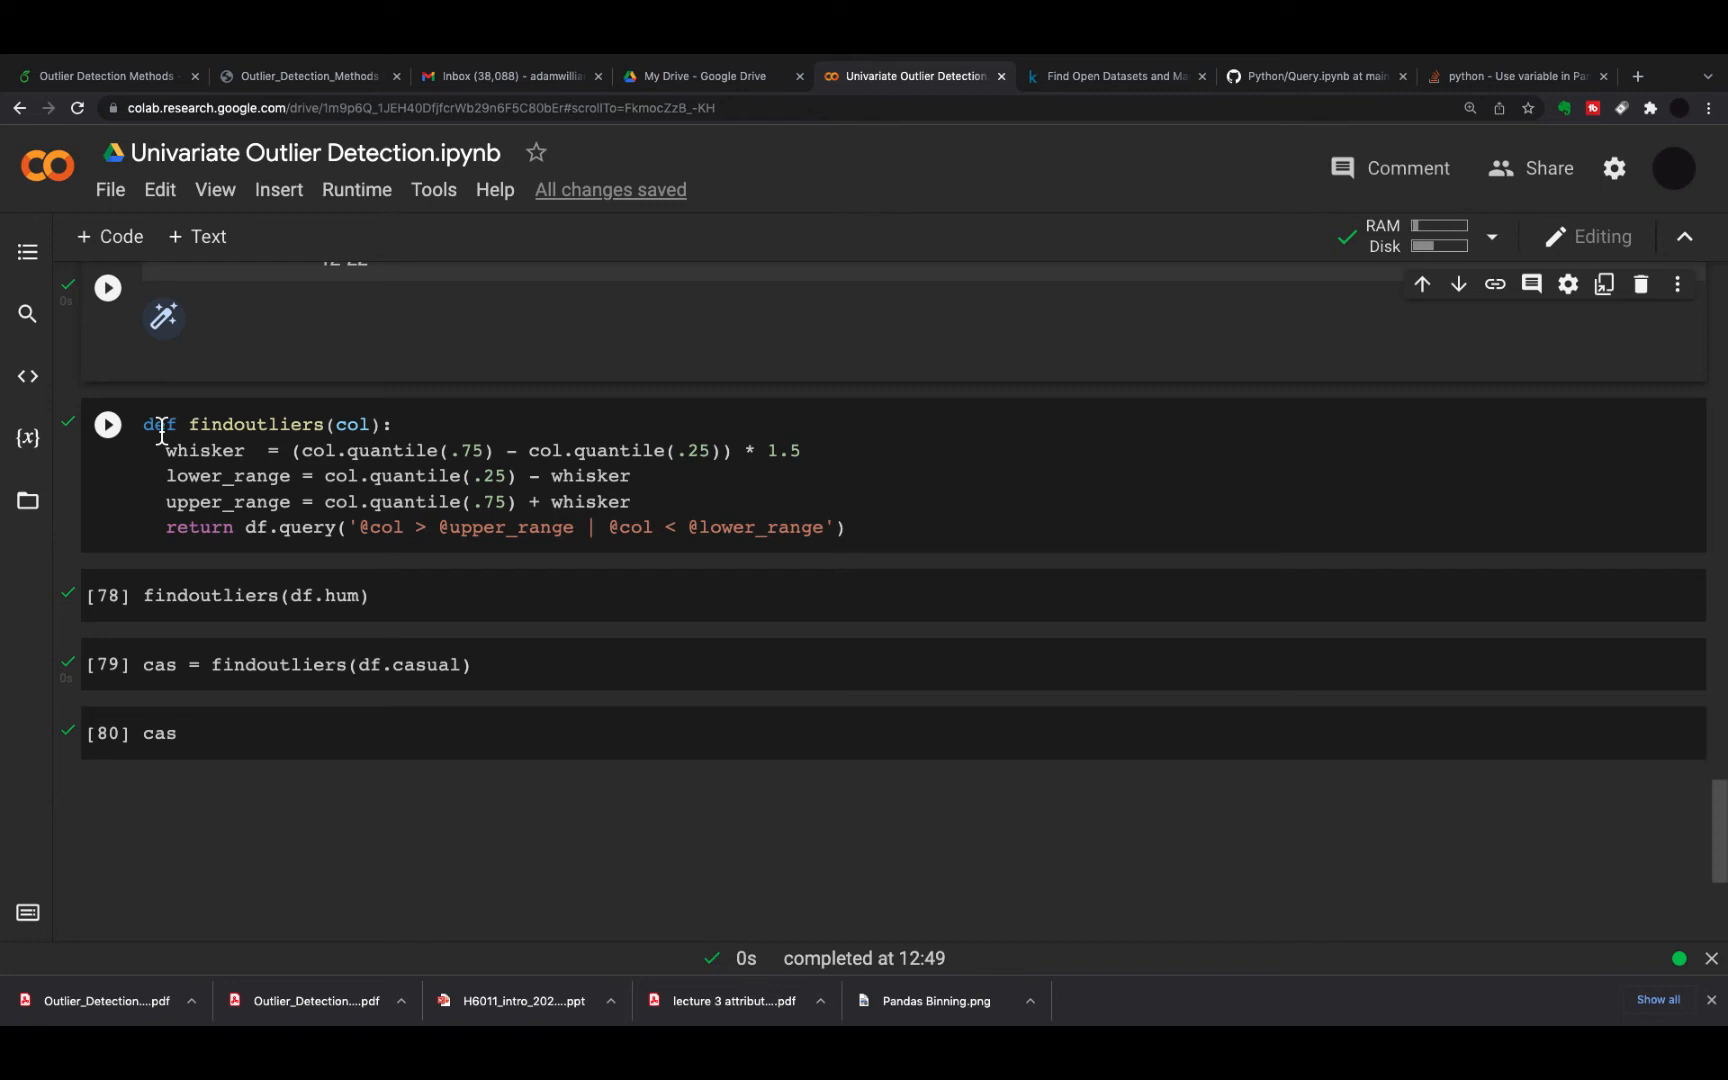
{"action": "mouse_move", "coordinate": [238, 548]}
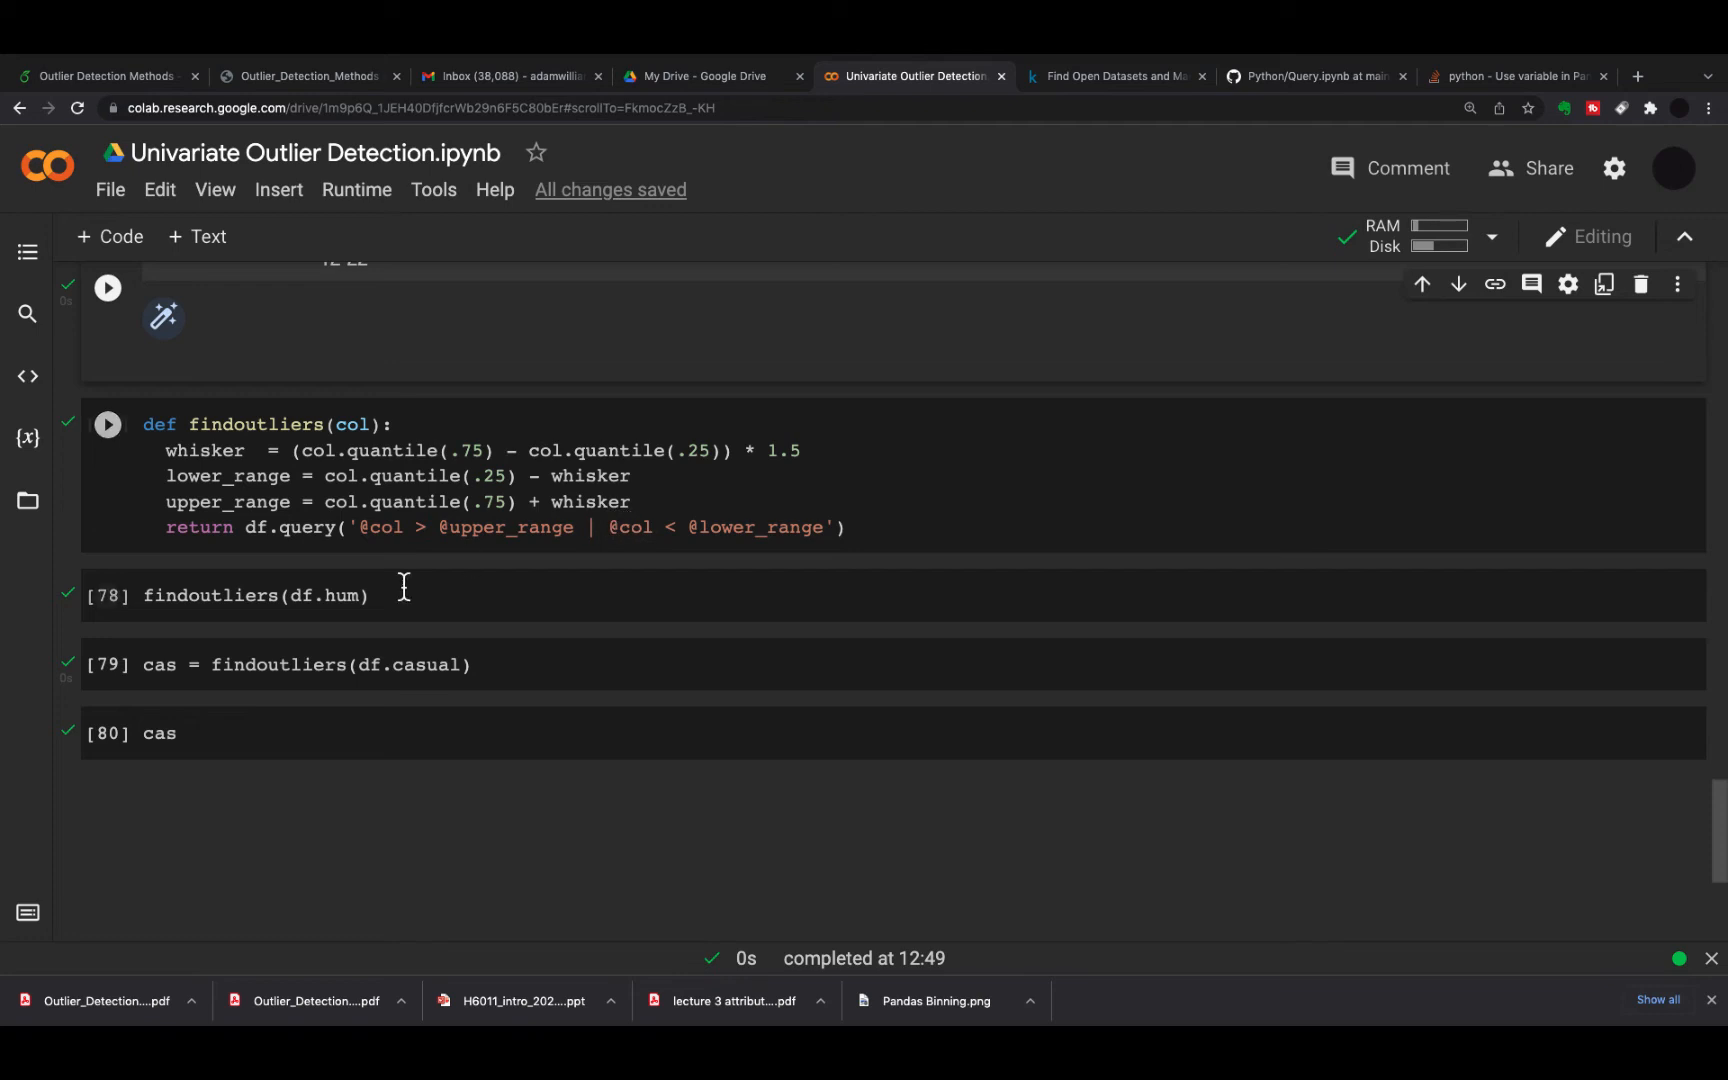
Run findoutliers(df.hum) to list the humidity outliers
{"action": "left_click", "coordinate": [106, 596]}
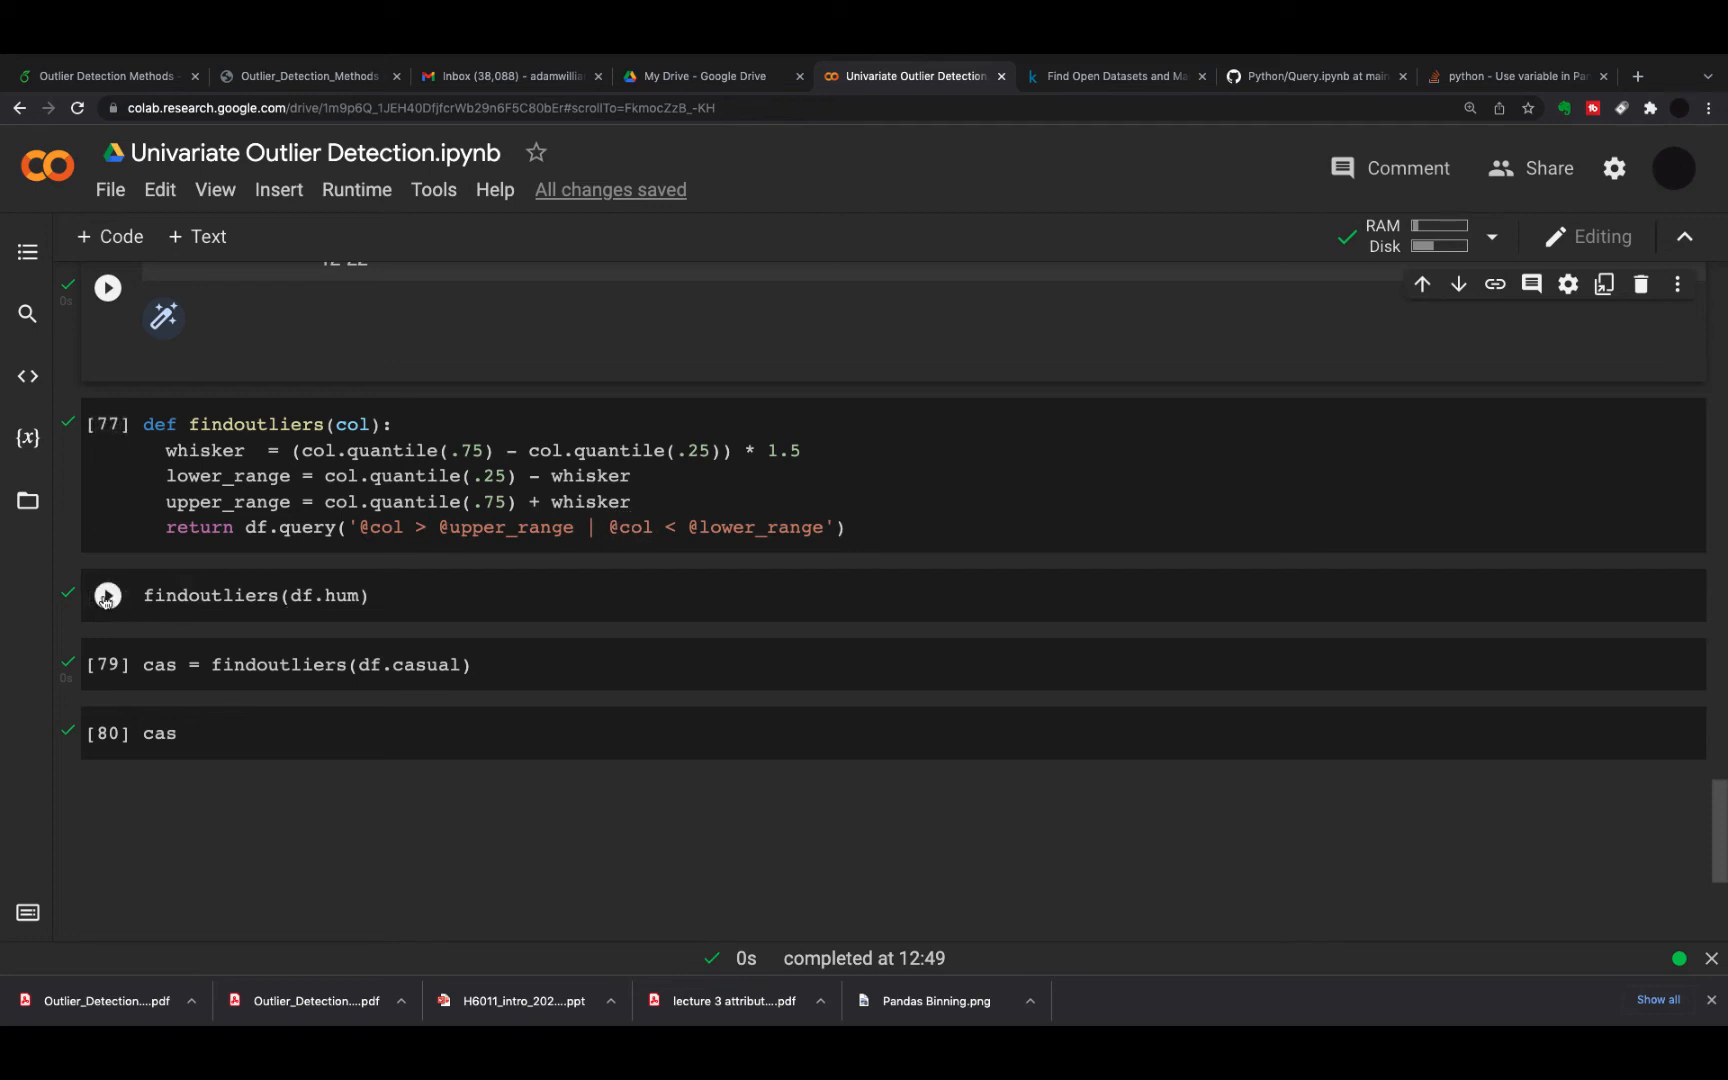
Rerun findoutliers(df.hum) and highlight its outlier humidity values 0.0 (row 68) and 0.187917 (row 49)
{"action": "left_click", "coordinate": [106, 596]}
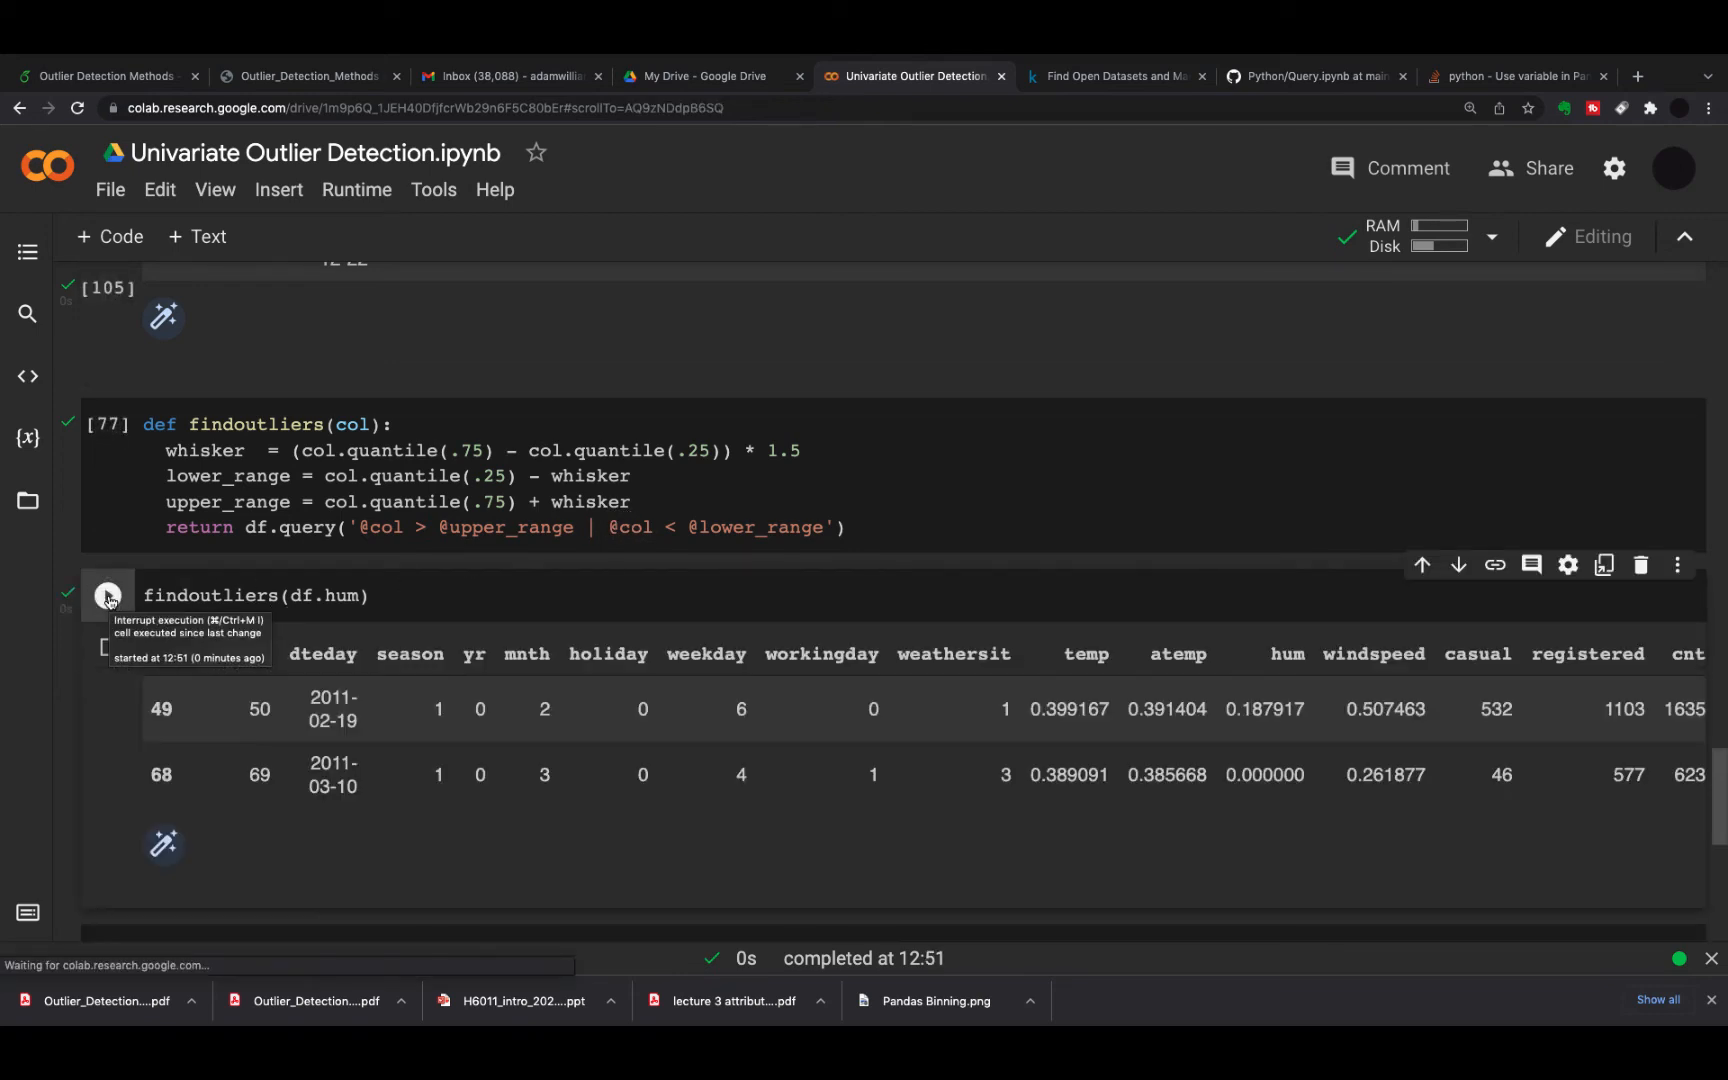
{"action": "scroll", "scroll_direction": "down", "scroll_amount": 3}
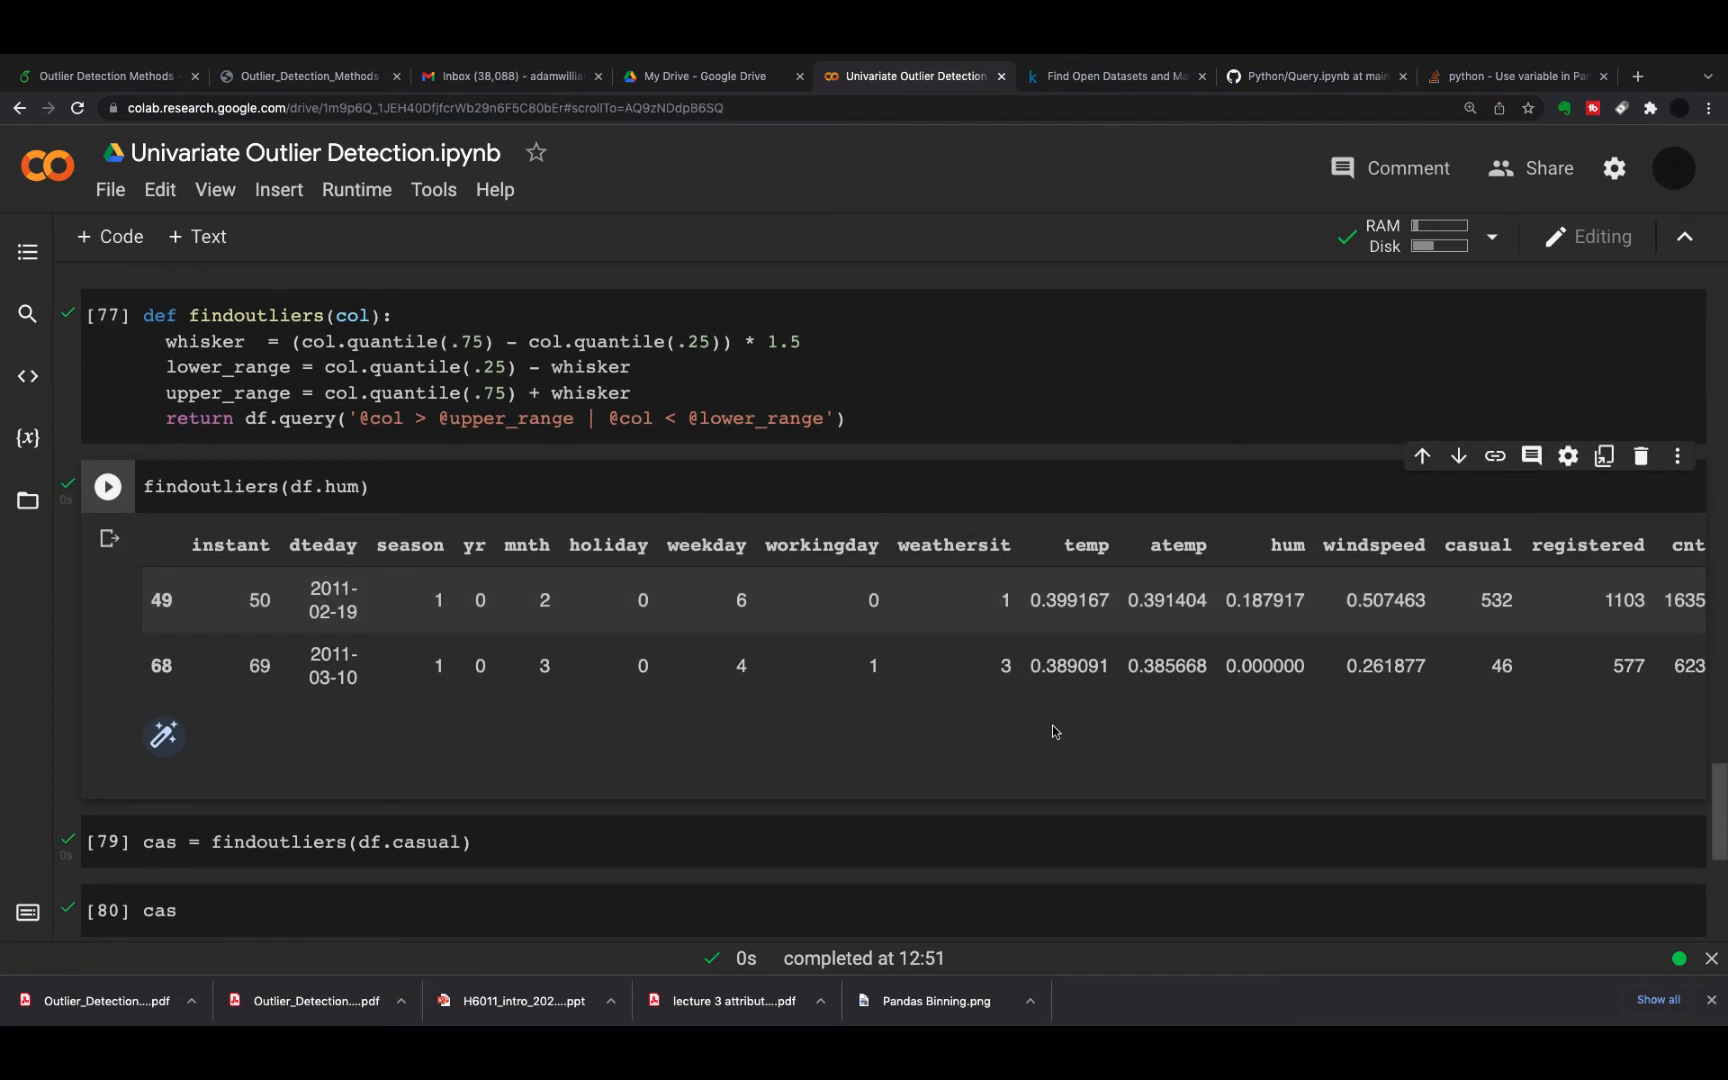
{"action": "scroll", "scroll_direction": "down", "scroll_amount": 3}
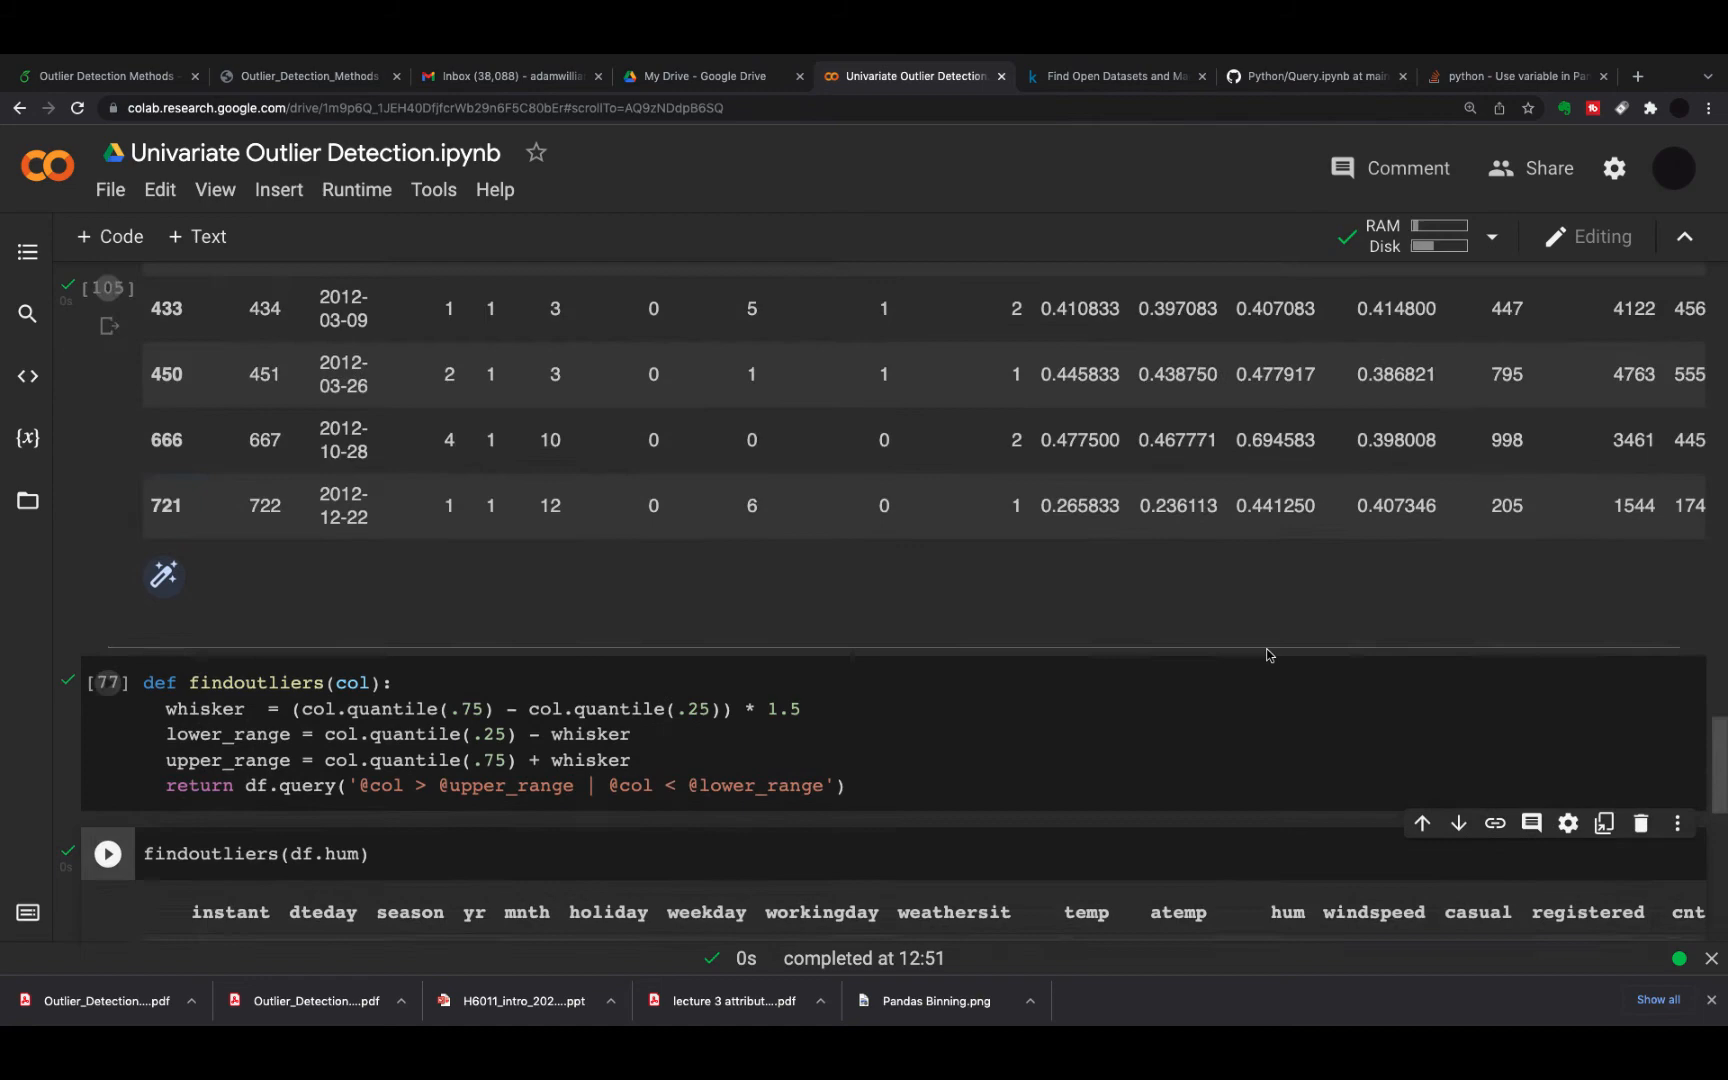
{"action": "scroll", "scroll_direction": "down", "scroll_amount": 3}
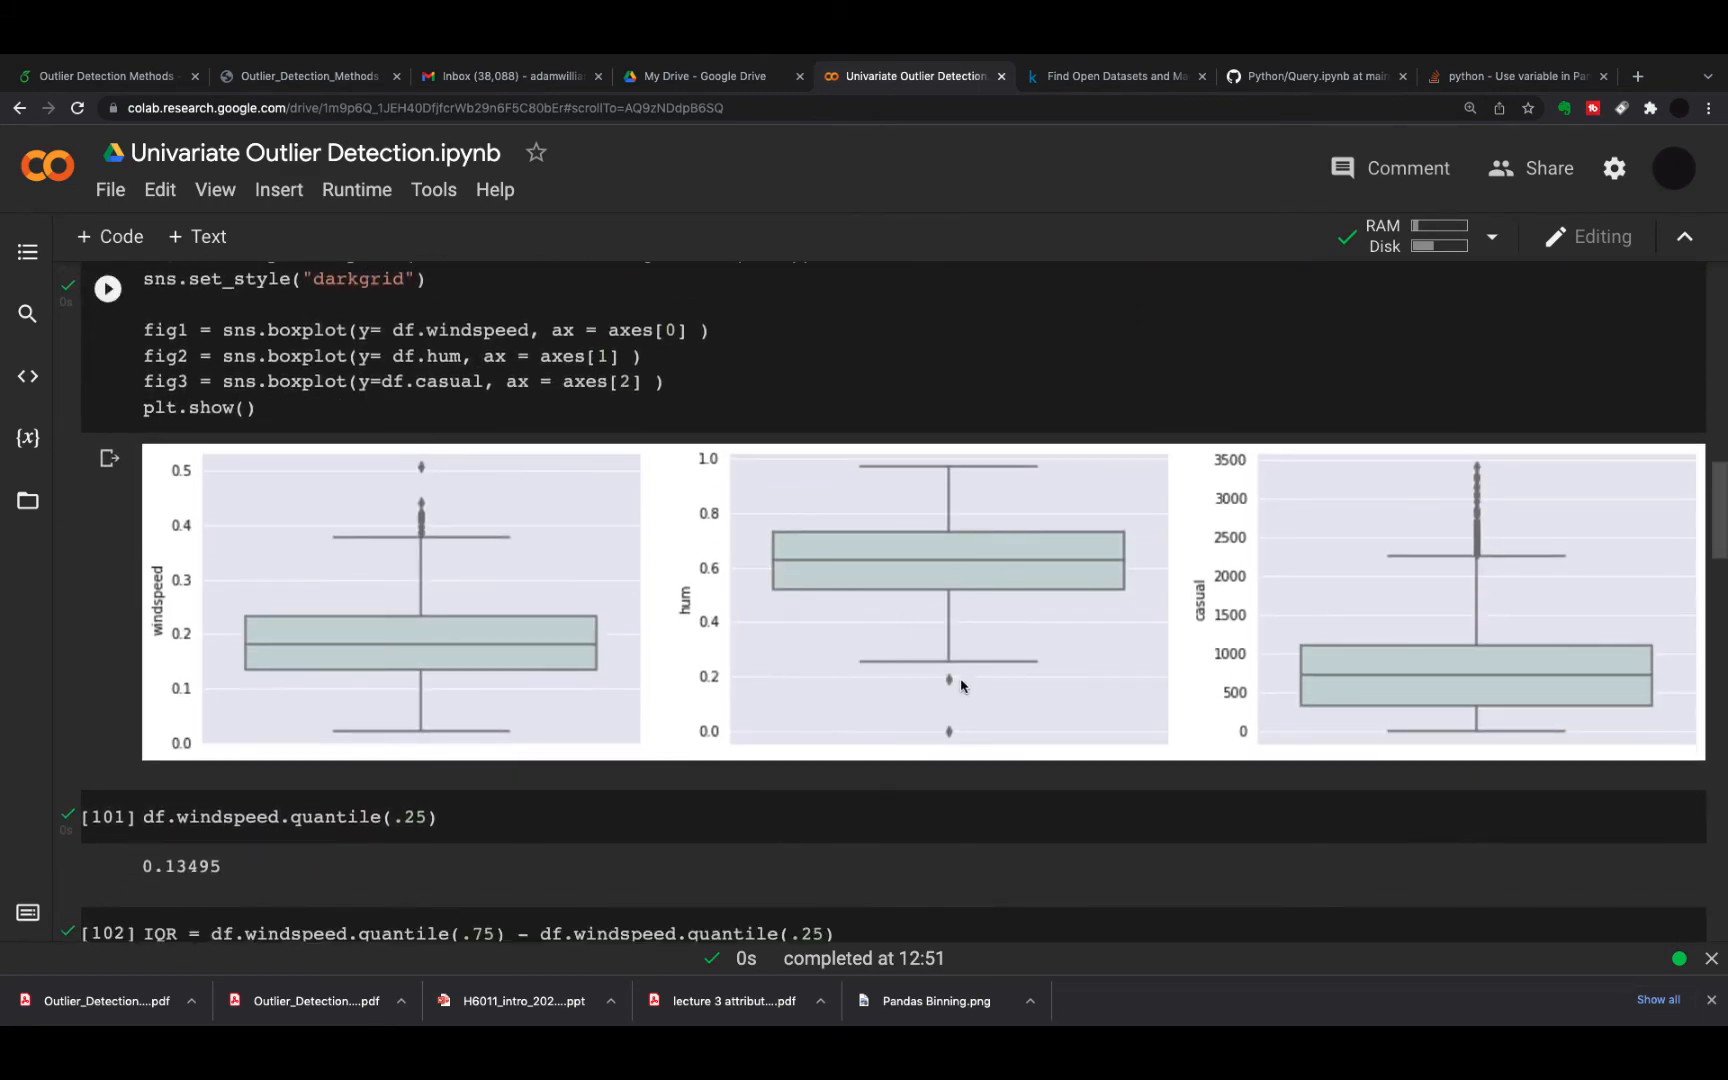
{"action": "scroll", "scroll_direction": "down", "scroll_amount": 3}
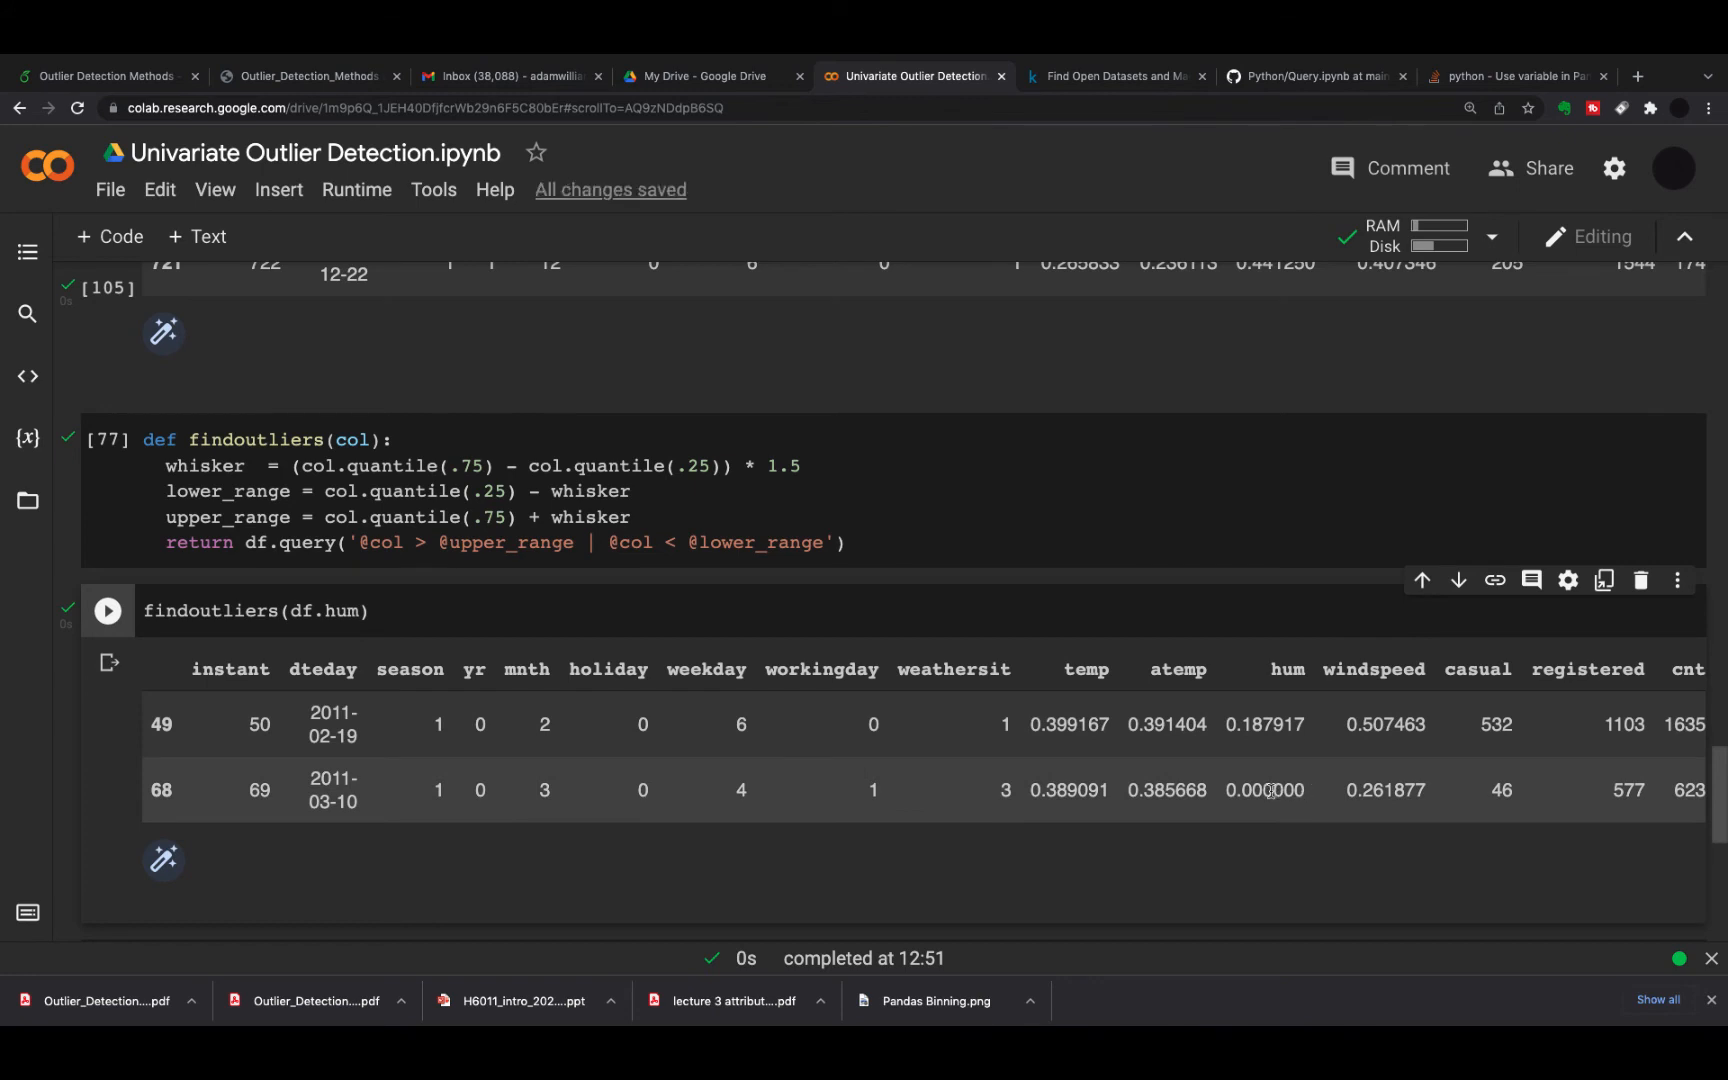
{"action": "double_click", "coordinate": [1262, 790]}
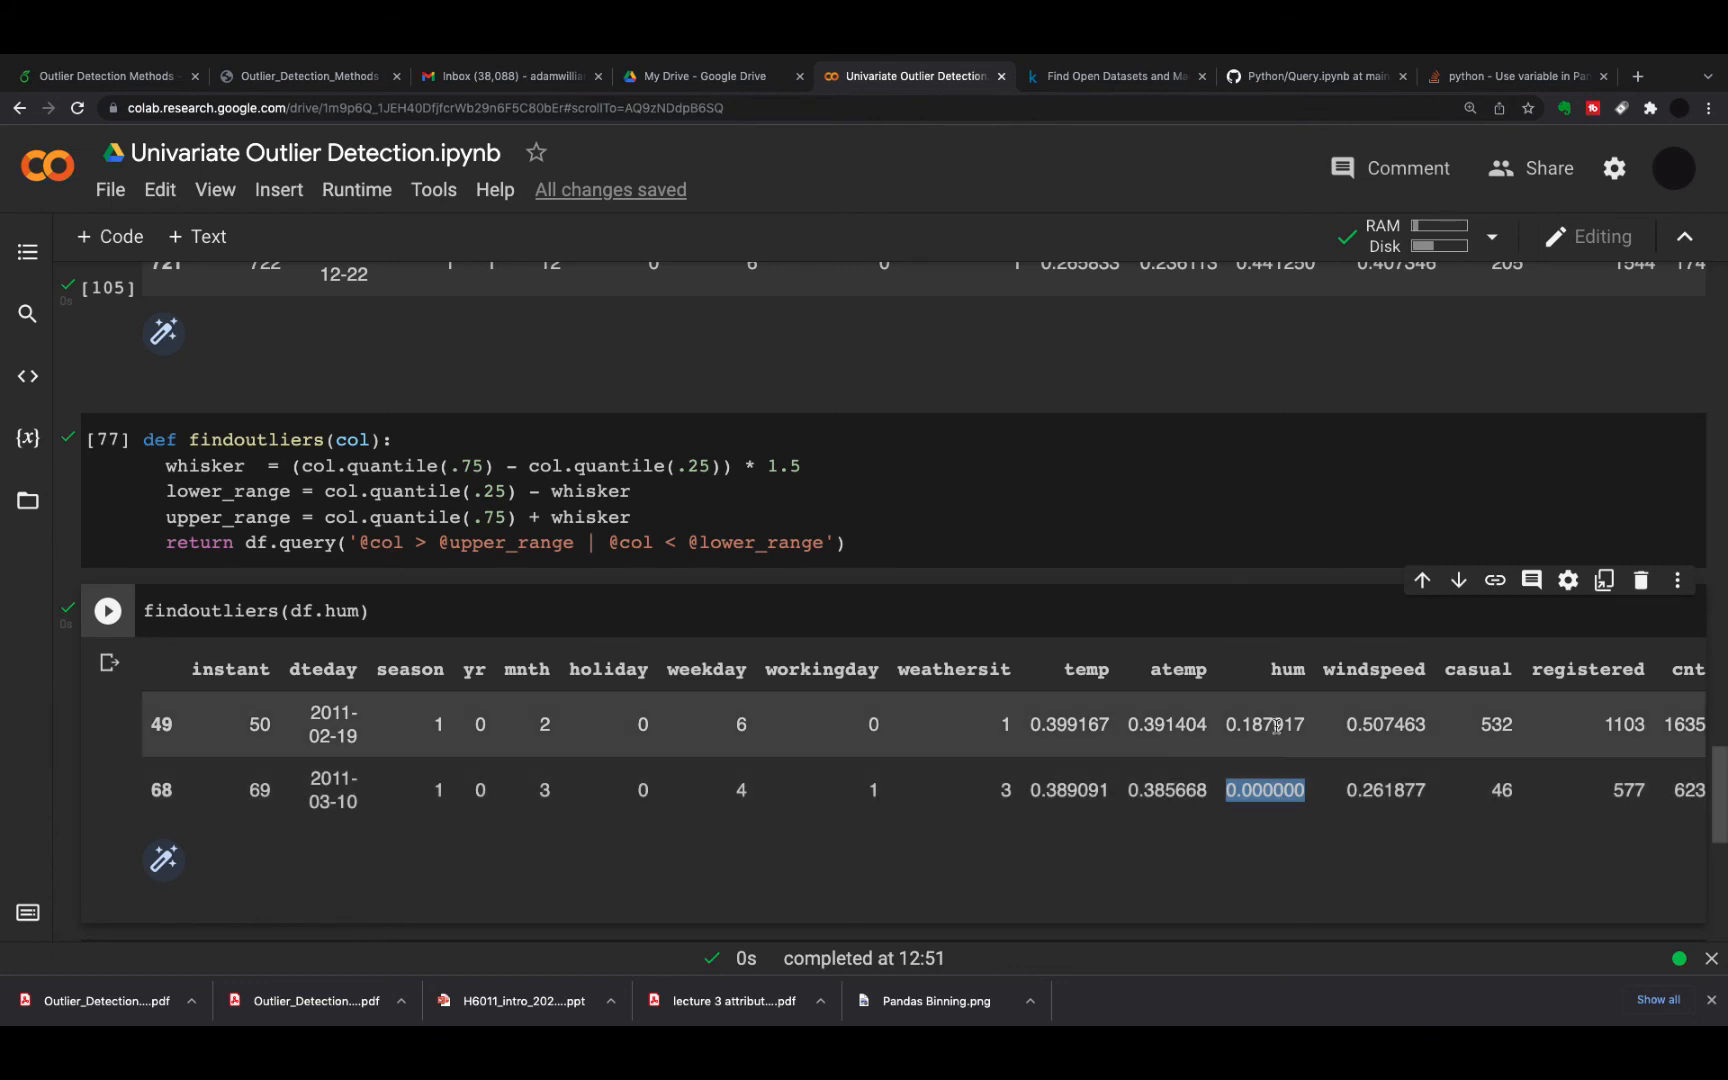
{"action": "left_click", "coordinate": [1264, 724]}
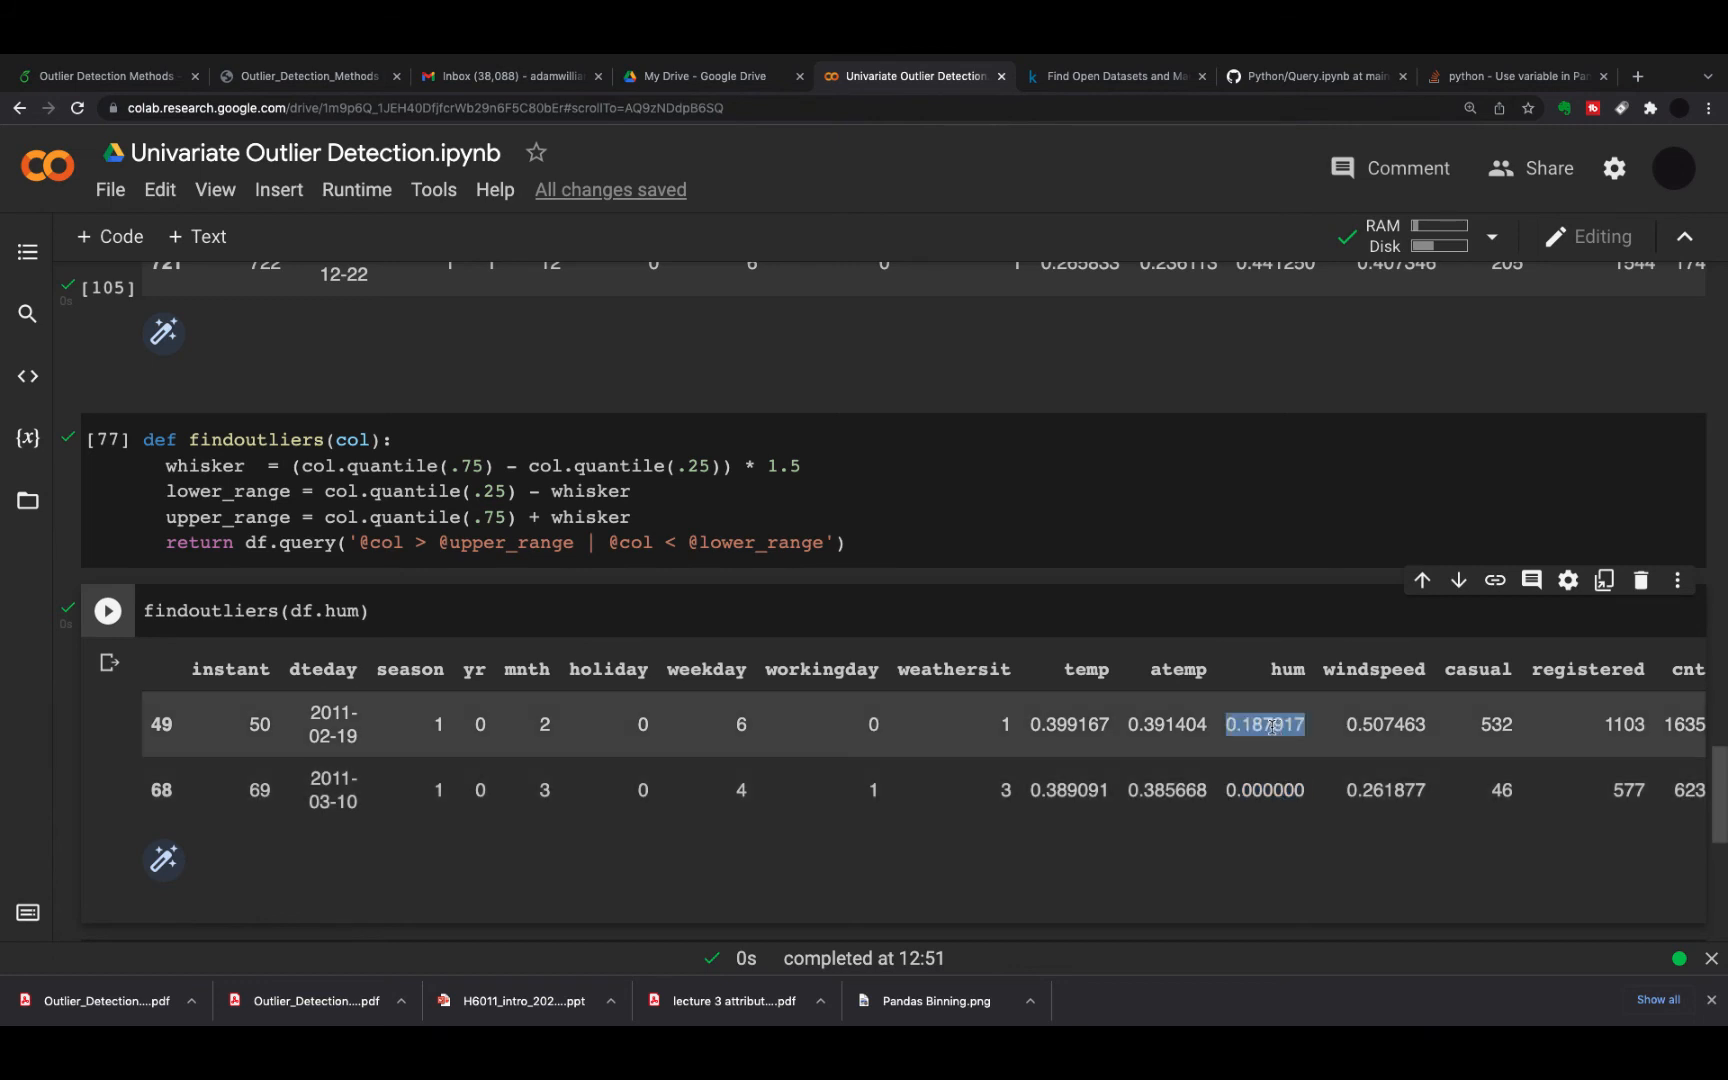
{"action": "scroll", "scroll_direction": "down", "scroll_amount": 3}
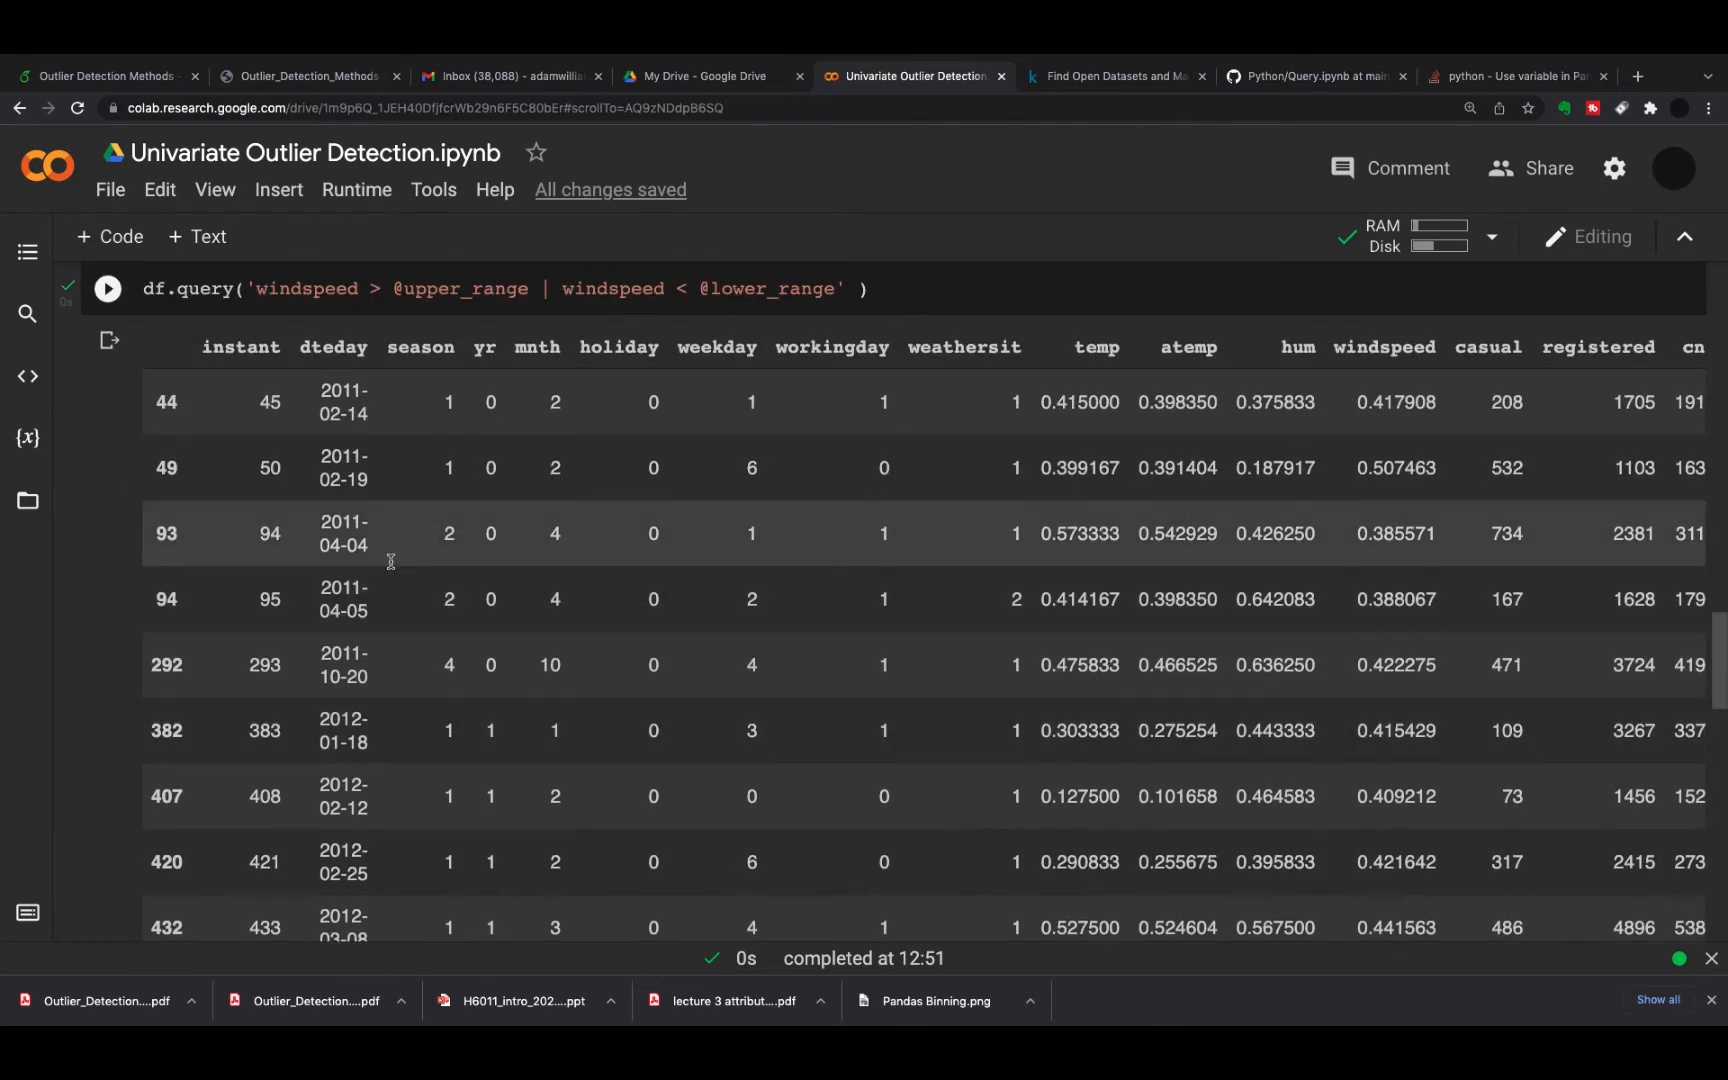
{"action": "mouse_move", "coordinate": [1138, 514]}
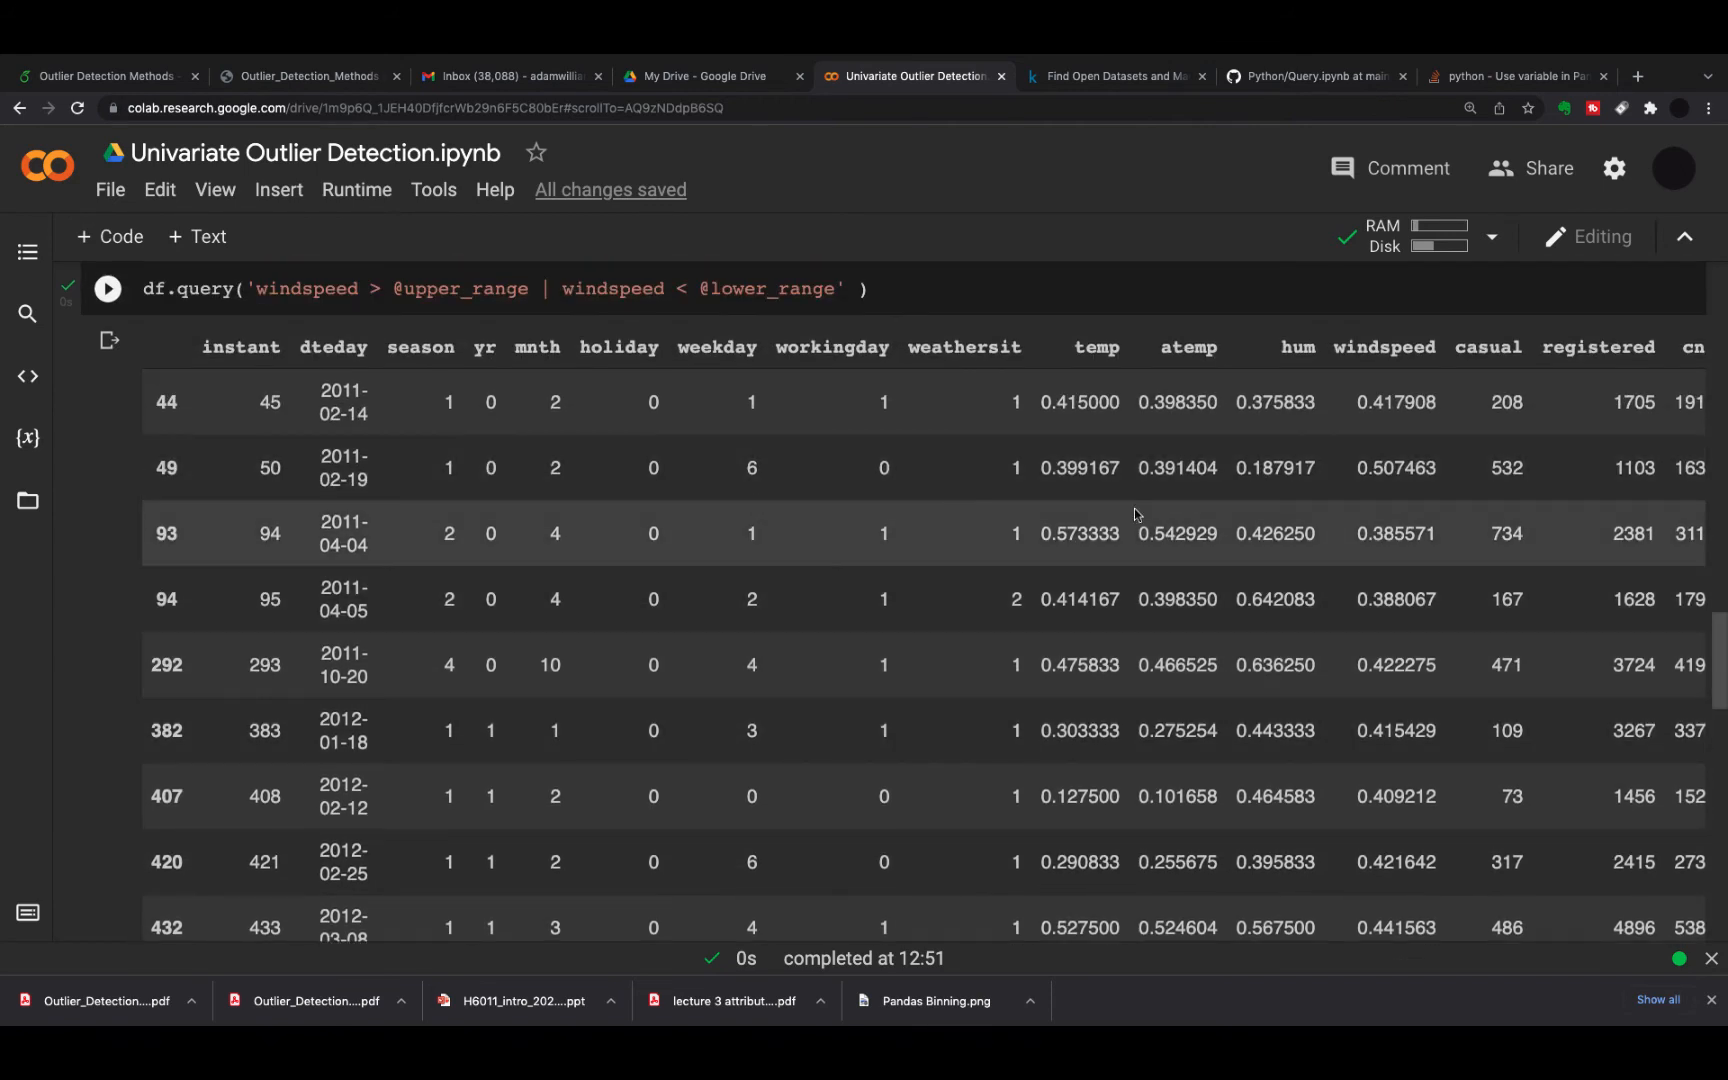
{"action": "double_click", "coordinate": [1392, 468]}
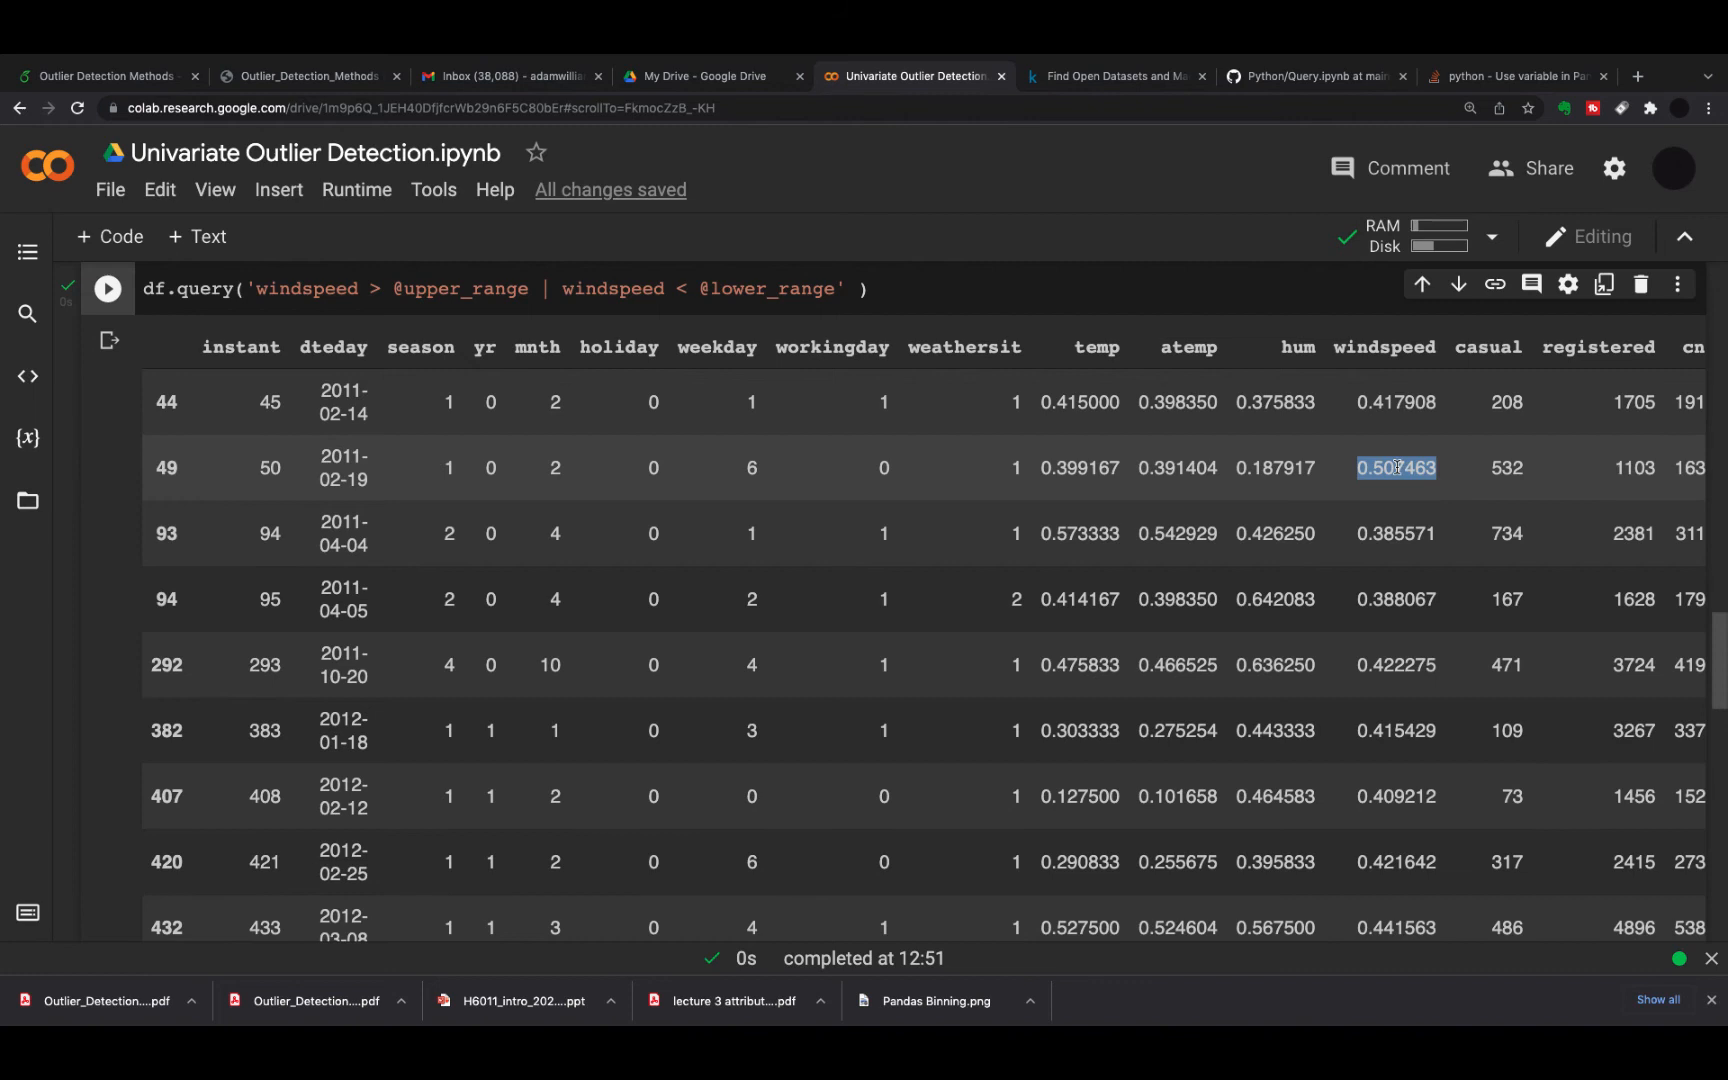
{"action": "scroll", "scroll_direction": "down", "scroll_amount": 3}
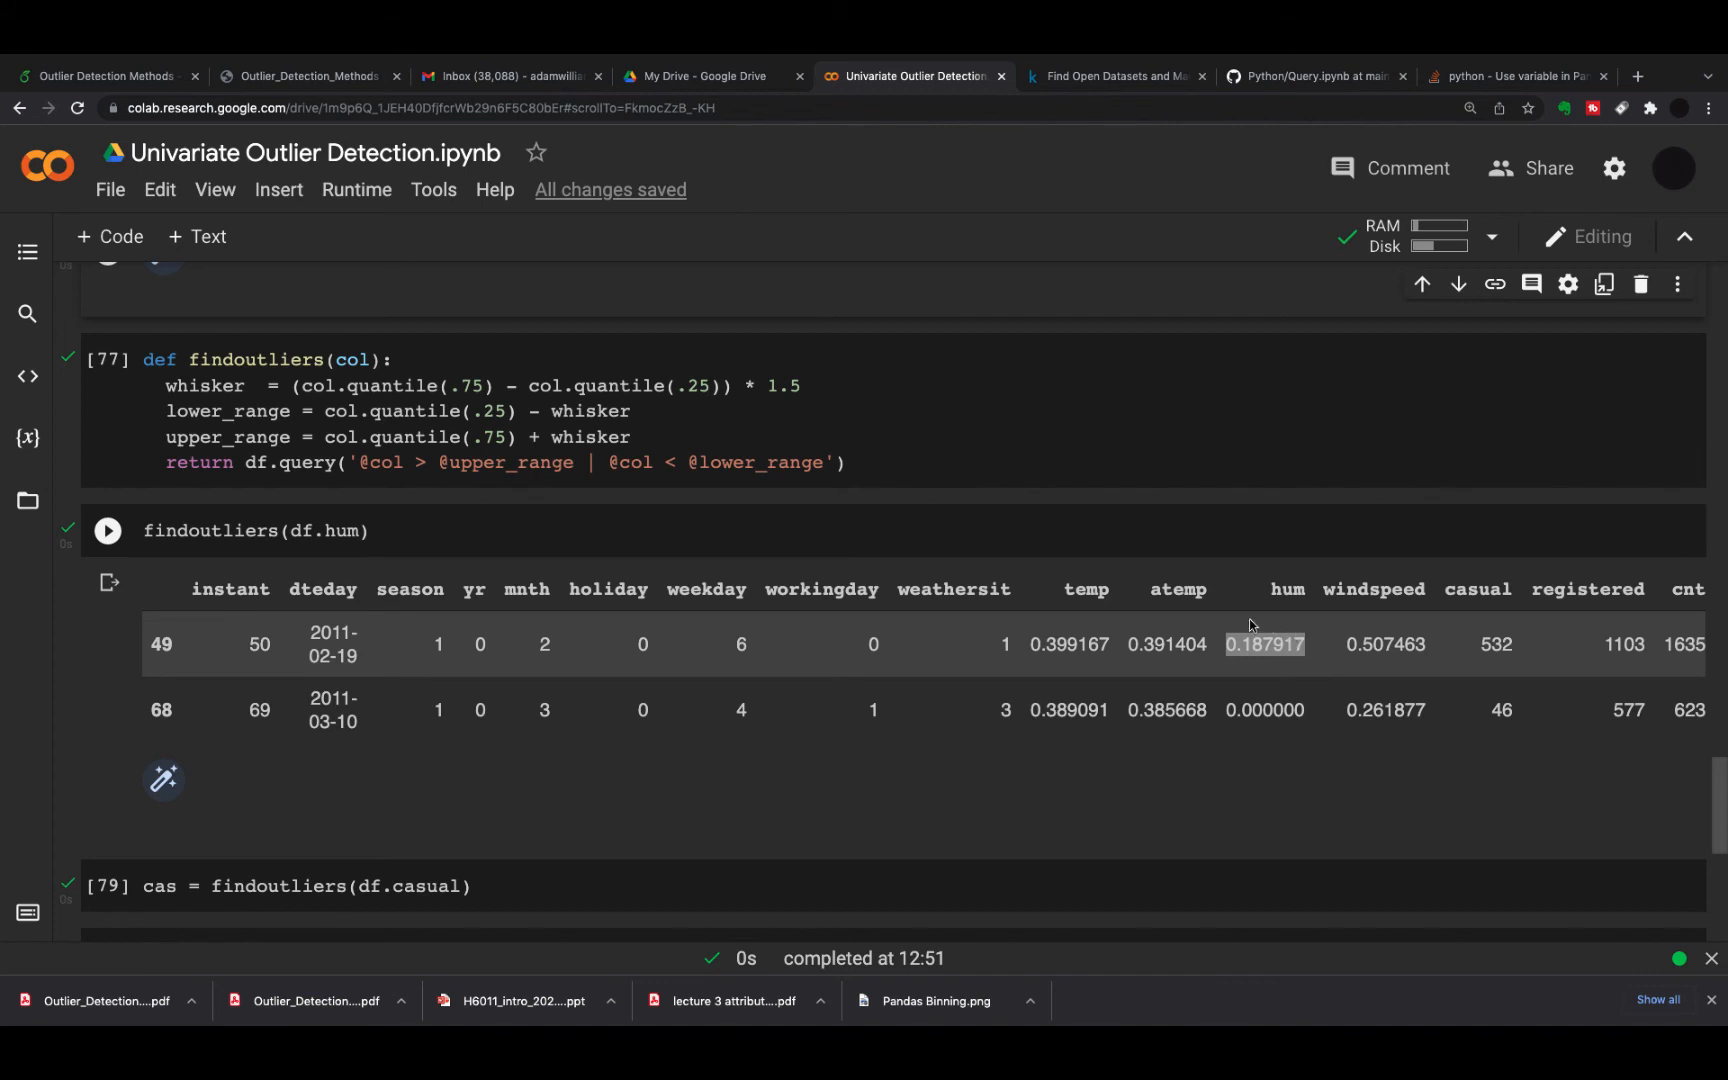
{"action": "mouse_move", "coordinate": [1236, 630]}
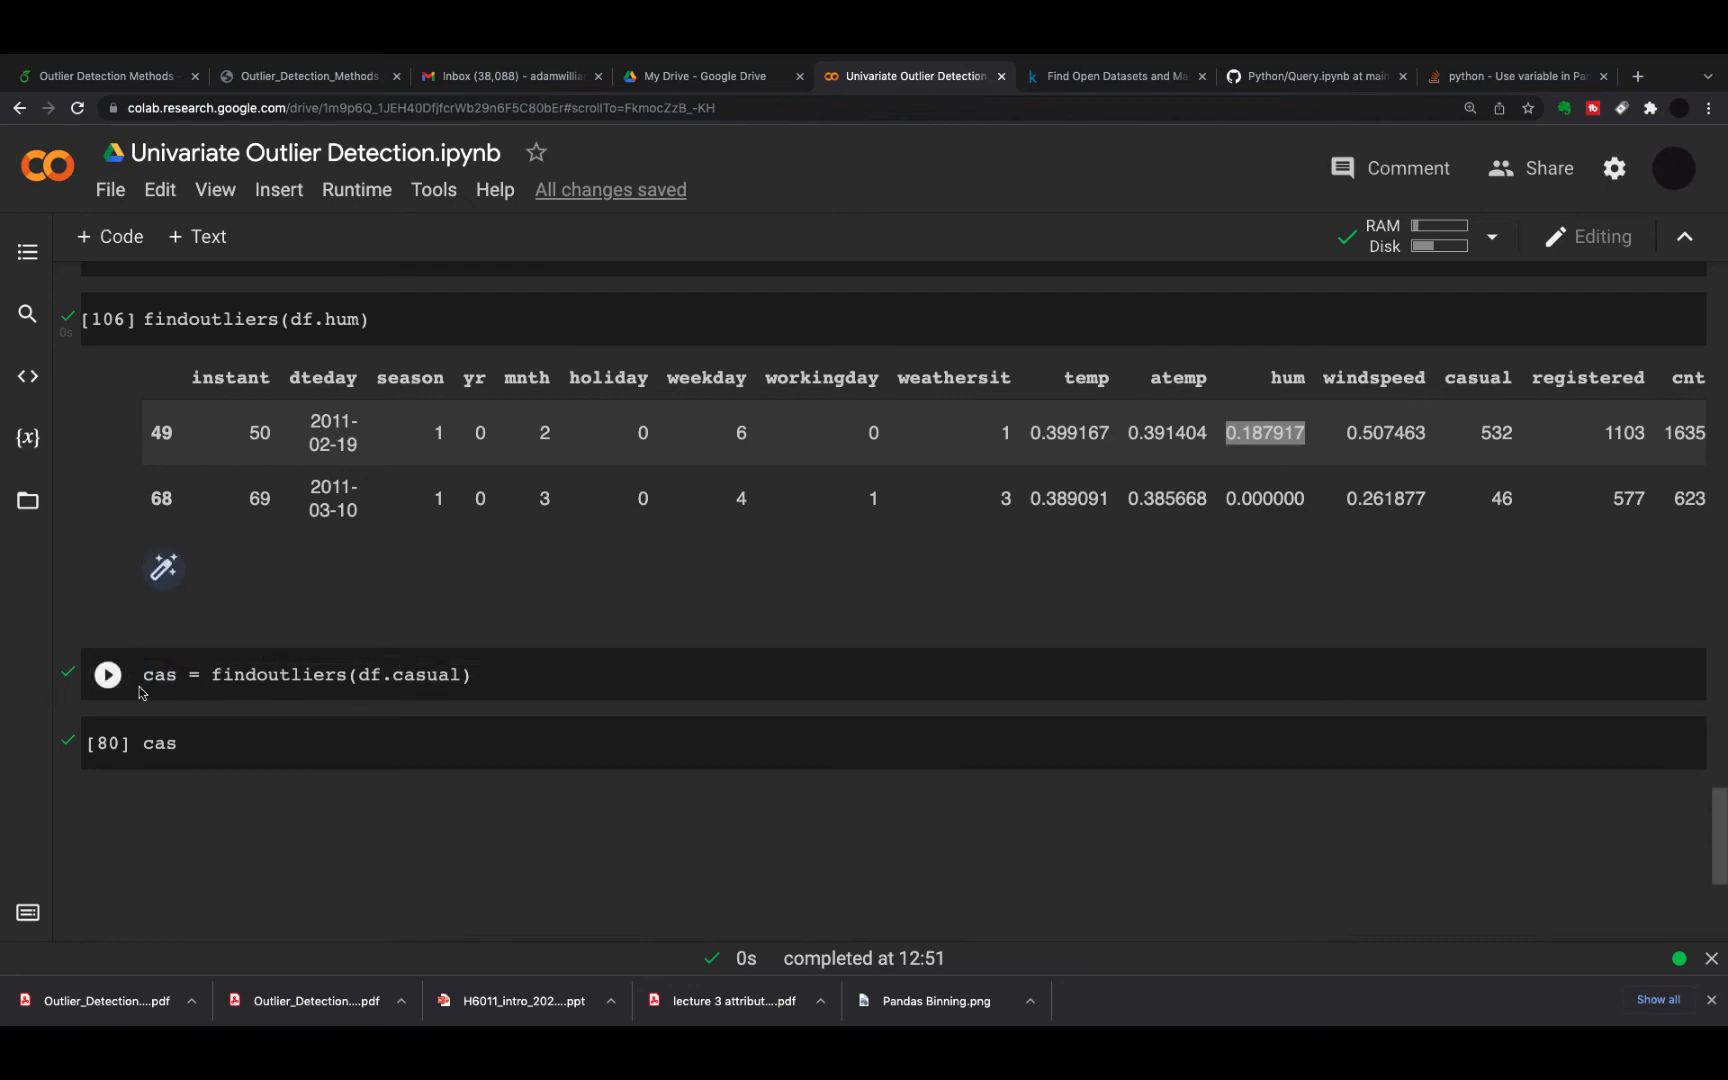
Run cas = findoutliers(df.casual) to store the casual-rental outliers
{"action": "scroll", "scroll_direction": "down", "scroll_amount": 3}
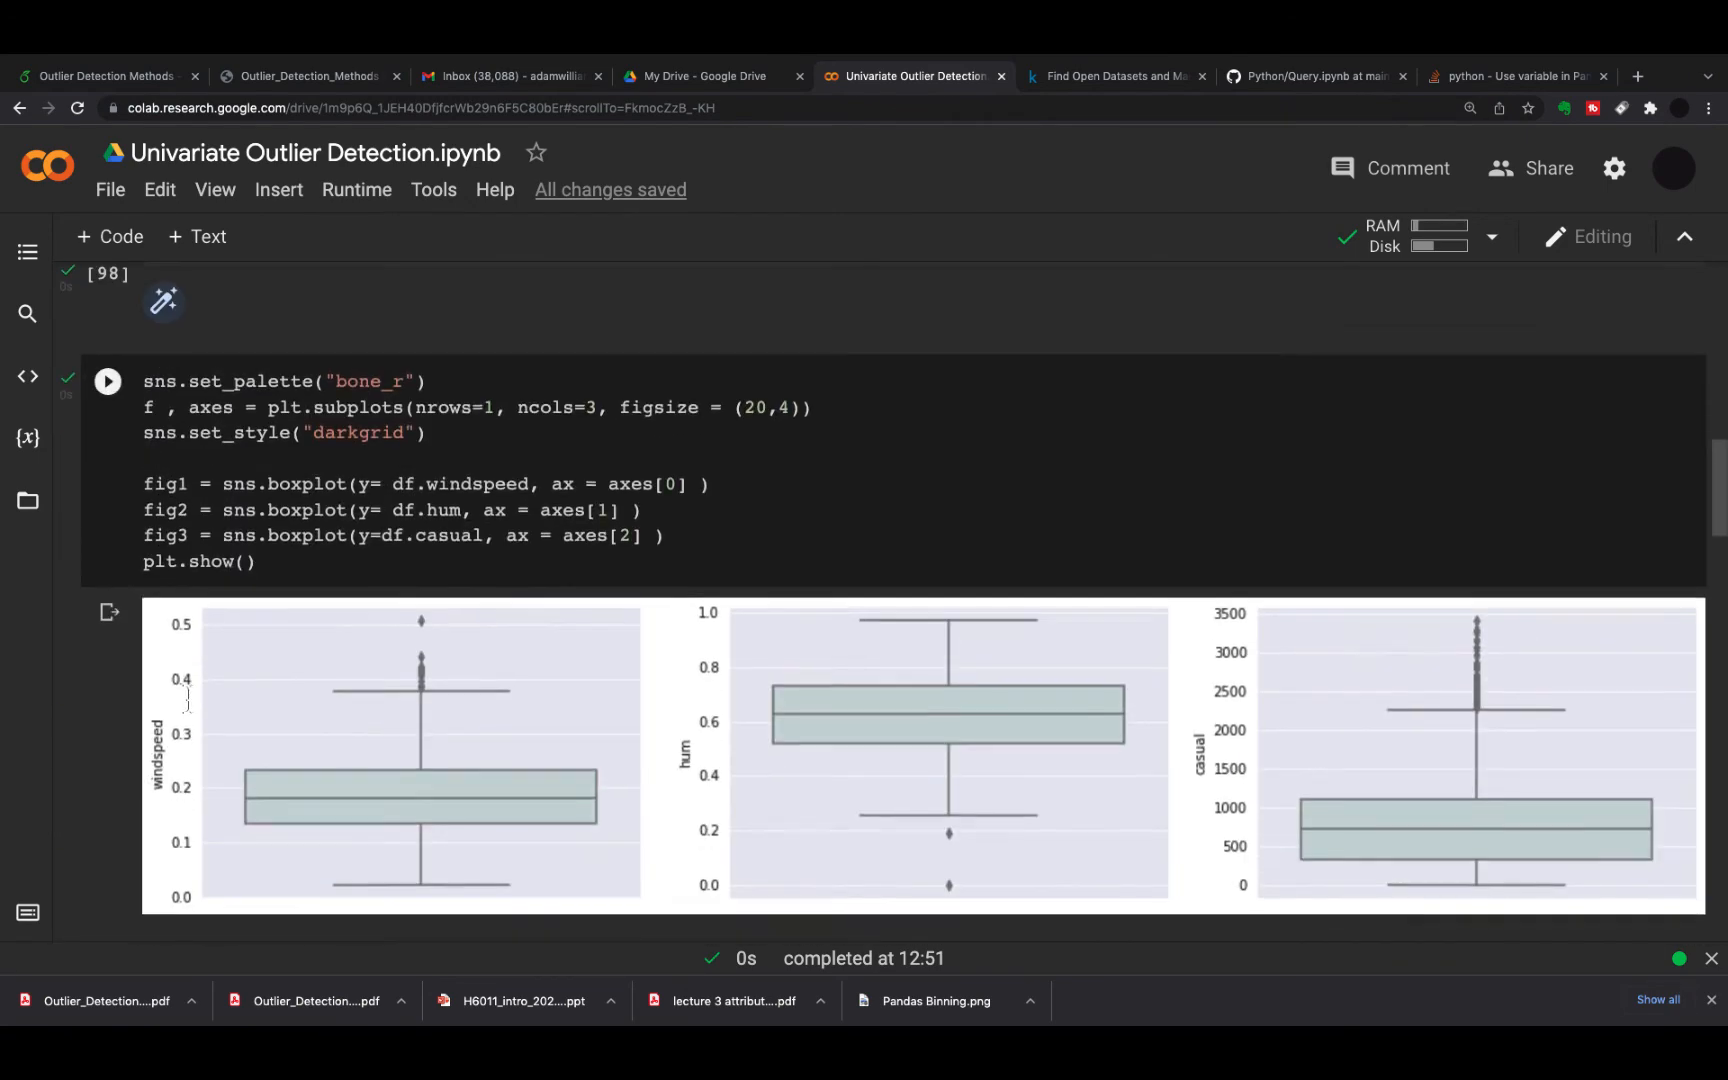
{"action": "scroll", "scroll_direction": "down", "scroll_amount": 3}
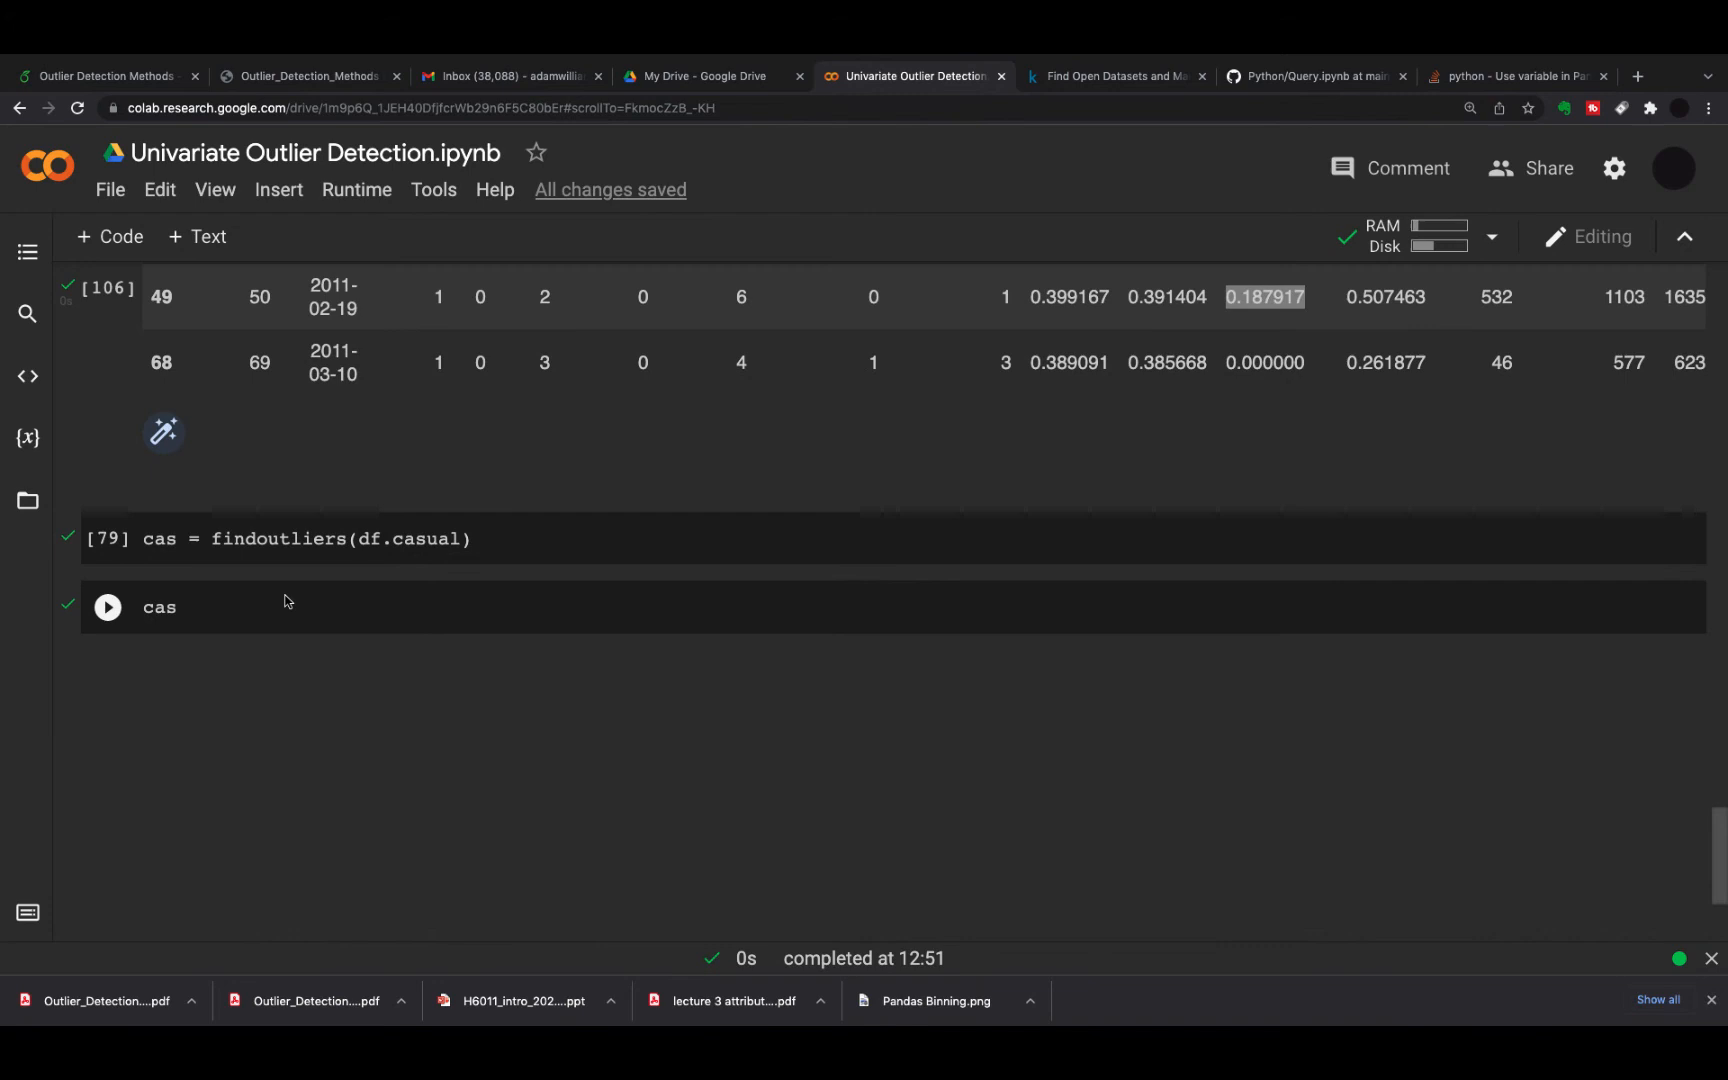
{"action": "left_click", "coordinate": [106, 538]}
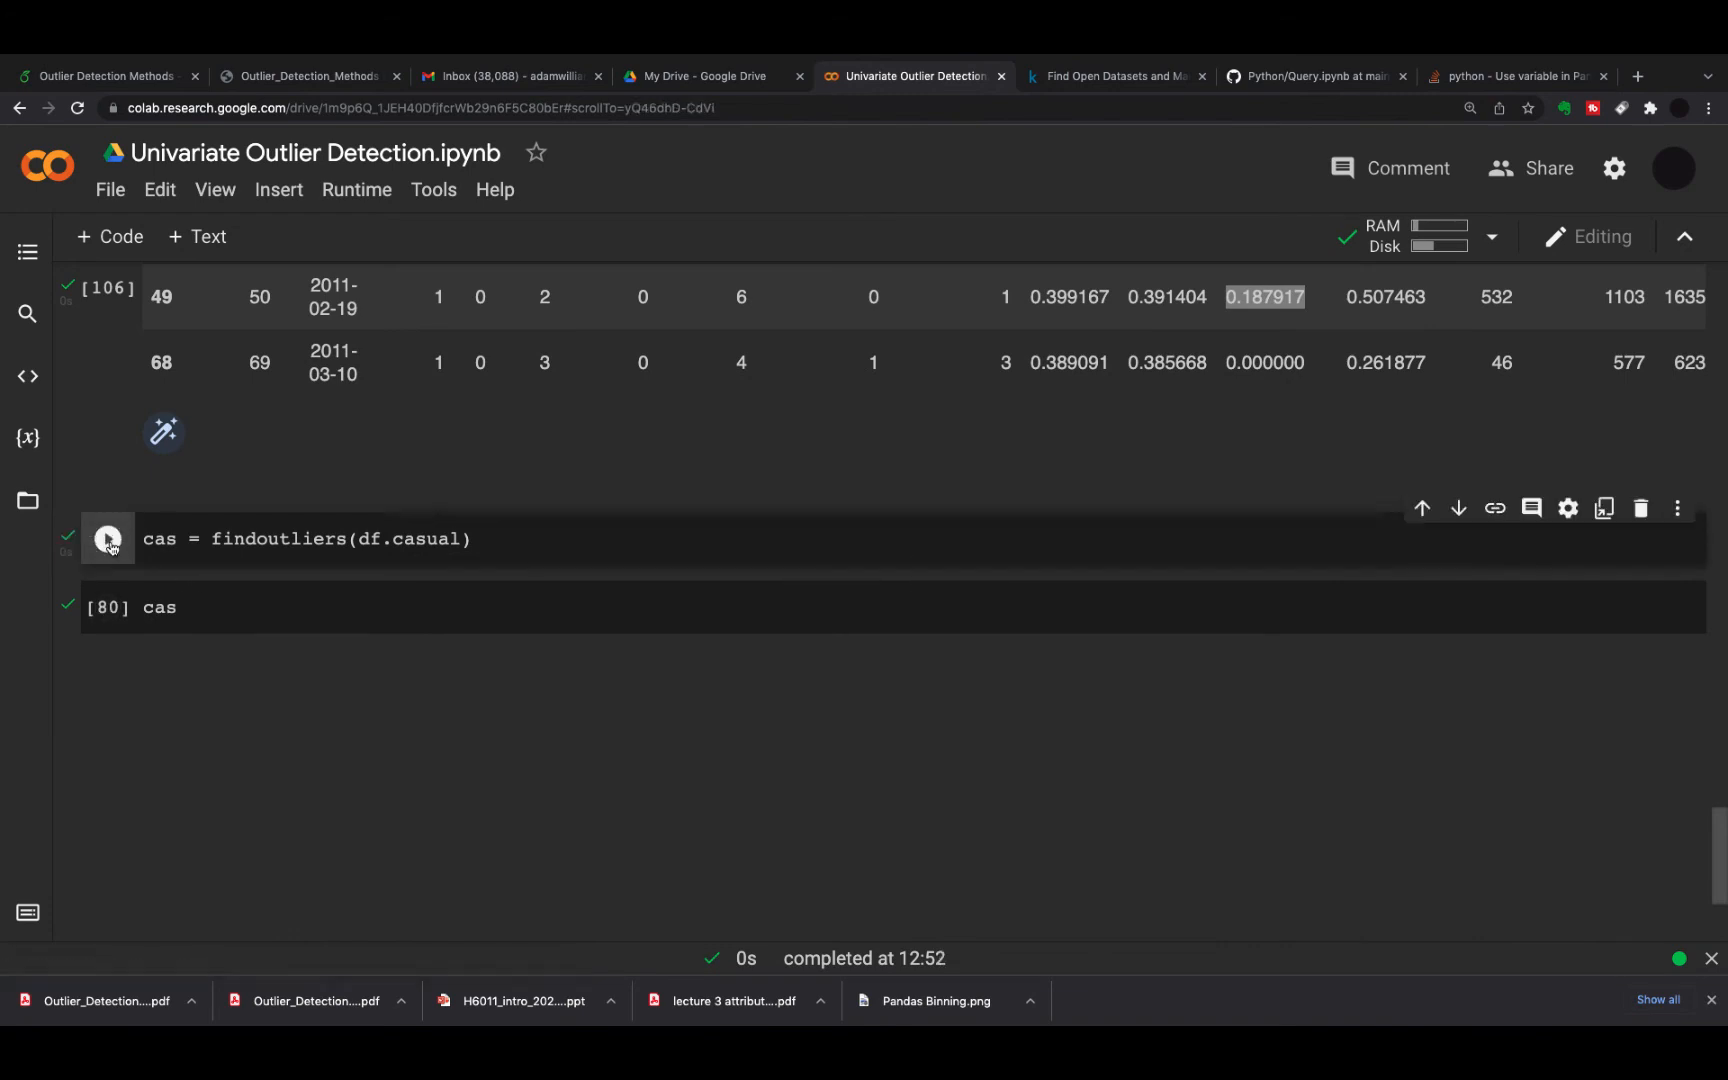
Display cas and scroll through the casual outlier rows 148 to 680
{"action": "left_click", "coordinate": [106, 608]}
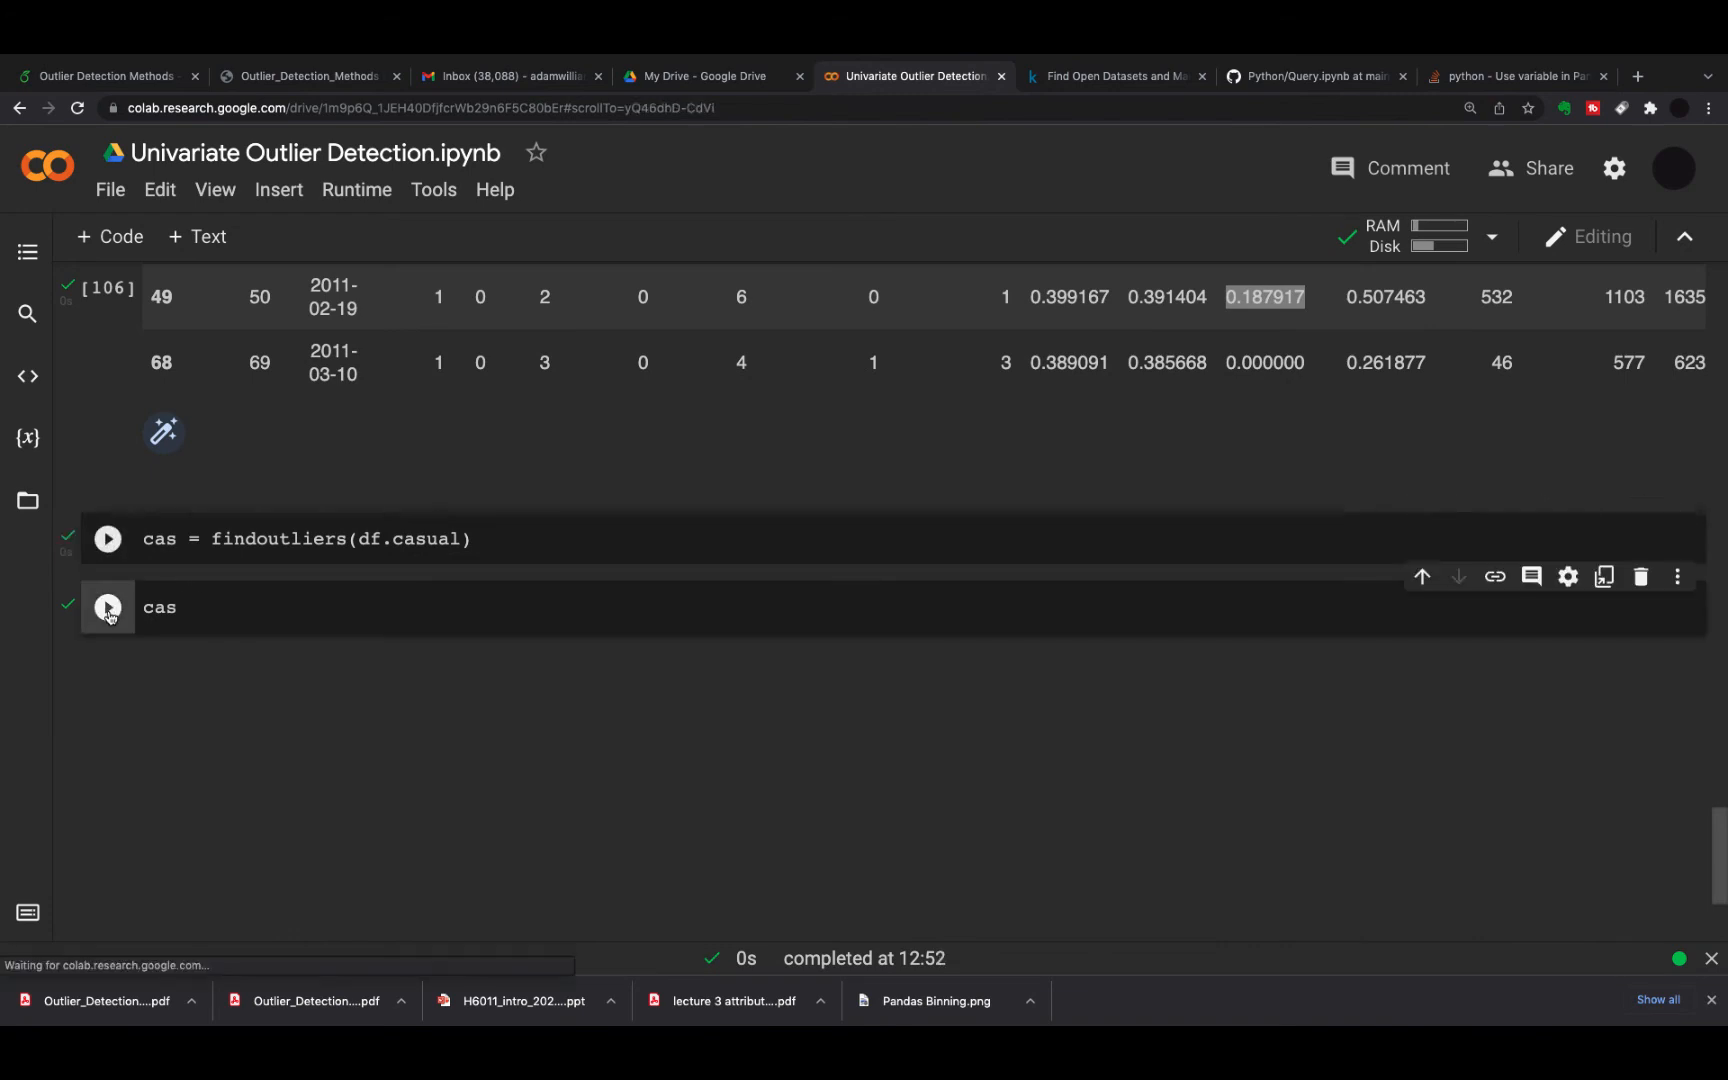
{"action": "left_click", "coordinate": [108, 608]}
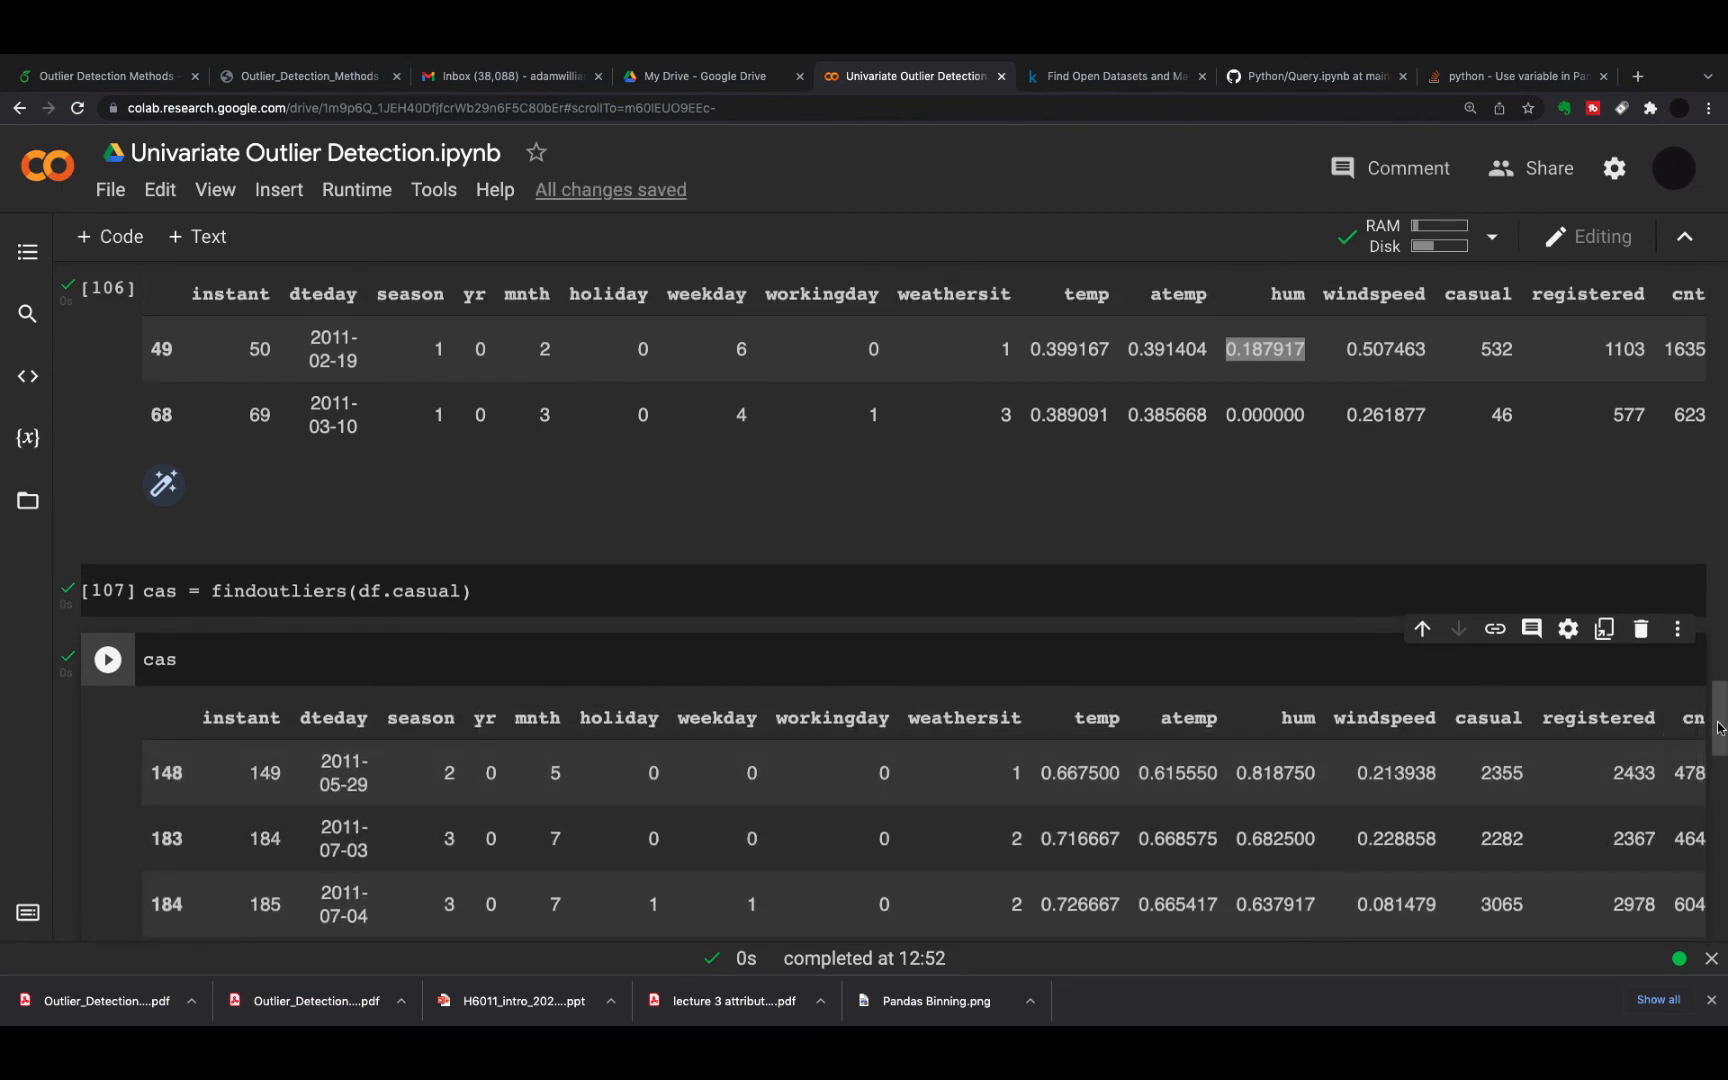
{"action": "scroll", "scroll_direction": "down", "scroll_amount": 3}
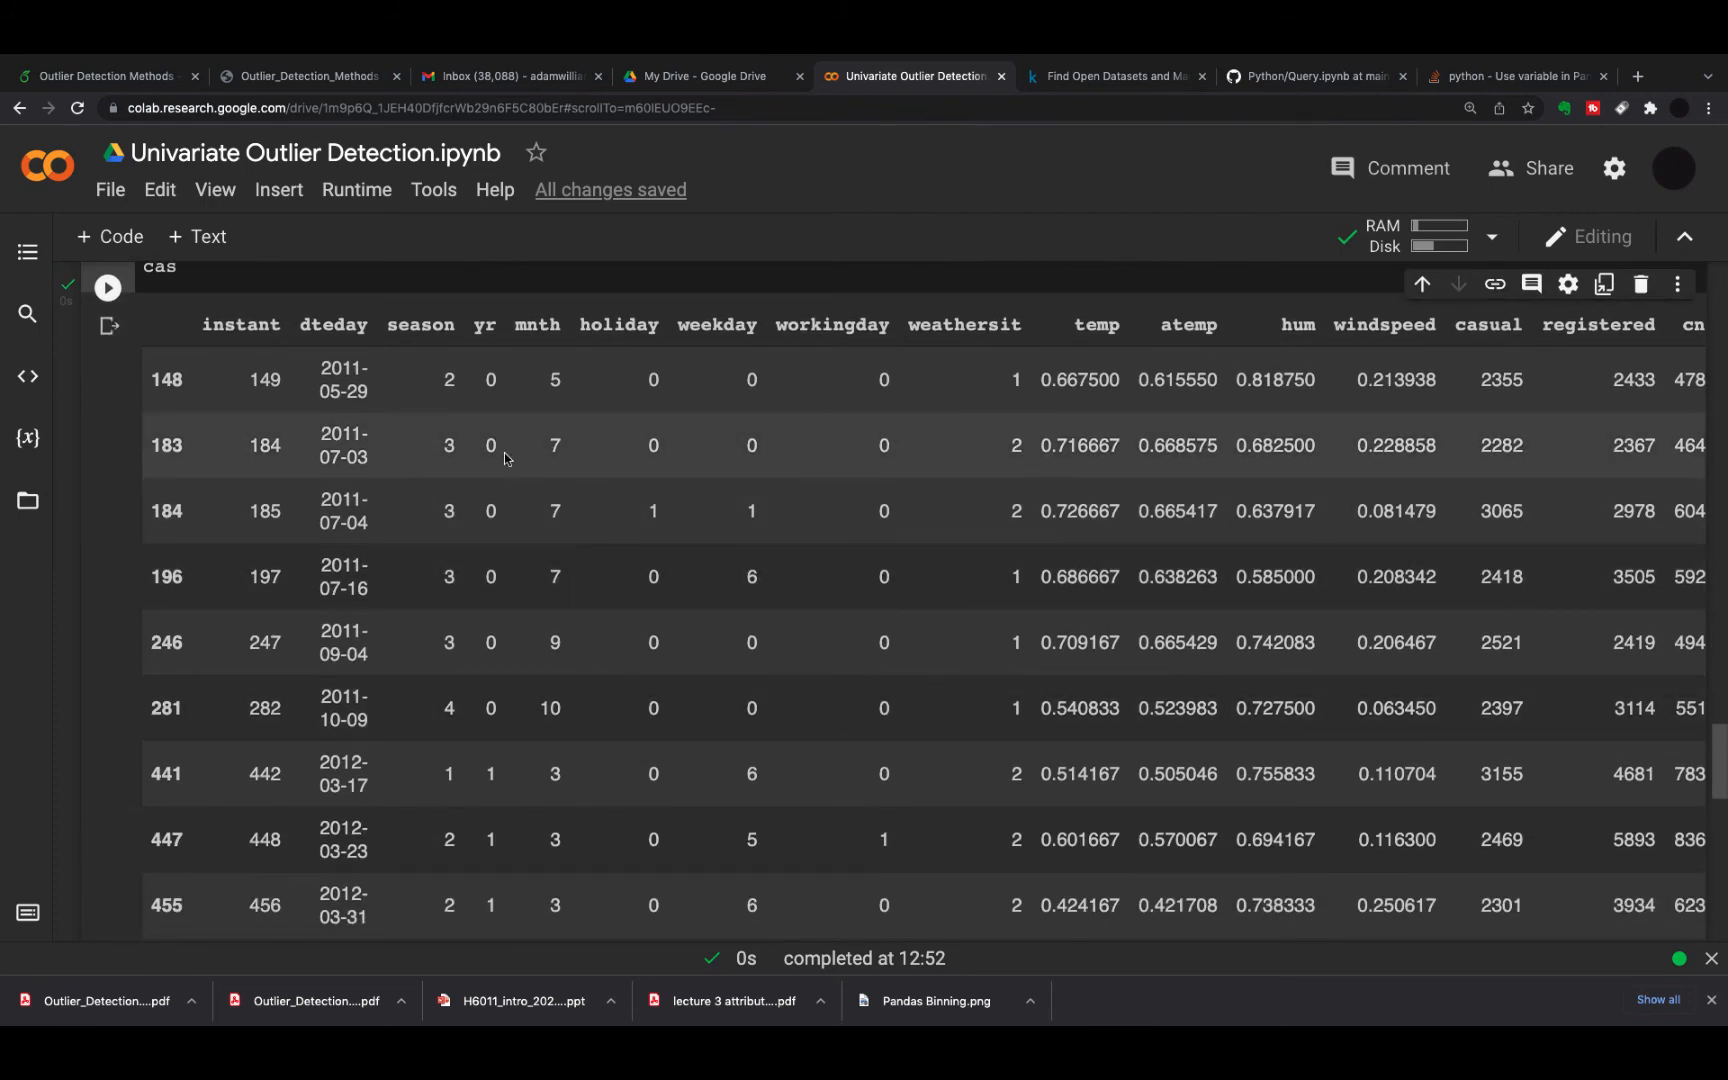
{"action": "scroll", "scroll_direction": "down", "scroll_amount": 3}
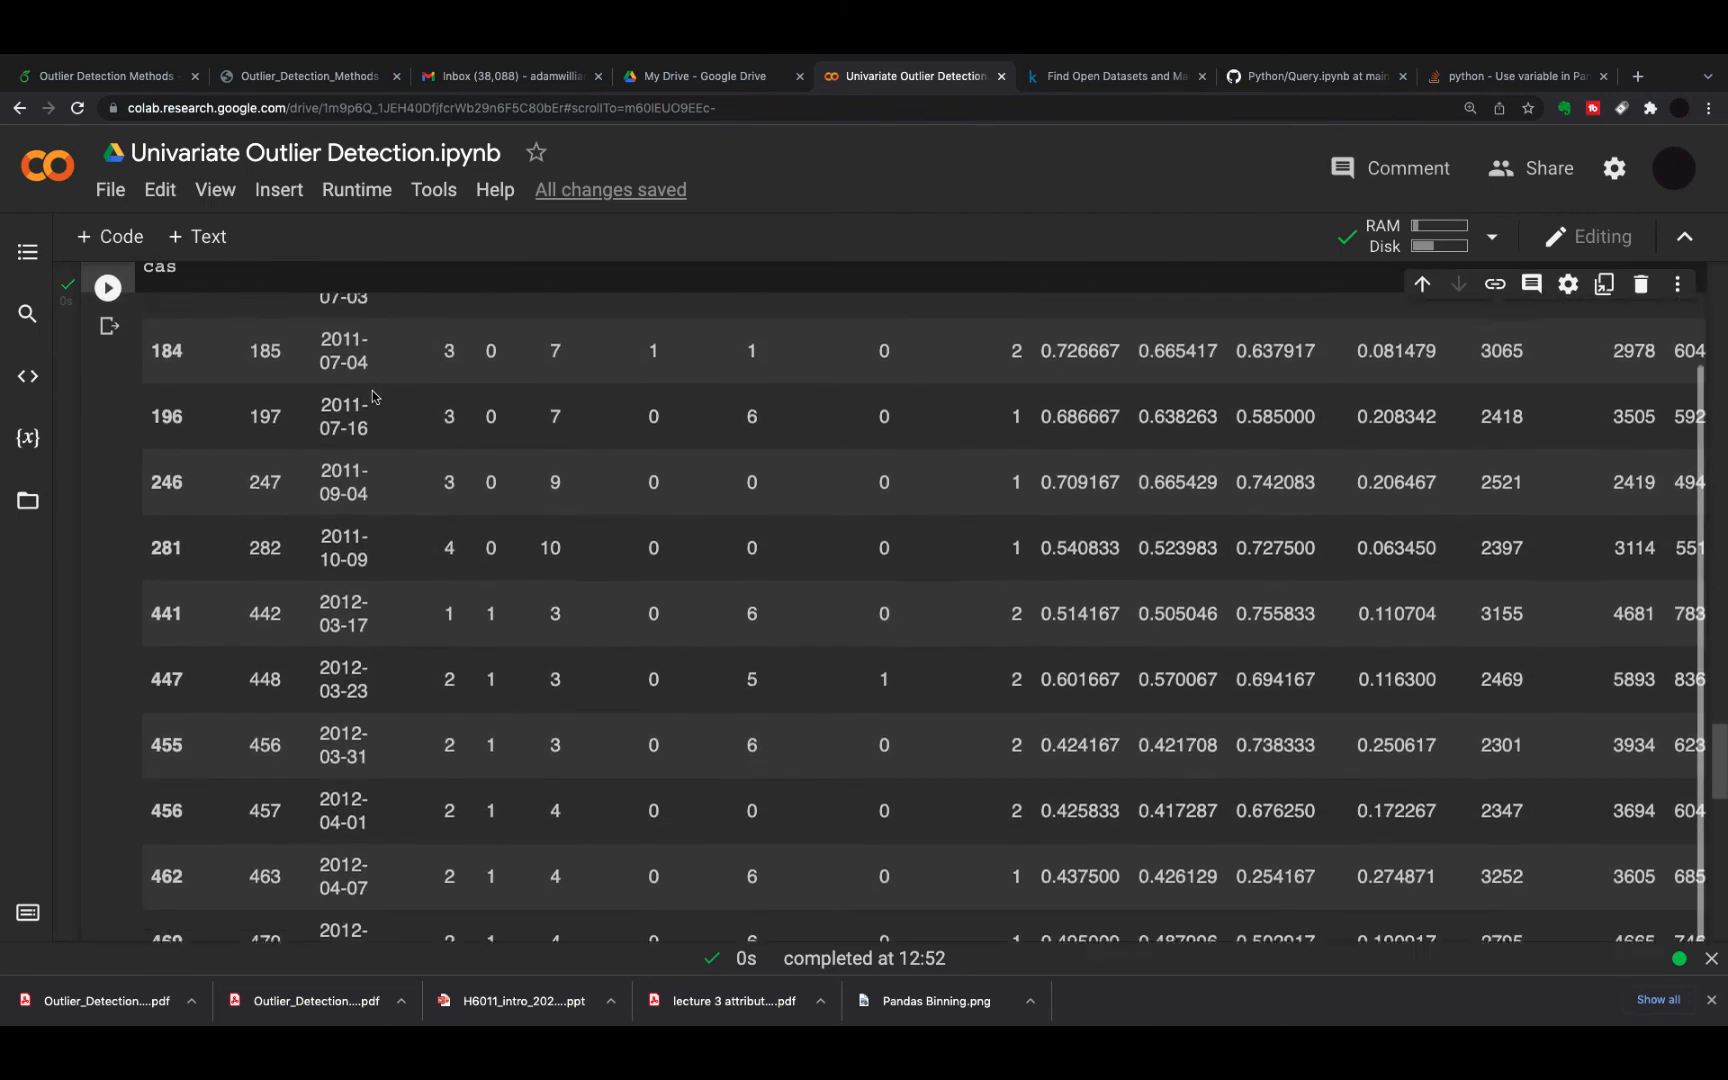
{"action": "scroll", "scroll_direction": "down", "scroll_amount": 3}
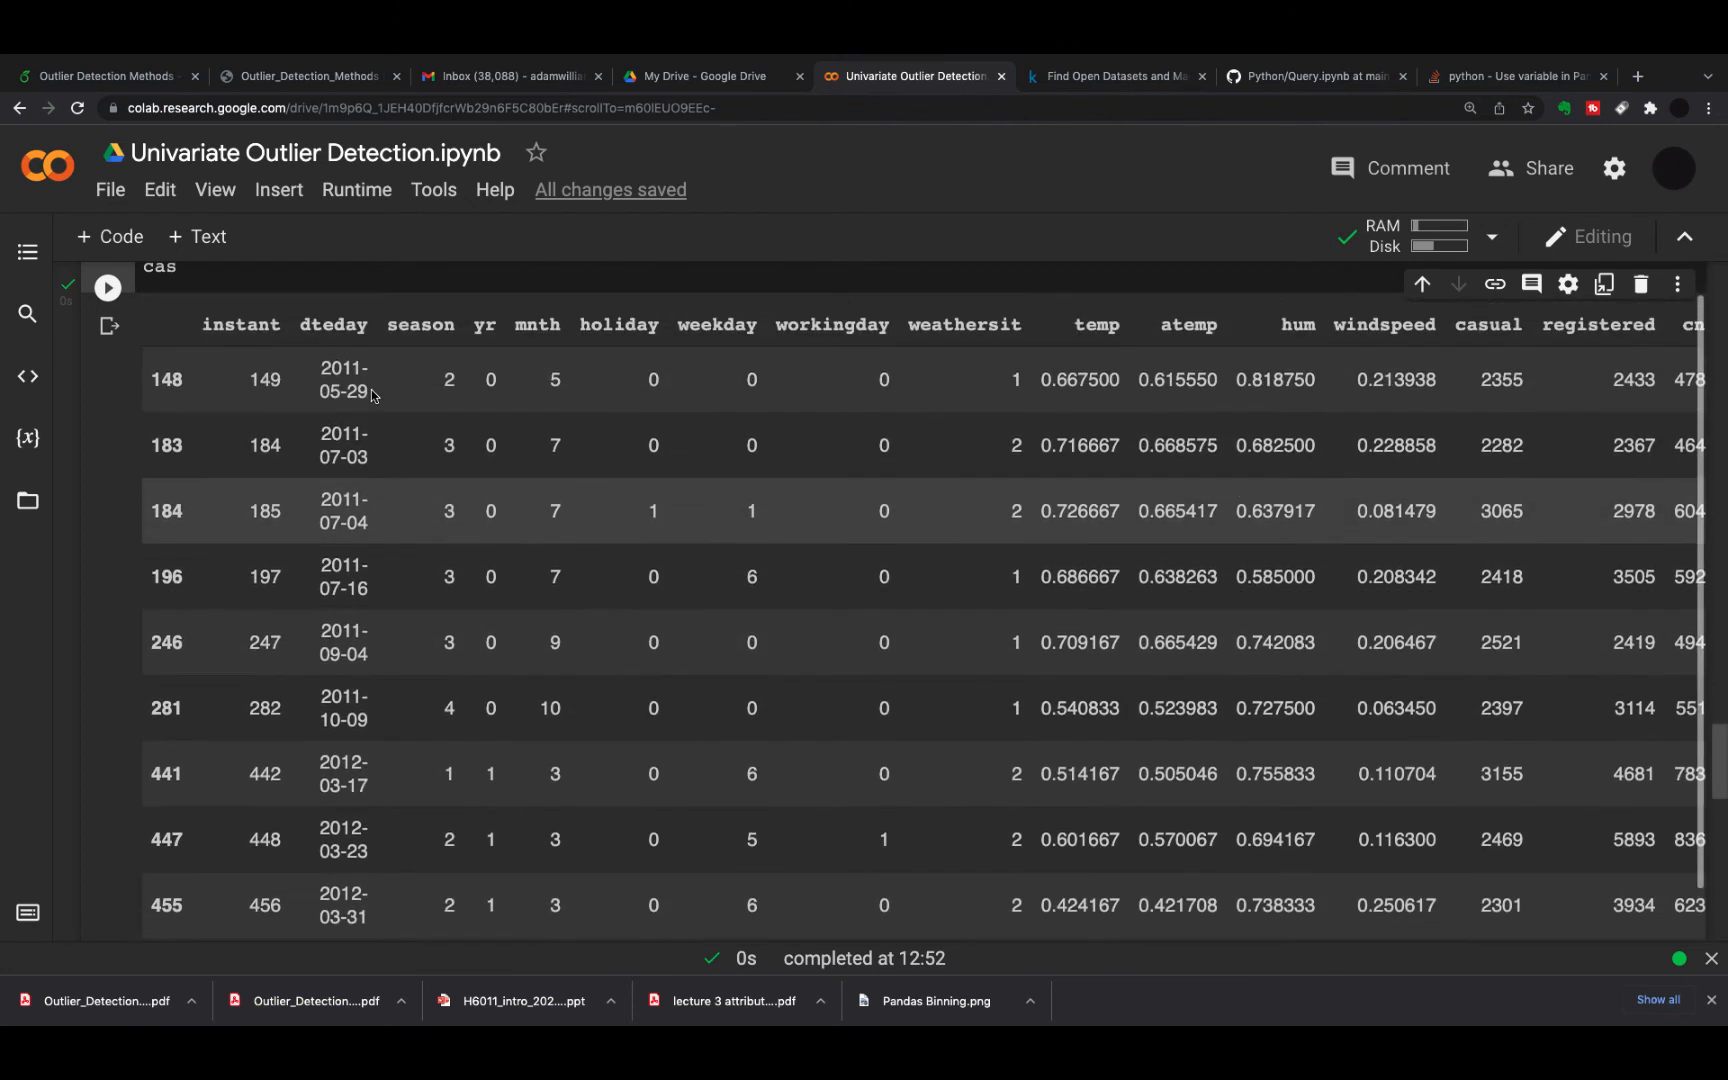
{"action": "scroll", "scroll_direction": "down", "scroll_amount": 3}
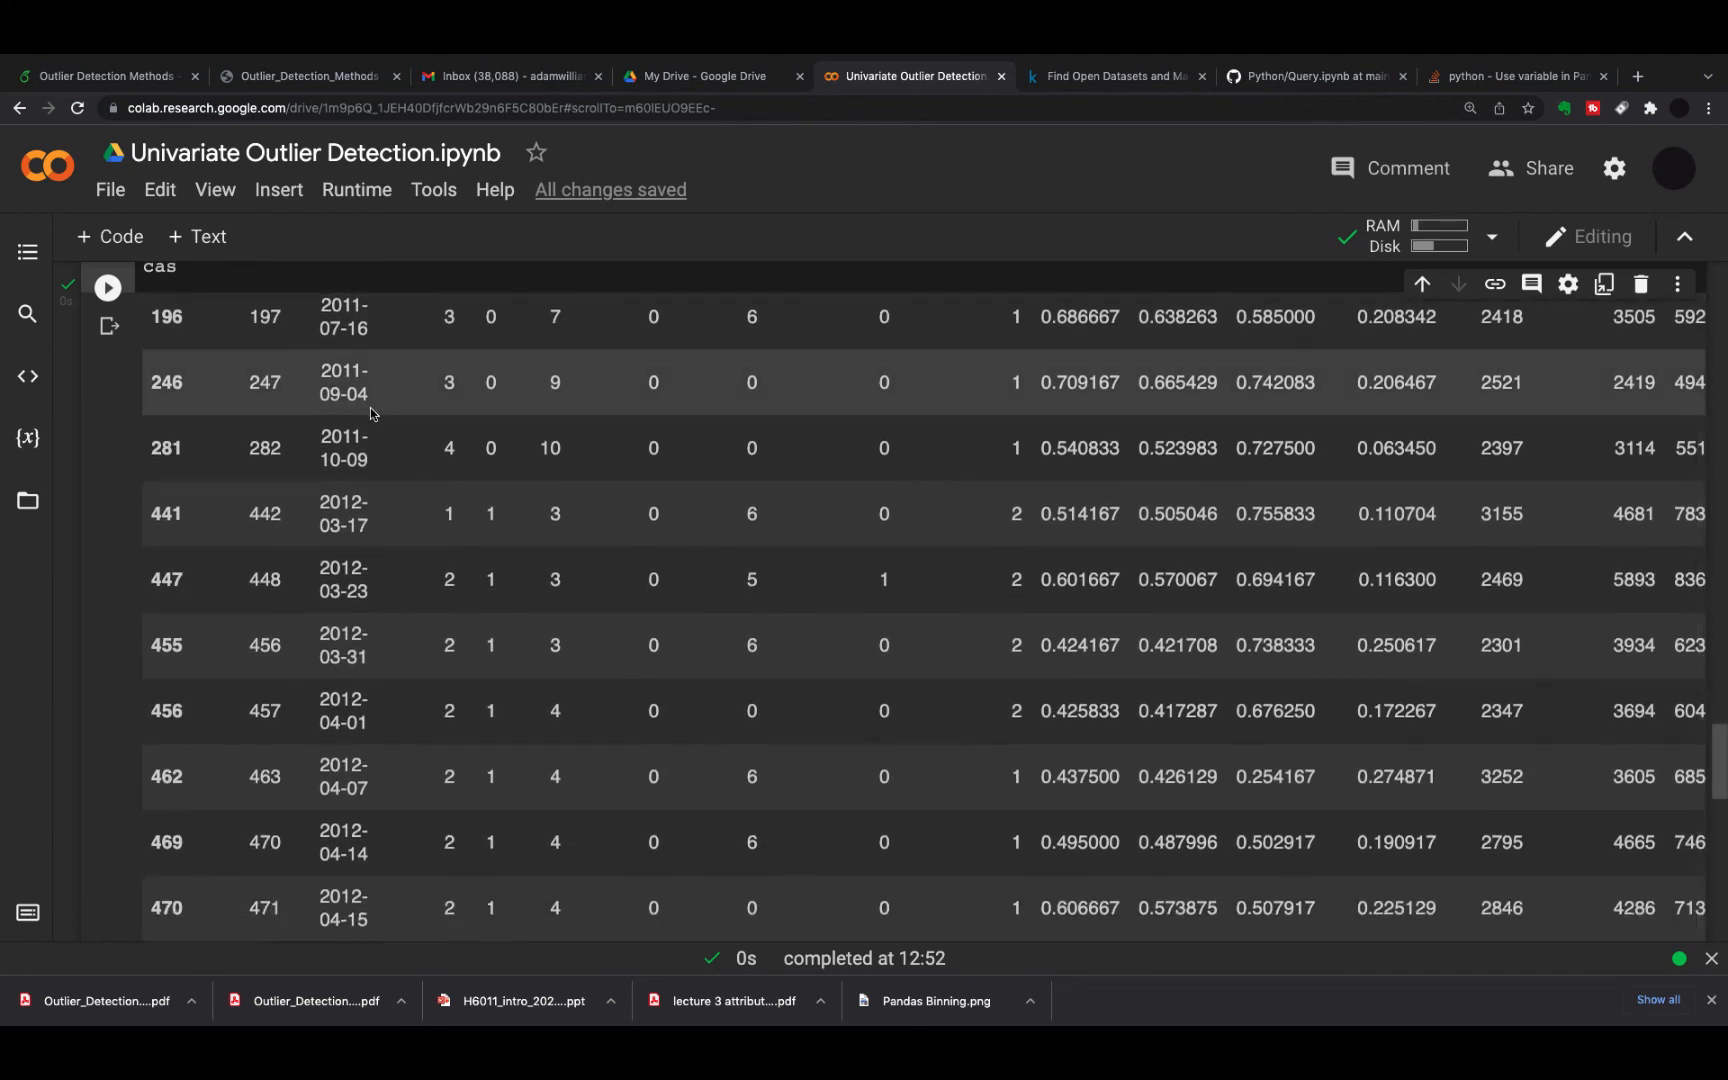
{"action": "scroll", "scroll_direction": "down", "scroll_amount": 3}
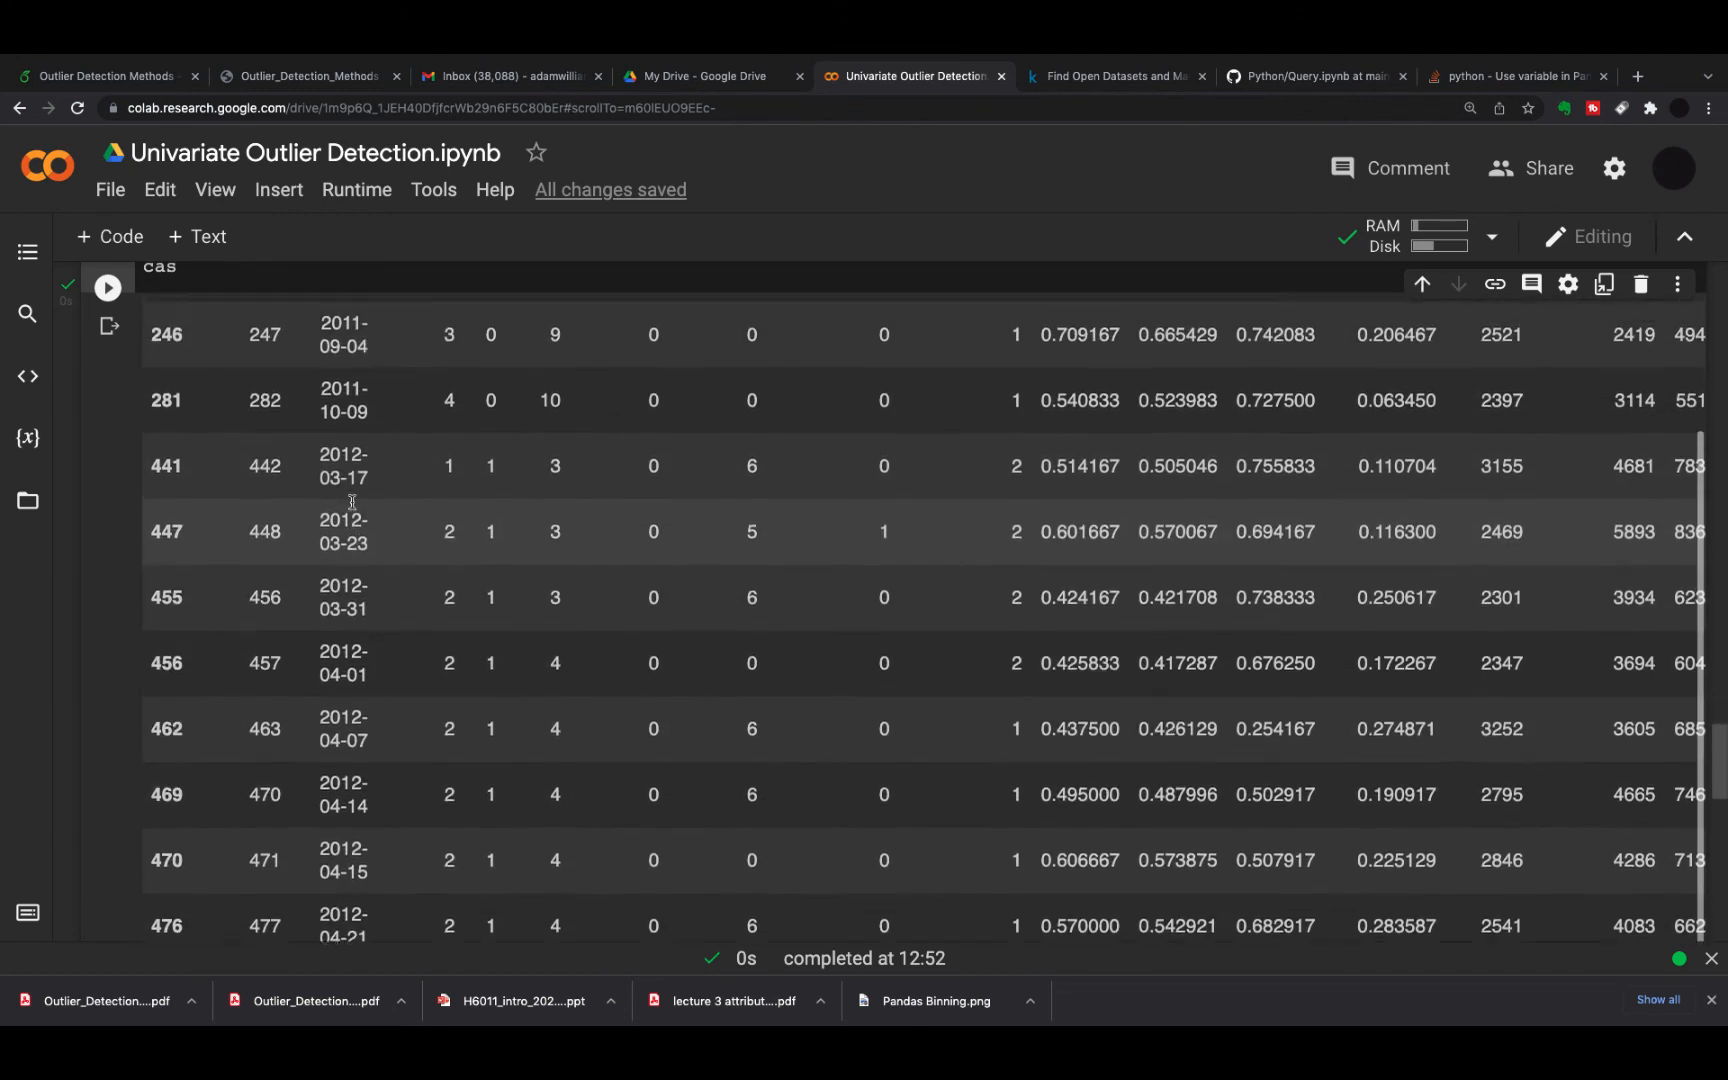
{"action": "scroll", "scroll_direction": "down", "scroll_amount": 3}
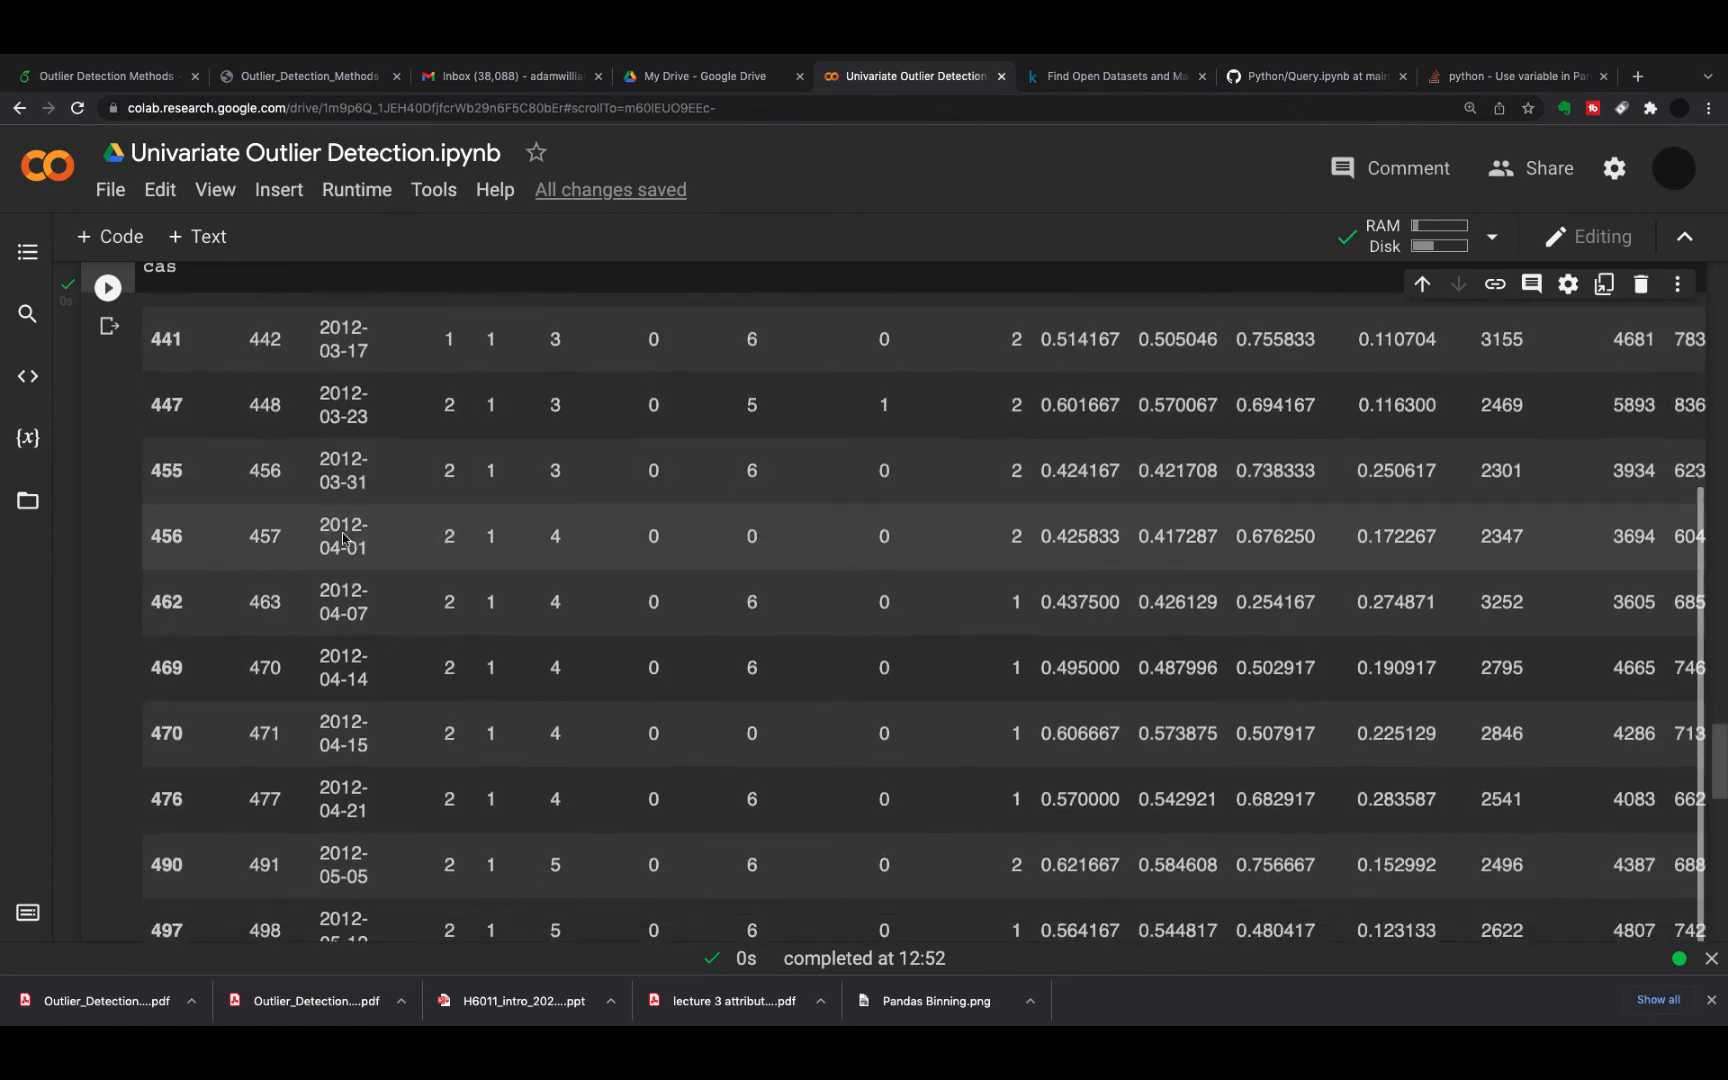
{"action": "scroll", "scroll_direction": "down", "scroll_amount": 3}
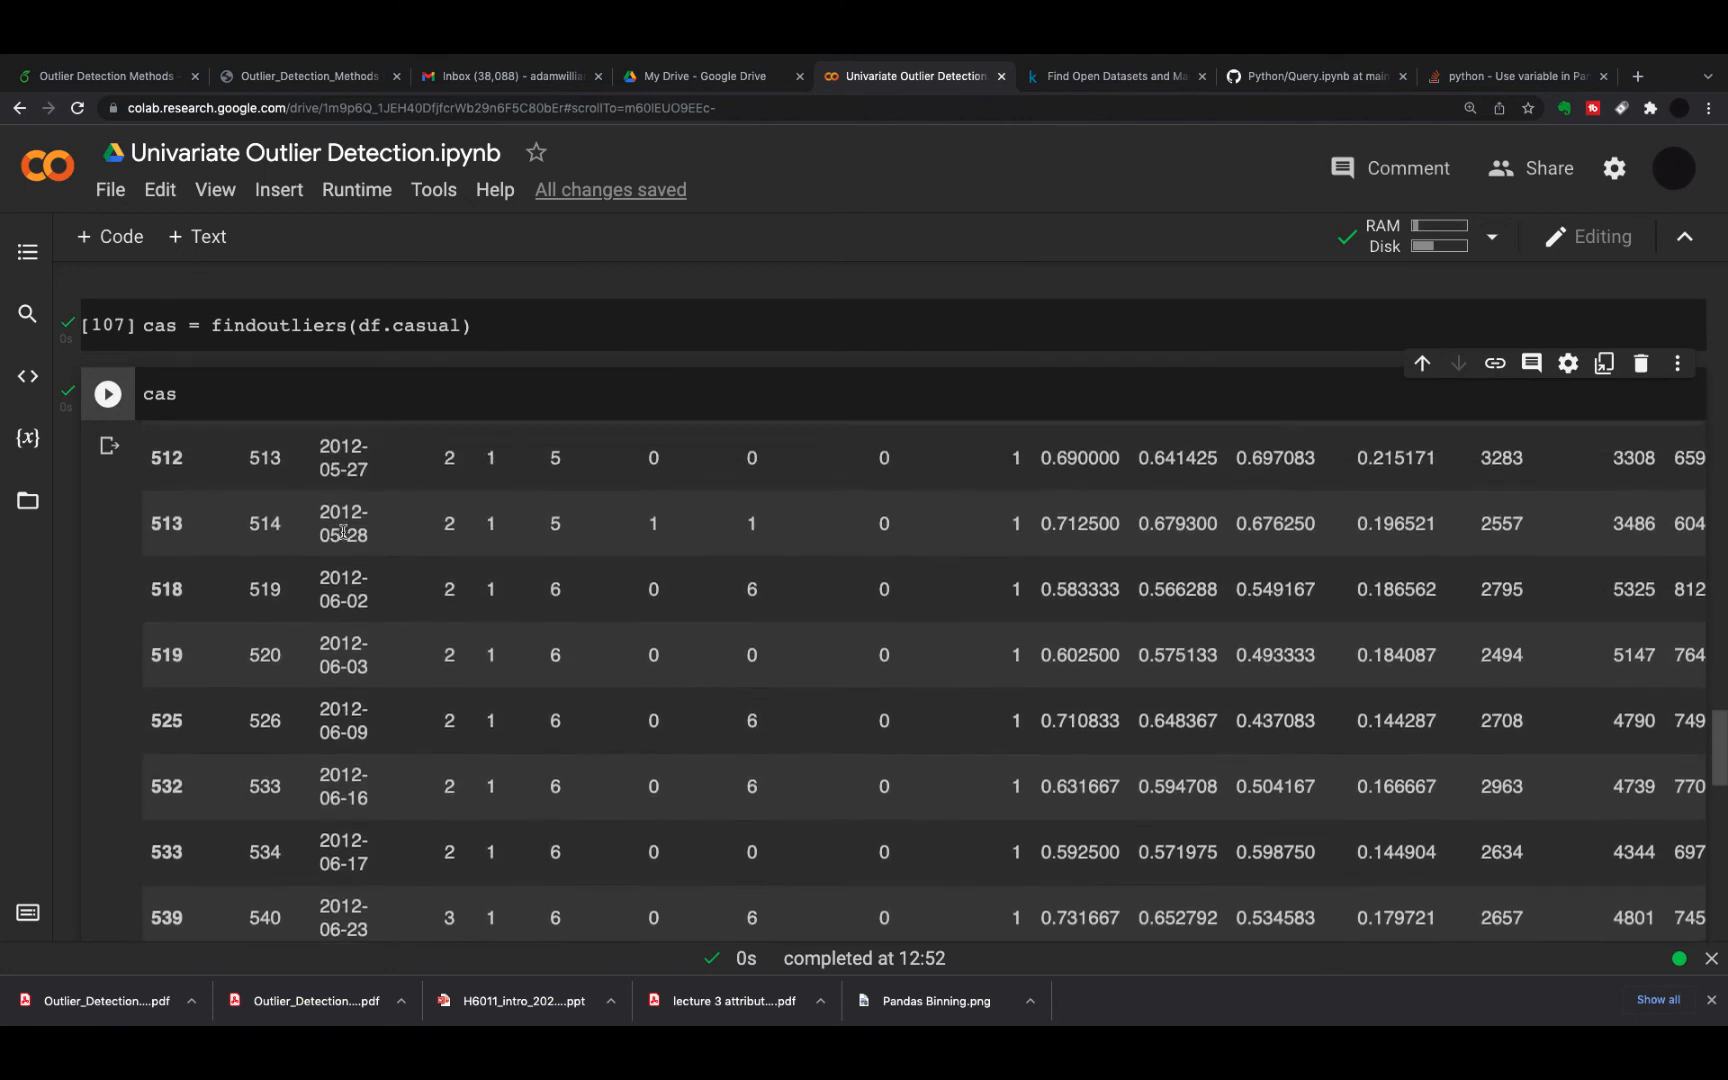
{"action": "scroll", "scroll_direction": "down", "scroll_amount": 3}
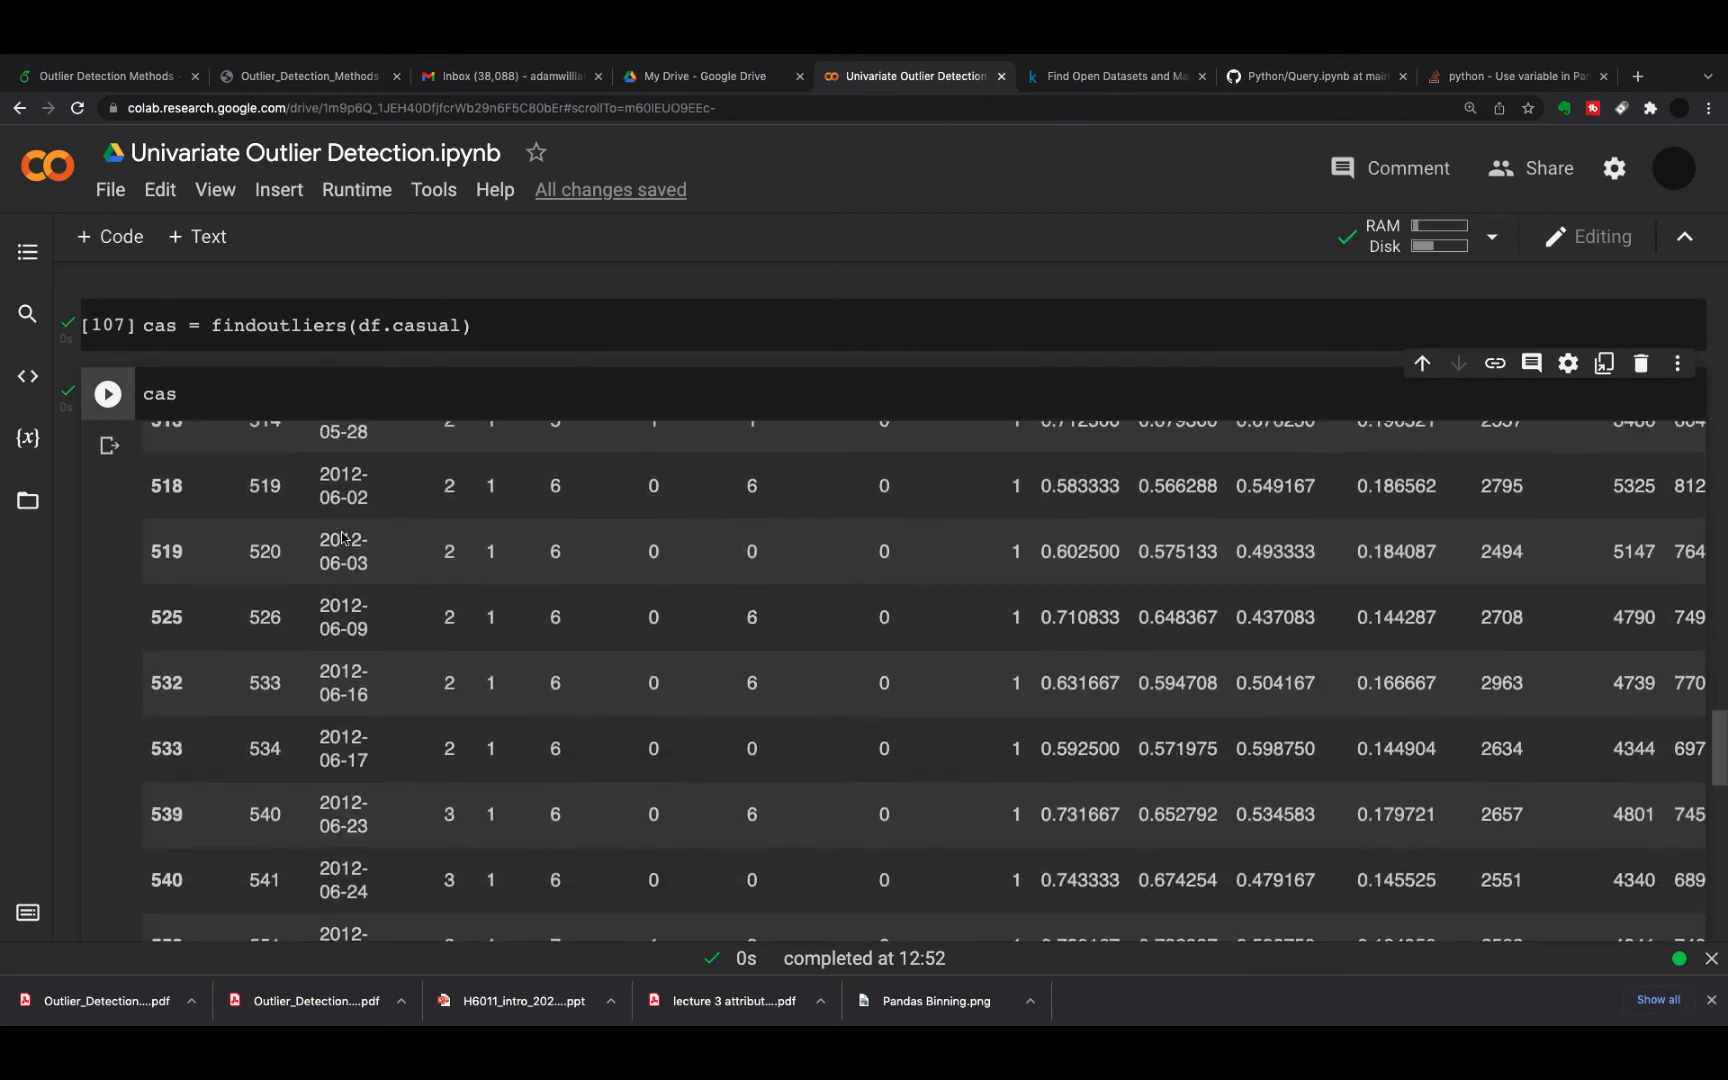
{"action": "scroll", "scroll_direction": "down", "scroll_amount": 3}
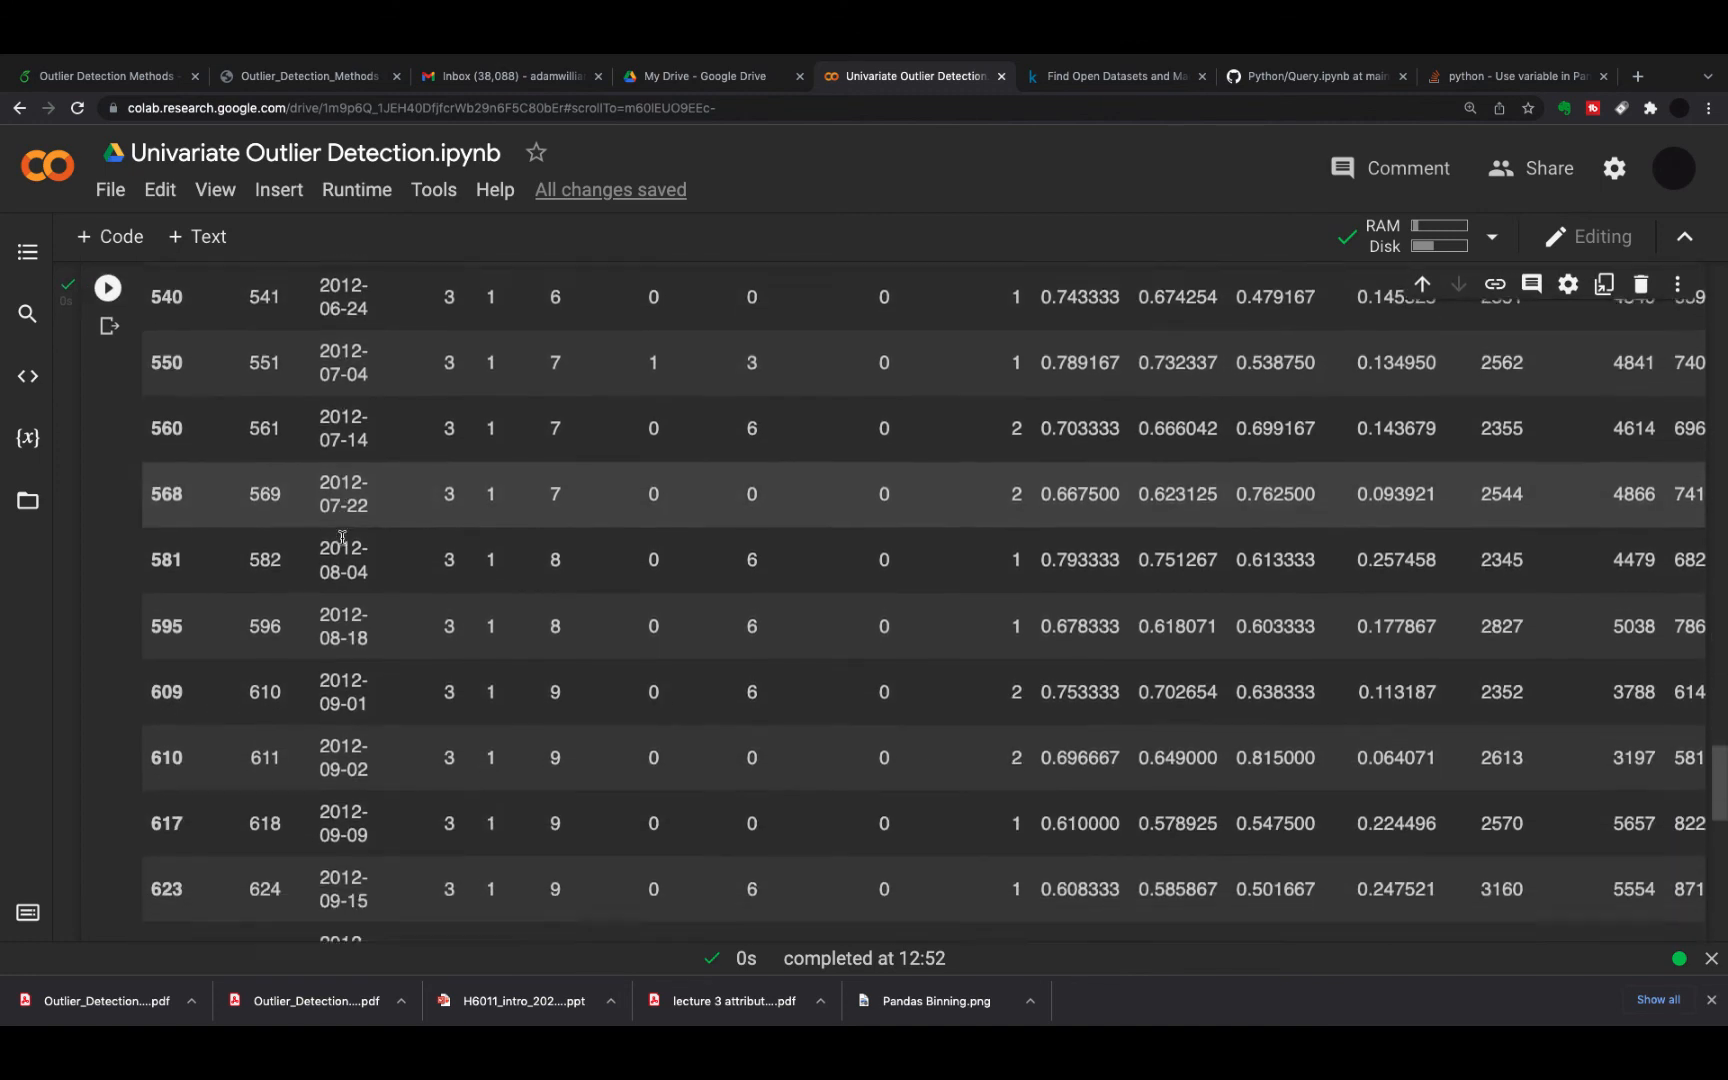
{"action": "scroll", "scroll_direction": "down", "scroll_amount": 3}
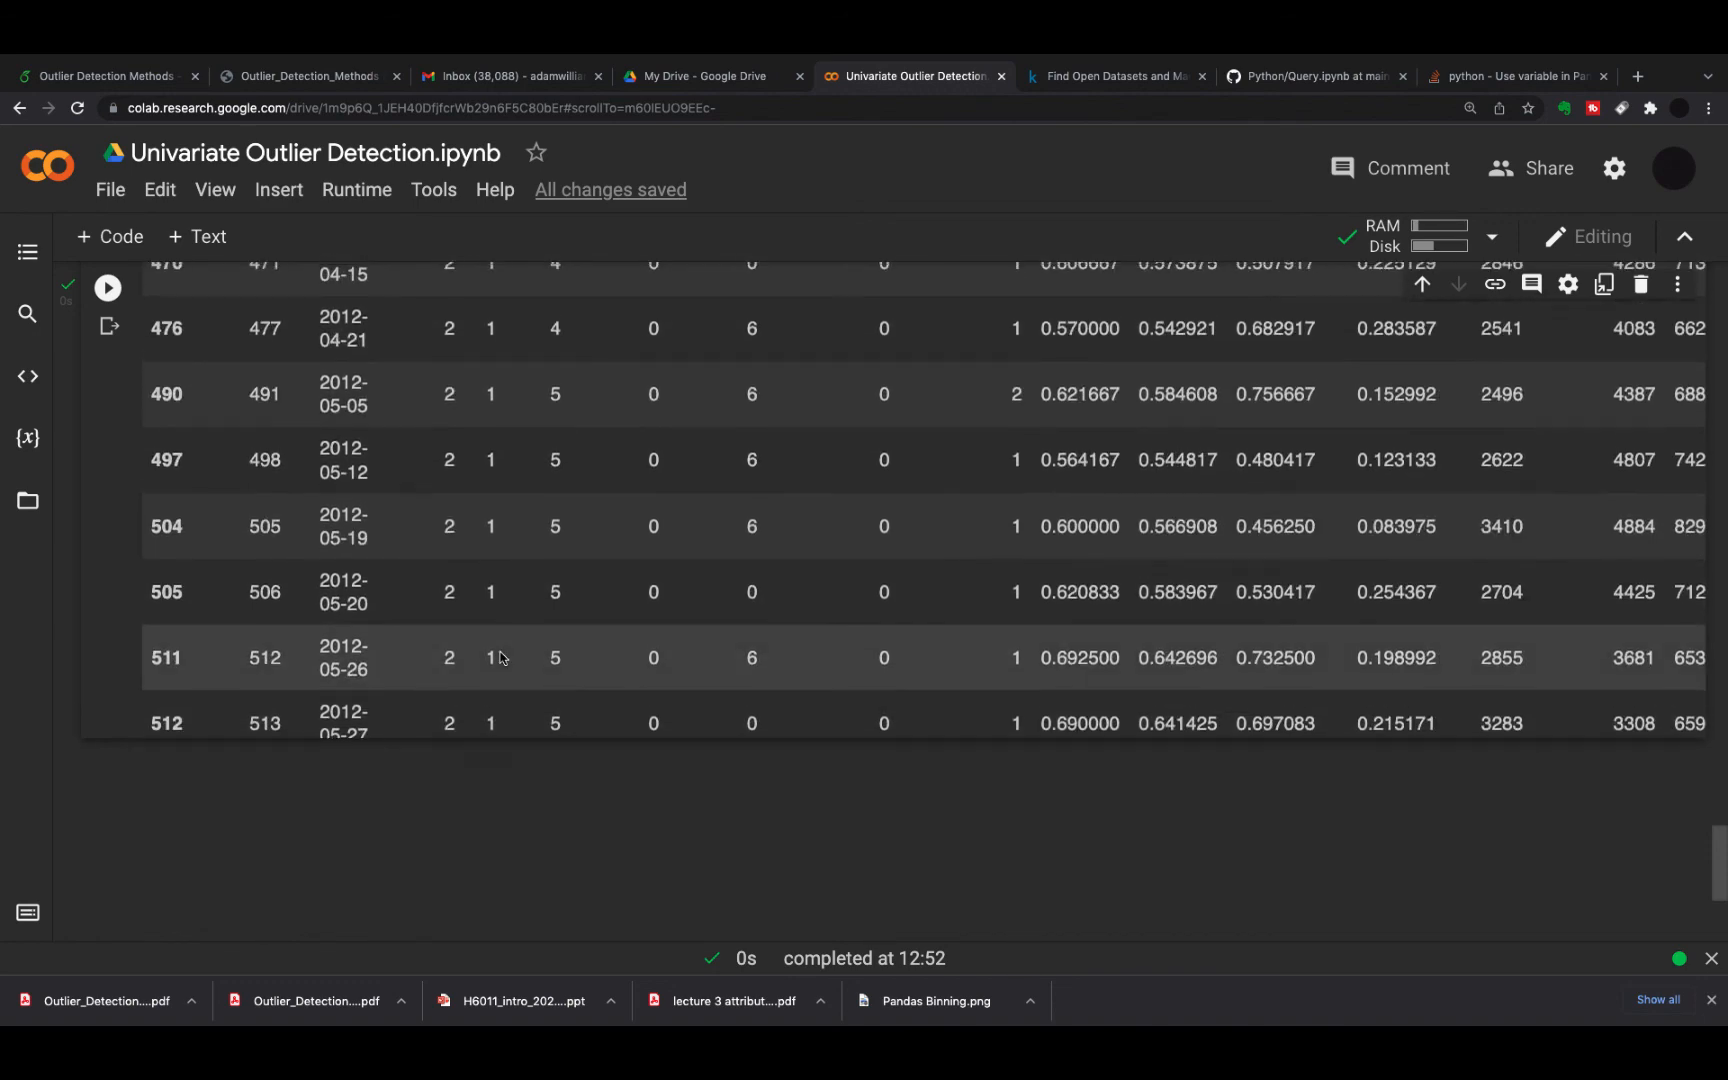
{"action": "scroll", "scroll_direction": "down", "scroll_amount": 3}
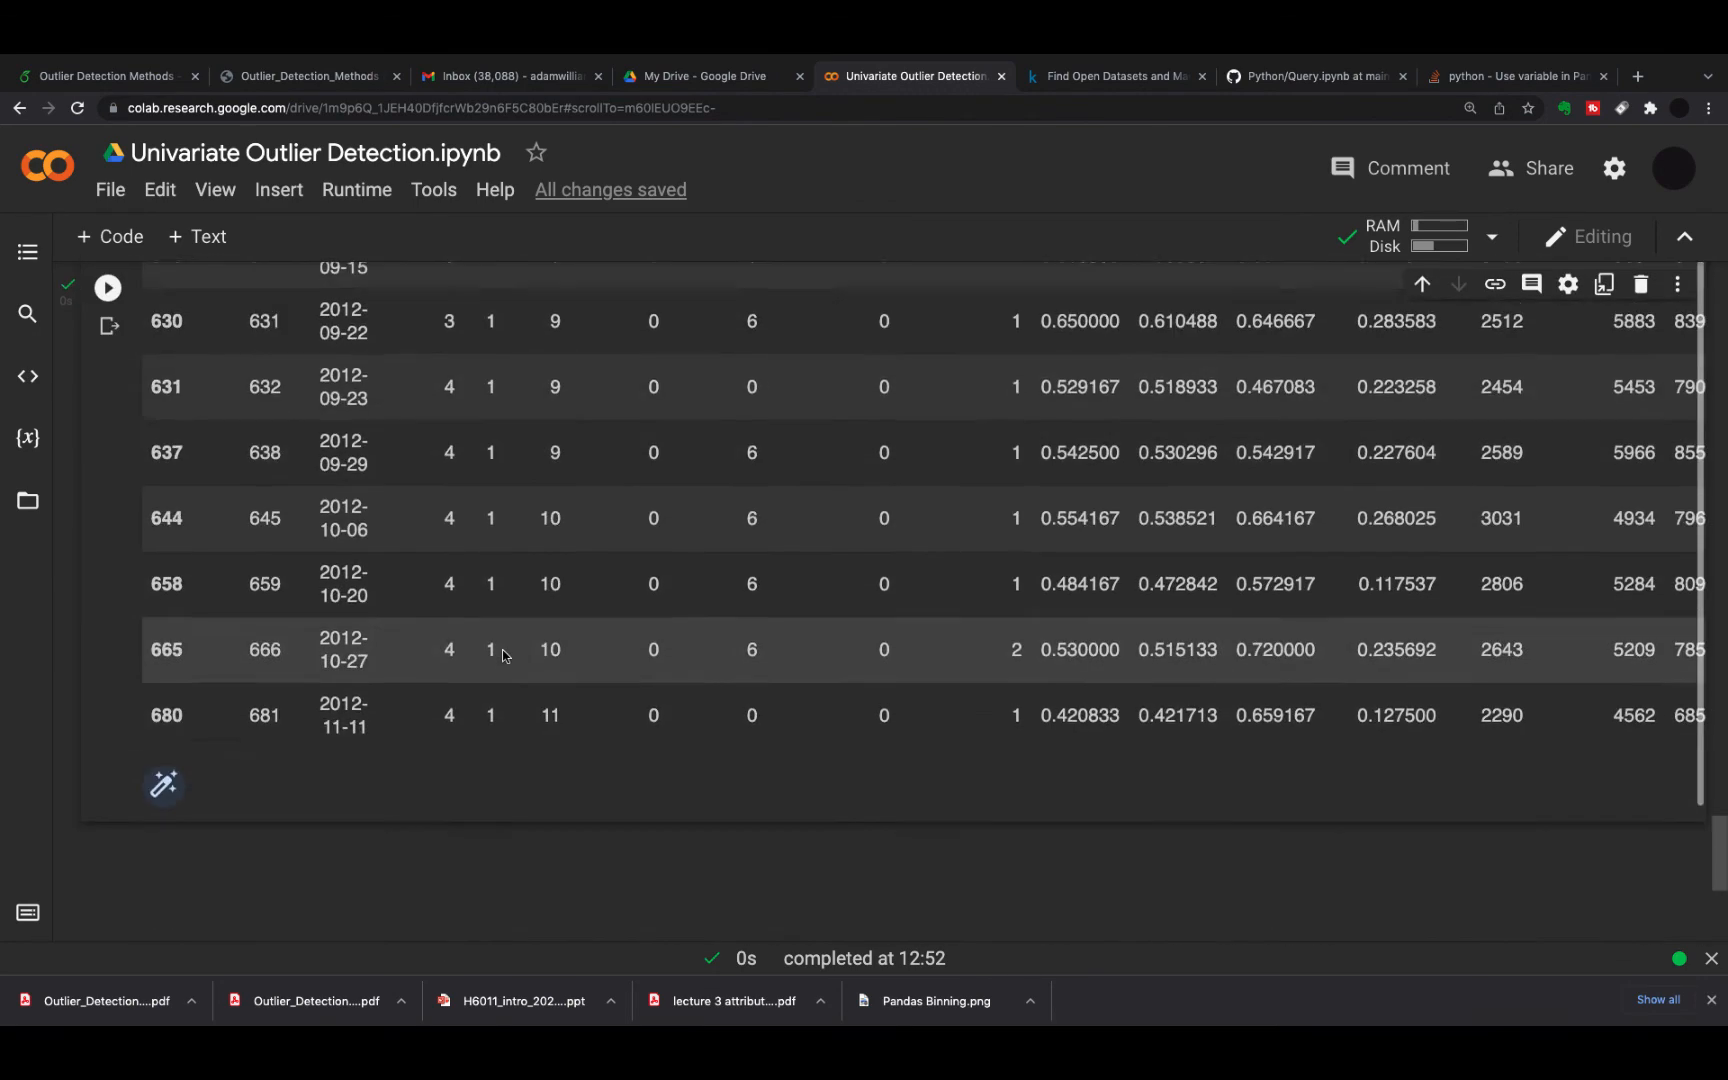